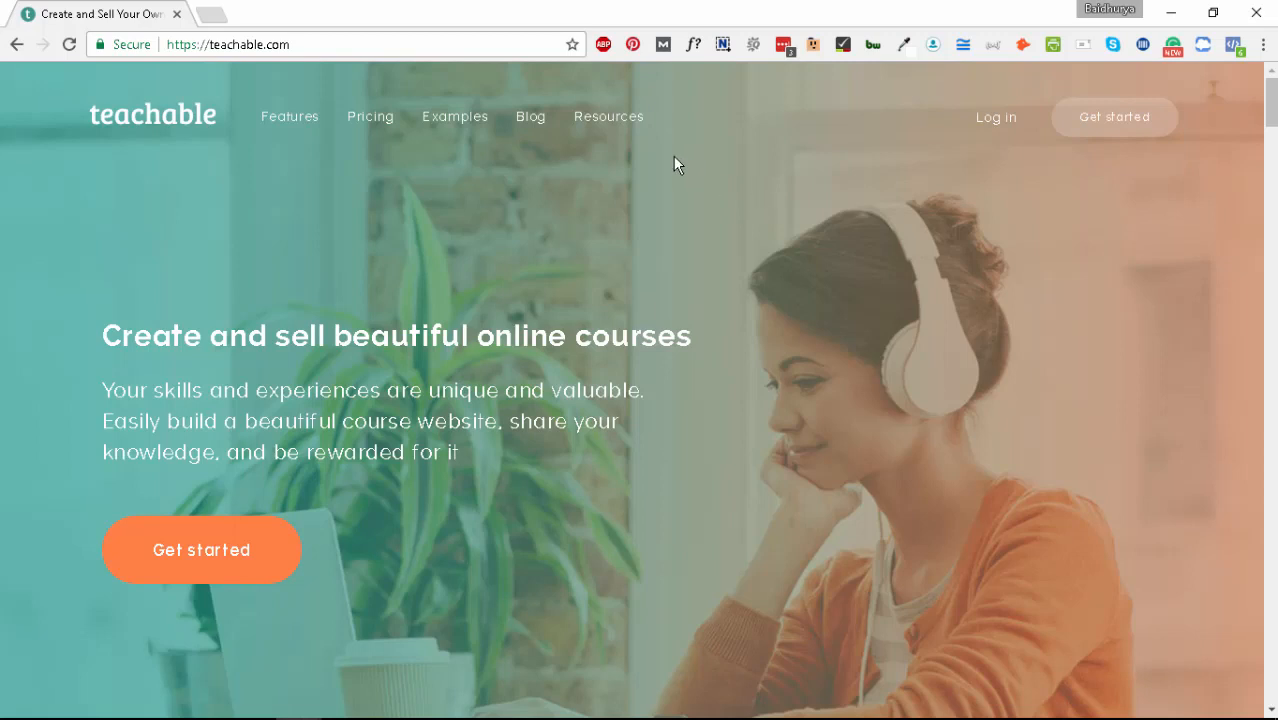
mouse_move(918, 160)
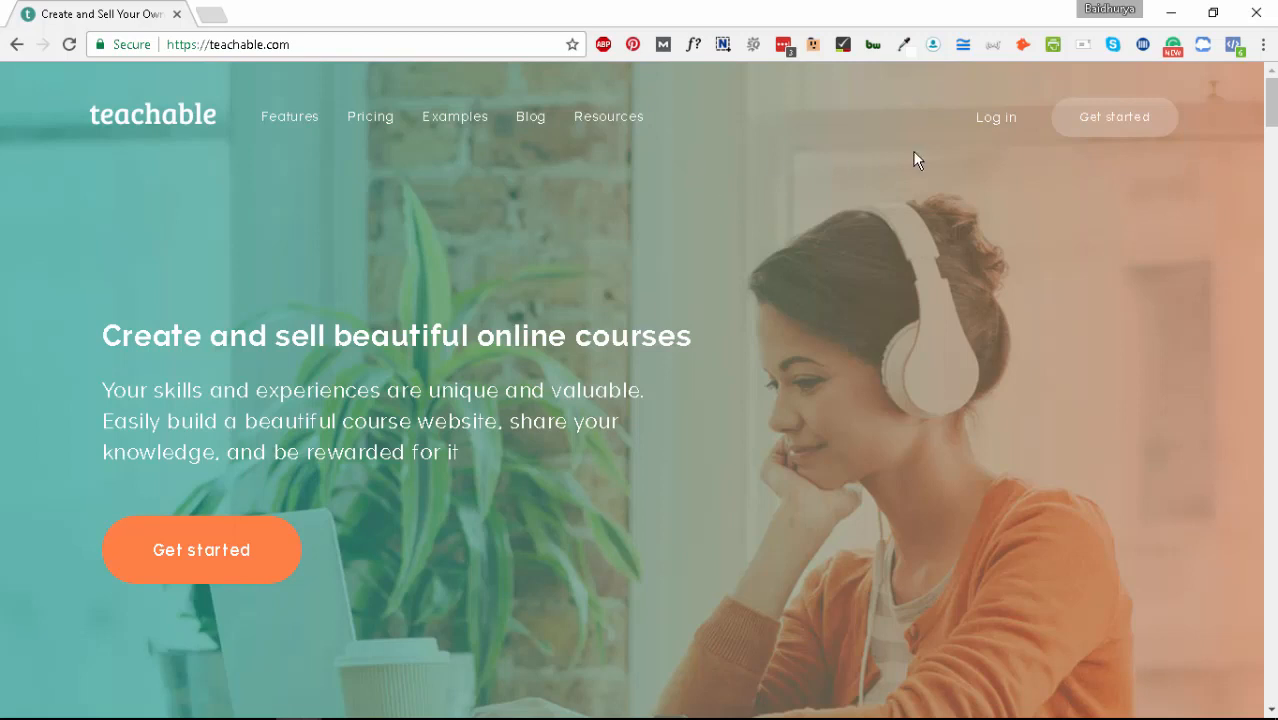
Enter the full name, email and matching passwords, then accept the Terms of Use
left_click(201, 550)
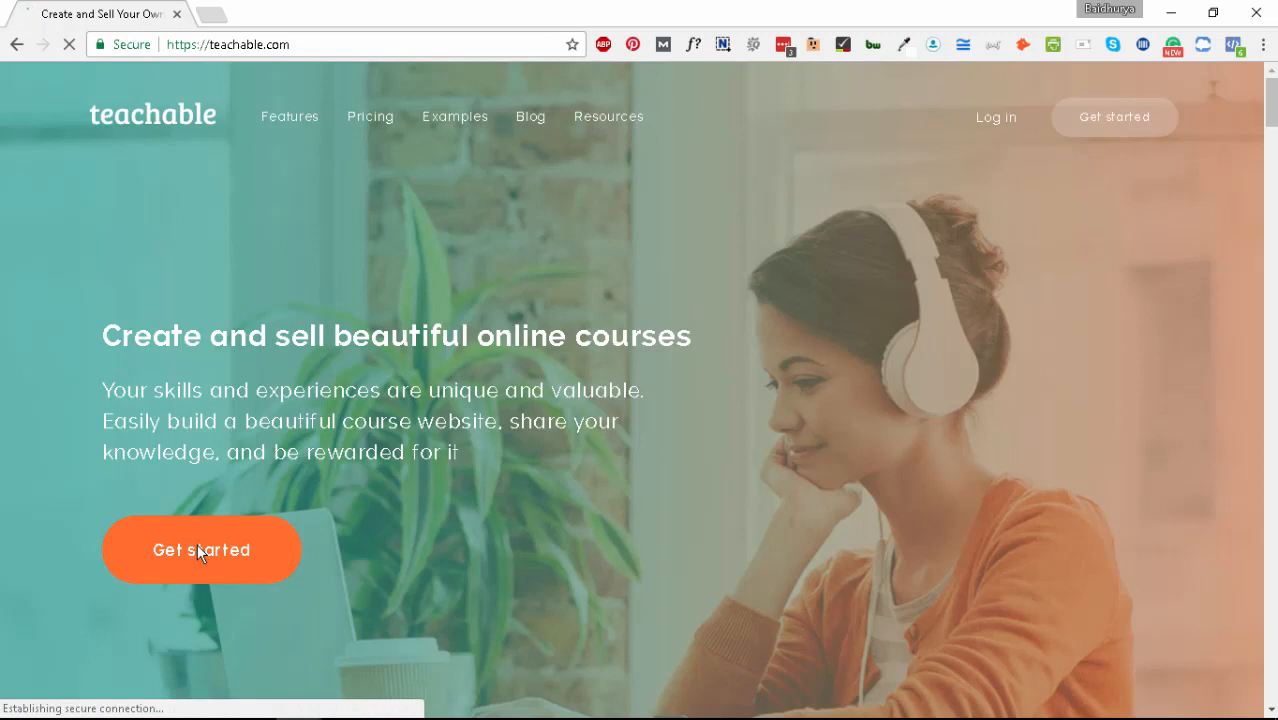
left_click(201, 550)
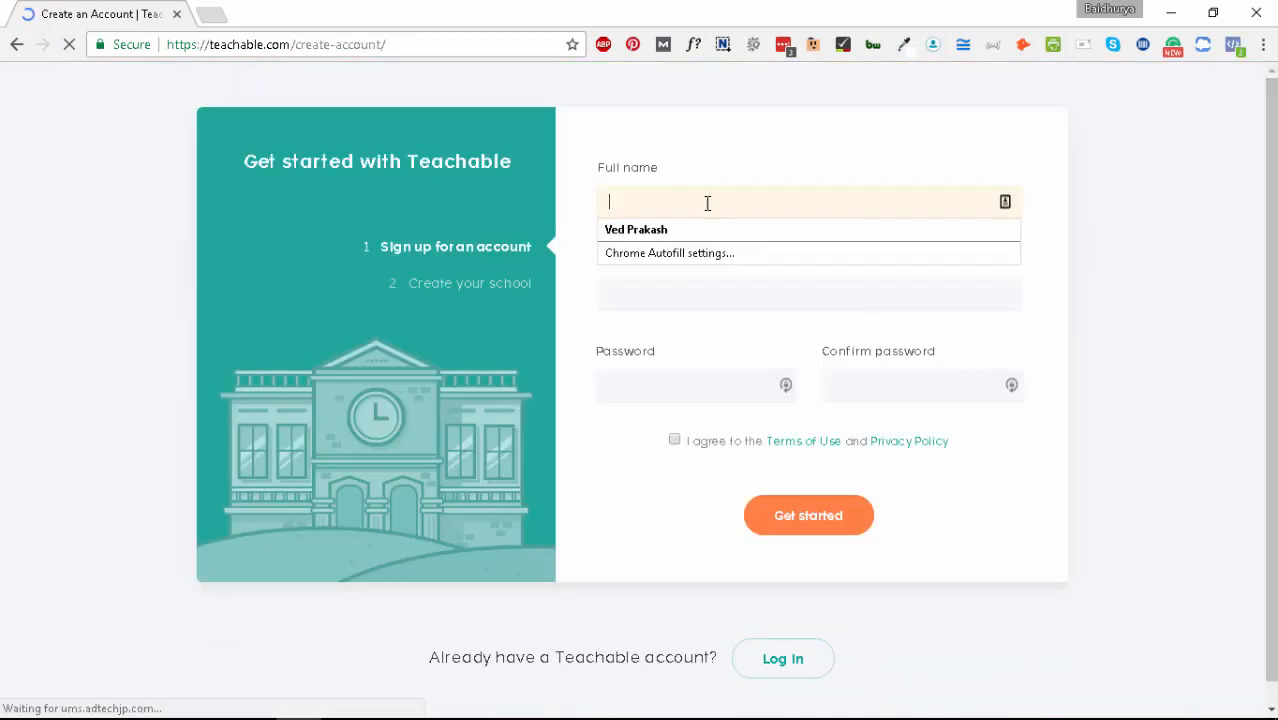
type("Baidhur")
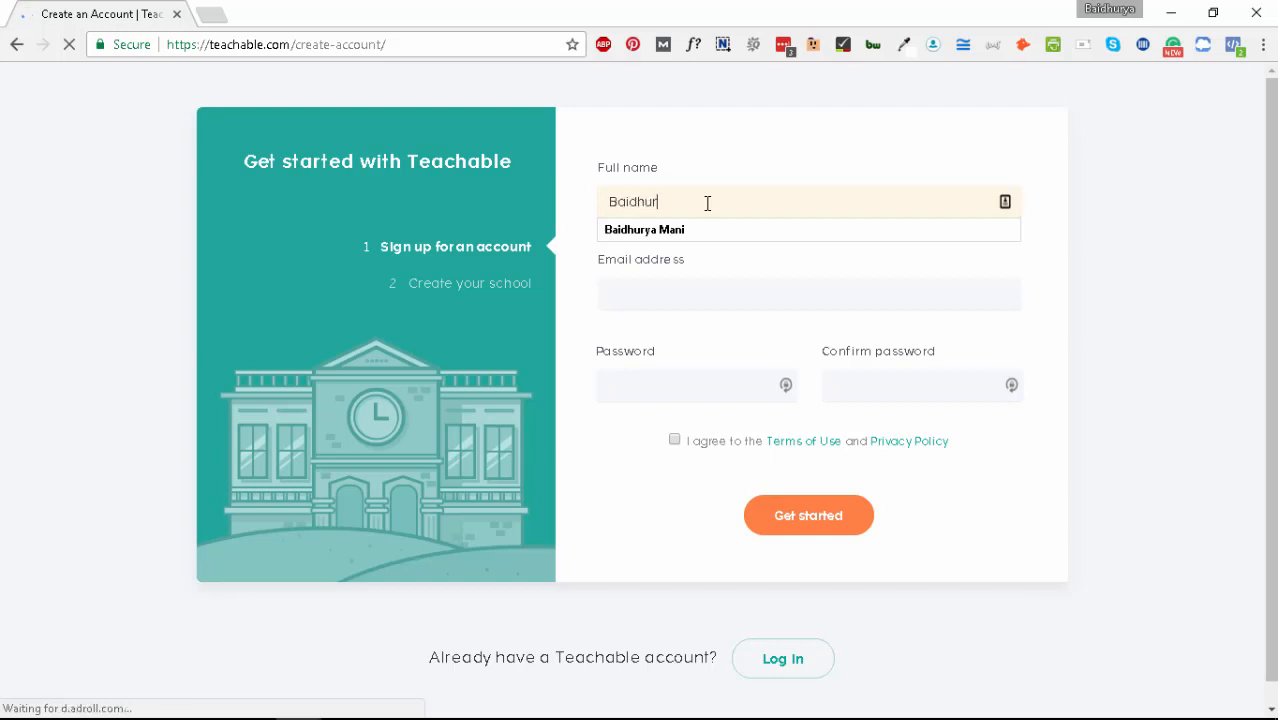
type("ya")
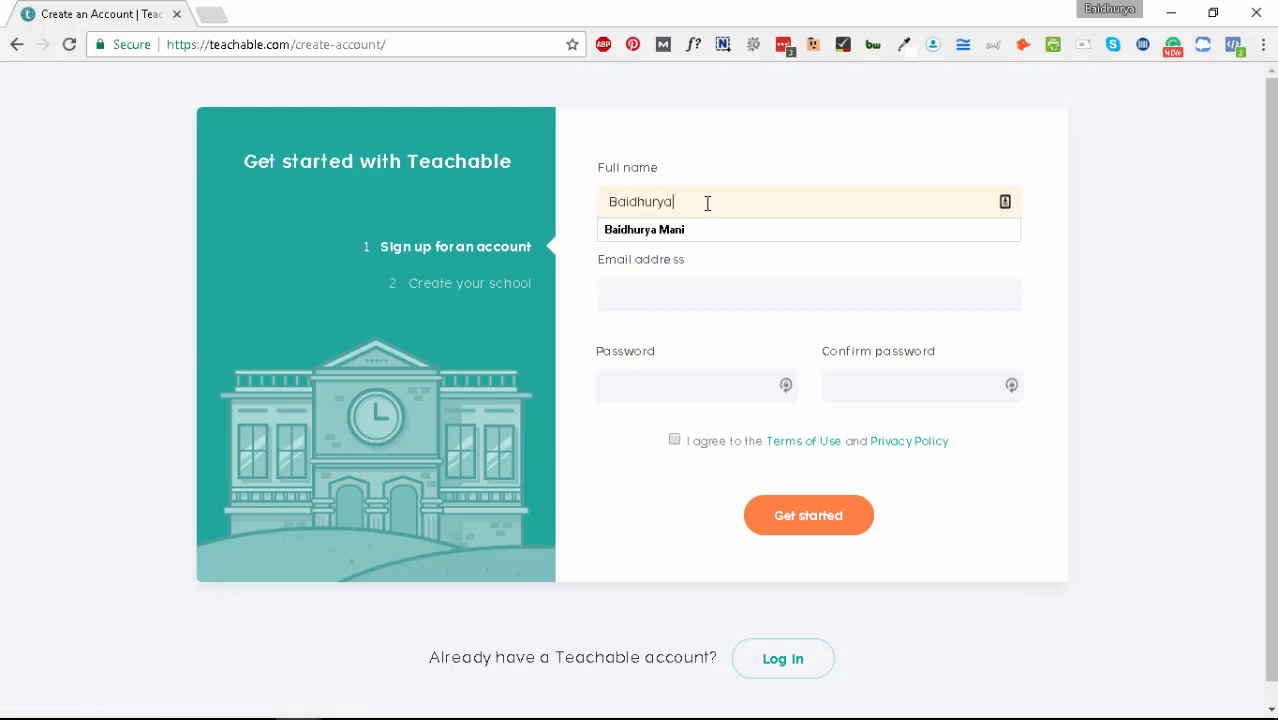
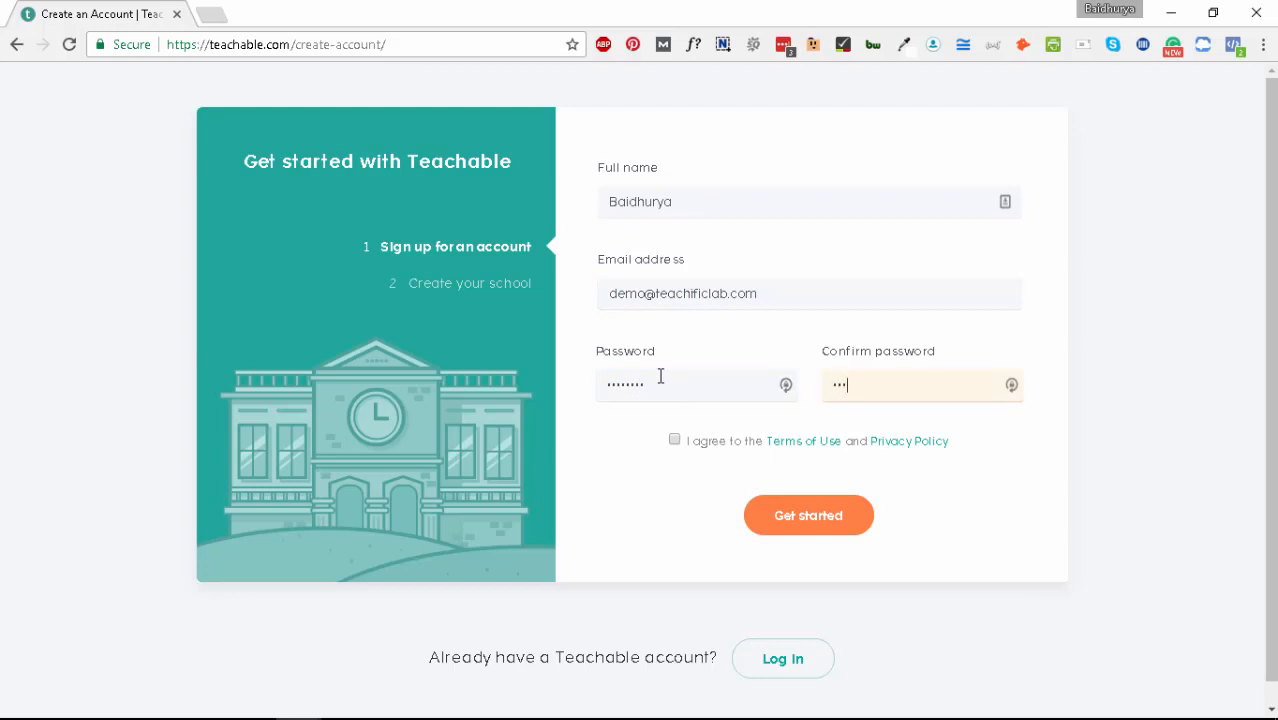
type("•••••")
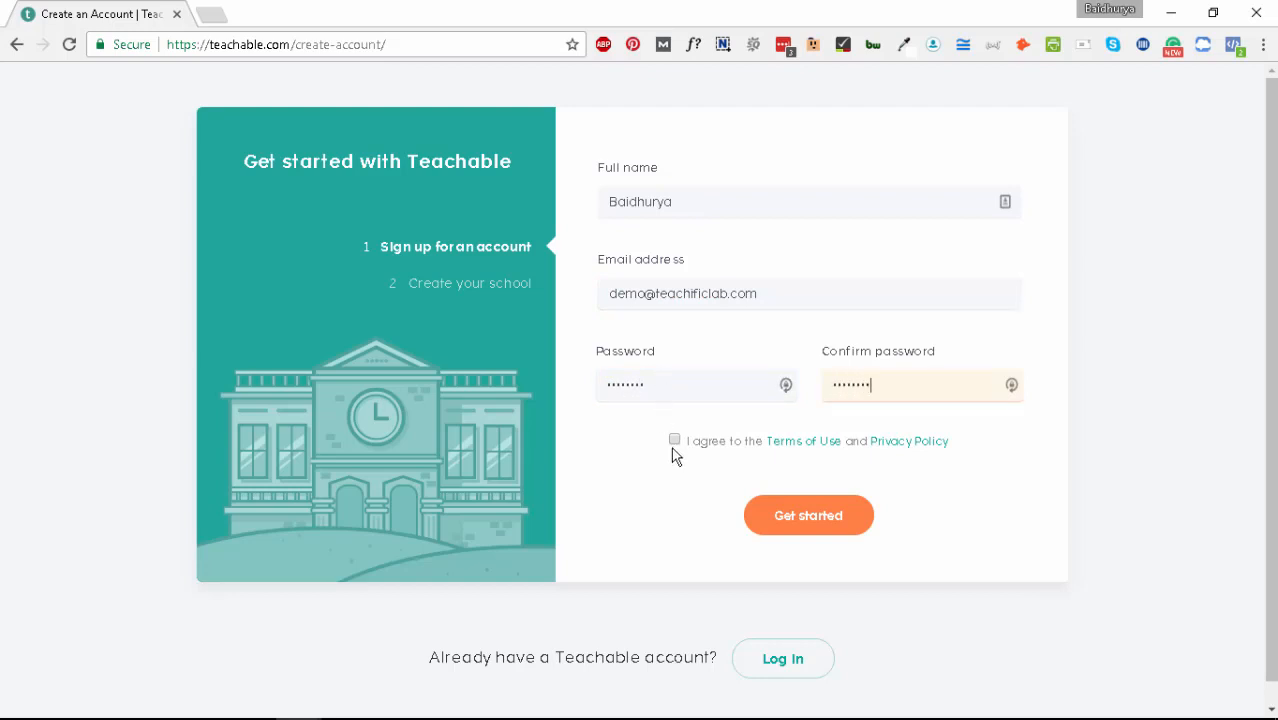
left_click(675, 440)
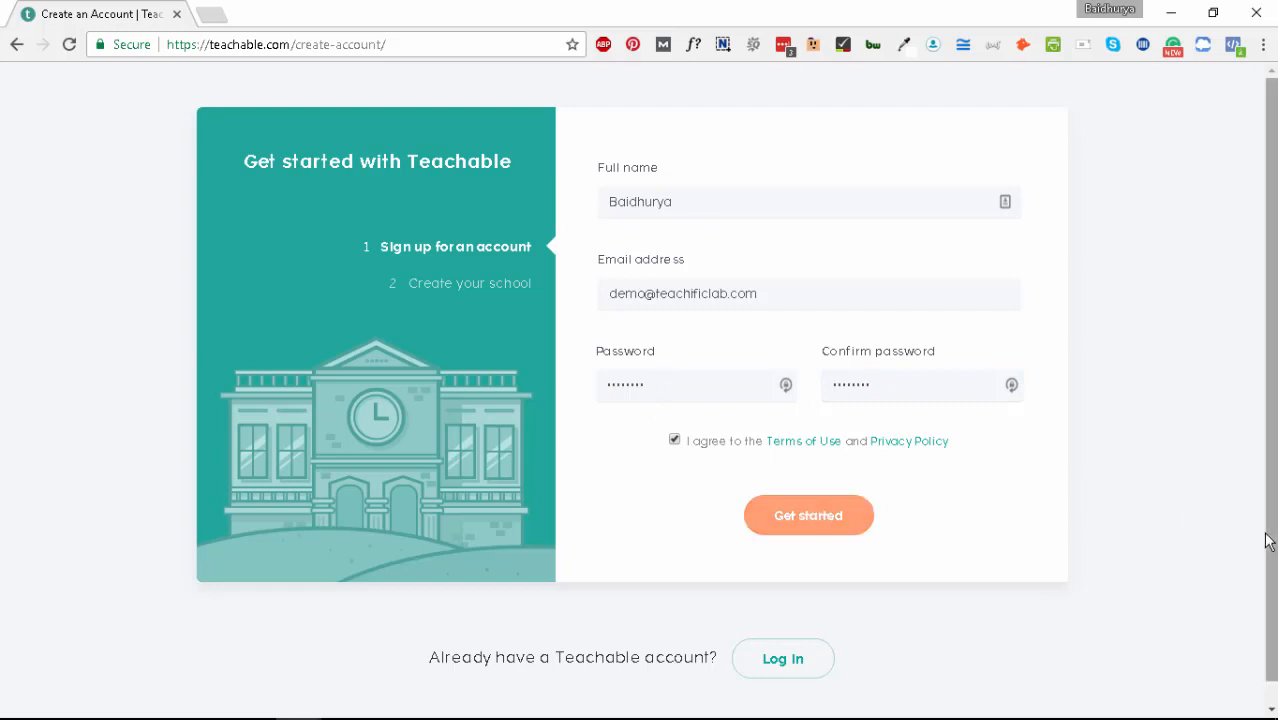
Submit the sign-up and create a school named 'Teachific Academy'
left_click(808, 515)
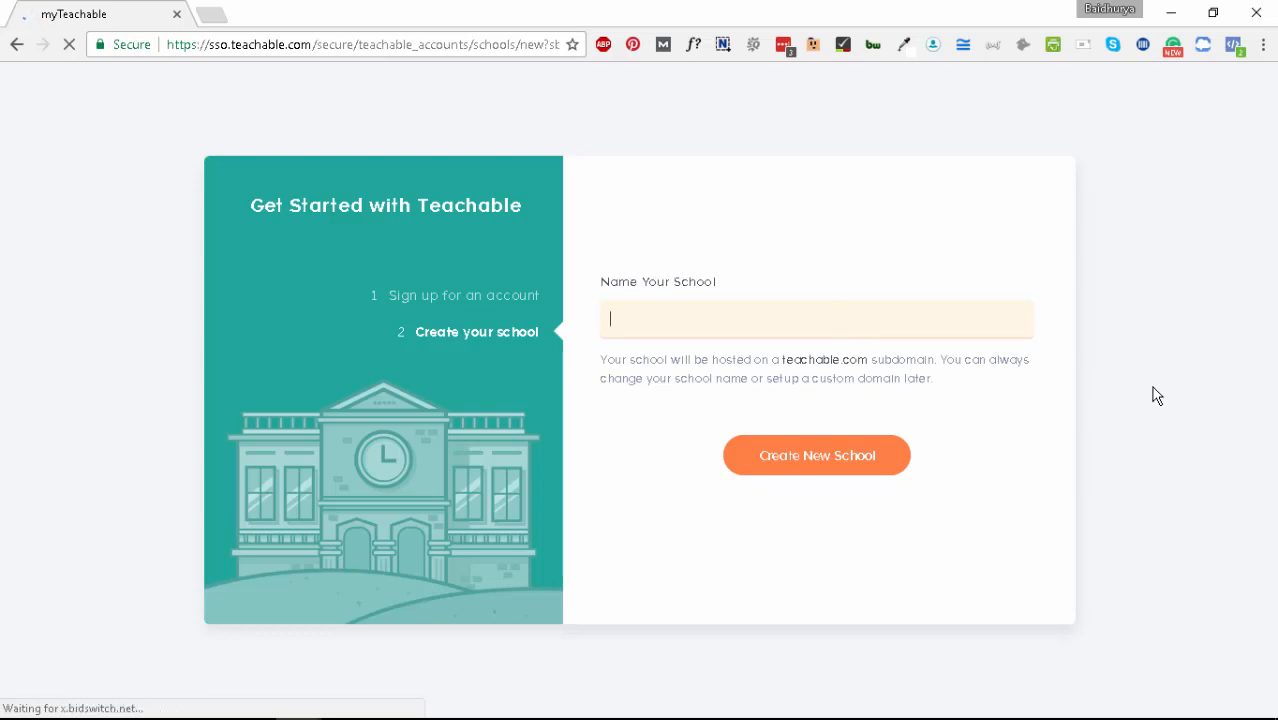
type("Teachific Academy")
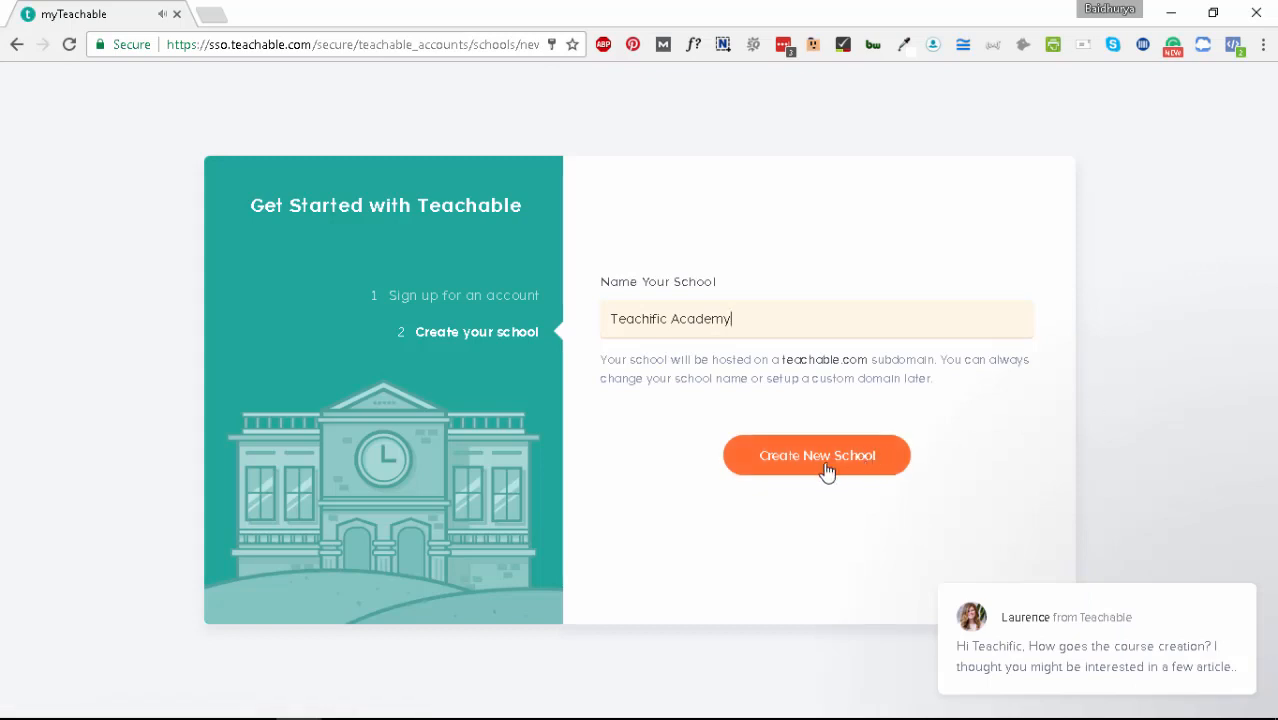
left_click(816, 455)
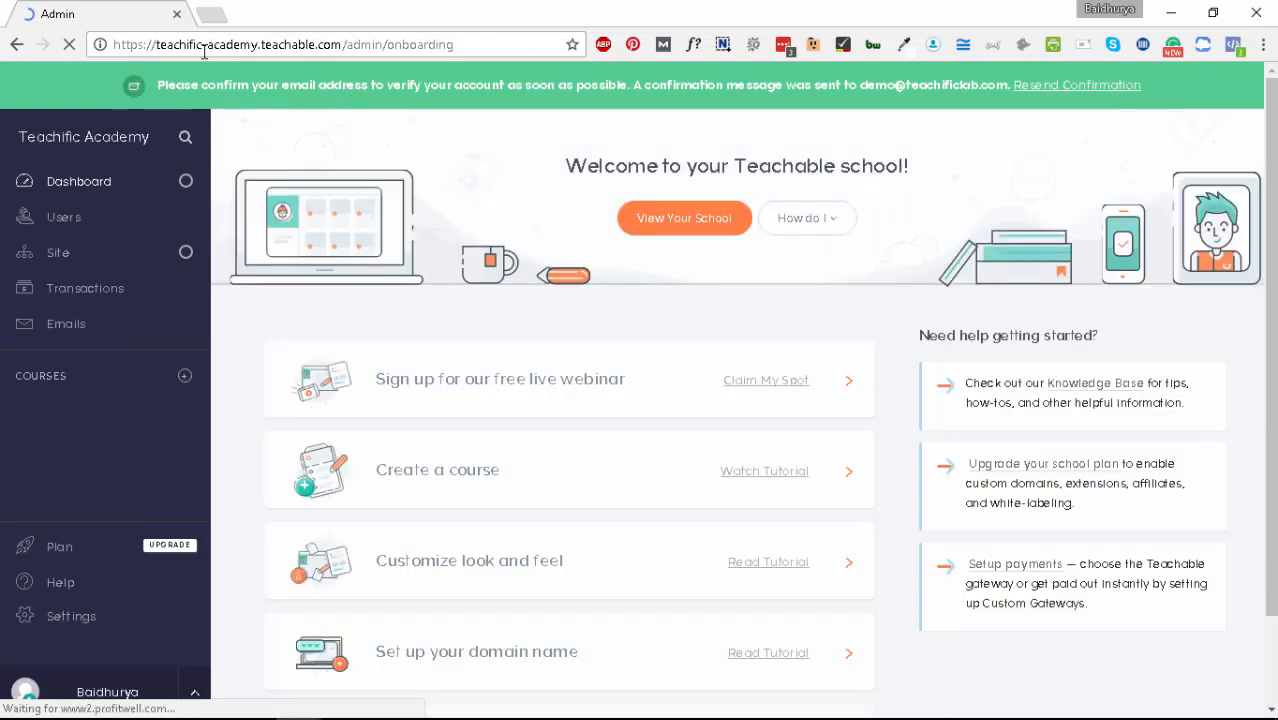
double_click(175, 44)
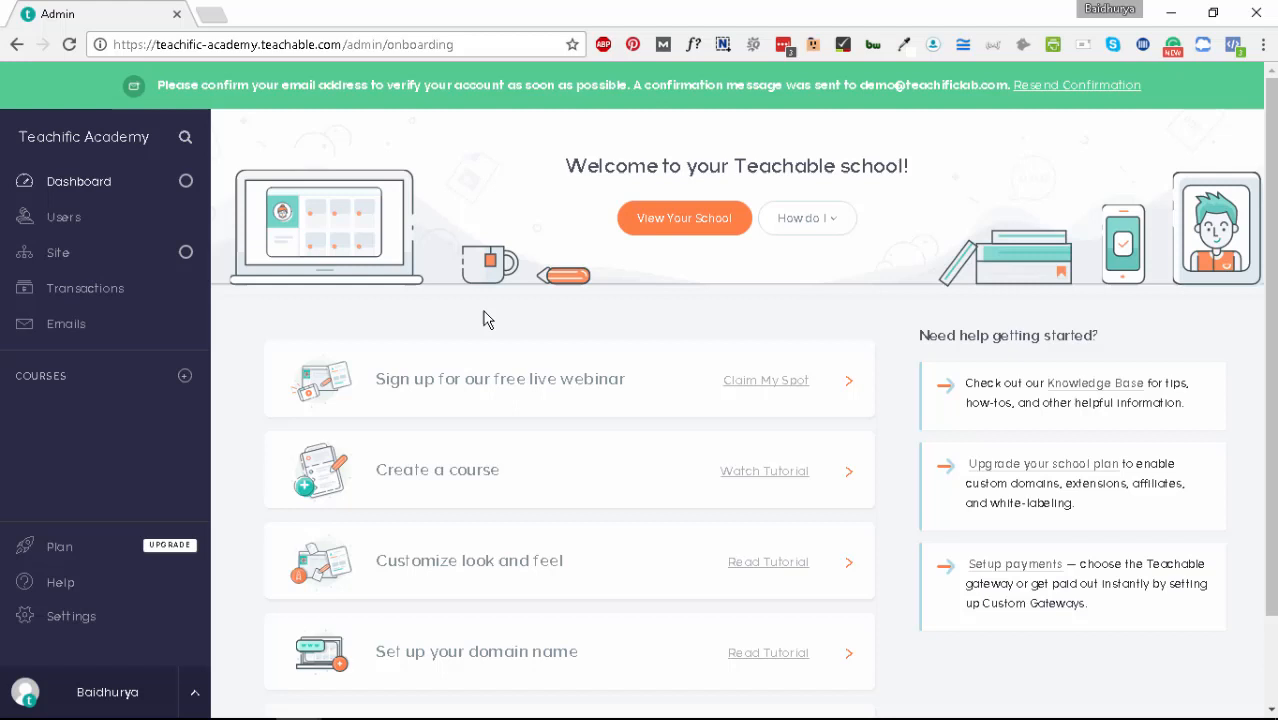
mouse_move(322, 101)
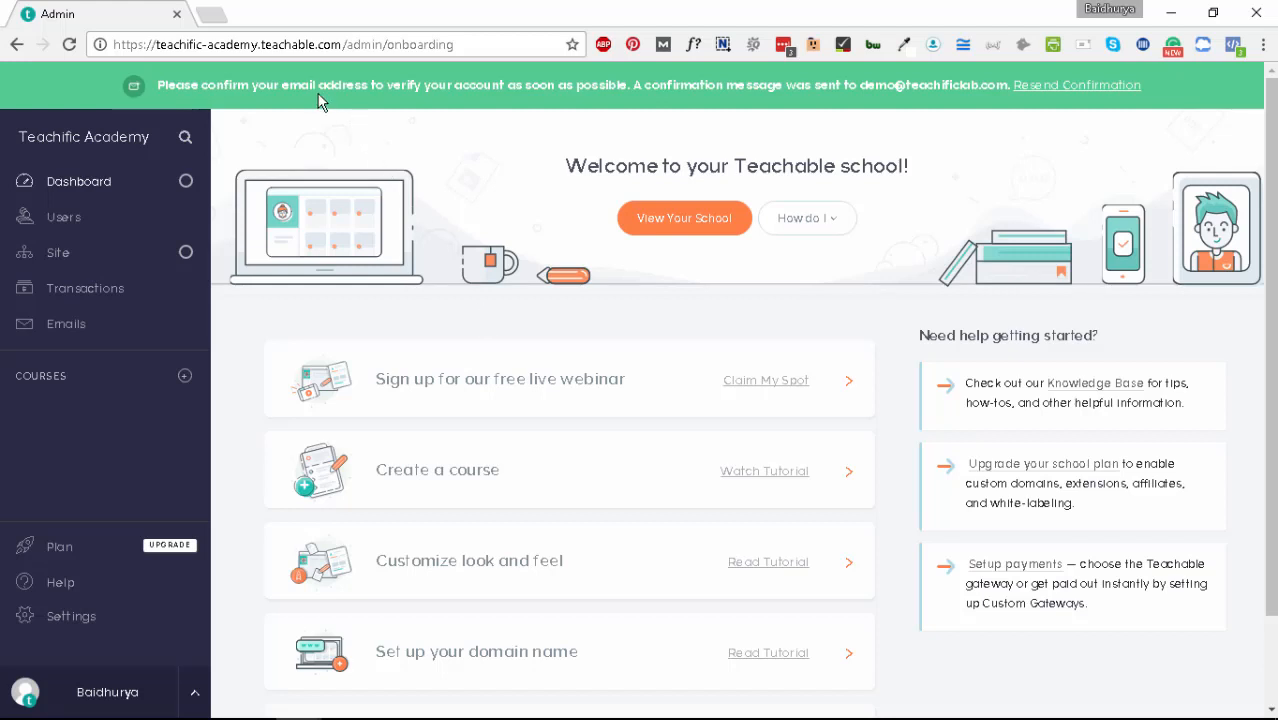
mouse_move(396, 85)
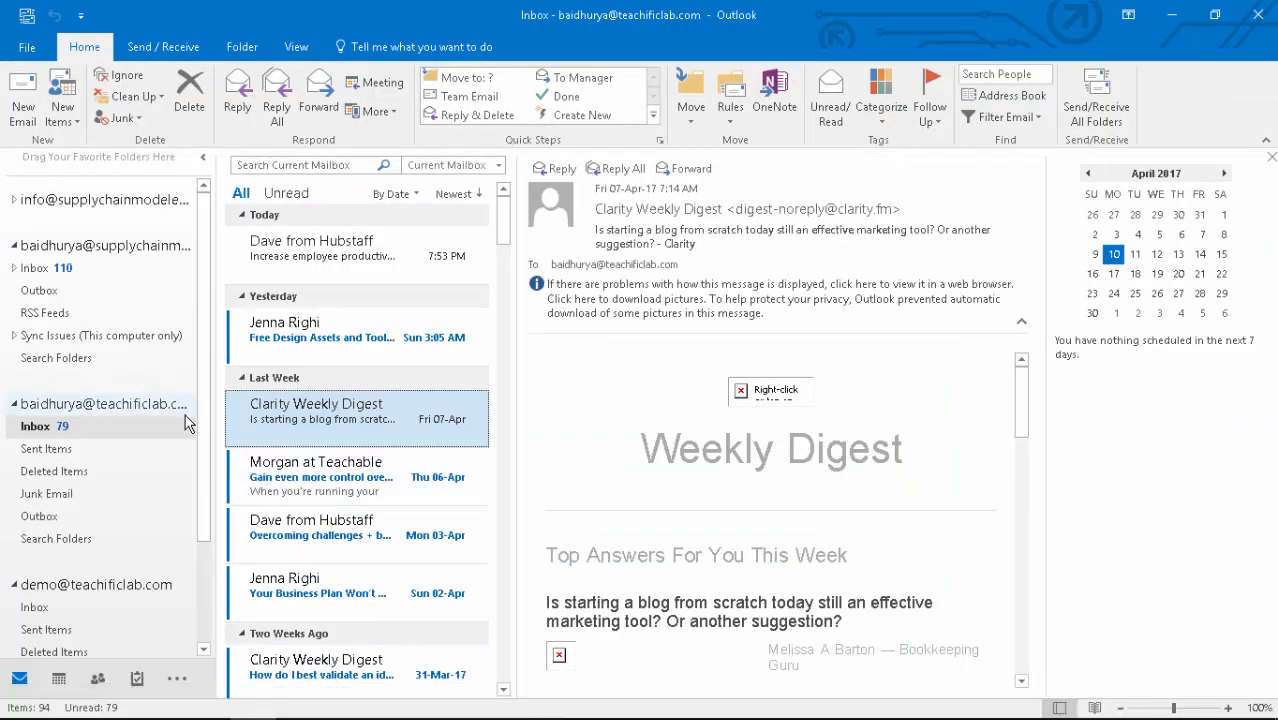
Open Teachable's 'Confirm your account' email in the sign-up inbox and confirm the address
scroll("down", 3)
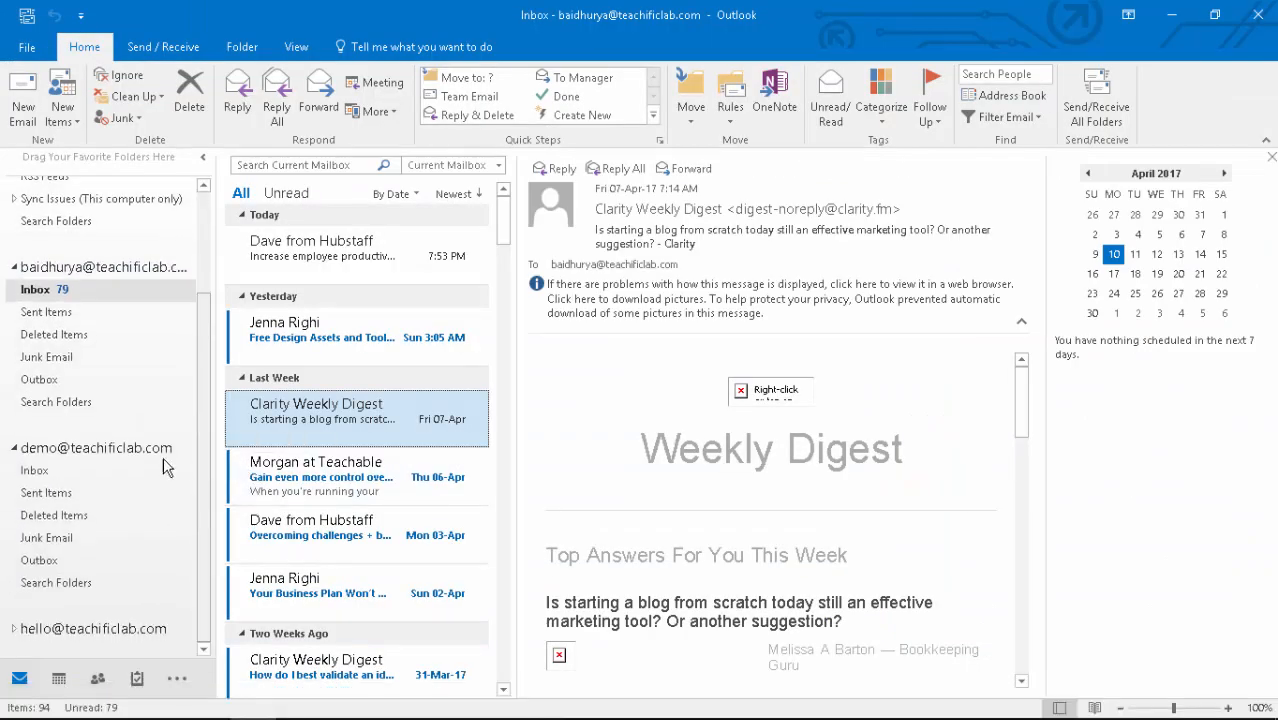
left_click(35, 470)
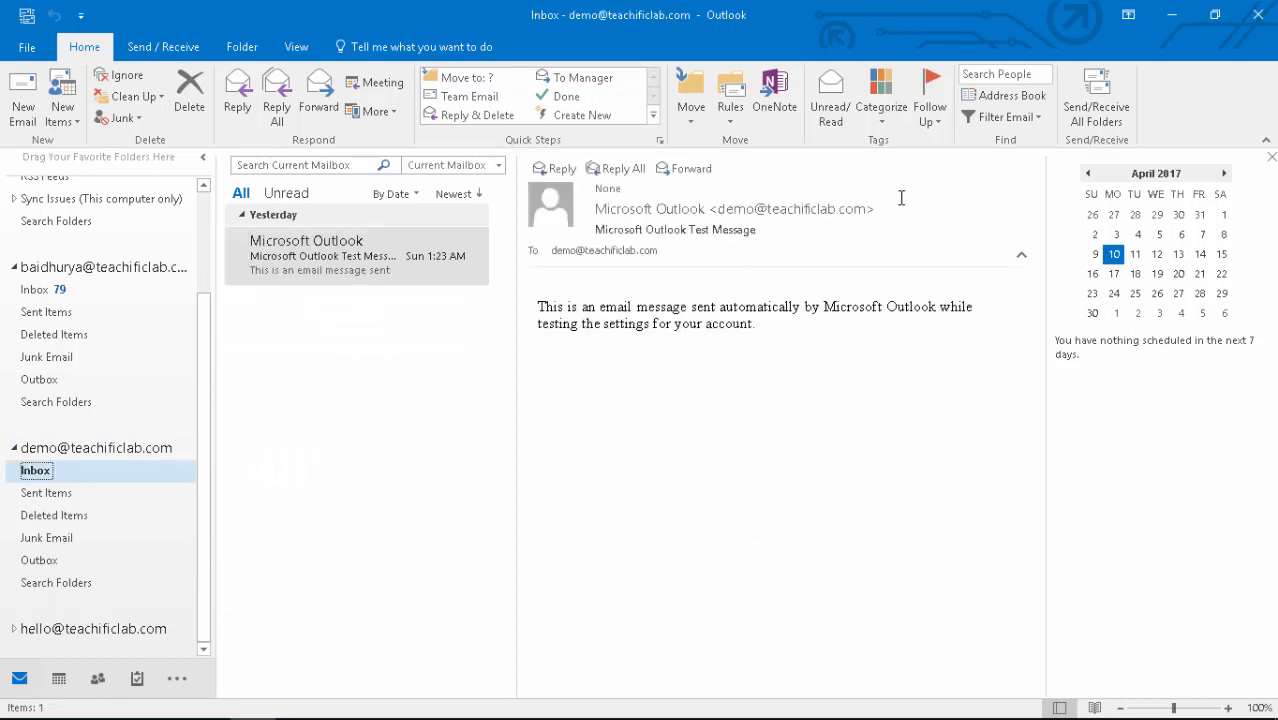
left_click(1096, 95)
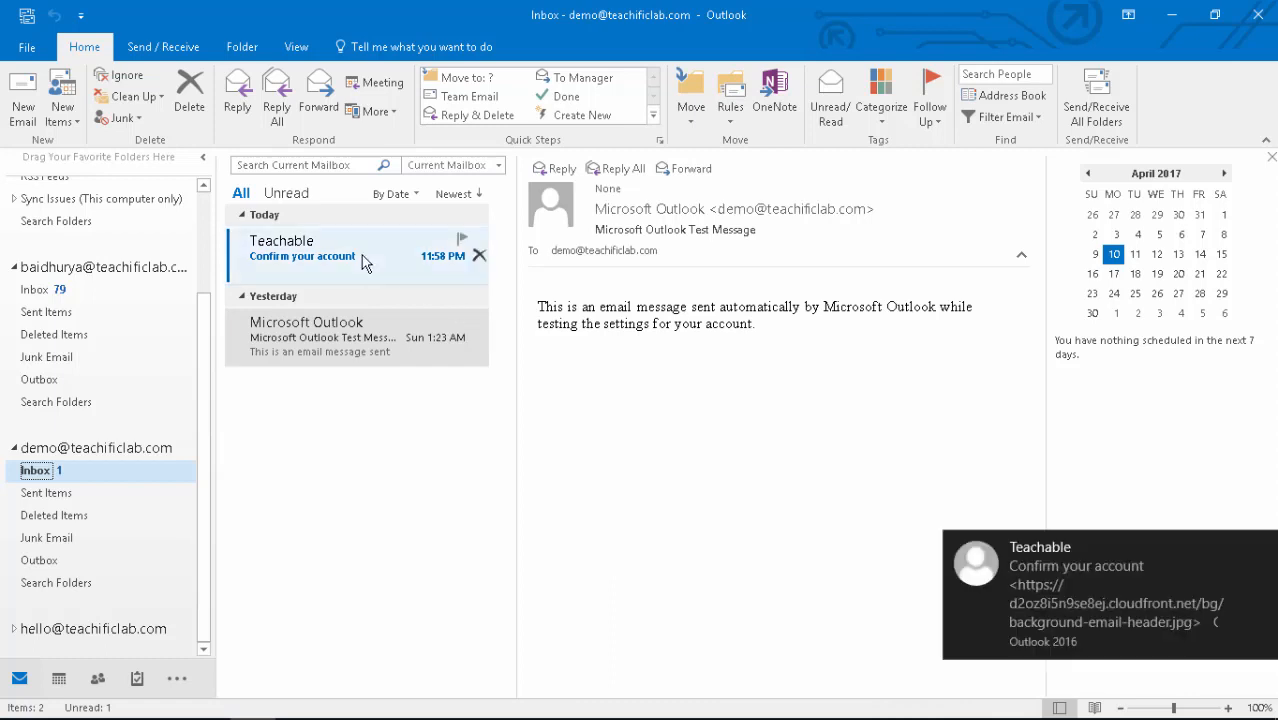
double_click(302, 256)
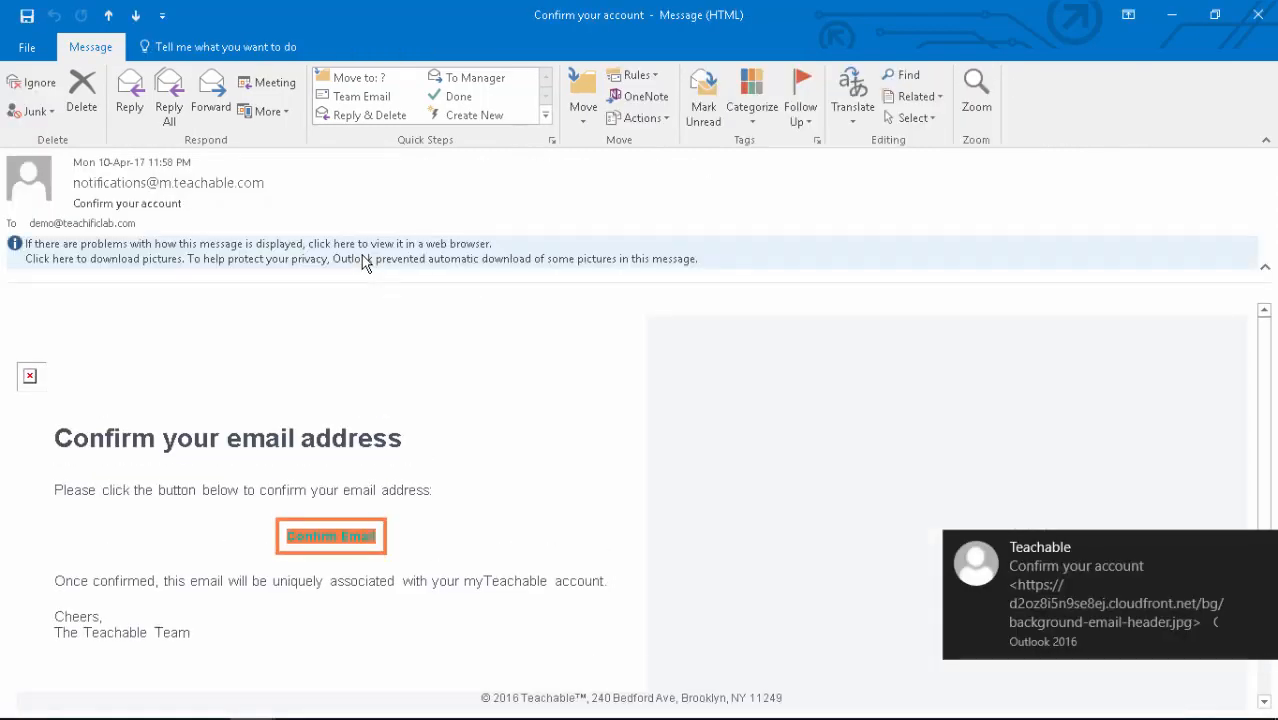
left_click(330, 536)
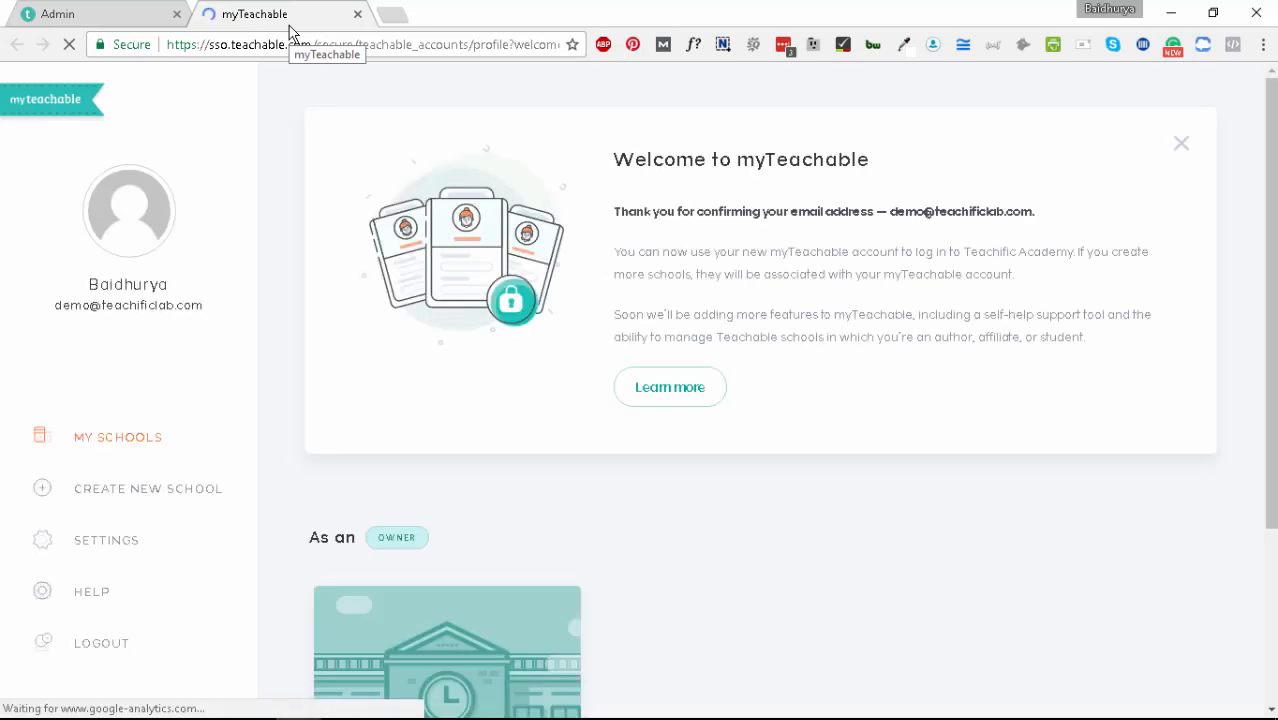
Scroll through the Teachific Academy onboarding checklist, now free of the confirmation notice
scroll("down", 3)
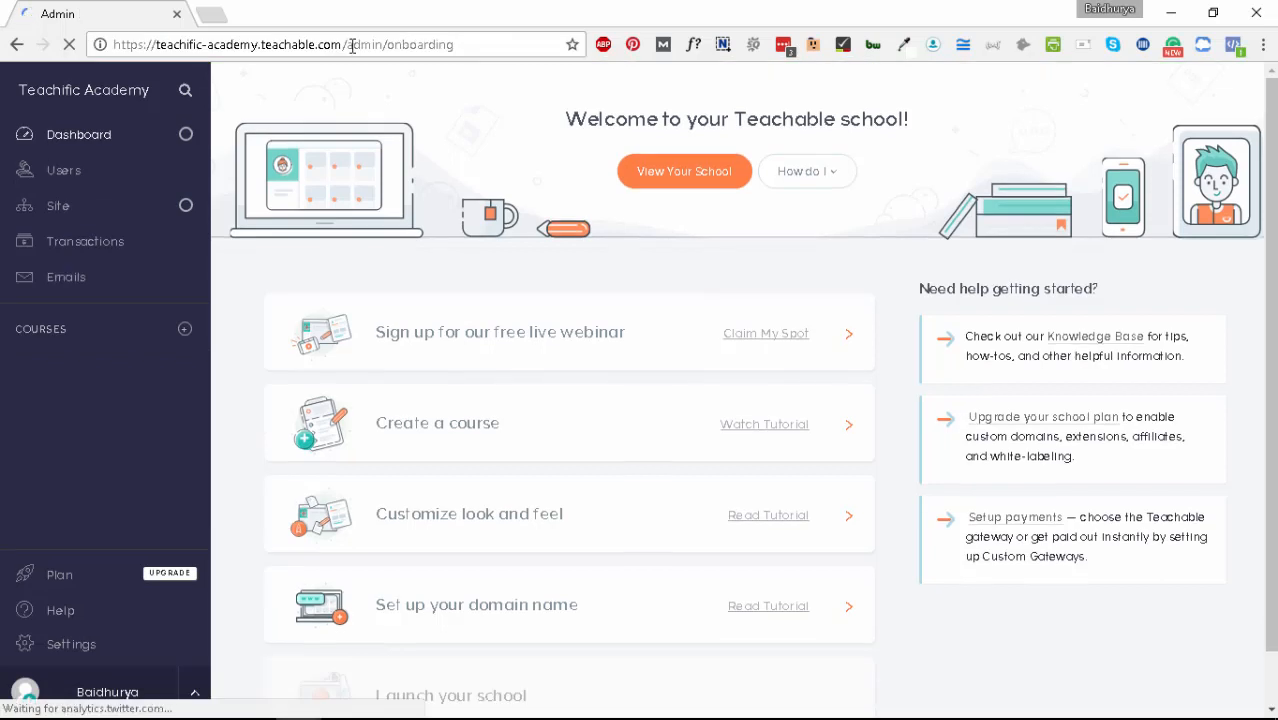
mouse_move(740, 88)
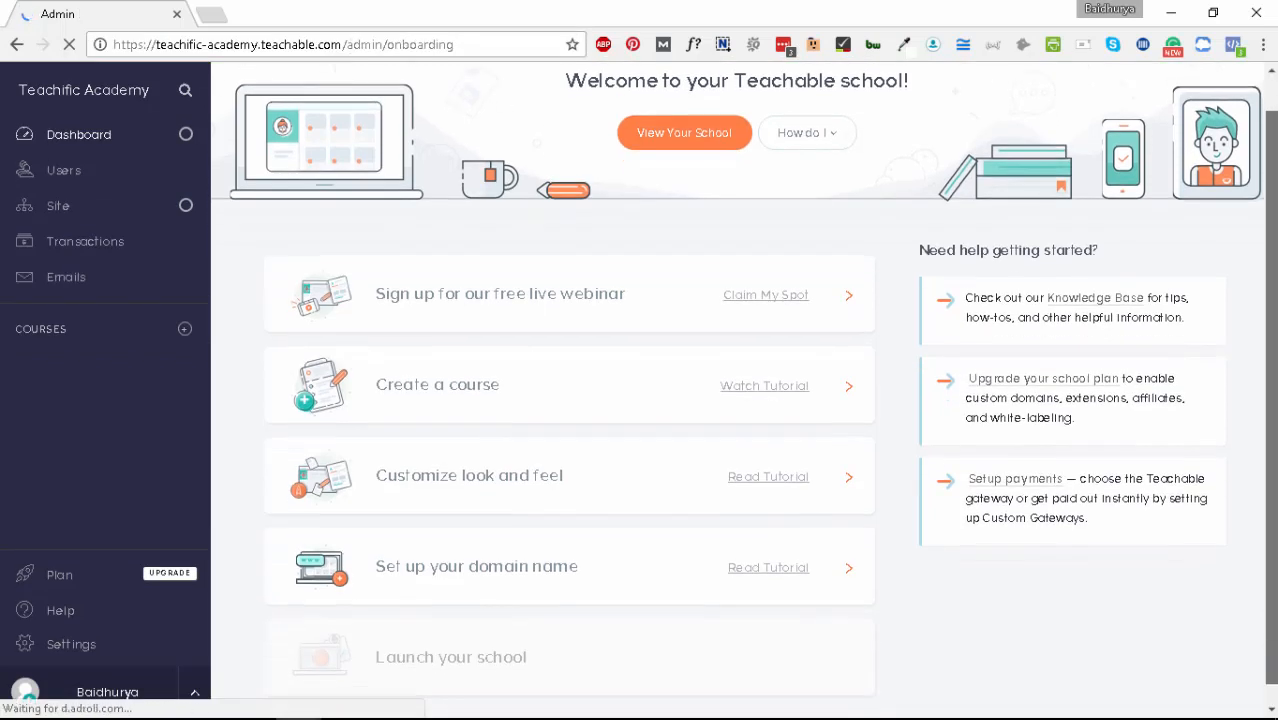
scroll("down", 3)
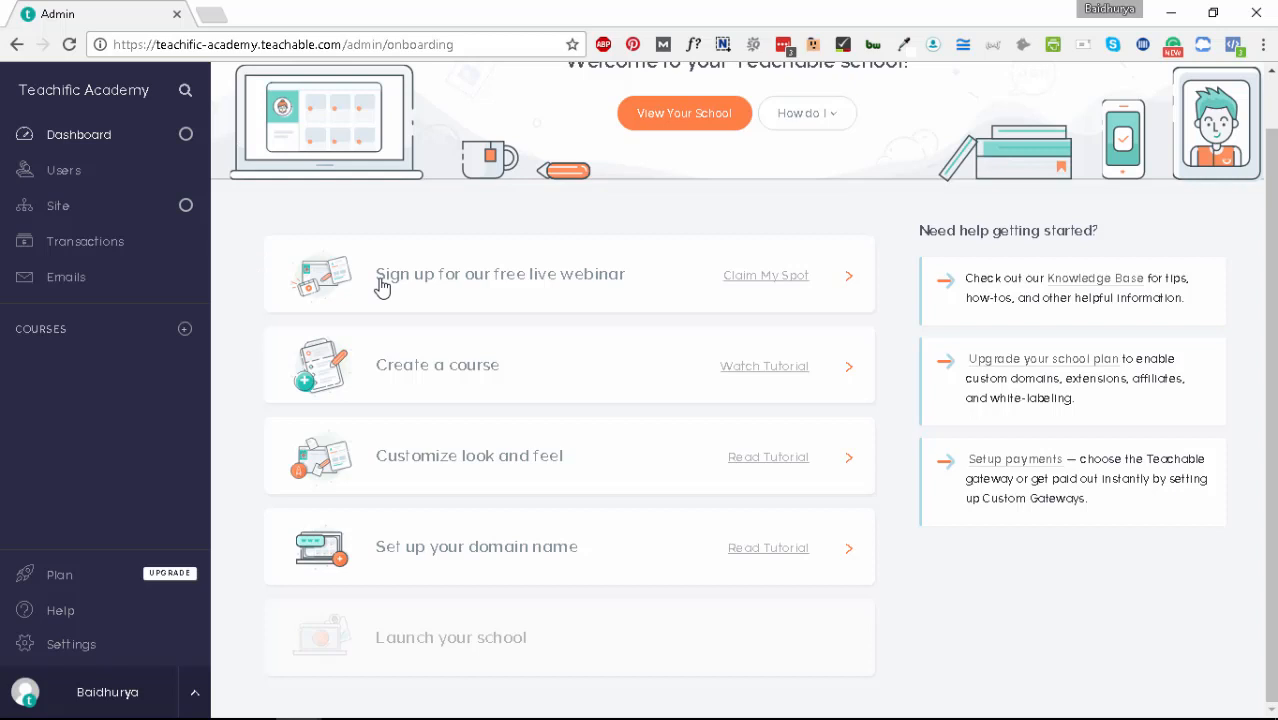
mouse_move(240, 247)
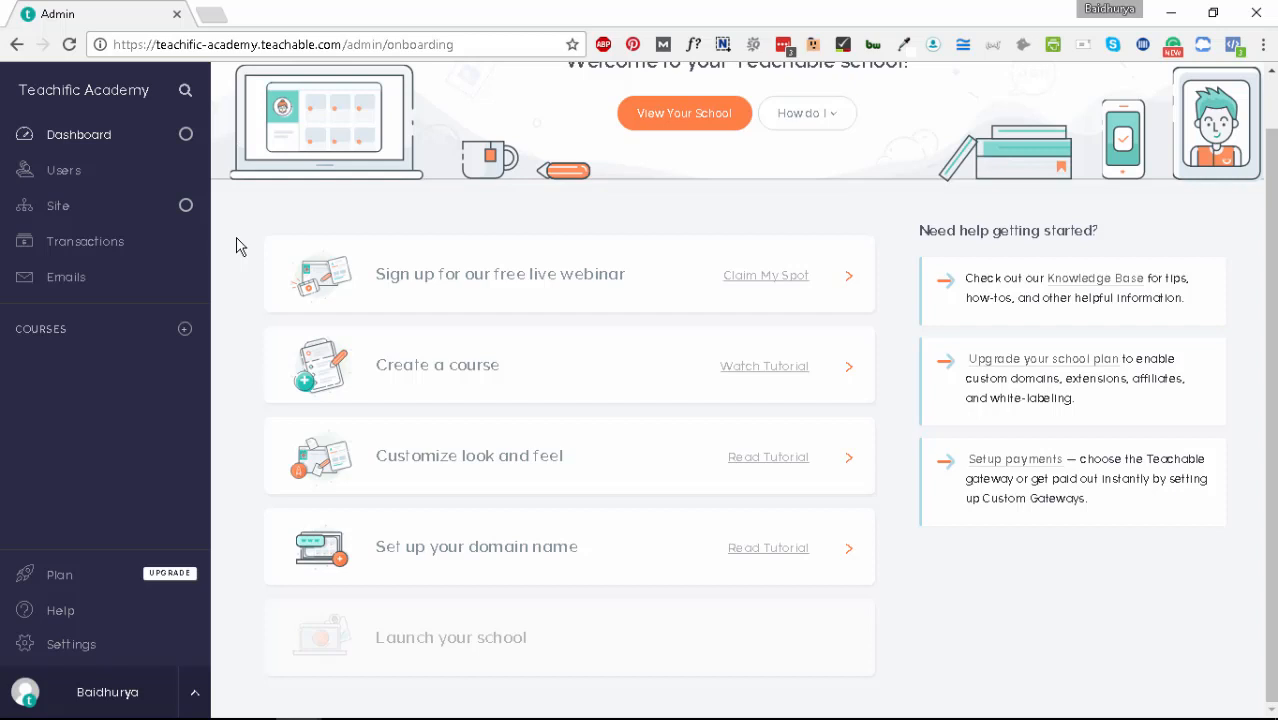
mouse_move(399, 300)
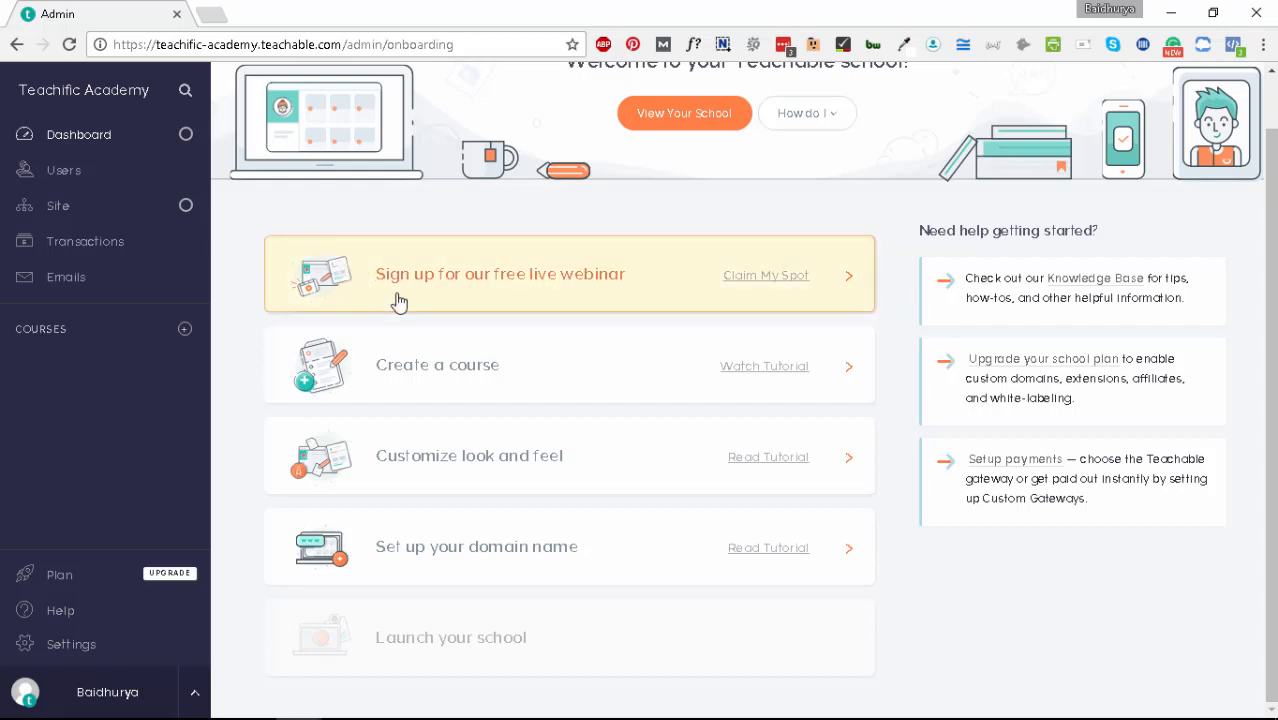
mouse_move(527, 303)
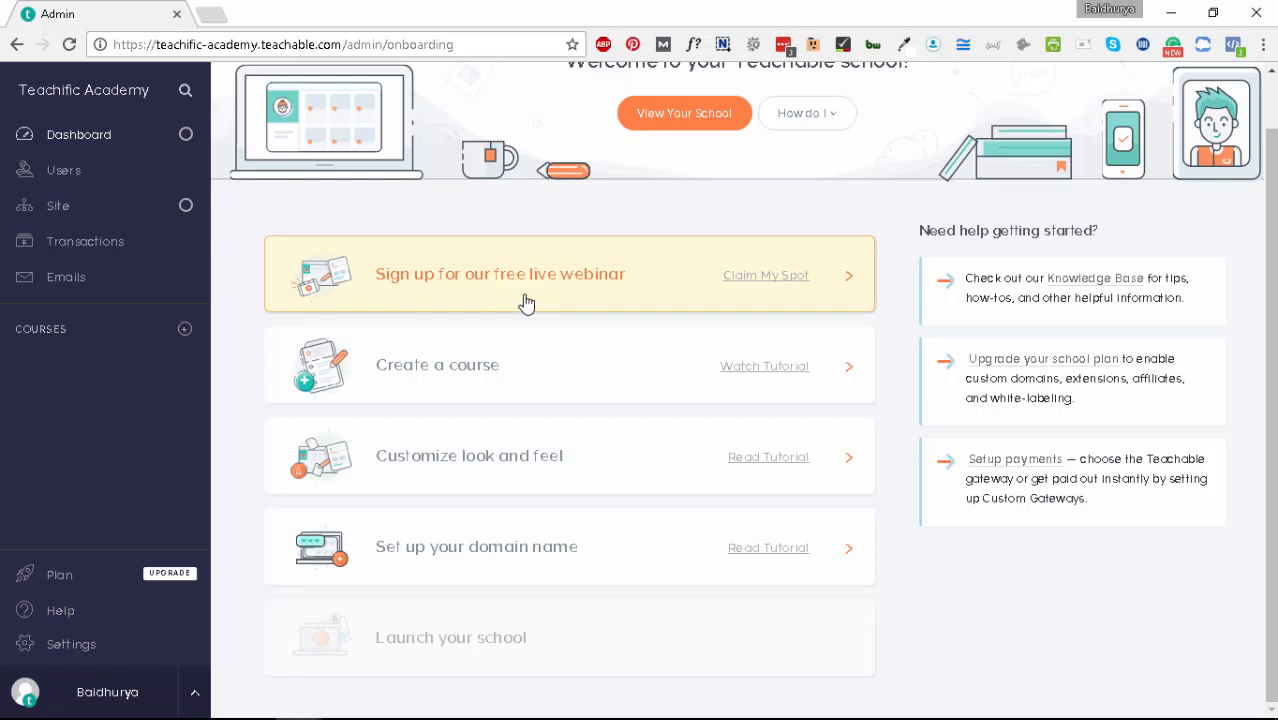
mouse_move(245, 338)
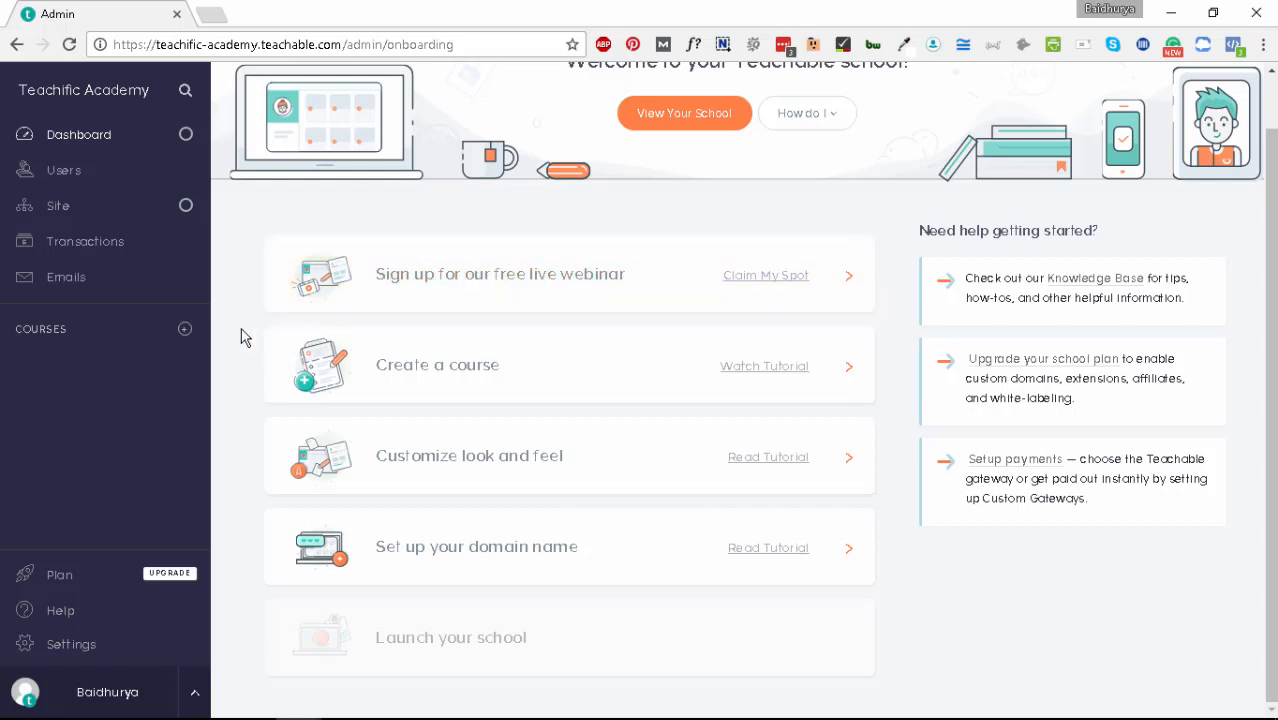
mouse_move(435, 378)
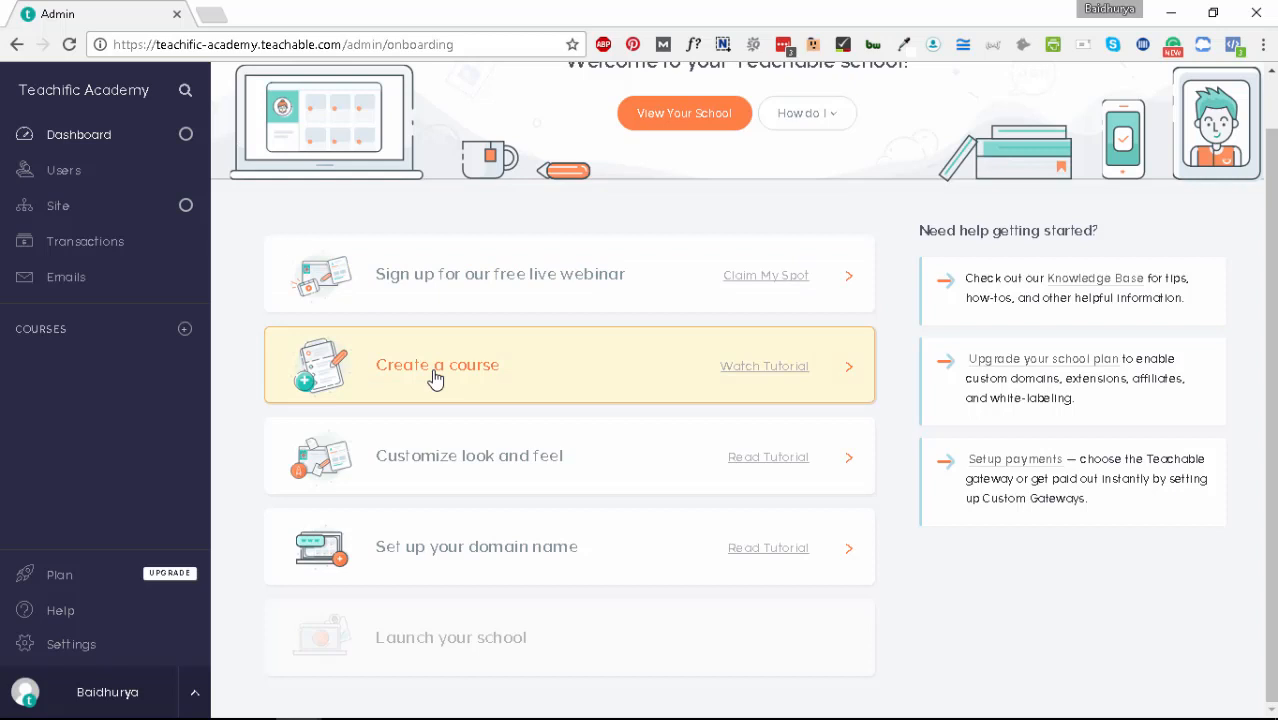
mouse_move(475, 375)
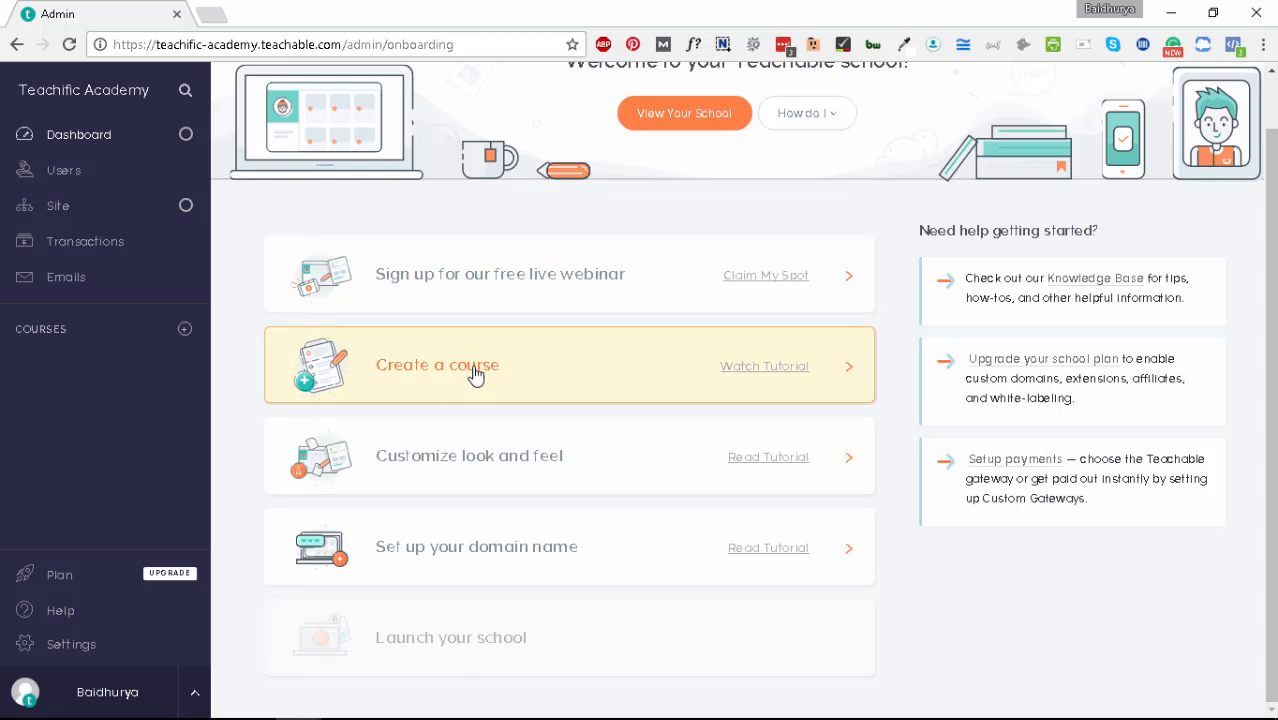
Create a new course named 'Supply Chain Network Design with Excel'
left_click(437, 365)
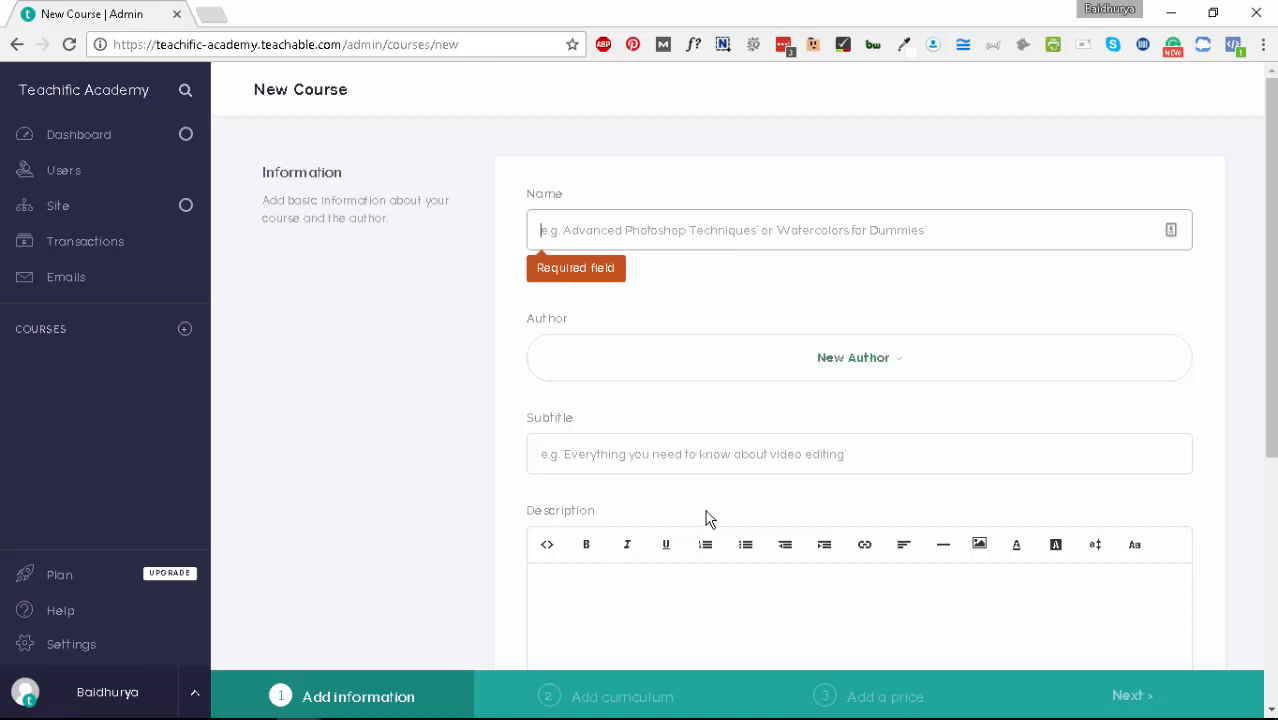
mouse_move(750, 385)
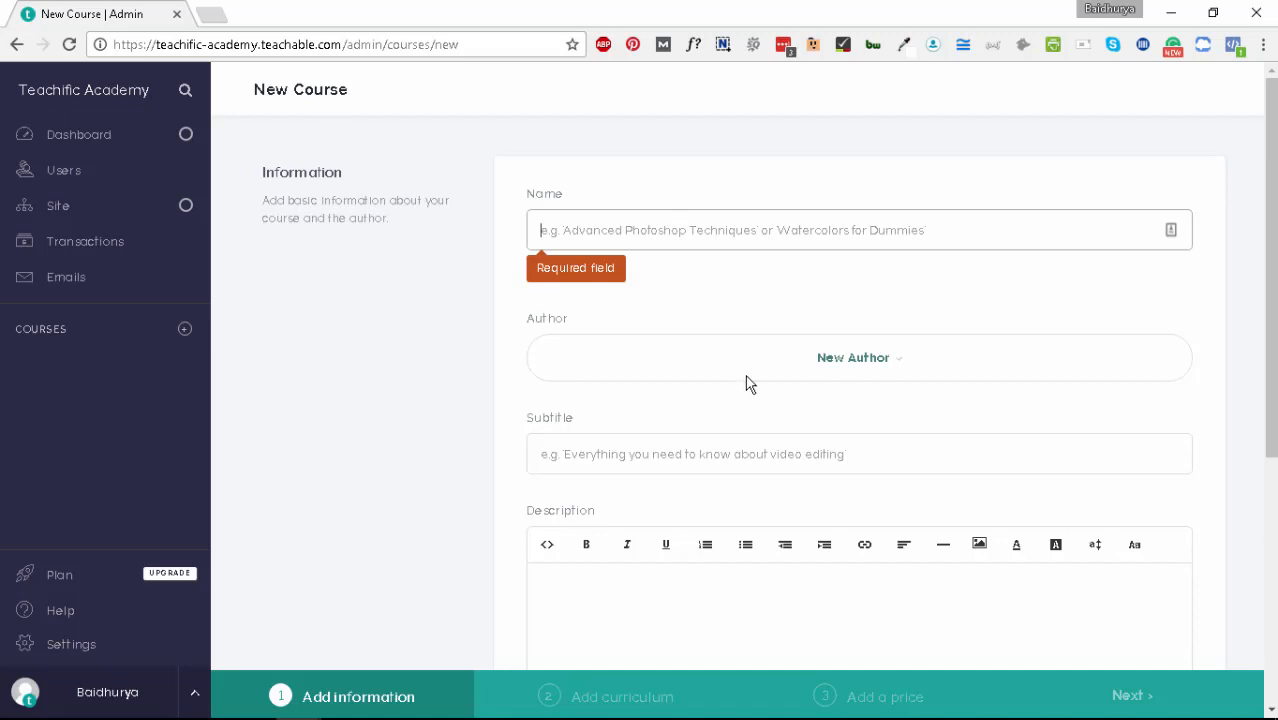
key("alt+tab")
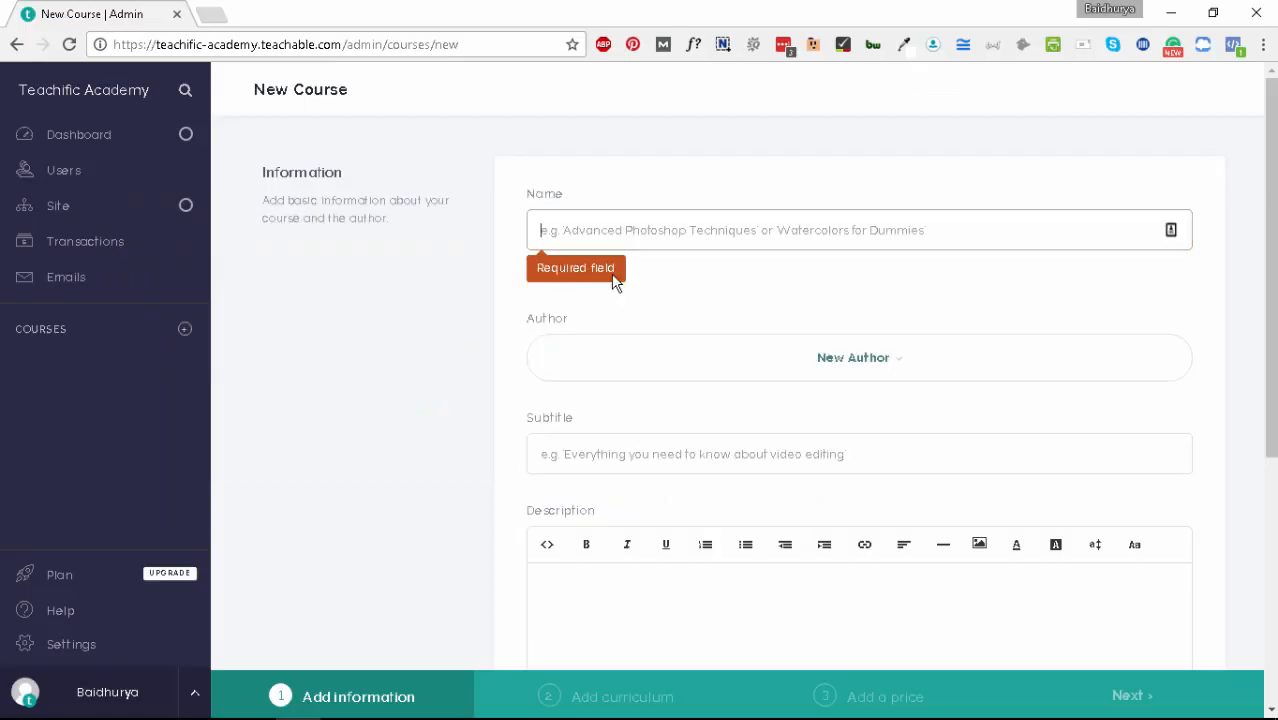
type("Supply Chain Network Design with Excel")
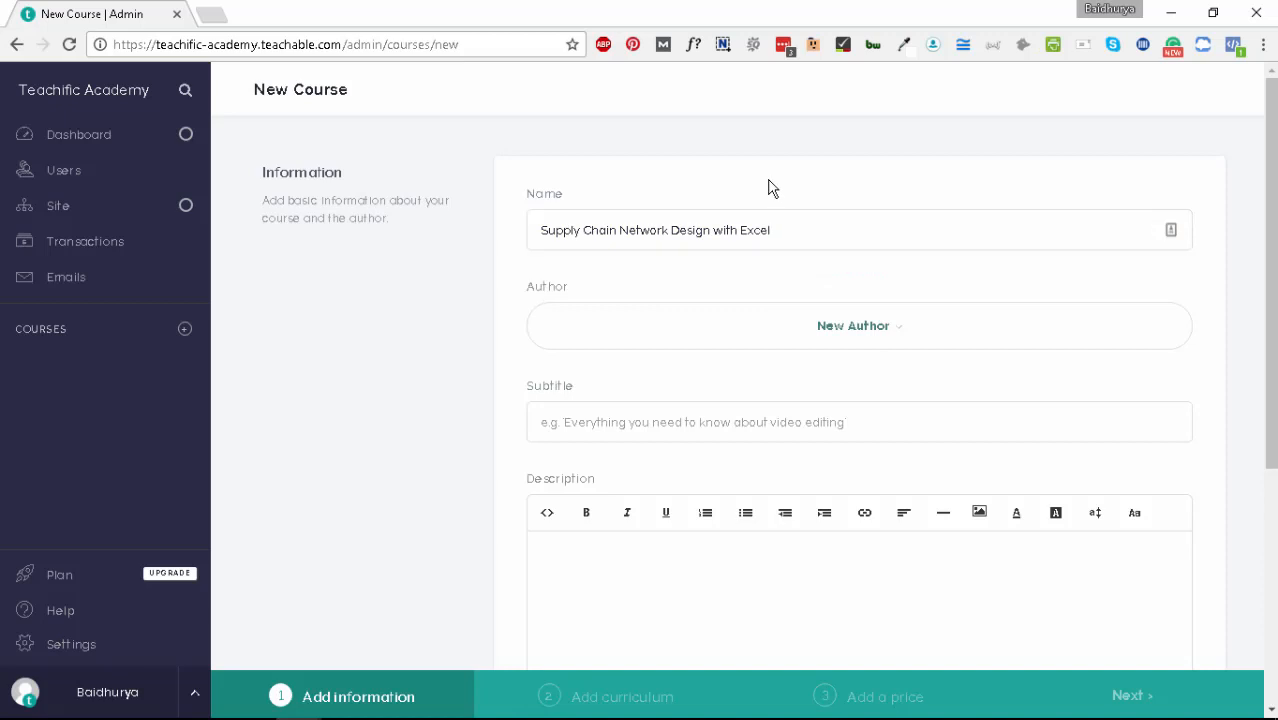
mouse_move(855, 326)
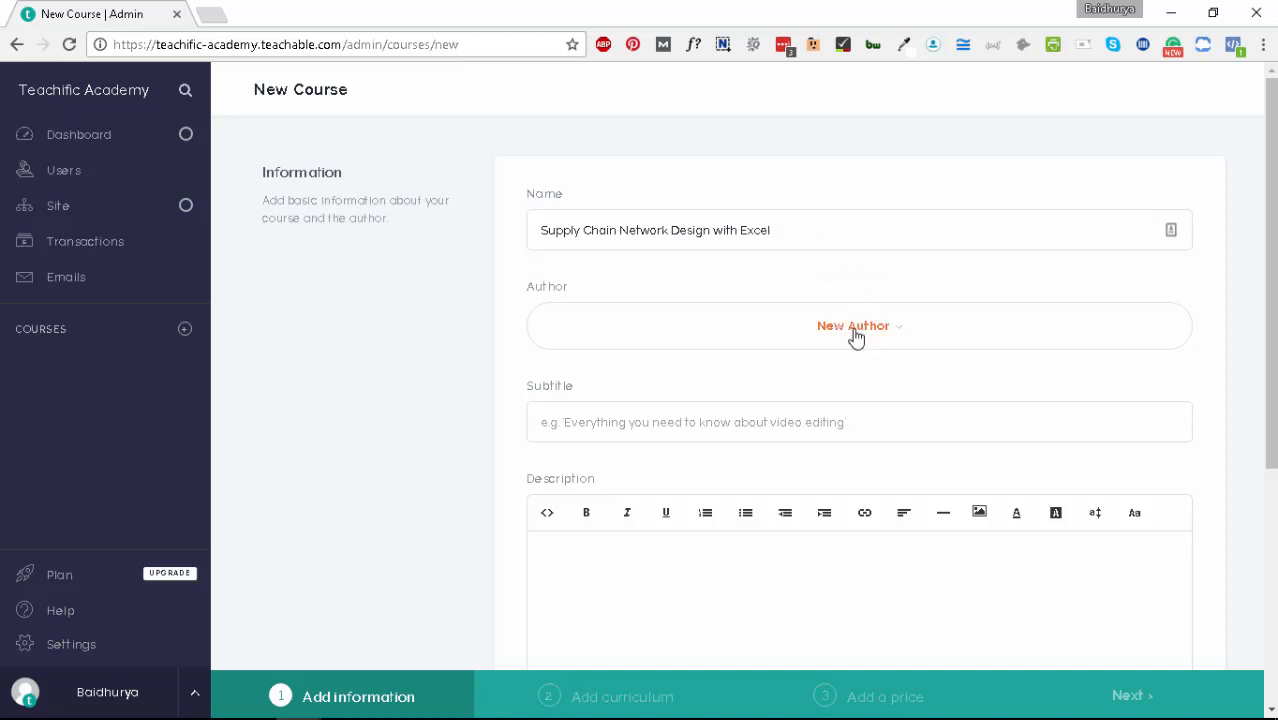
Add author 'Baidhurya M' with headline and bio, and enter the course subtitle
left_click(855, 326)
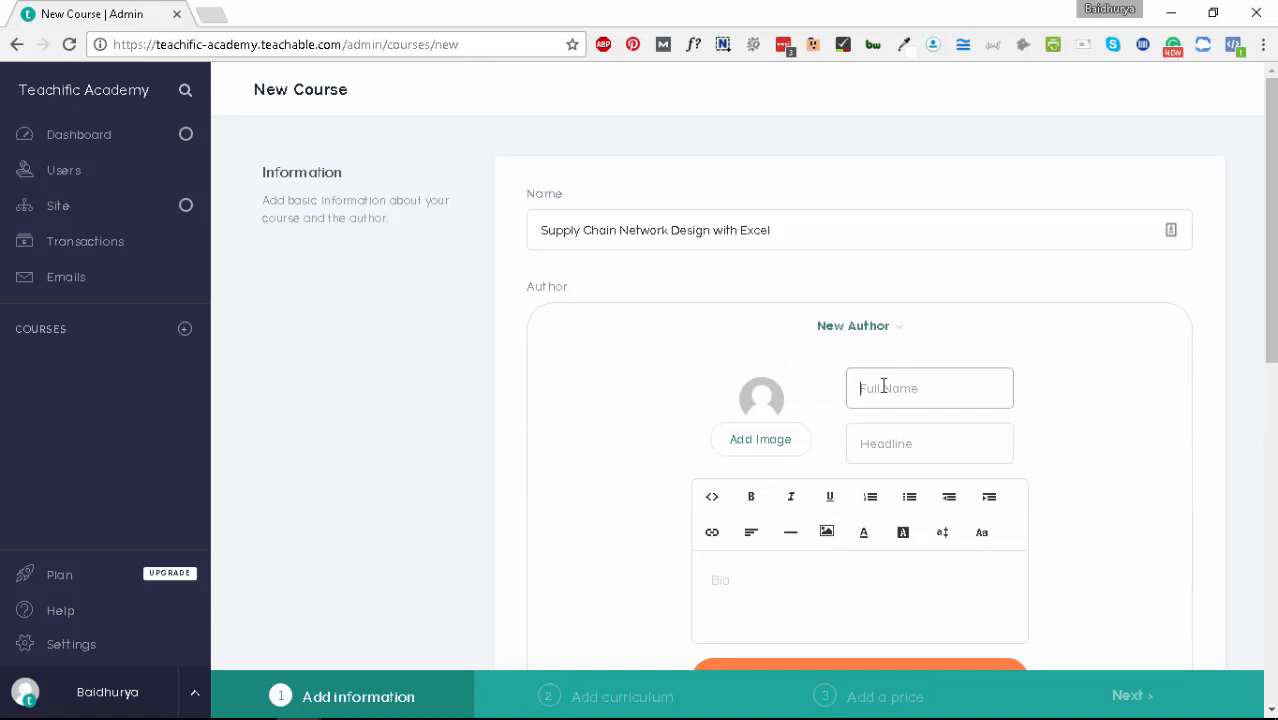
type("Baidhurya Mani")
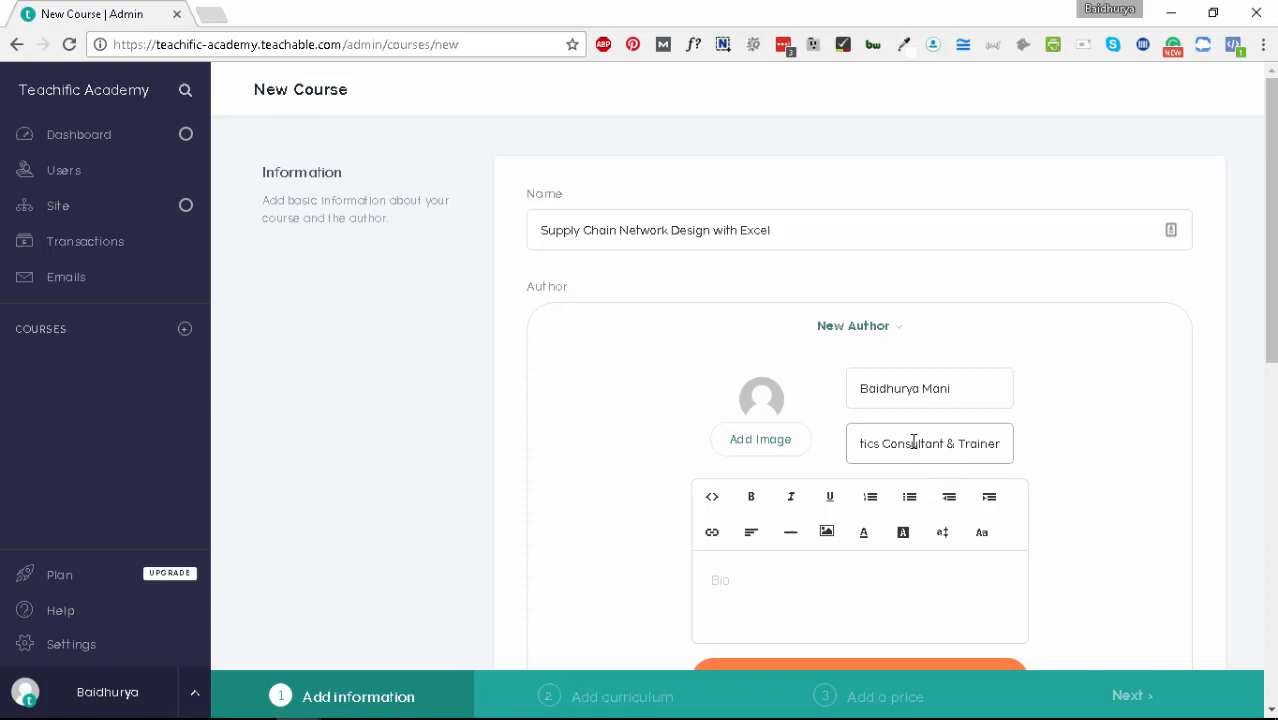
key("alt+tab")
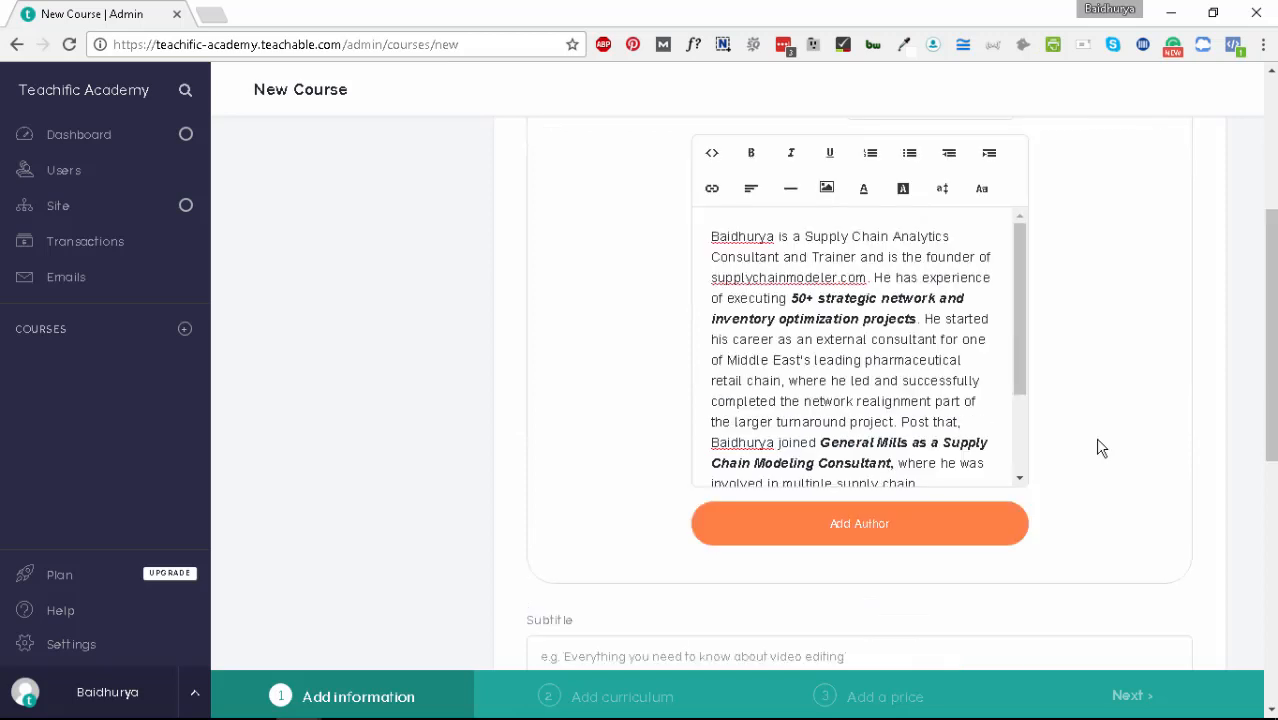
mouse_move(860, 523)
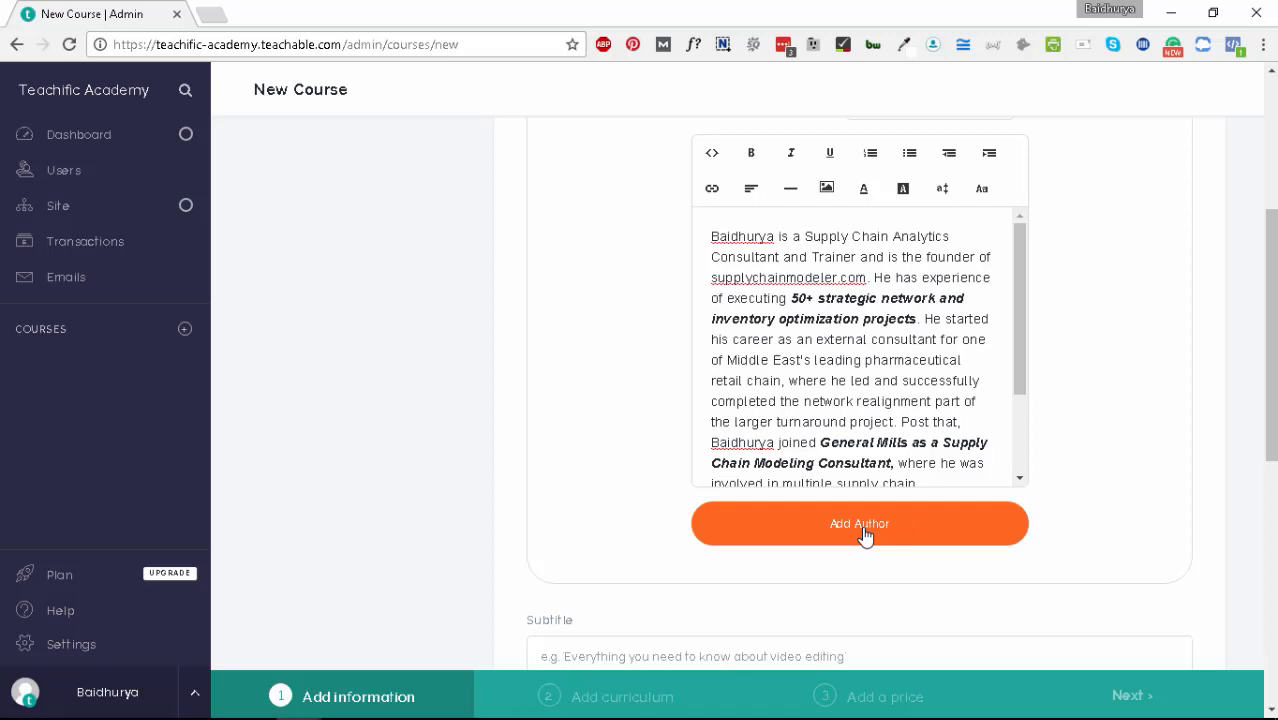
left_click(859, 523)
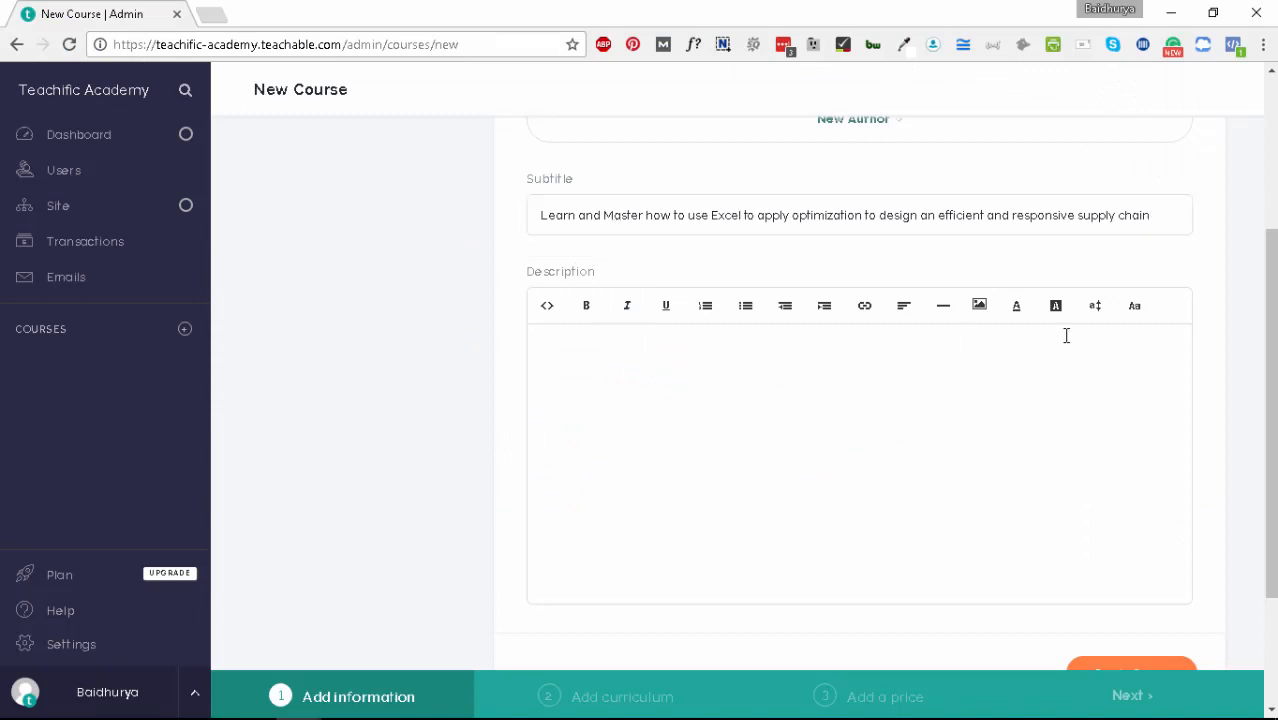
scroll("down", 3)
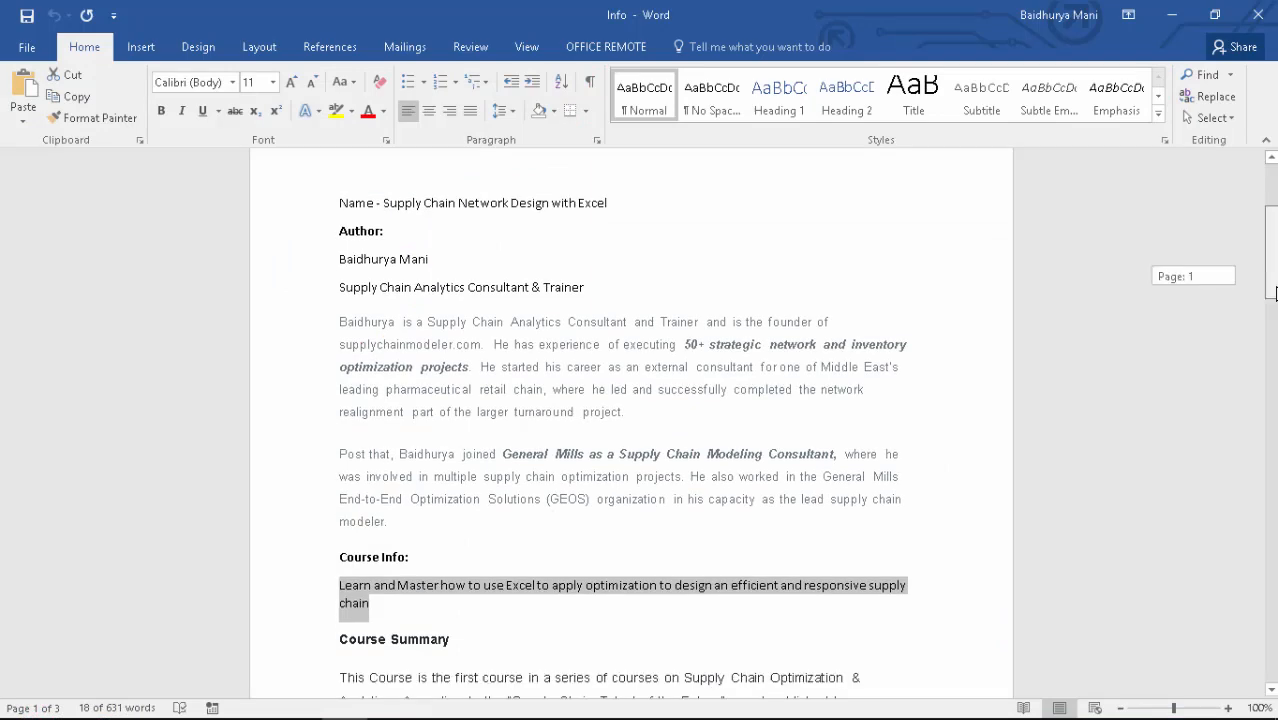
Paste Word's Course Summary into the description and create the course
scroll("down", 3)
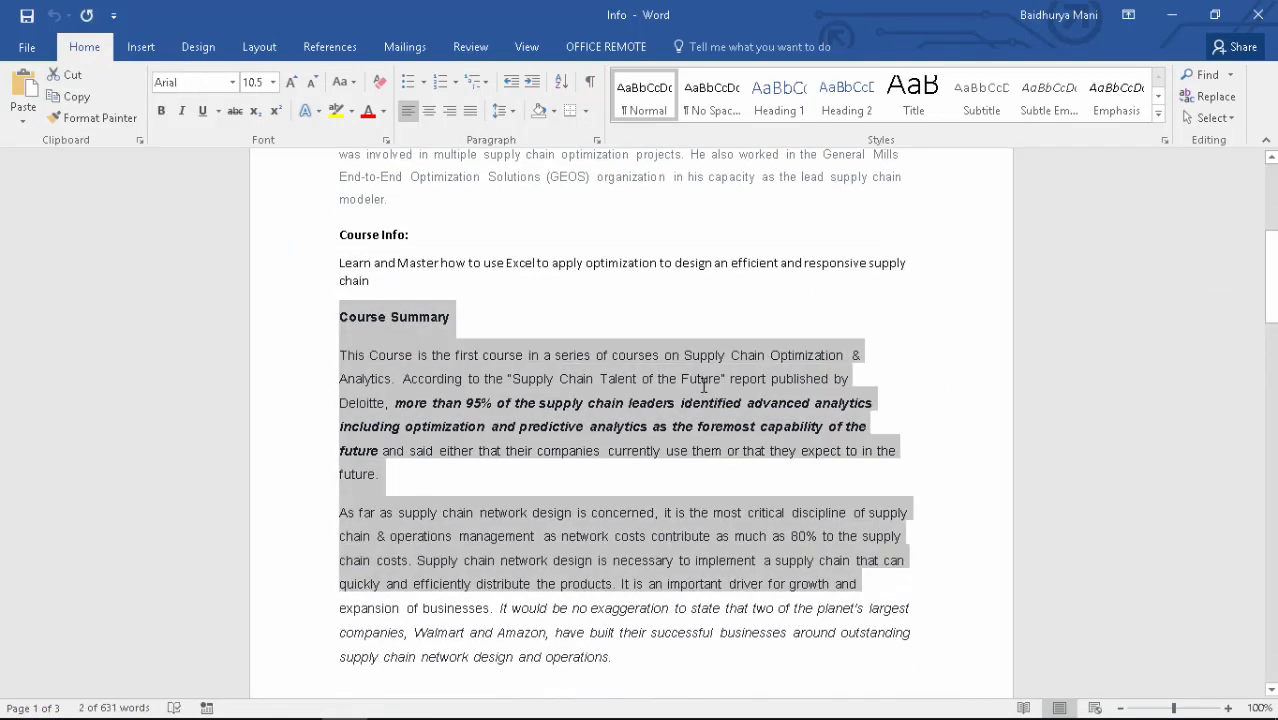
scroll("down", 3)
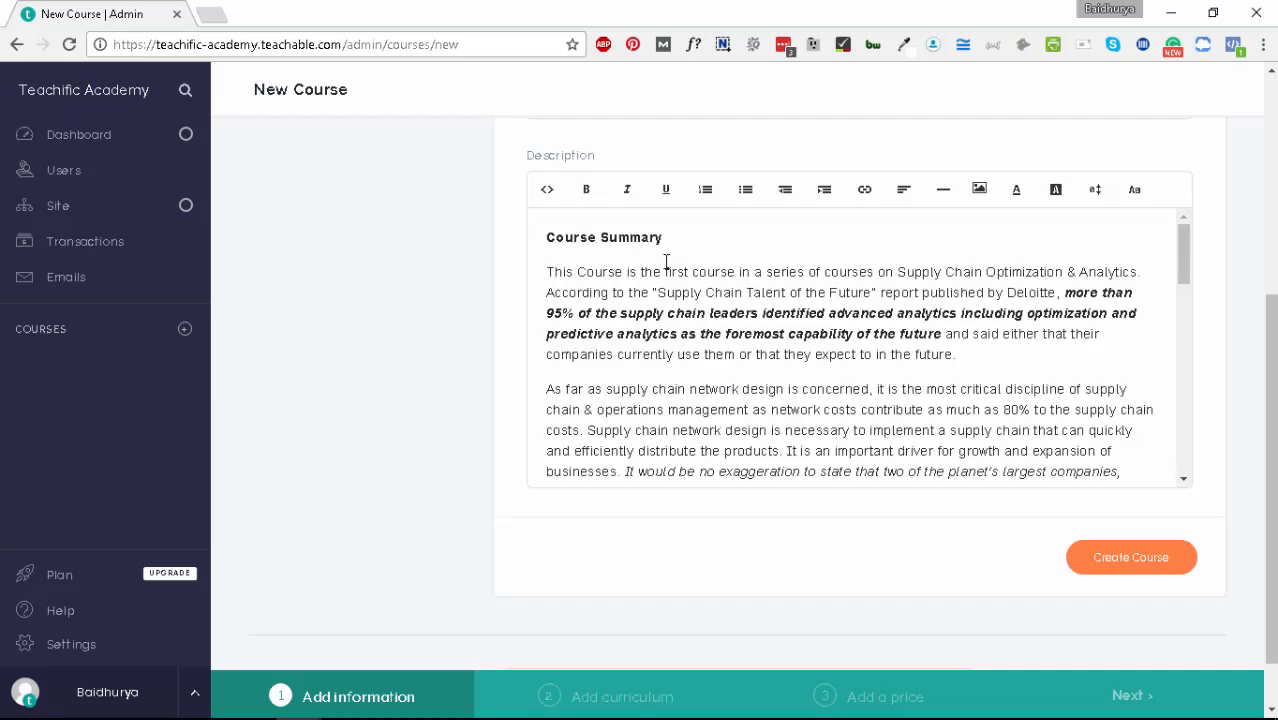
scroll("down", 3)
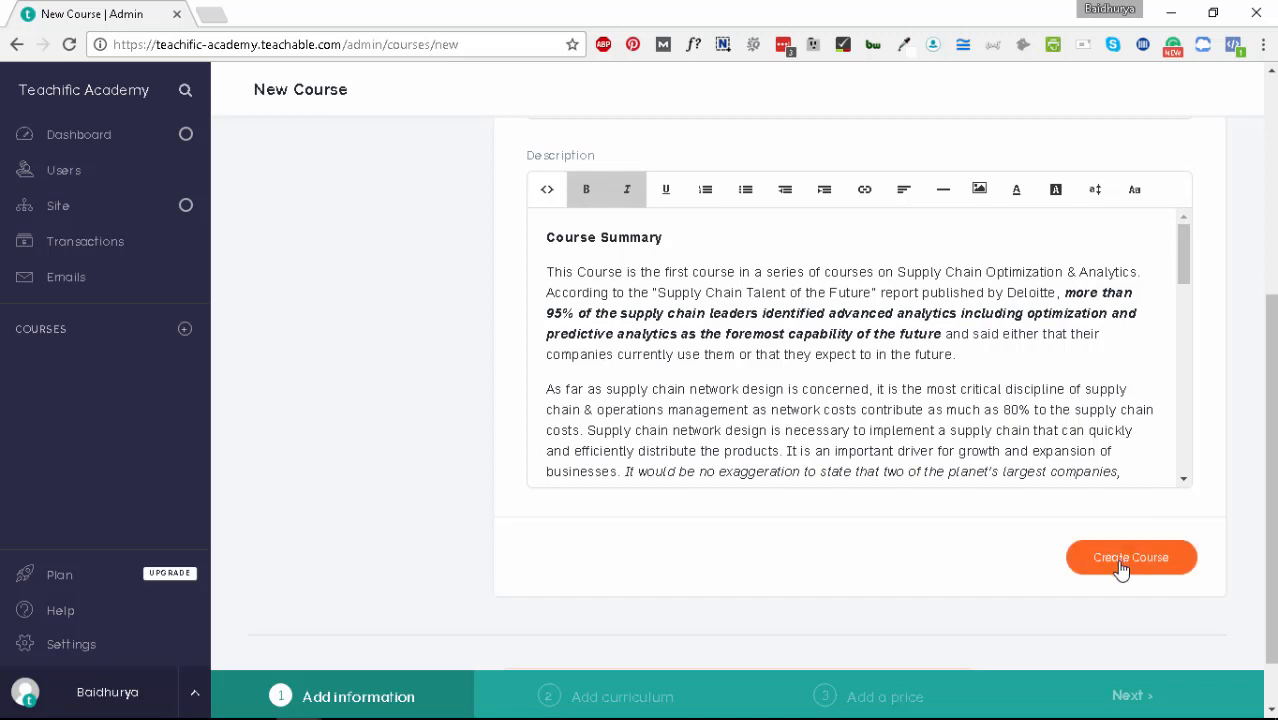
mouse_move(917, 570)
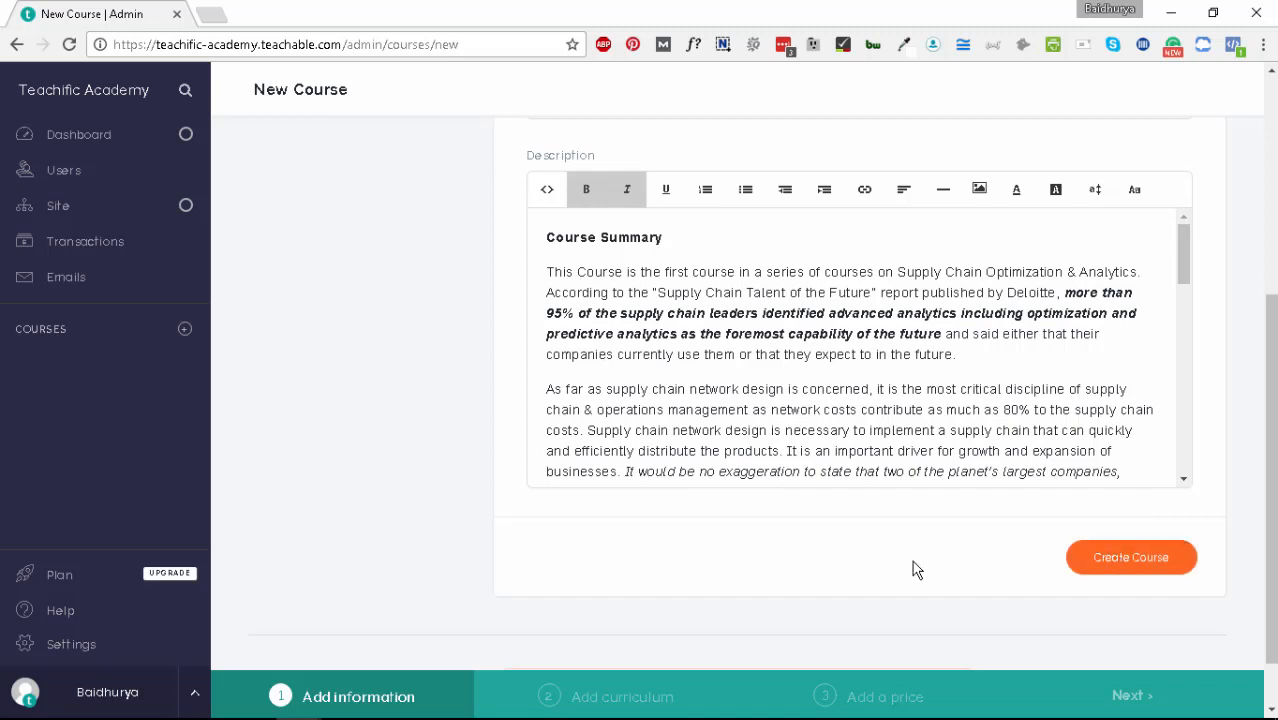
left_click(1130, 557)
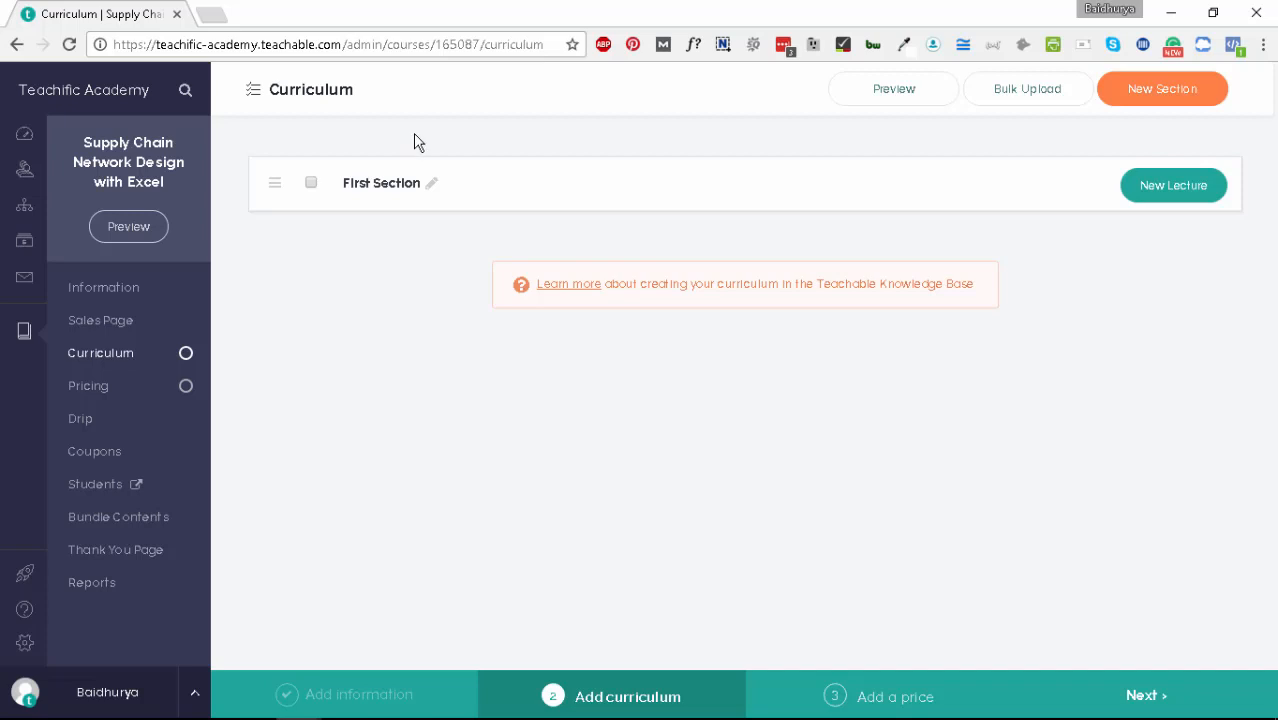
mouse_move(425, 152)
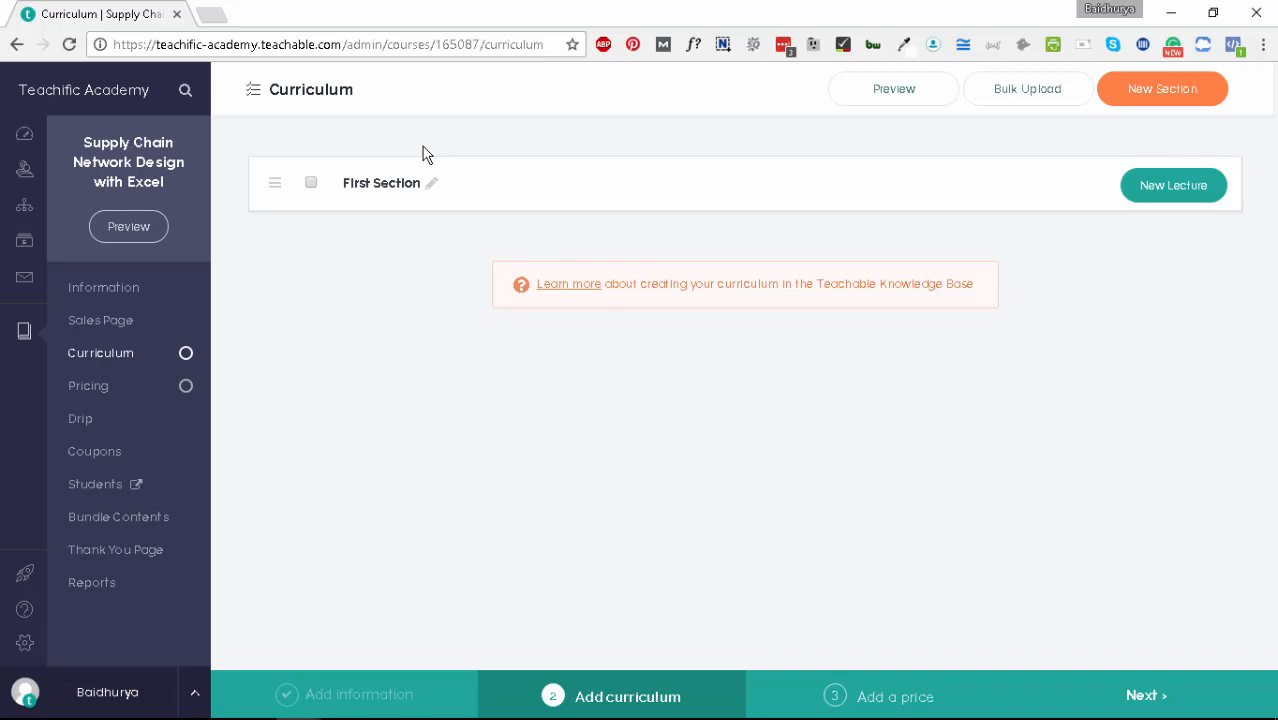
Rename the first curriculum section to 'Section1'
left_click(432, 183)
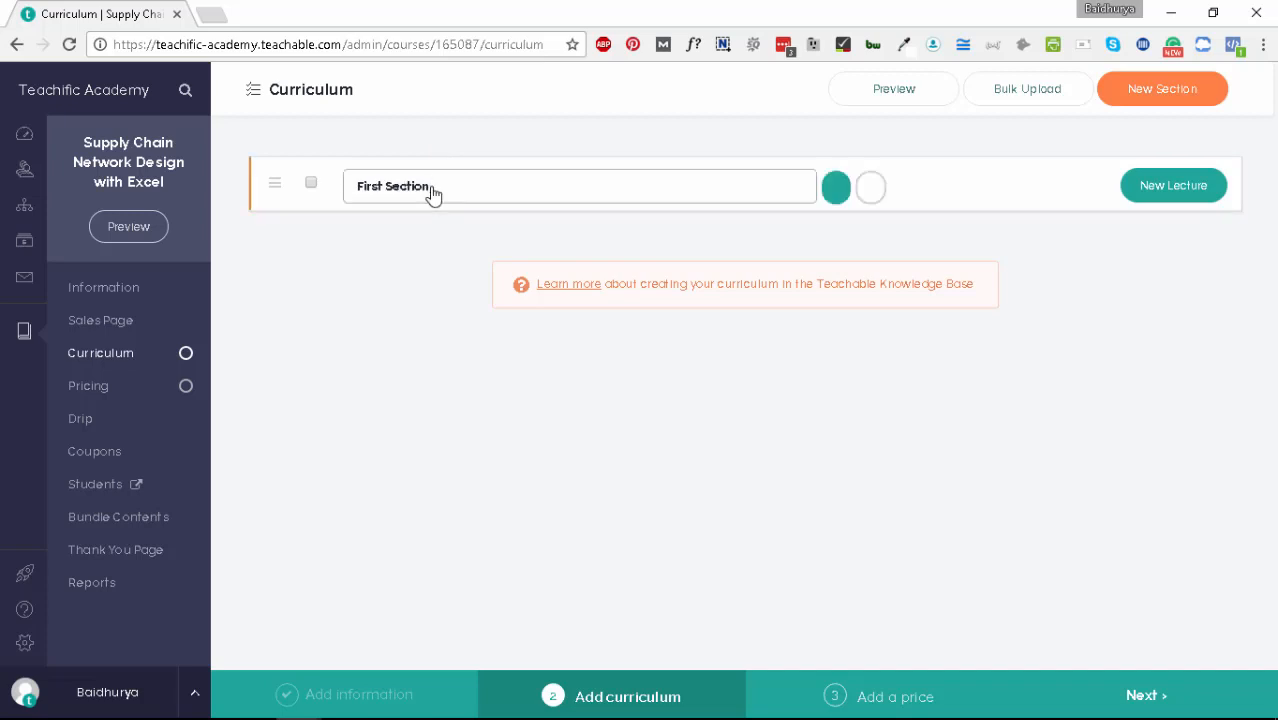
type("AS")
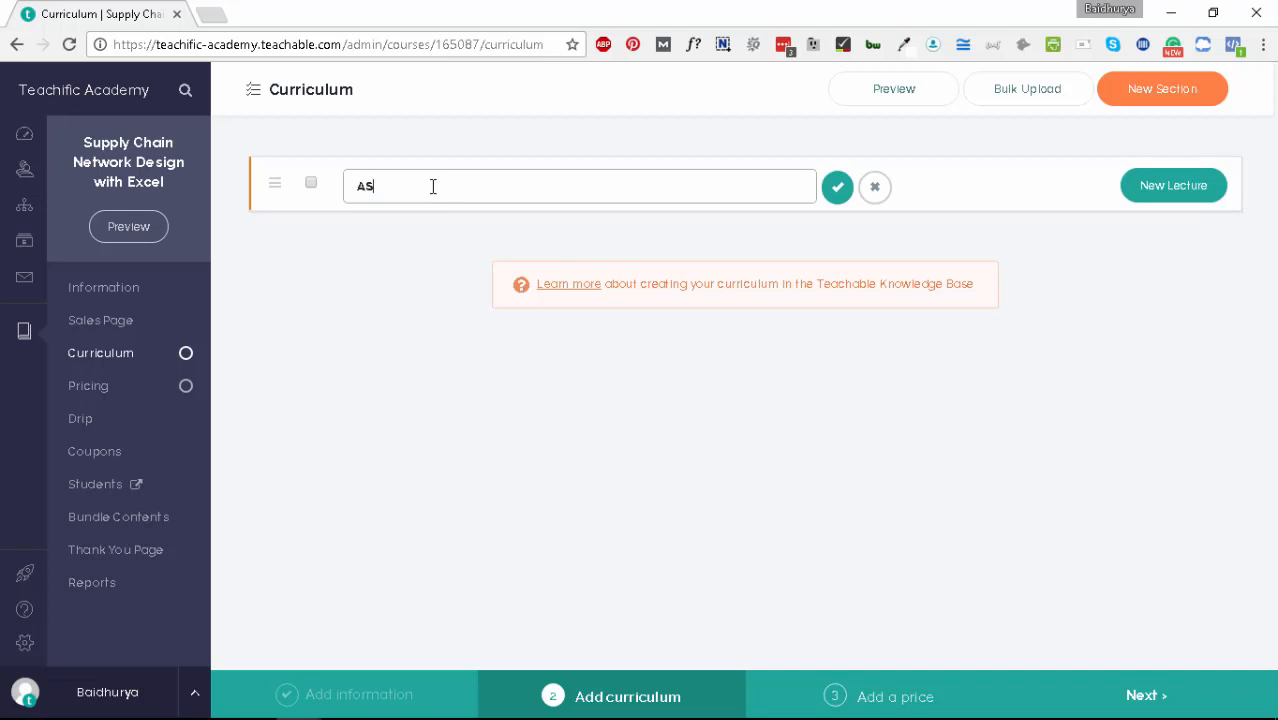
type("Section")
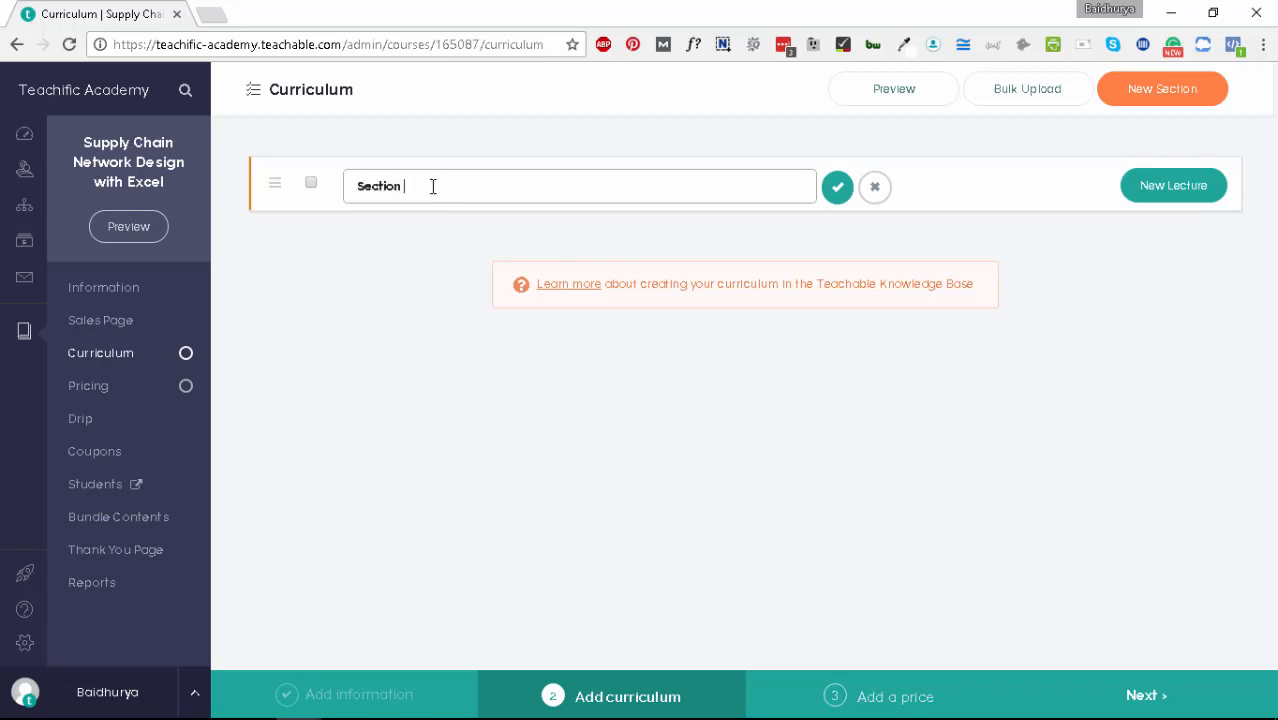
left_click(837, 187)
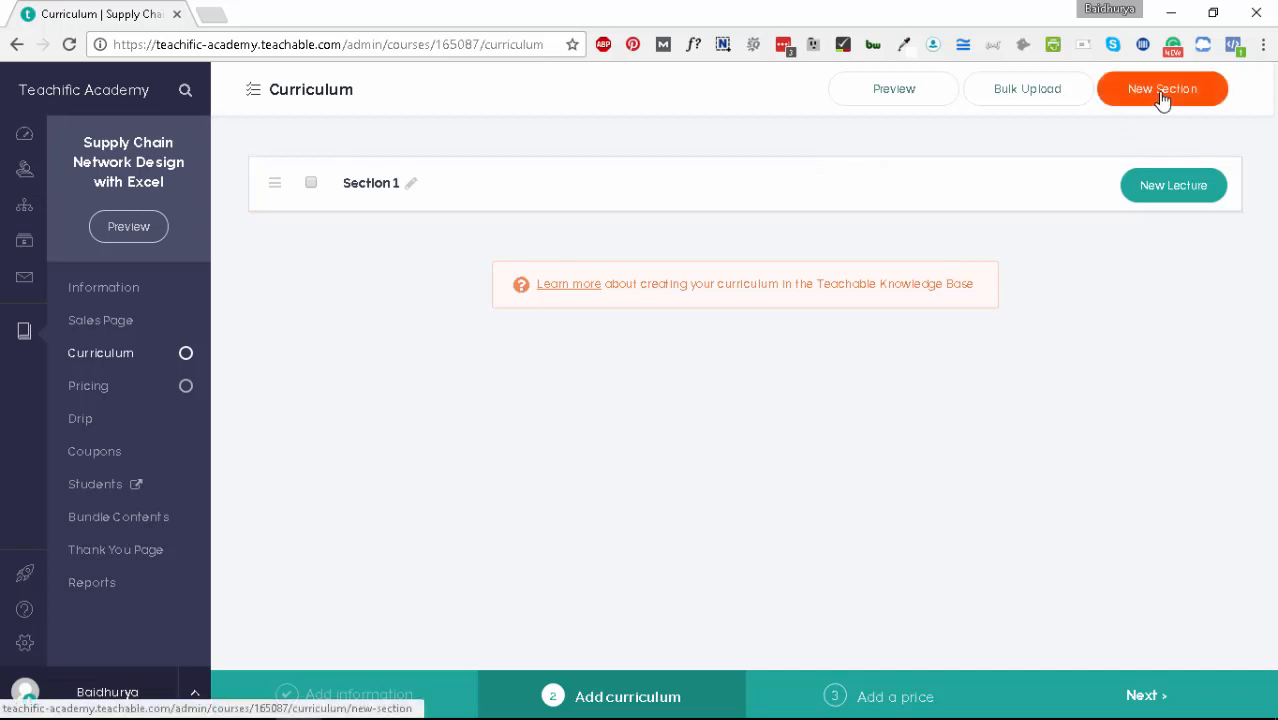
Add a second curriculum section named 'Section2'
left_click(1162, 89)
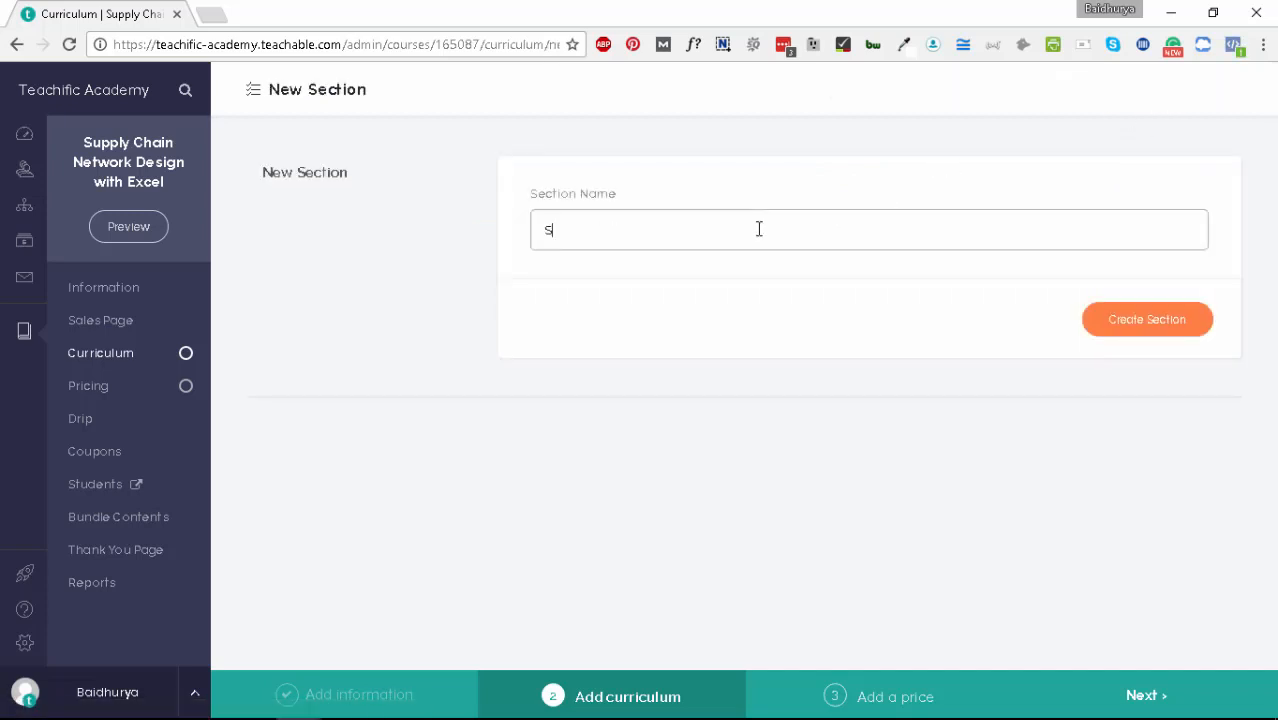
type("ection2")
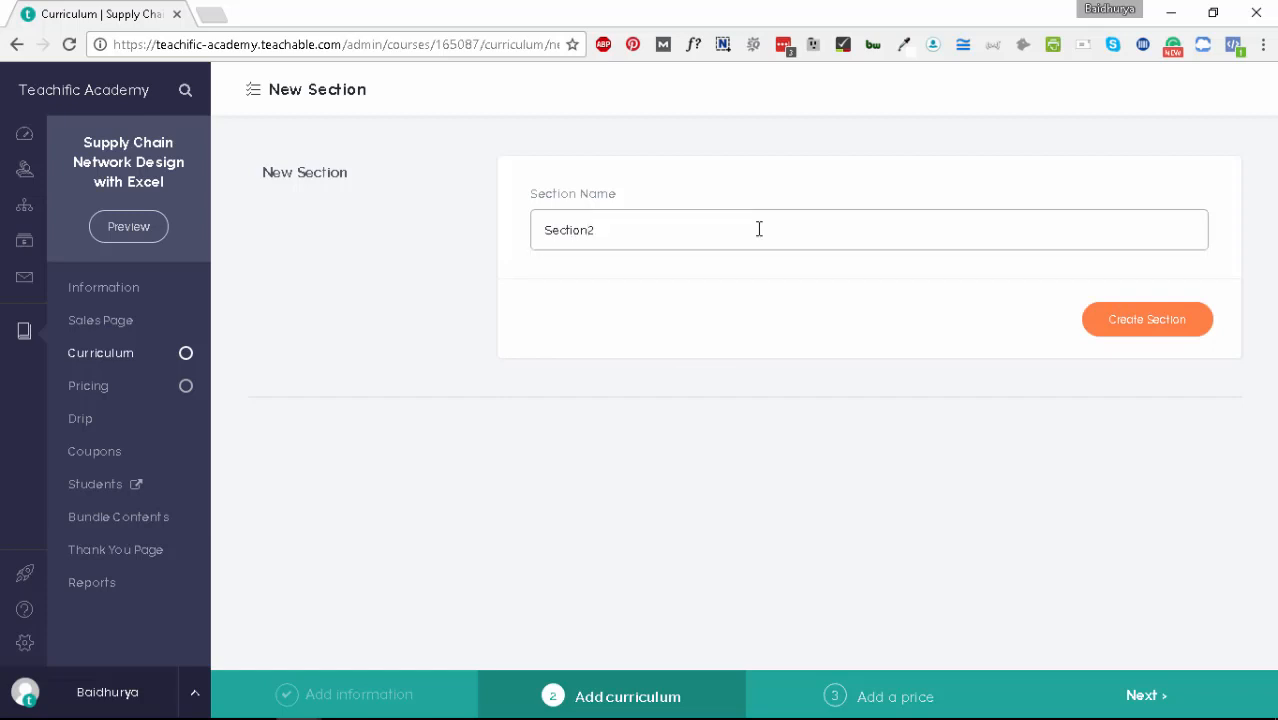
left_click(1146, 319)
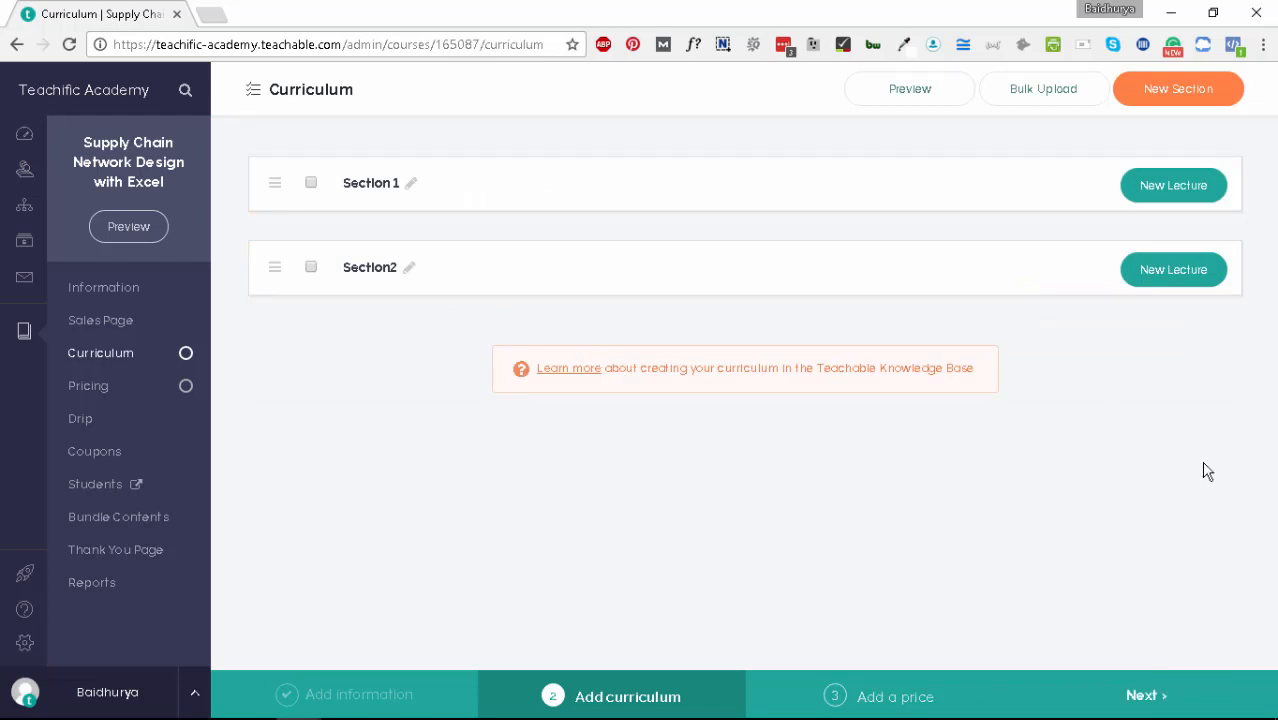
mouse_move(1085, 420)
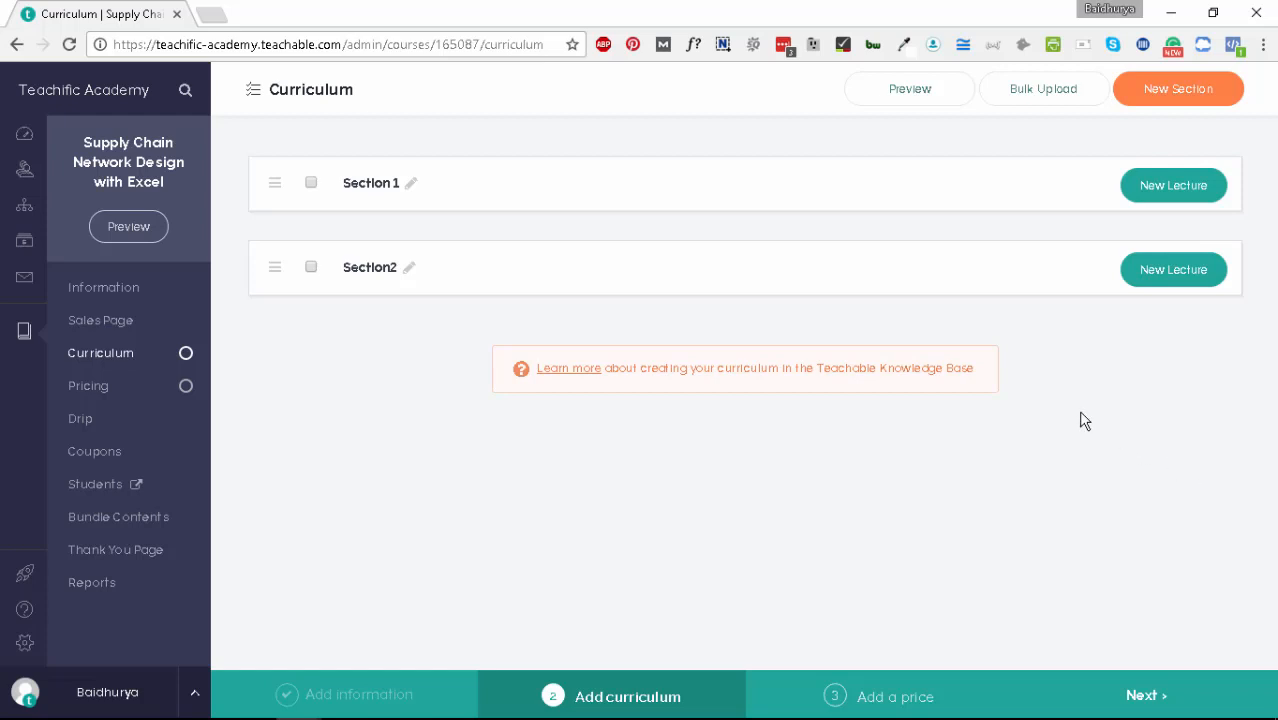
mouse_move(1043, 88)
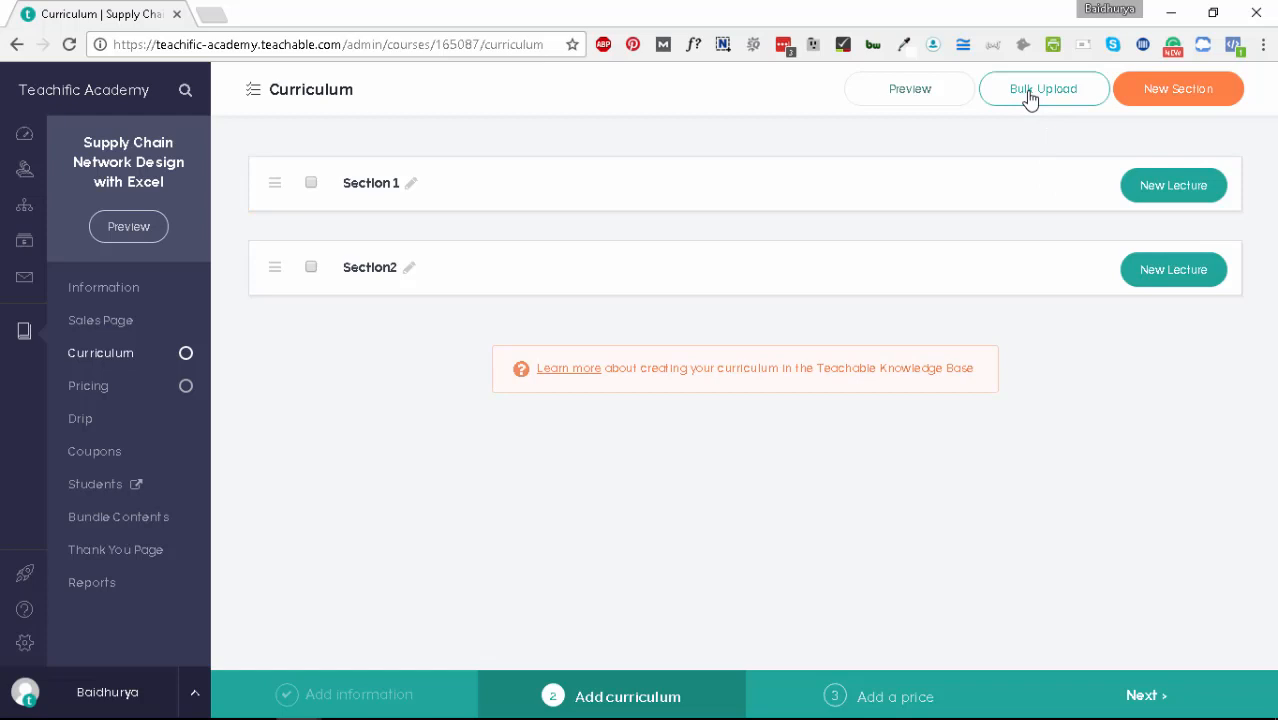
Bulk-upload the eight lecture videos from Google Drive's Videos folder into Section2
left_click(1043, 89)
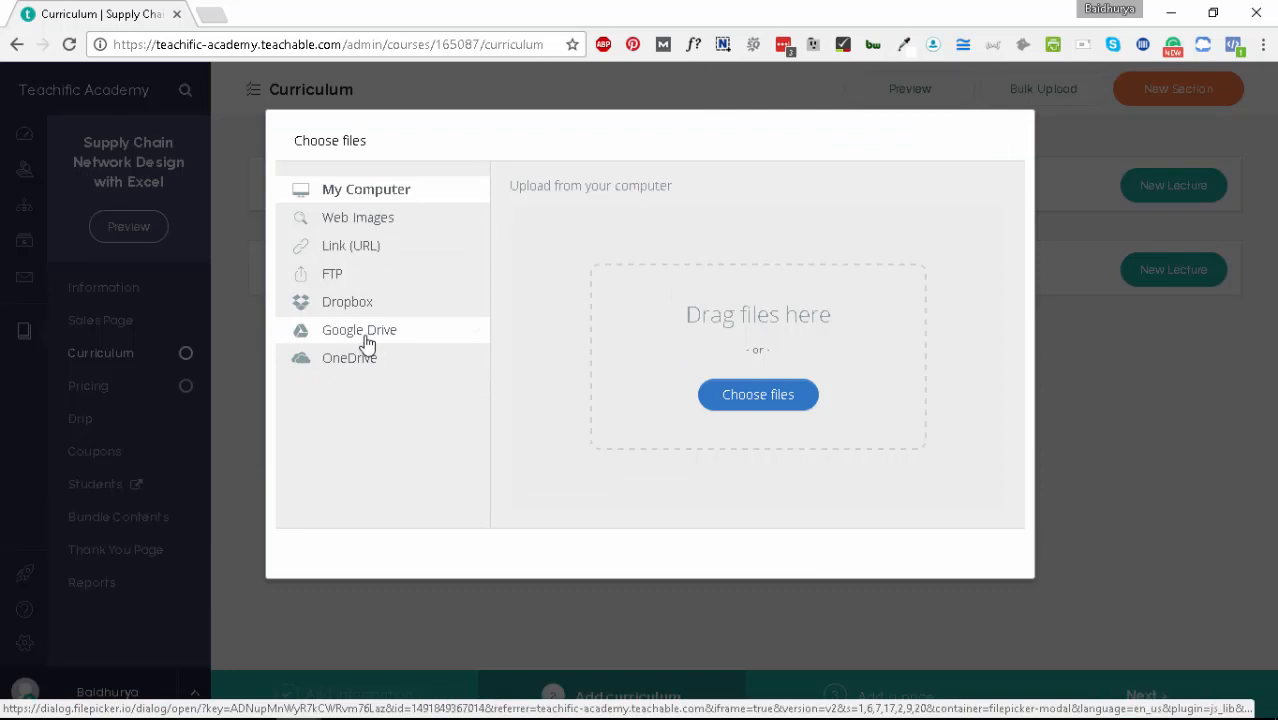
left_click(359, 329)
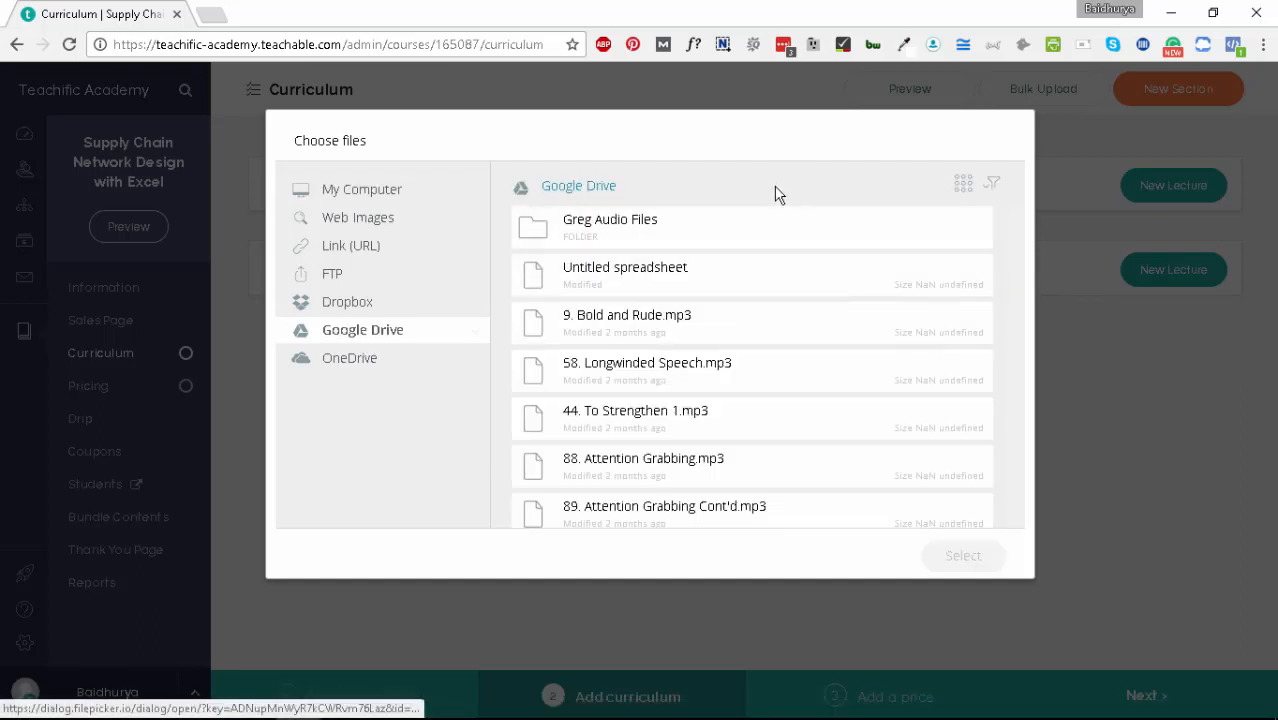
mouse_move(808, 203)
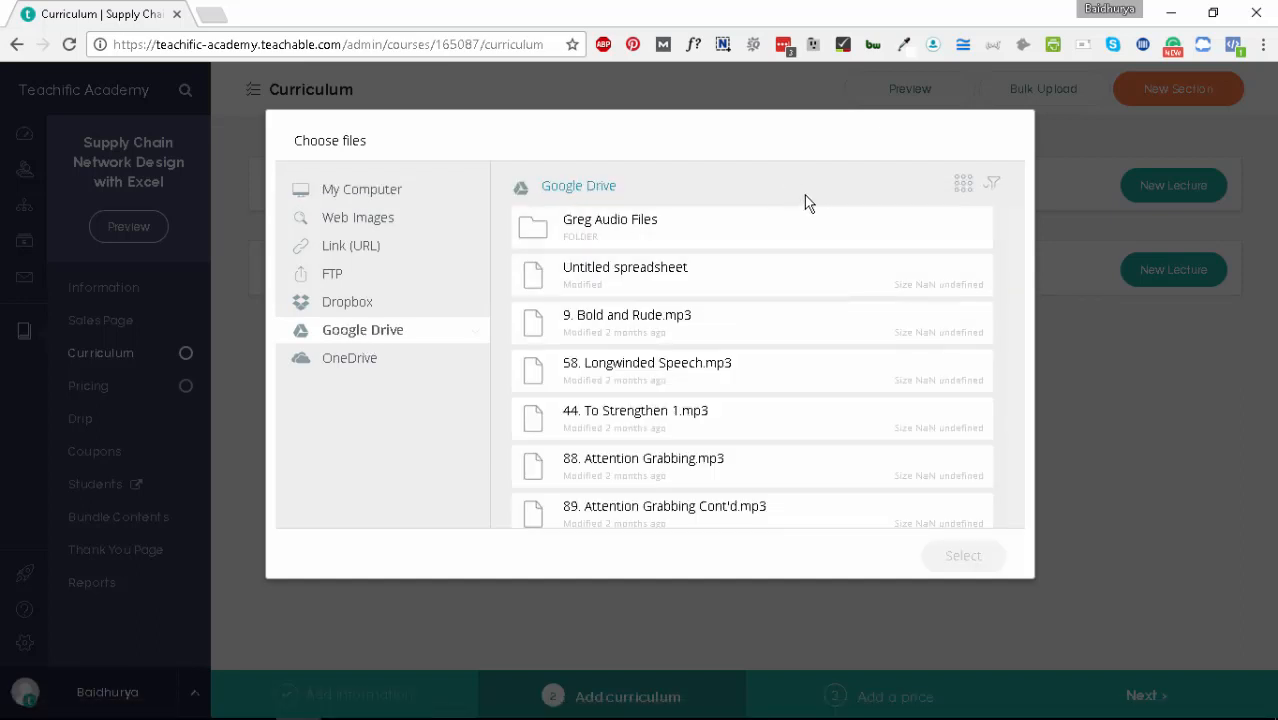
left_click(992, 183)
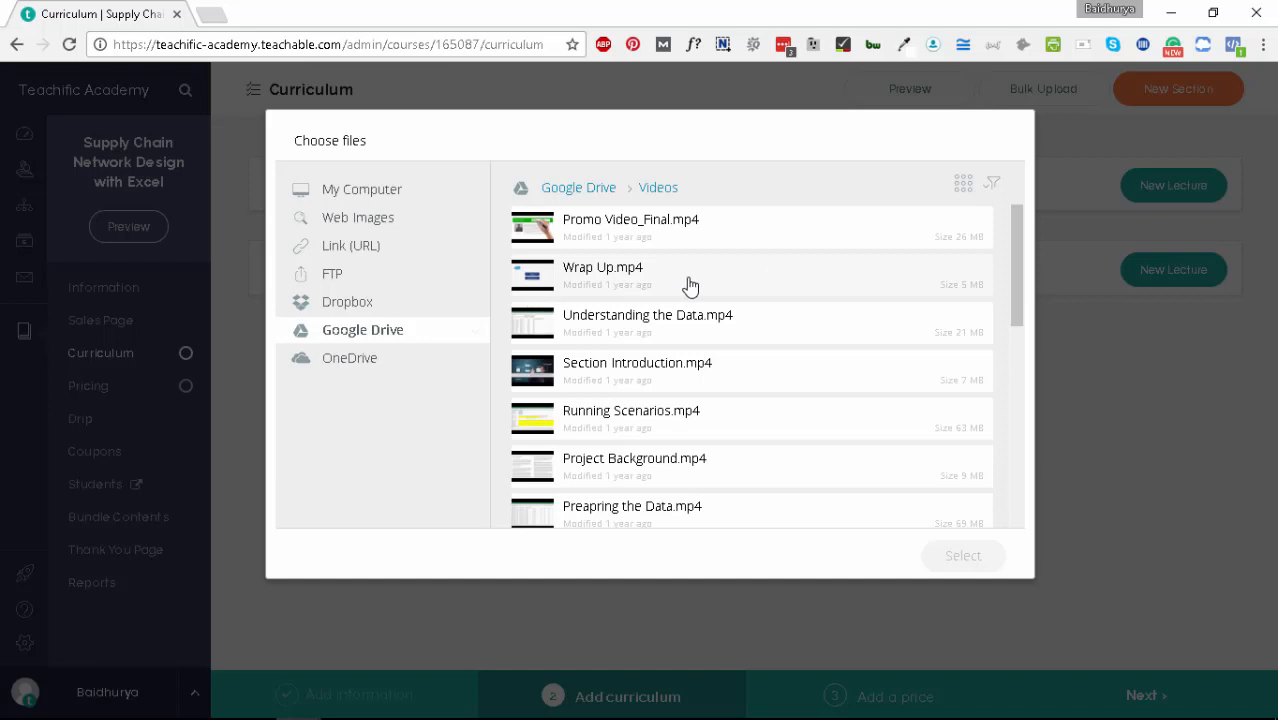
left_click(647, 320)
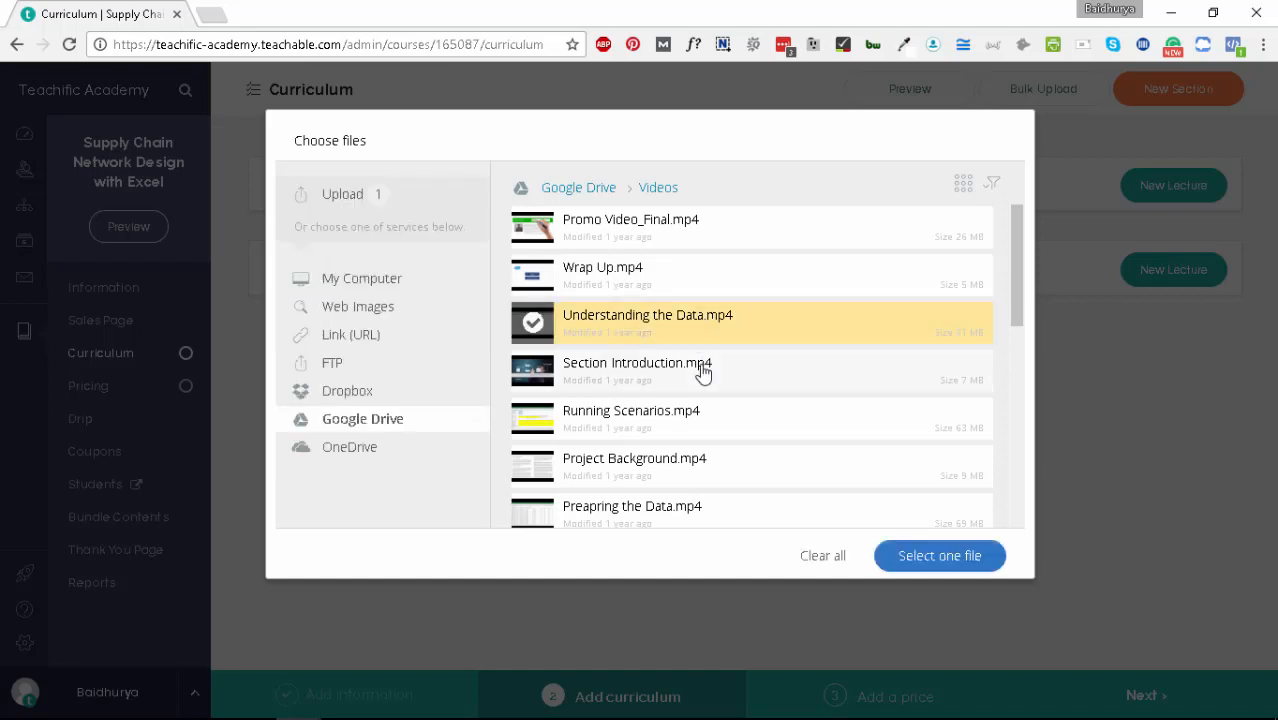
left_click(634, 458)
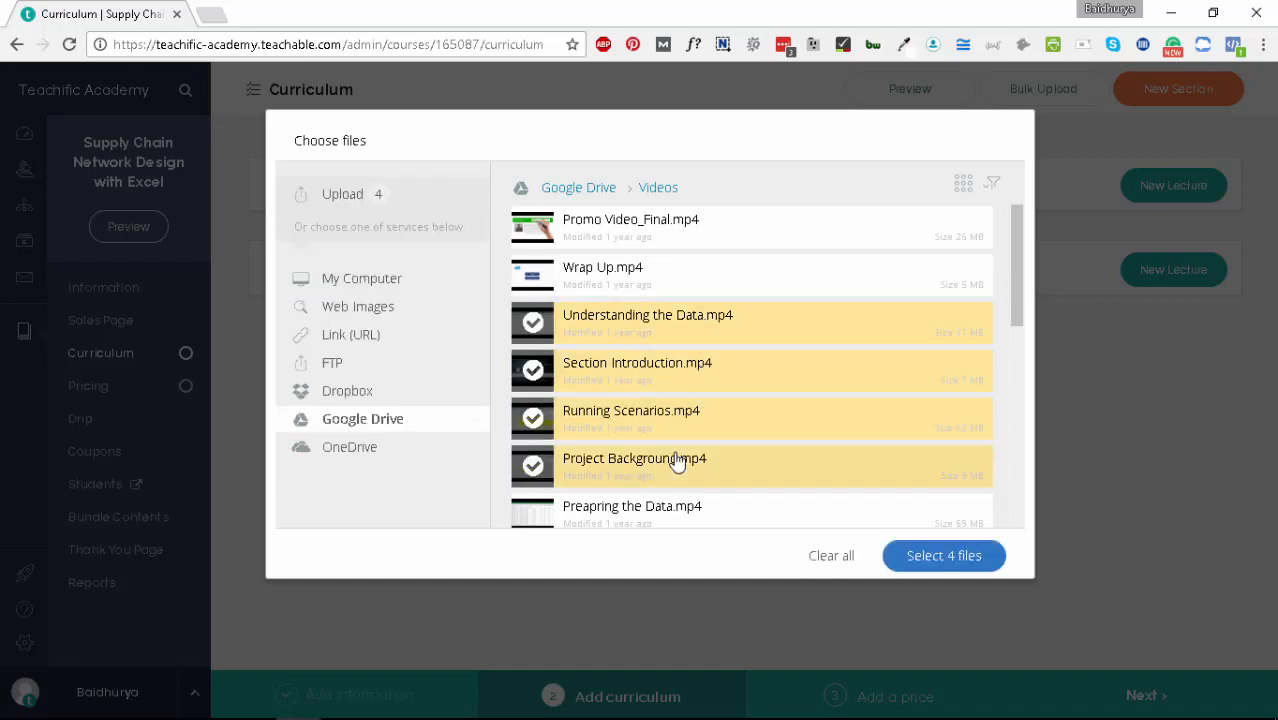
left_click(632, 505)
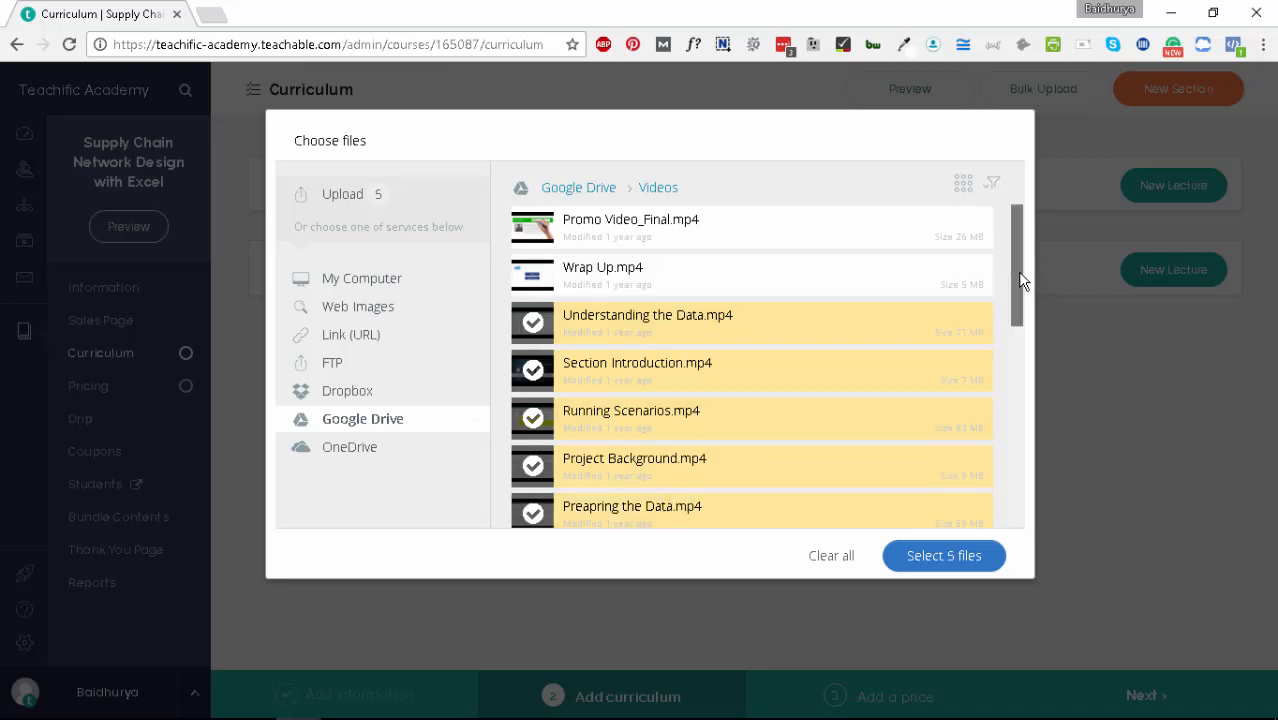
left_click(728, 414)
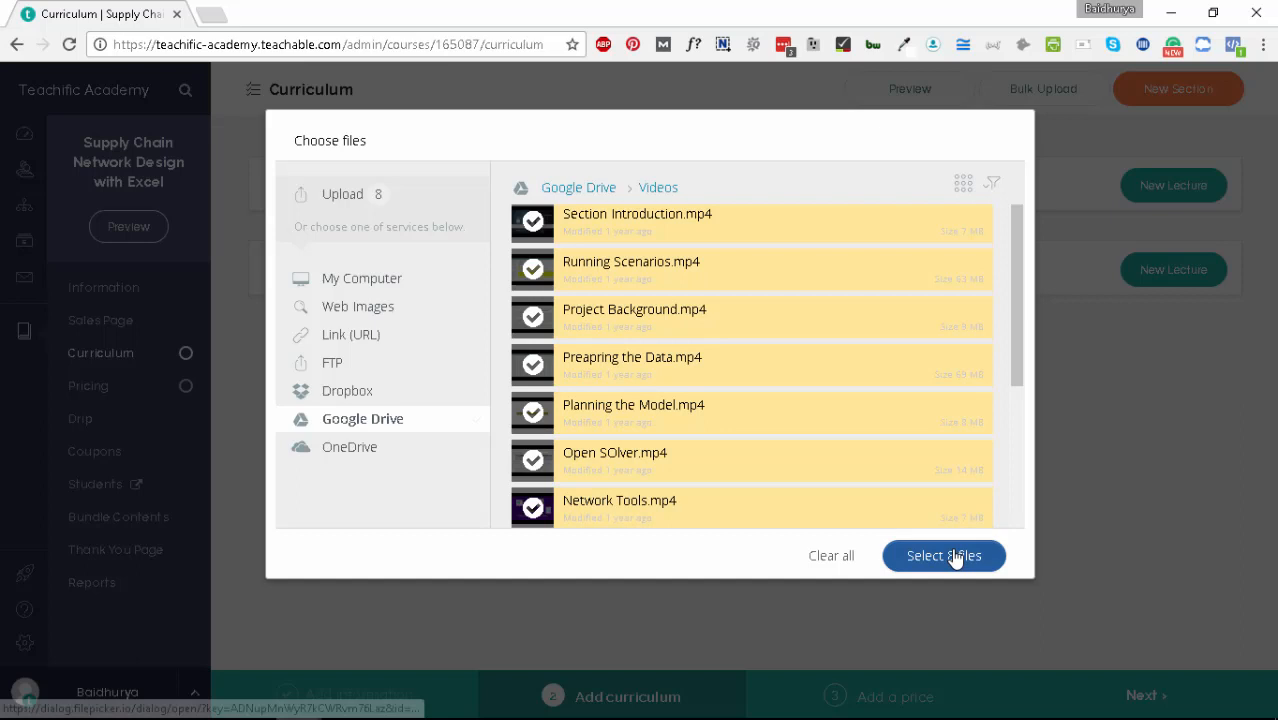
left_click(942, 555)
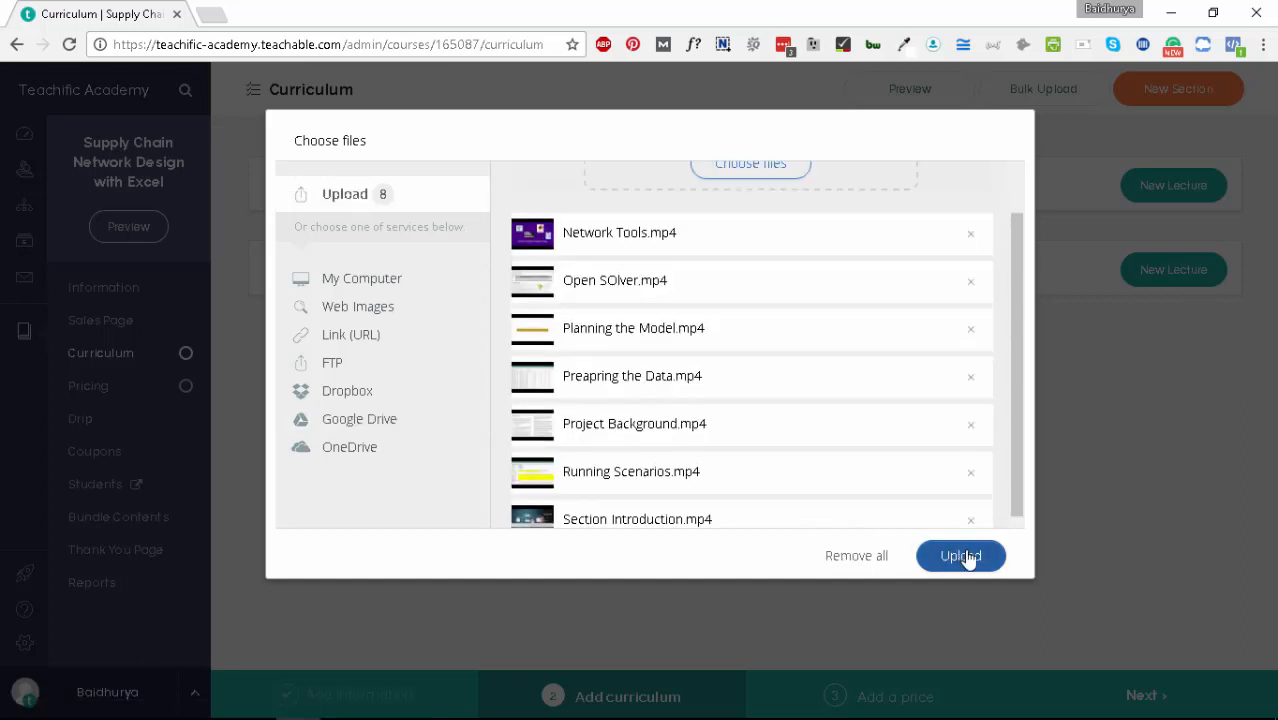
left_click(960, 556)
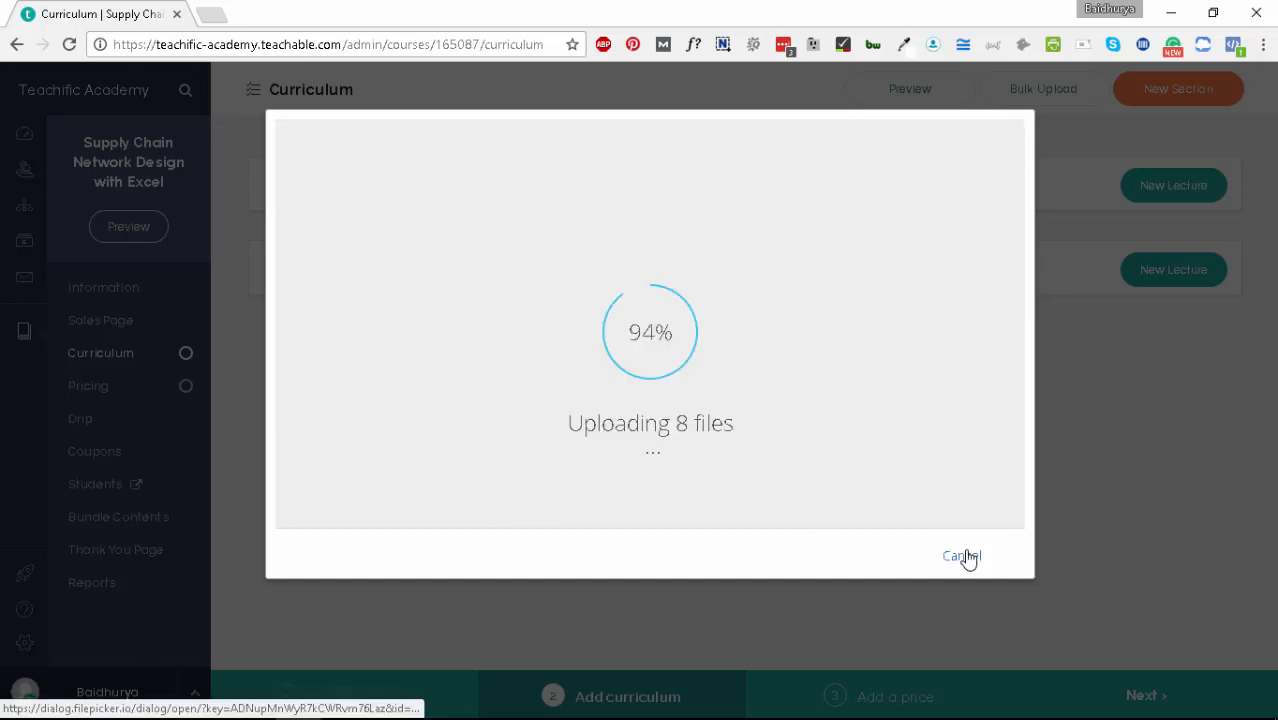
left_click(961, 555)
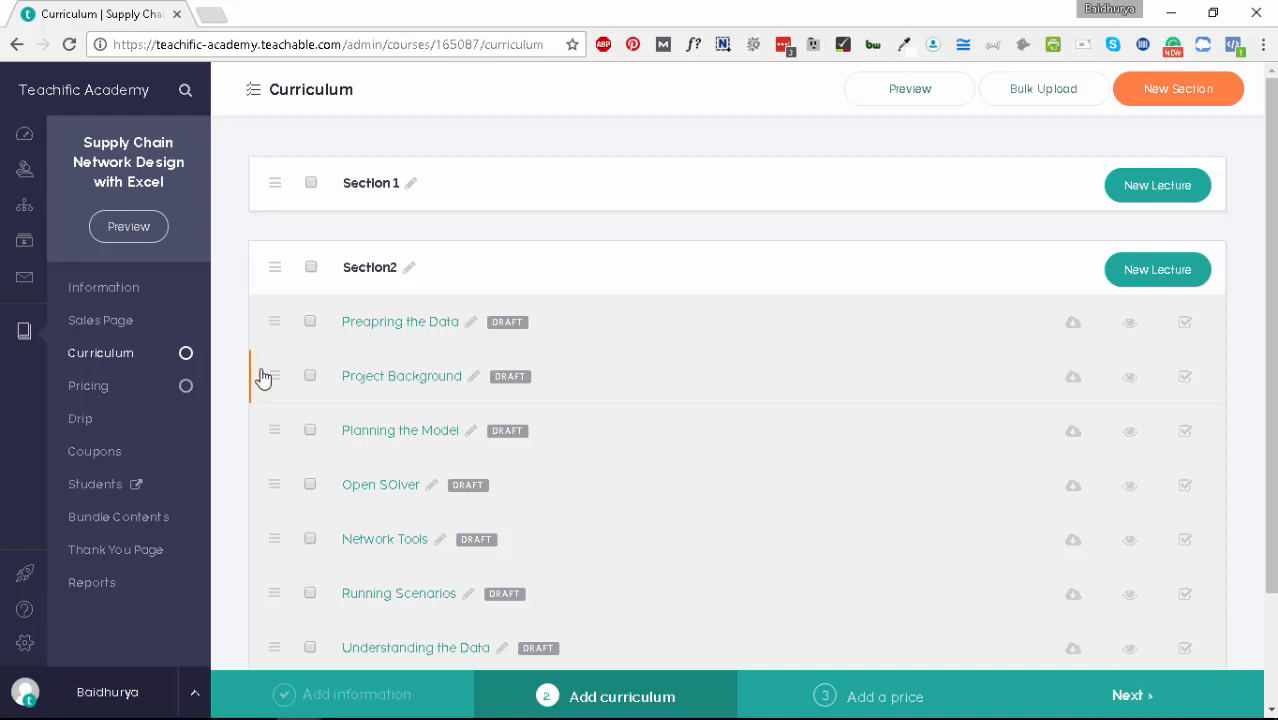
mouse_move(273, 373)
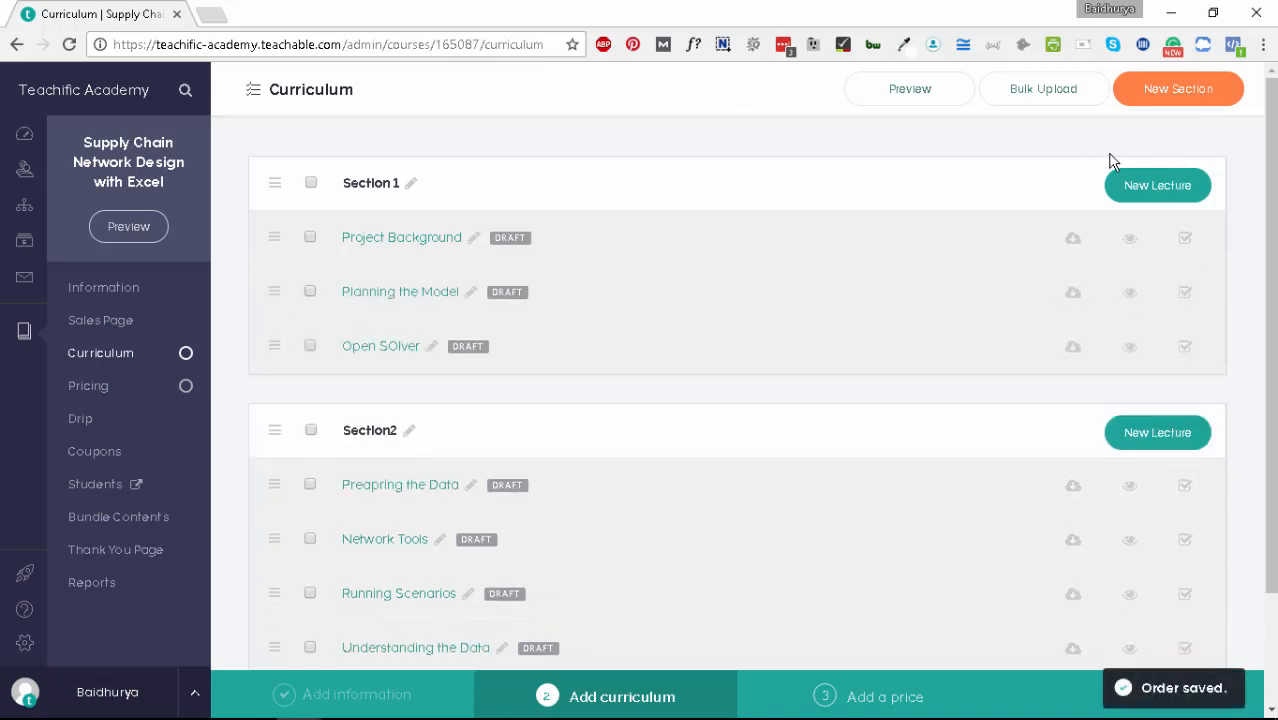
Move Project Background, Planning the Model and Open SOlver into Section1
scroll("down", 3)
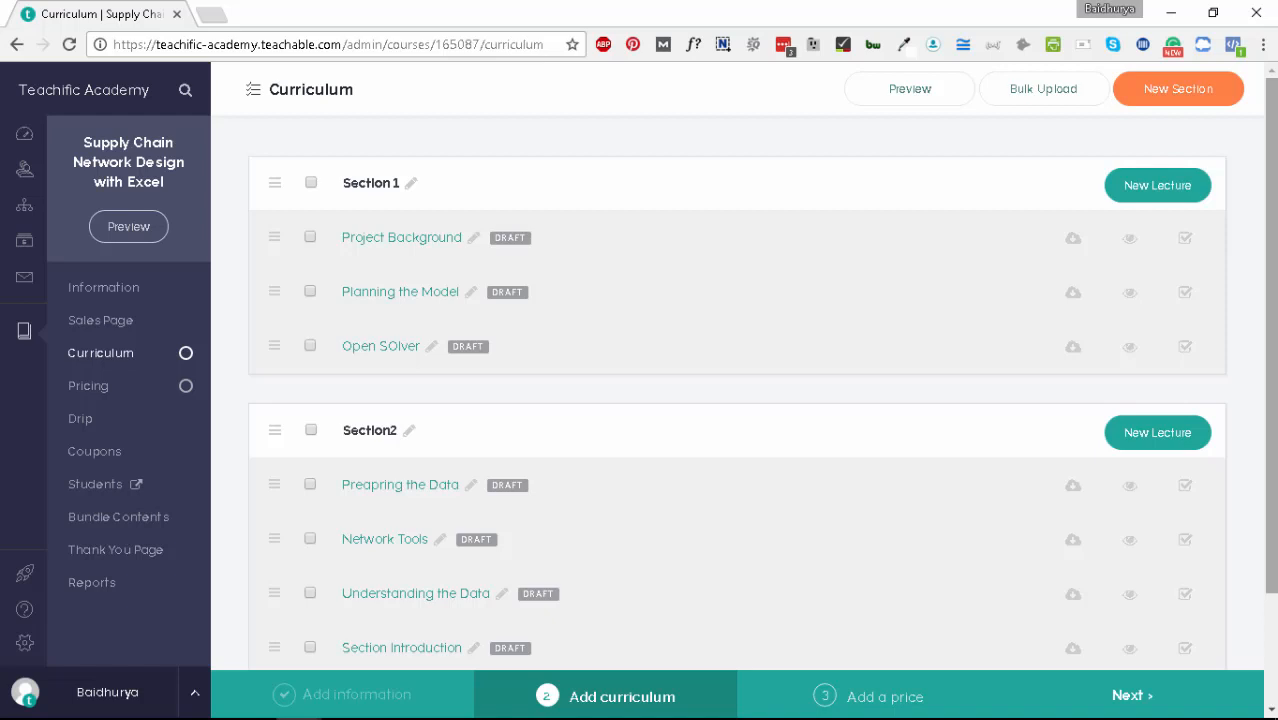
mouse_move(1267, 372)
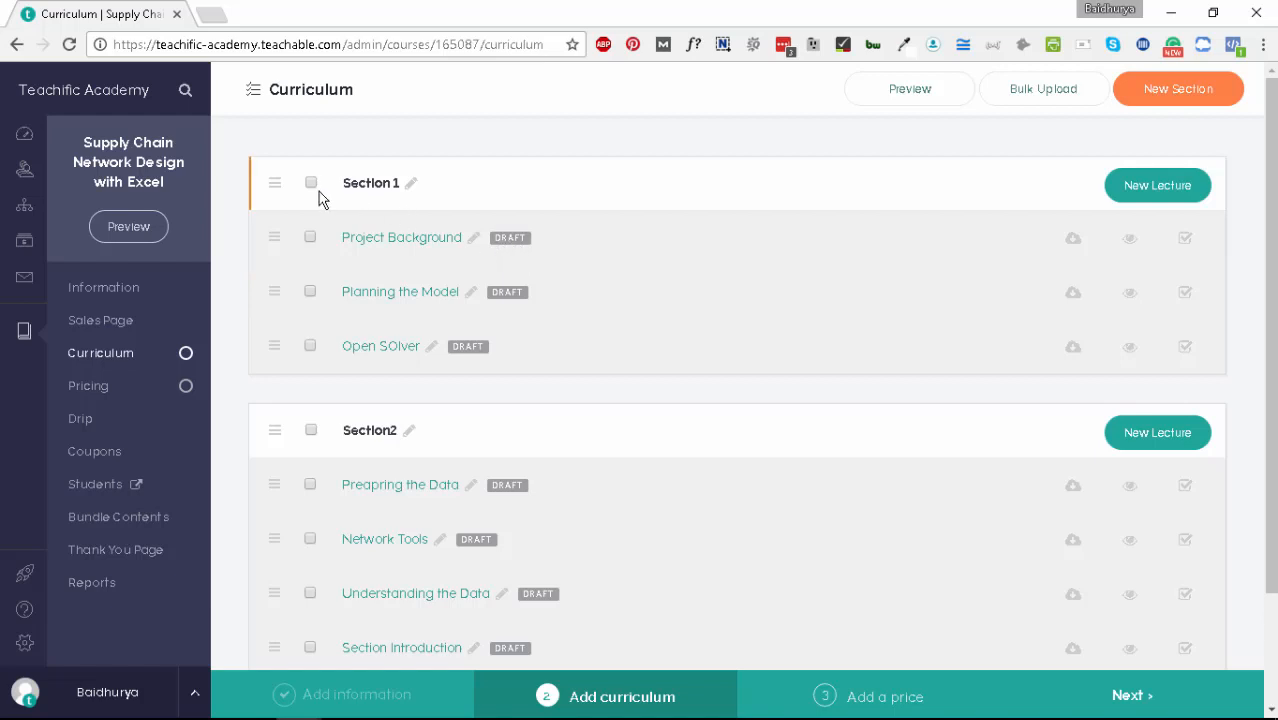
Select Section1 and Section2, toggle their lectures to published, and continue to pricing
left_click(311, 182)
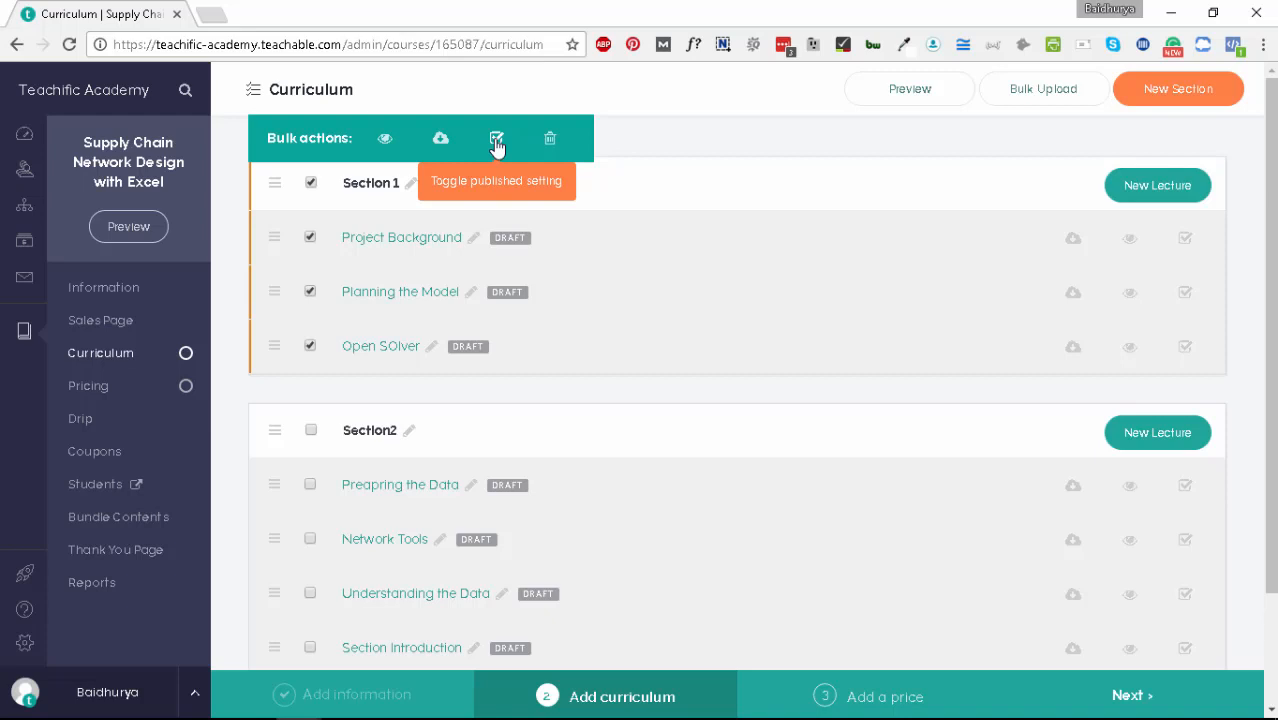
left_click(497, 138)
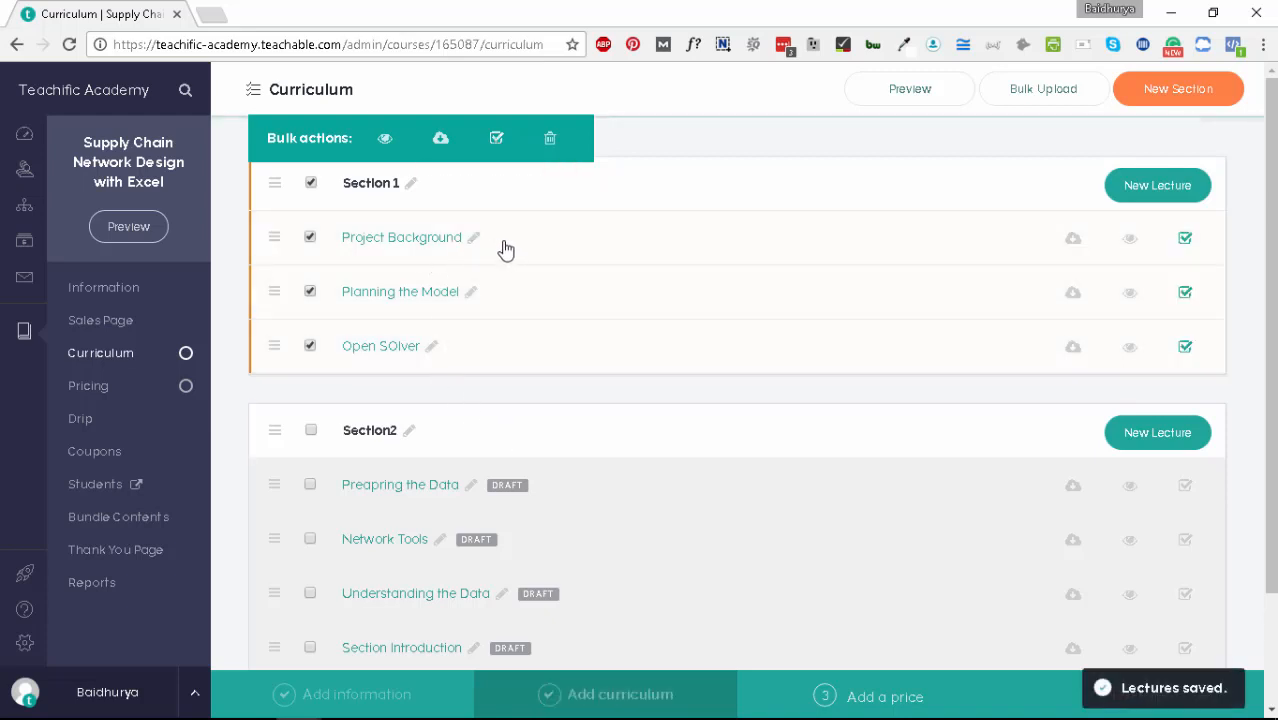
mouse_move(458, 360)
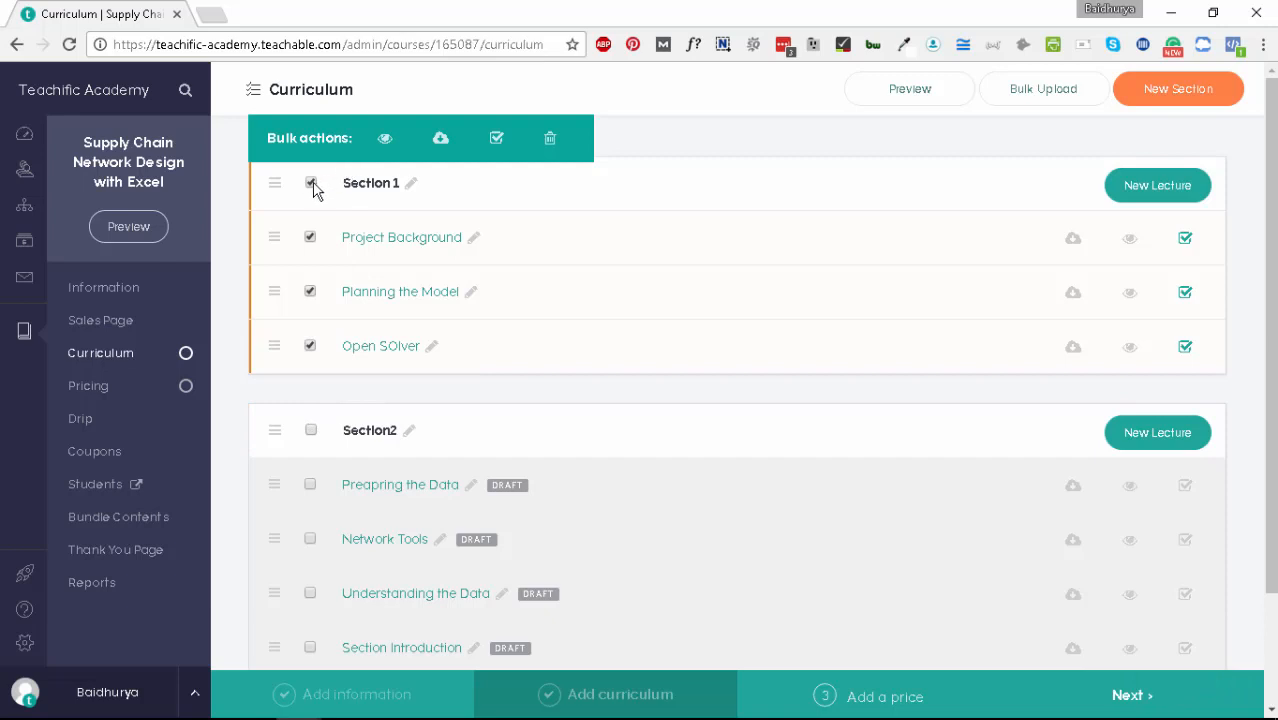
left_click(311, 183)
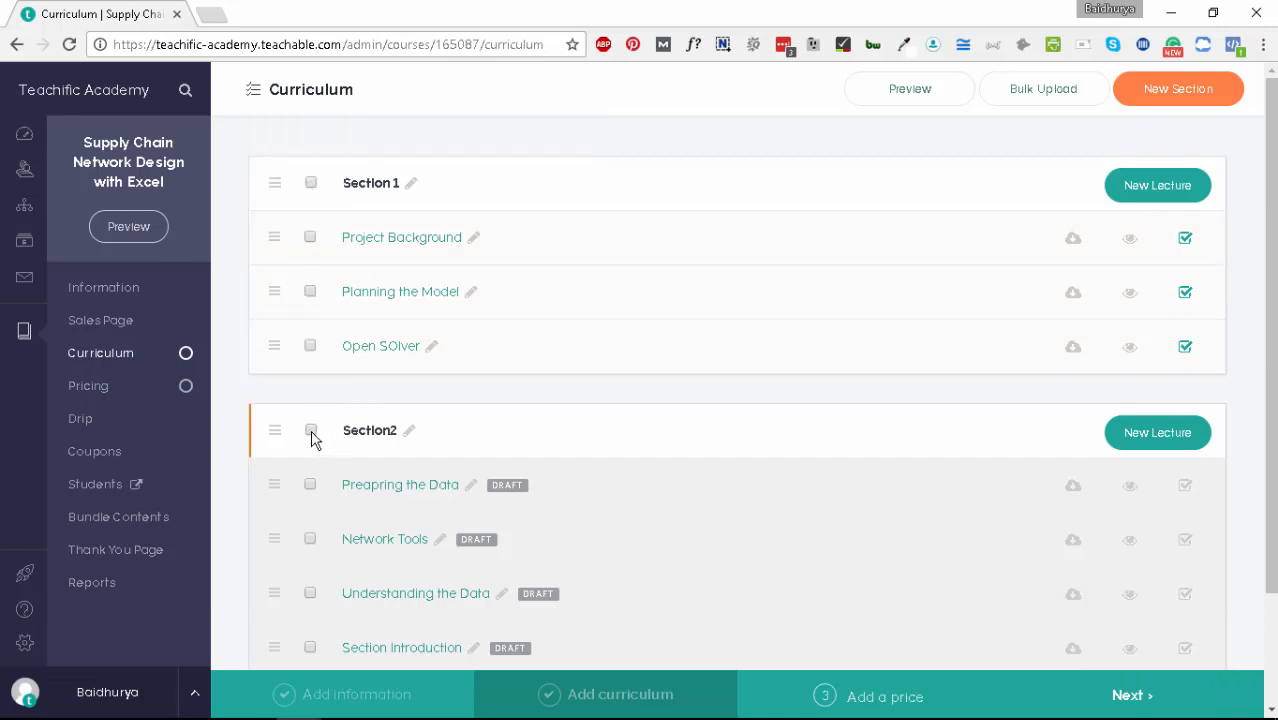
left_click(310, 430)
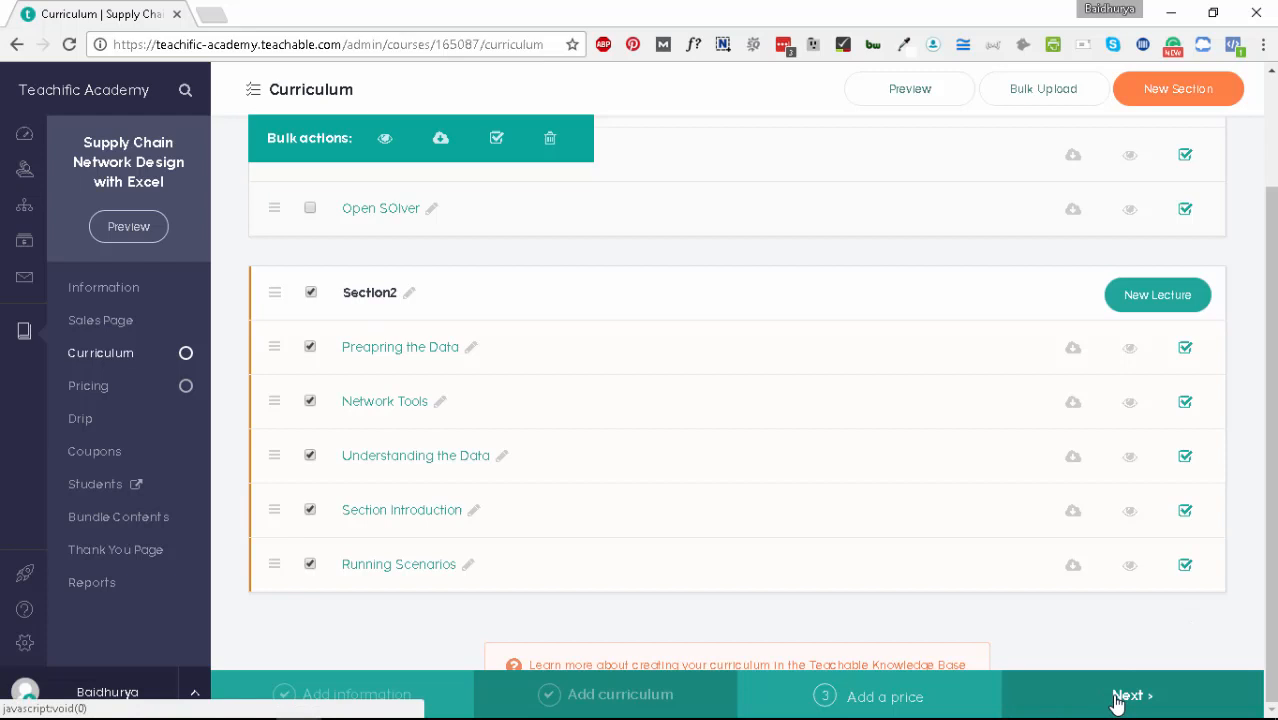
left_click(1130, 695)
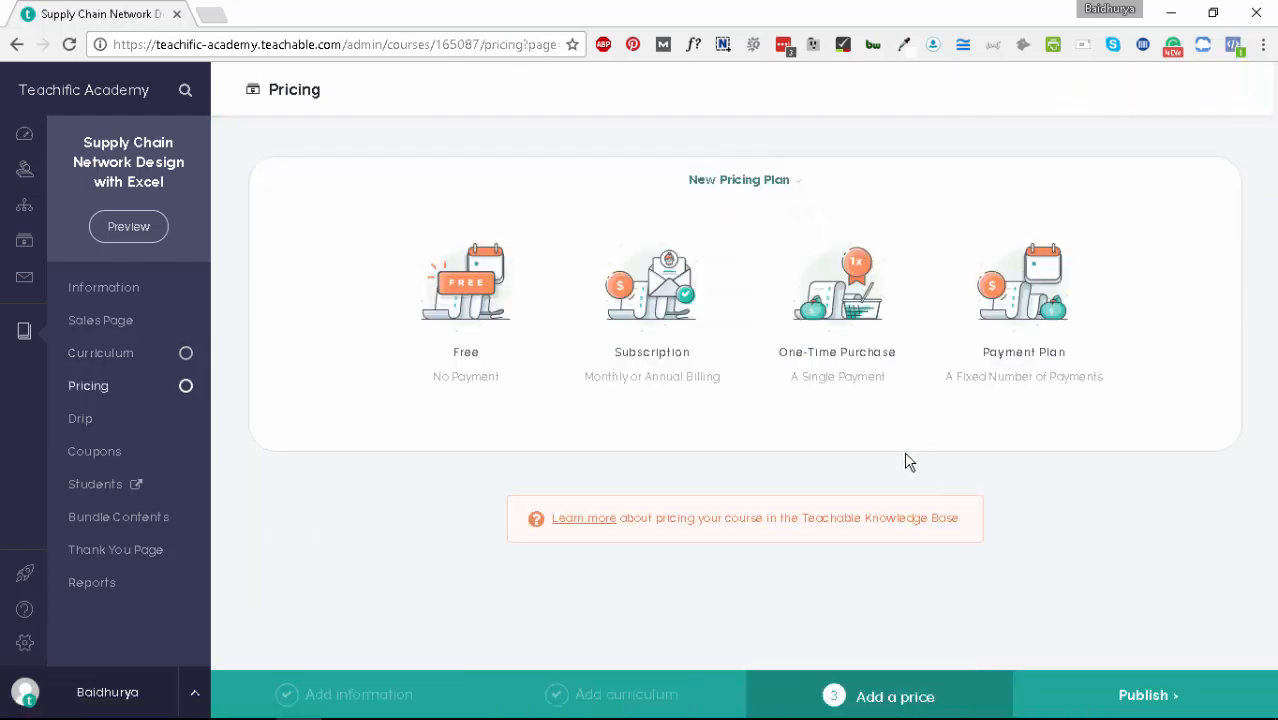
mouse_move(630, 163)
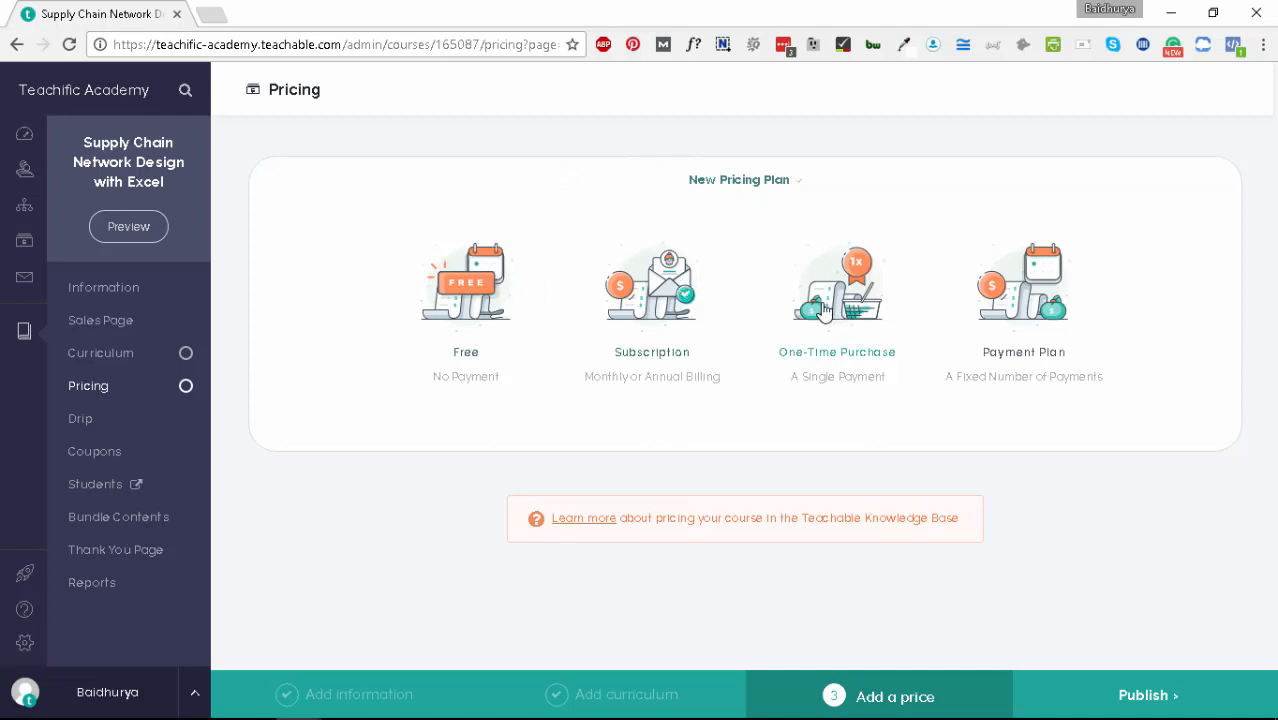
mouse_move(828, 313)
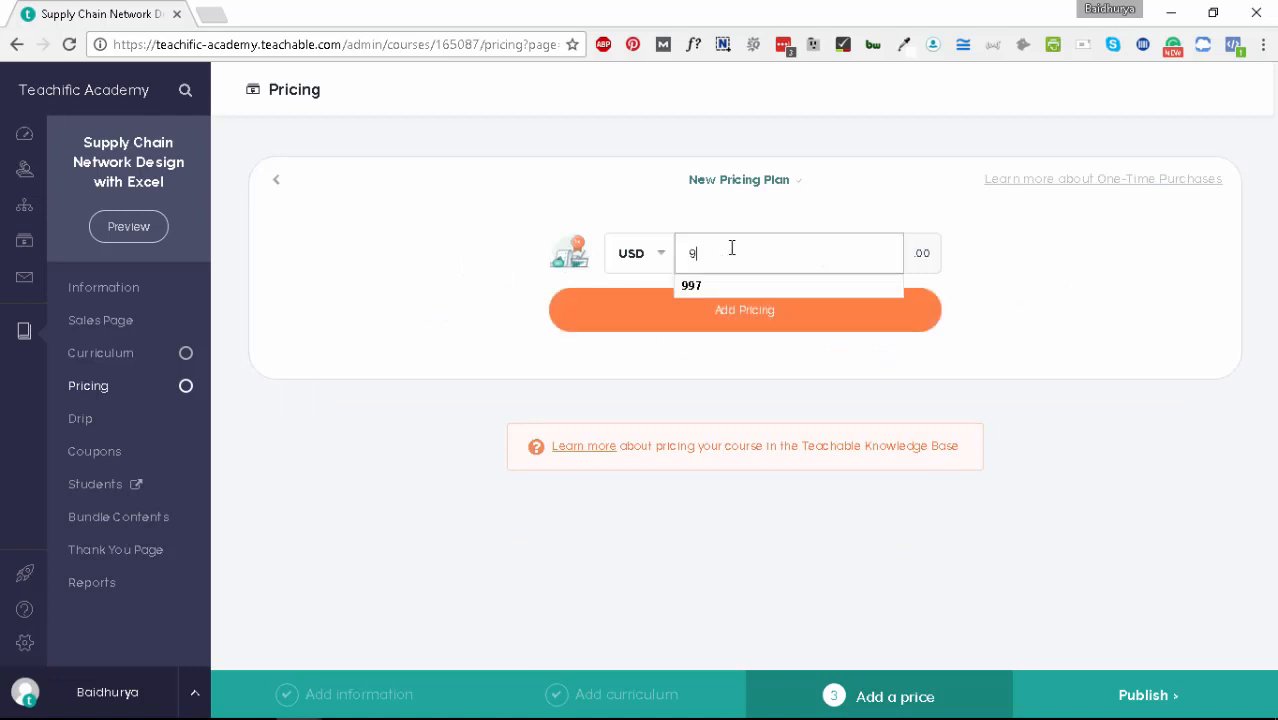
Add a 99 USD one-time purchase plan, then go to the Information settings
type("9")
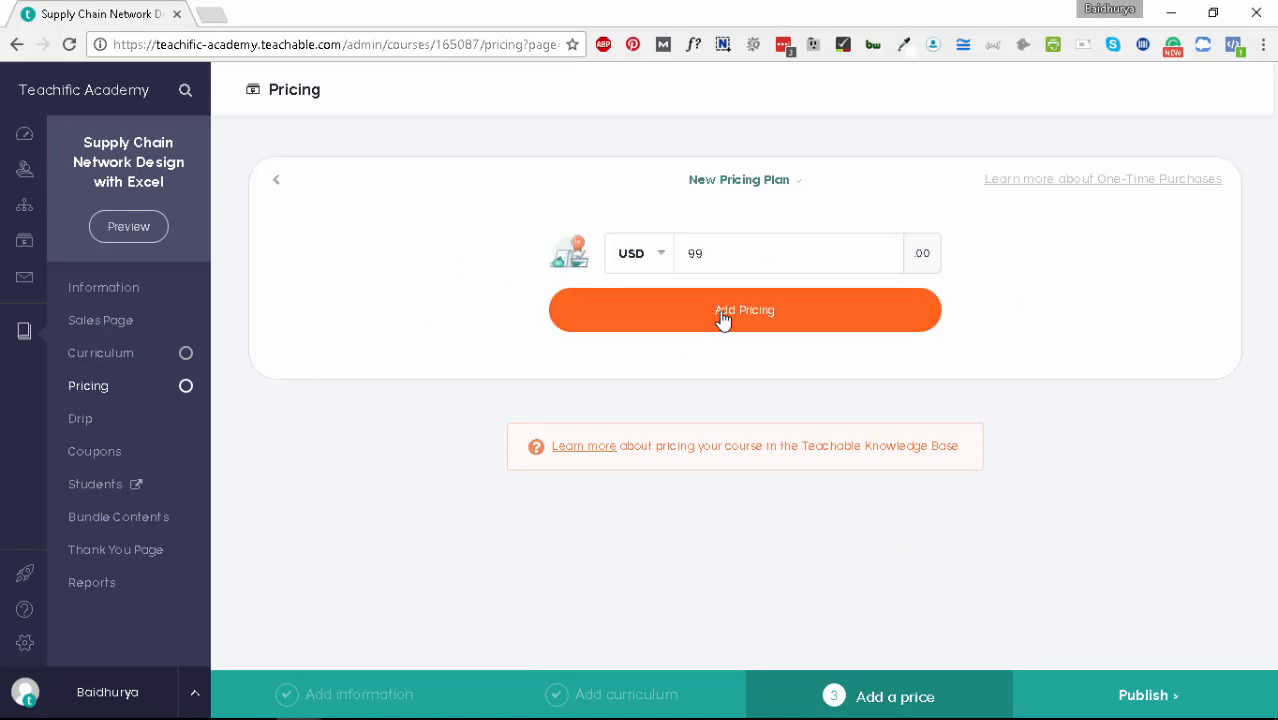
left_click(744, 309)
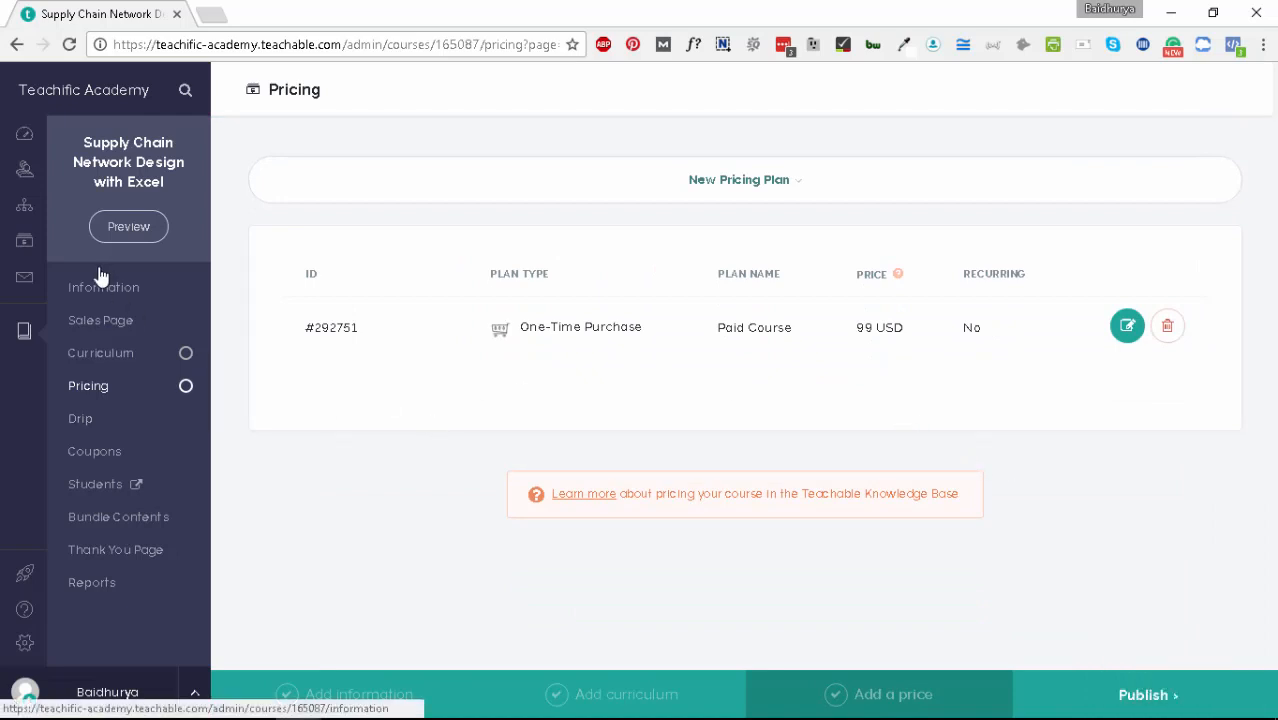
mouse_move(399, 415)
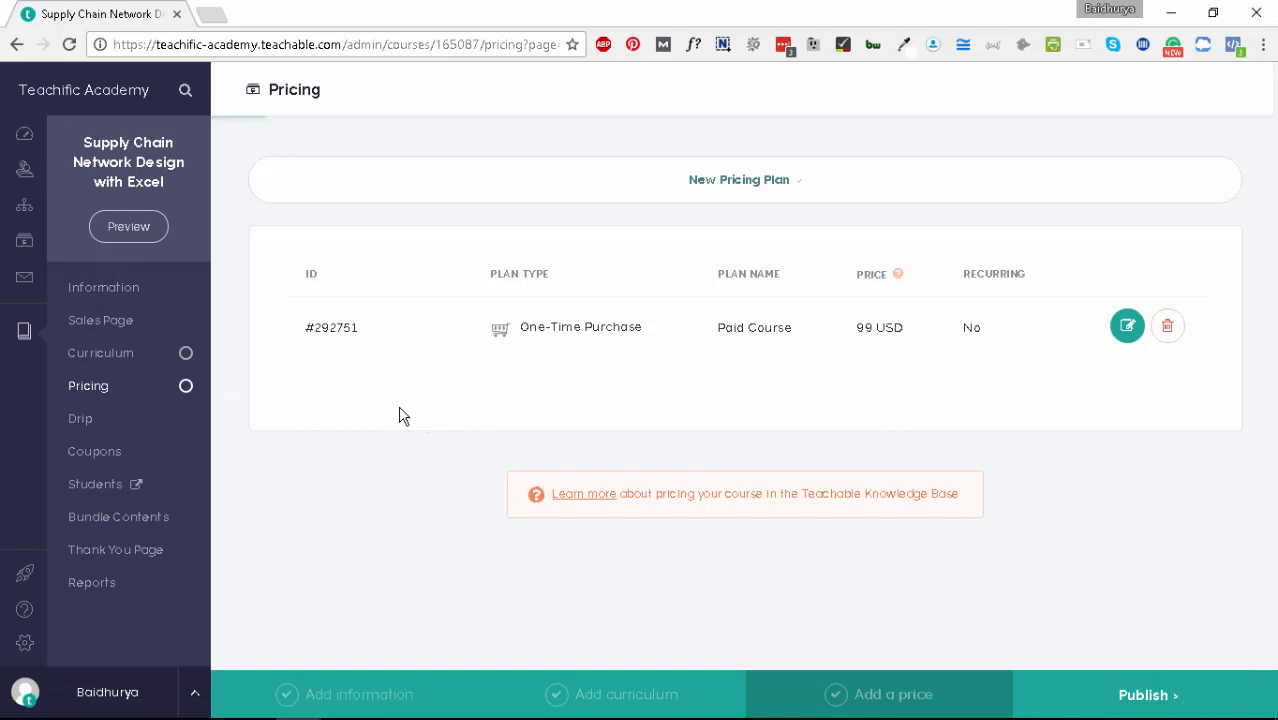
left_click(103, 287)
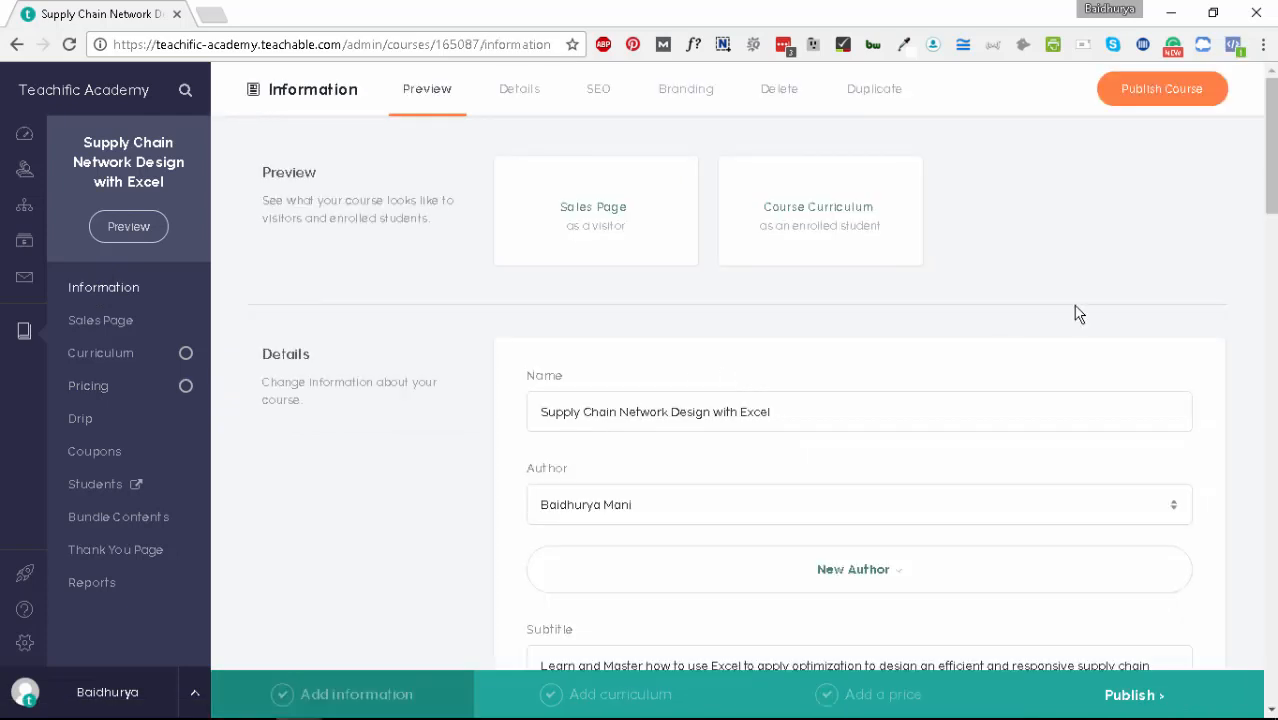
On the Branding settings, try adding a thumbnail image, then start adding a promo video
scroll("down", 3)
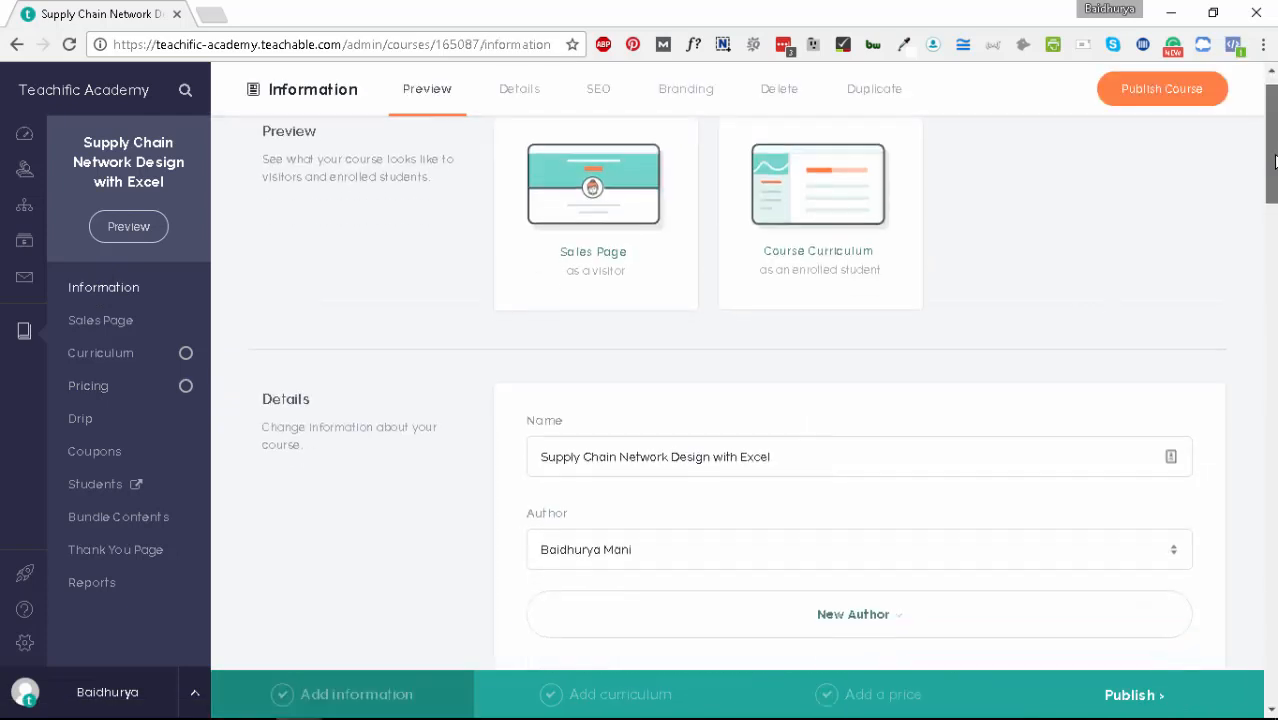
left_click(685, 88)
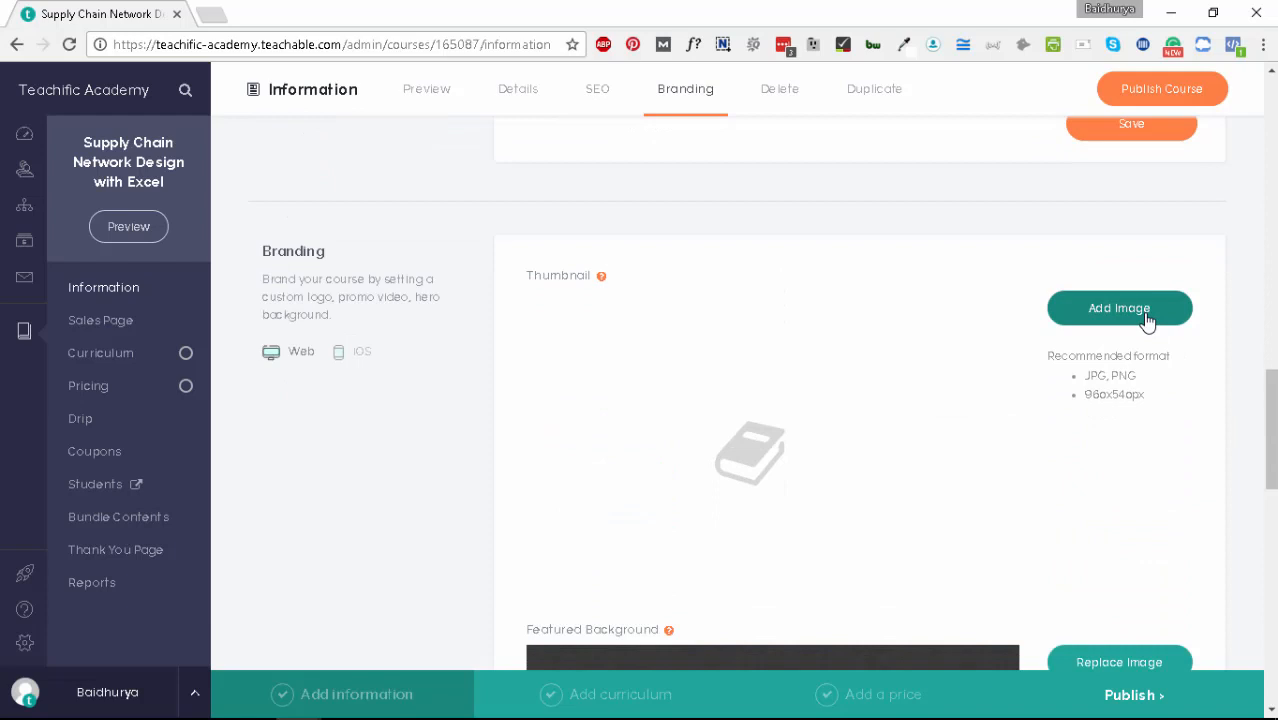
left_click(1119, 308)
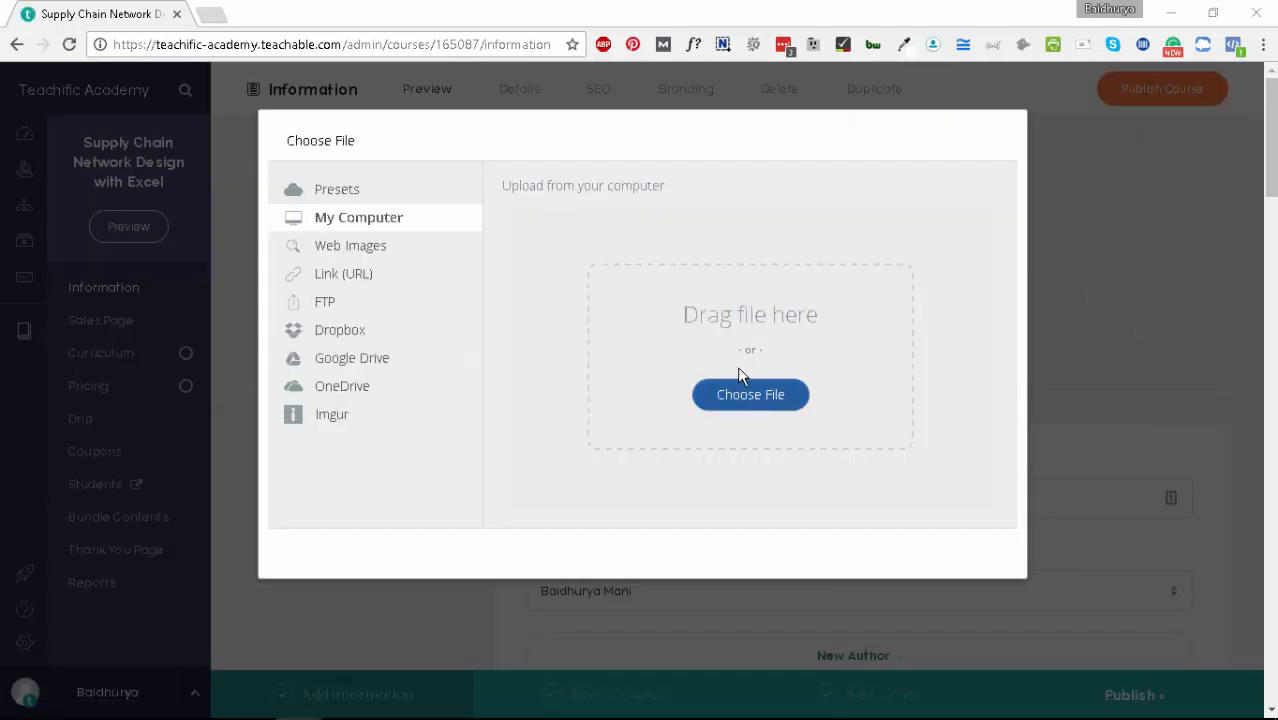
left_click(750, 394)
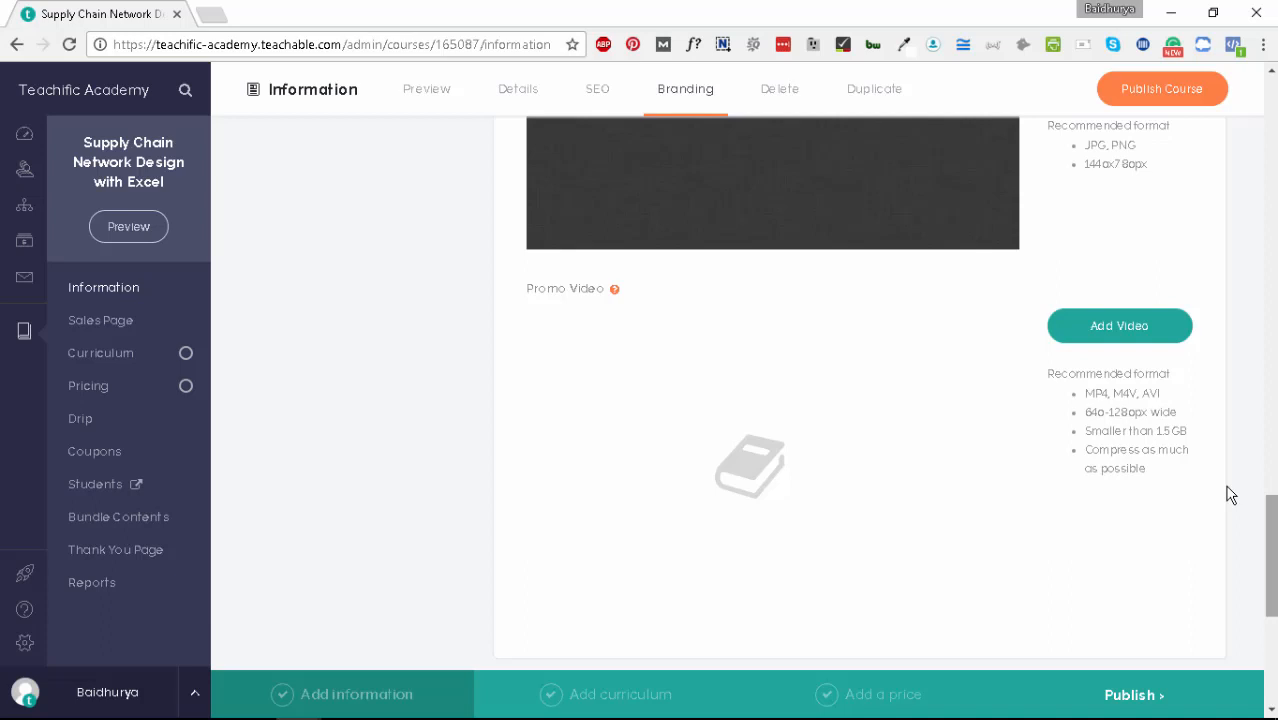
left_click(1119, 325)
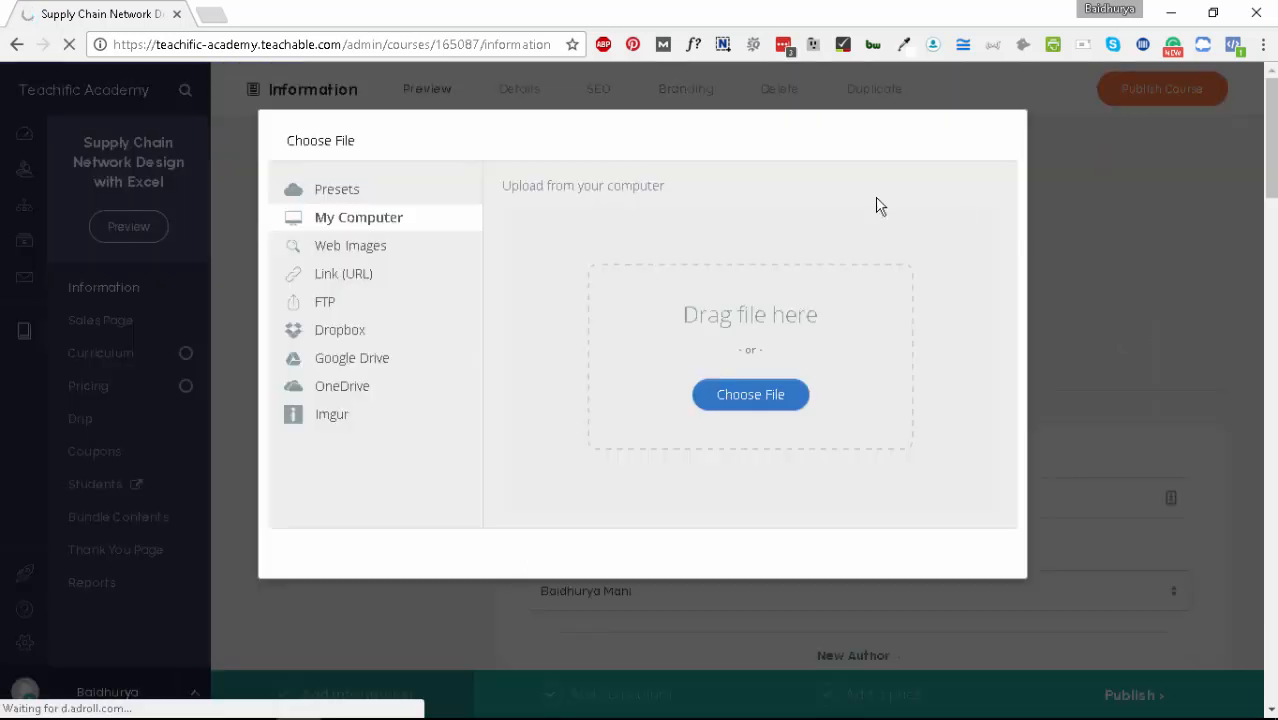
Upload Promo Video_Final.mp4 from Google Drive, then move to the Sales Page editor
left_click(352, 330)
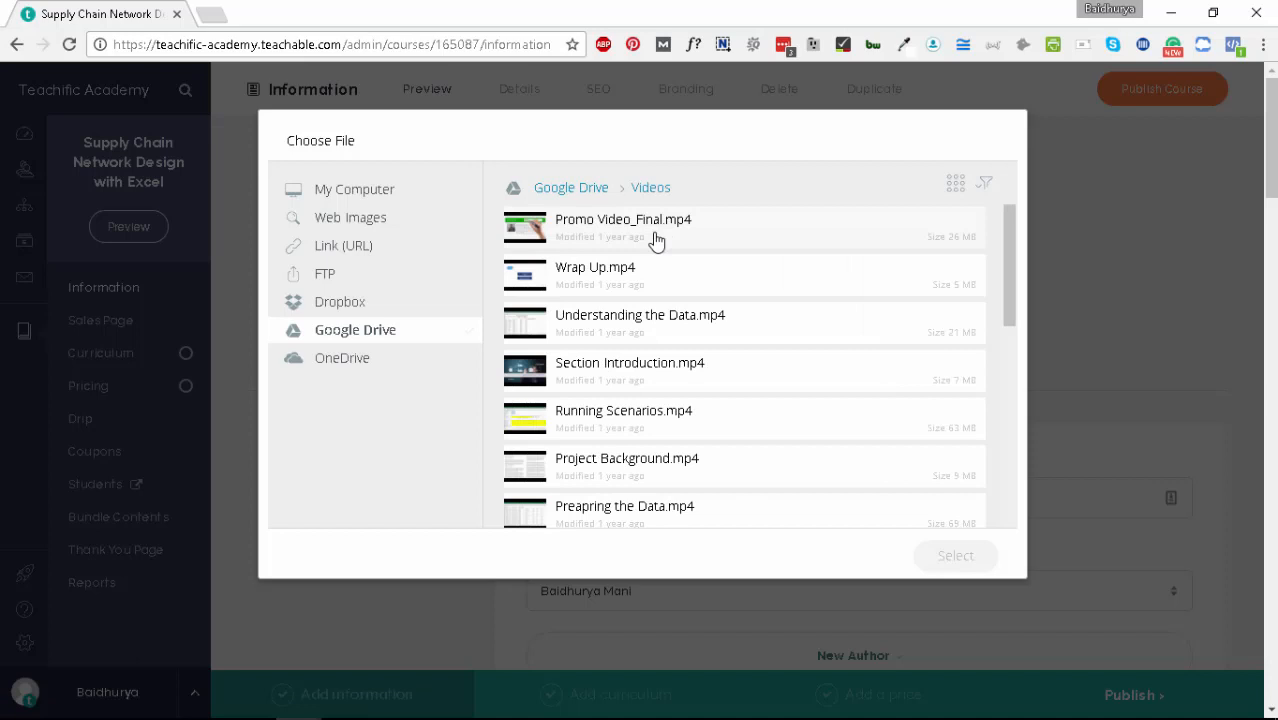
mouse_move(797, 280)
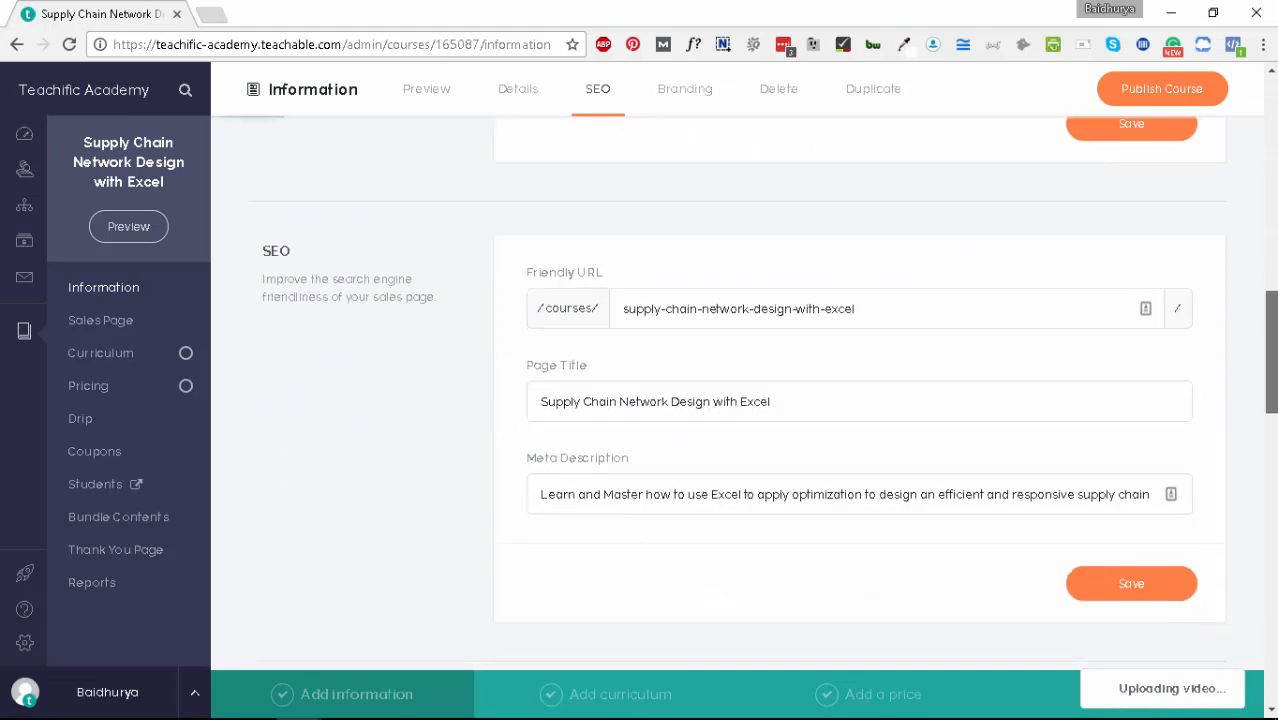
left_click(685, 89)
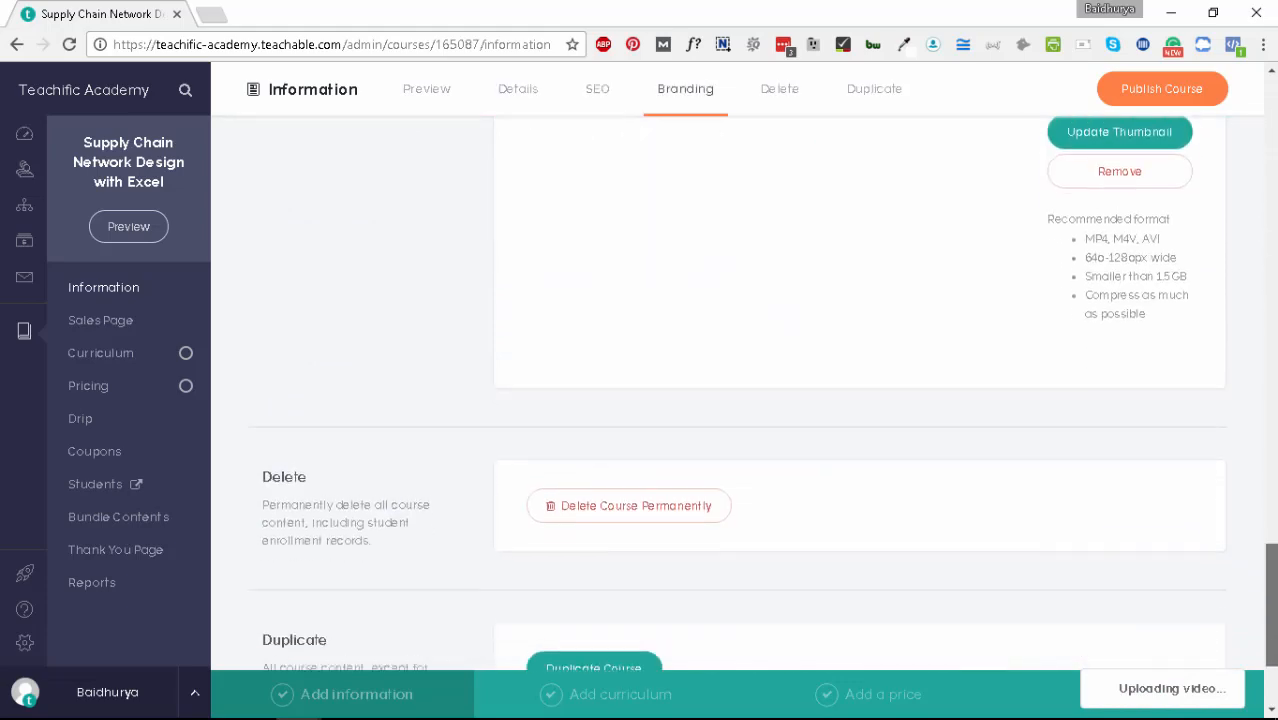
left_click(427, 88)
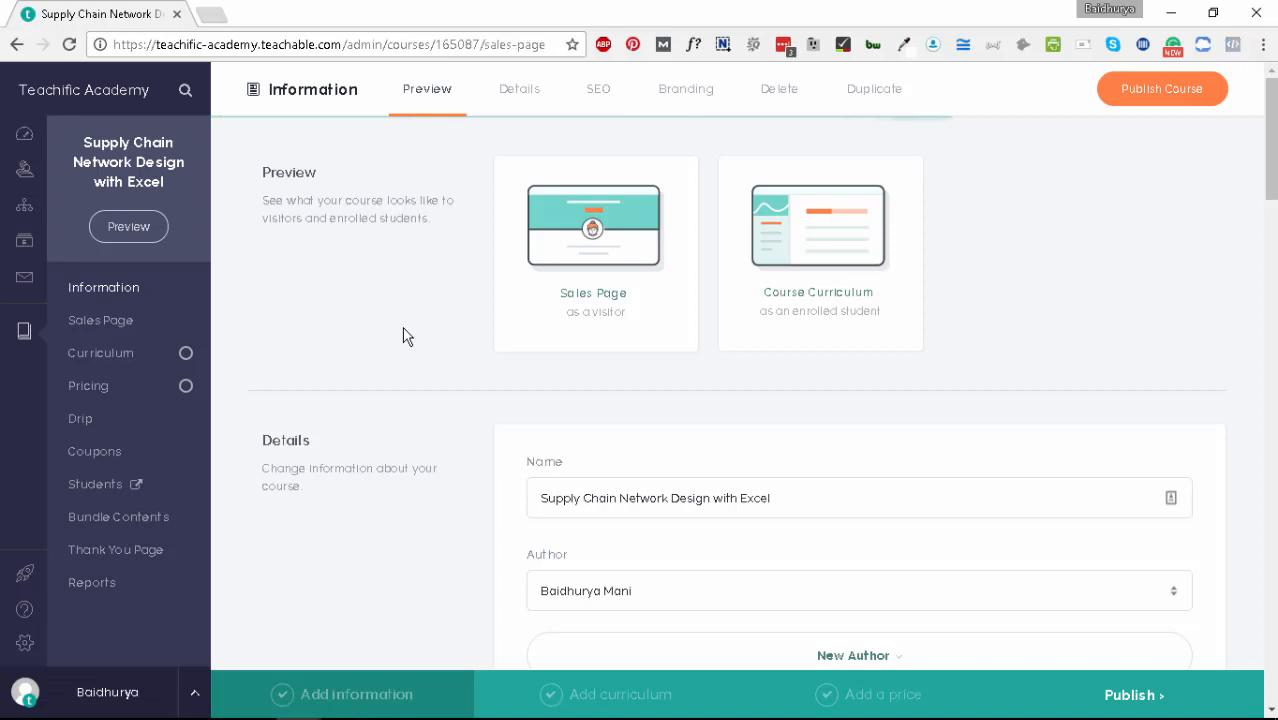
Swap the hero header background for the Bg_Road.jpg preset image and upload it
left_click(100, 320)
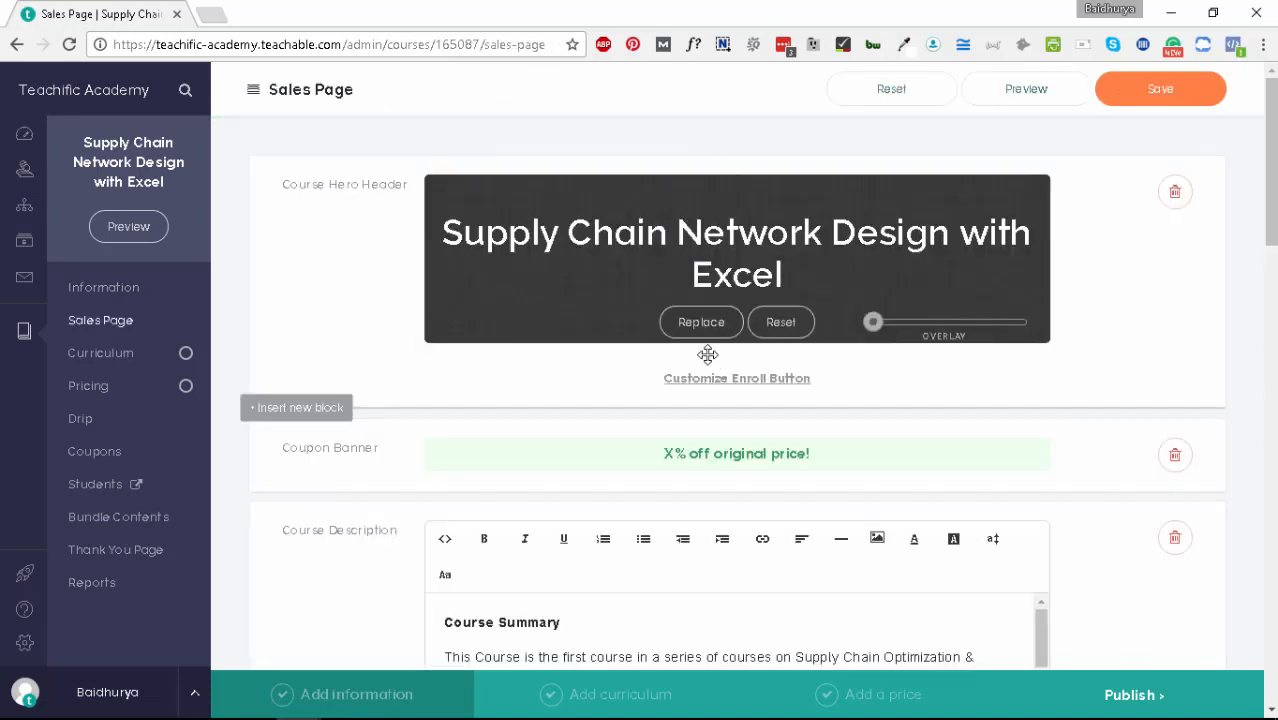
left_click(701, 321)
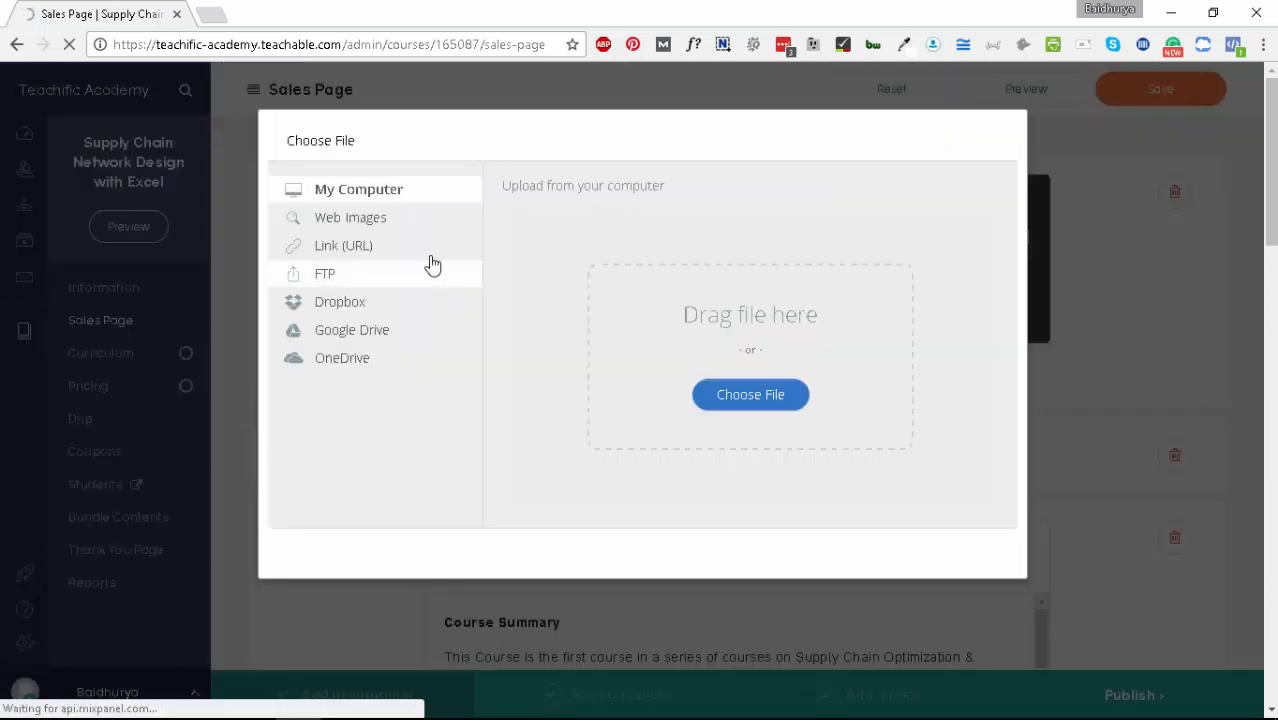
left_click(750, 394)
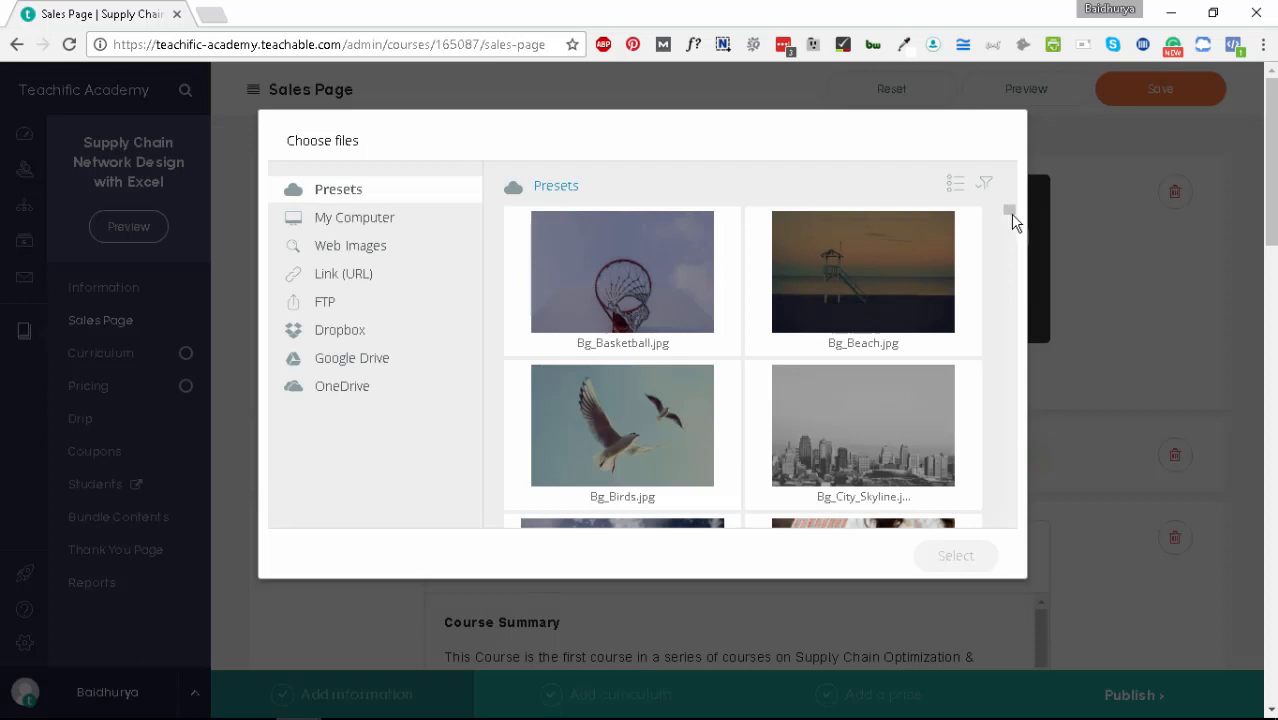
scroll("down", 3)
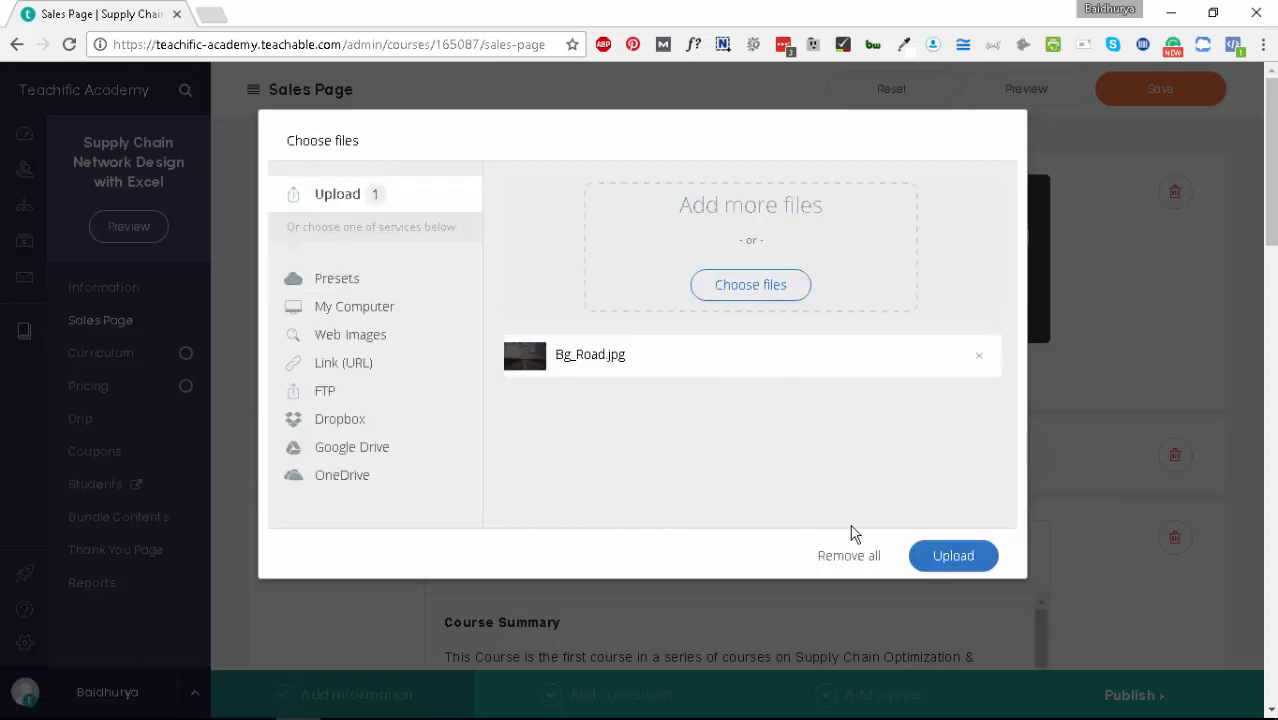
left_click(952, 555)
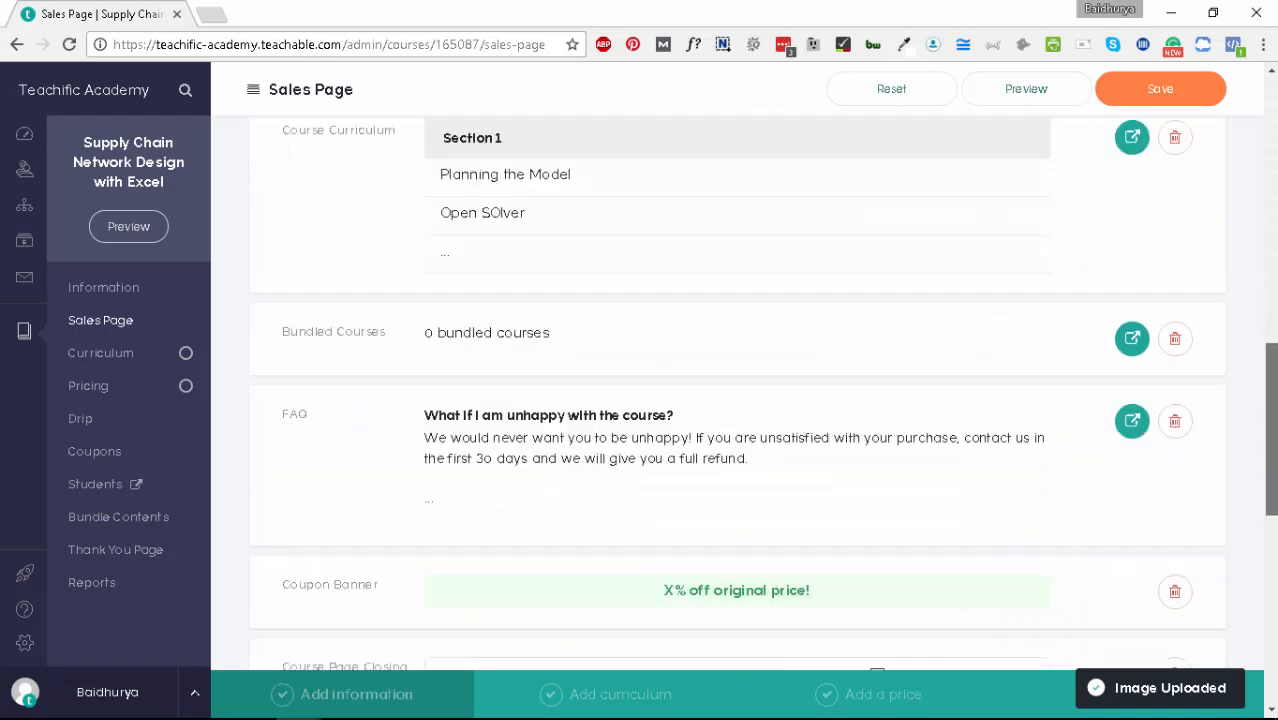
scroll("down", 3)
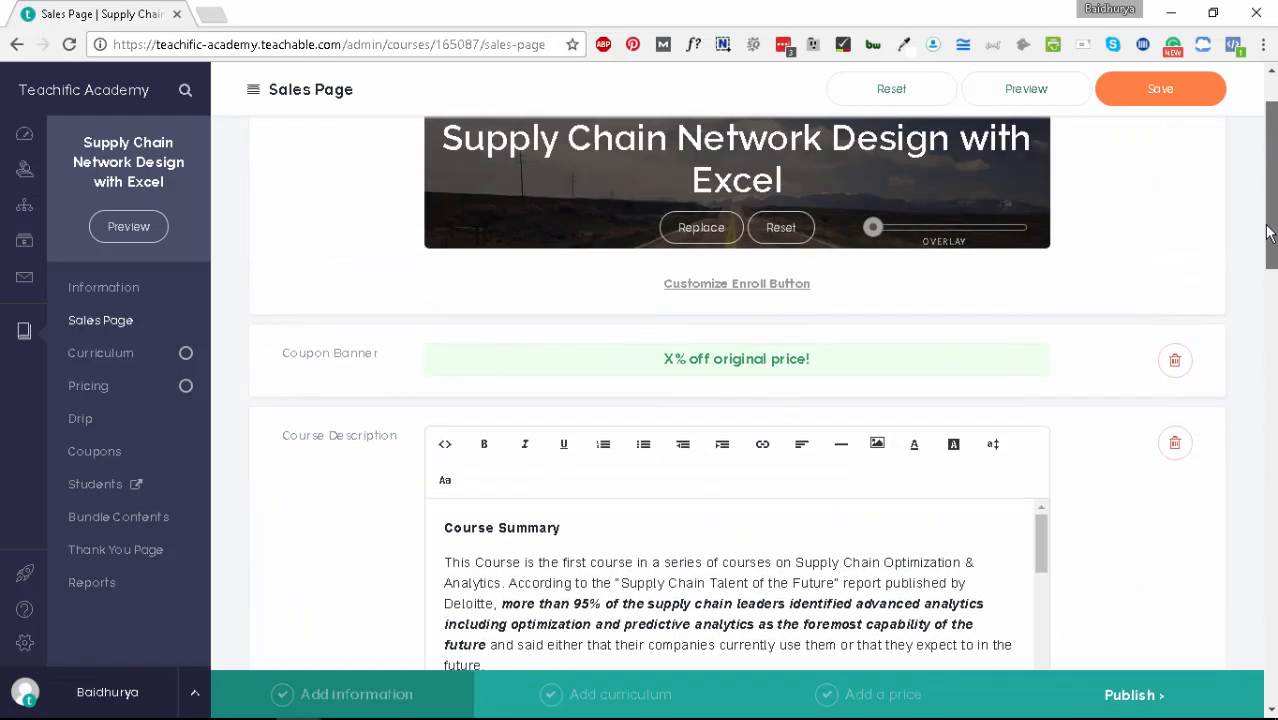
scroll("down", 3)
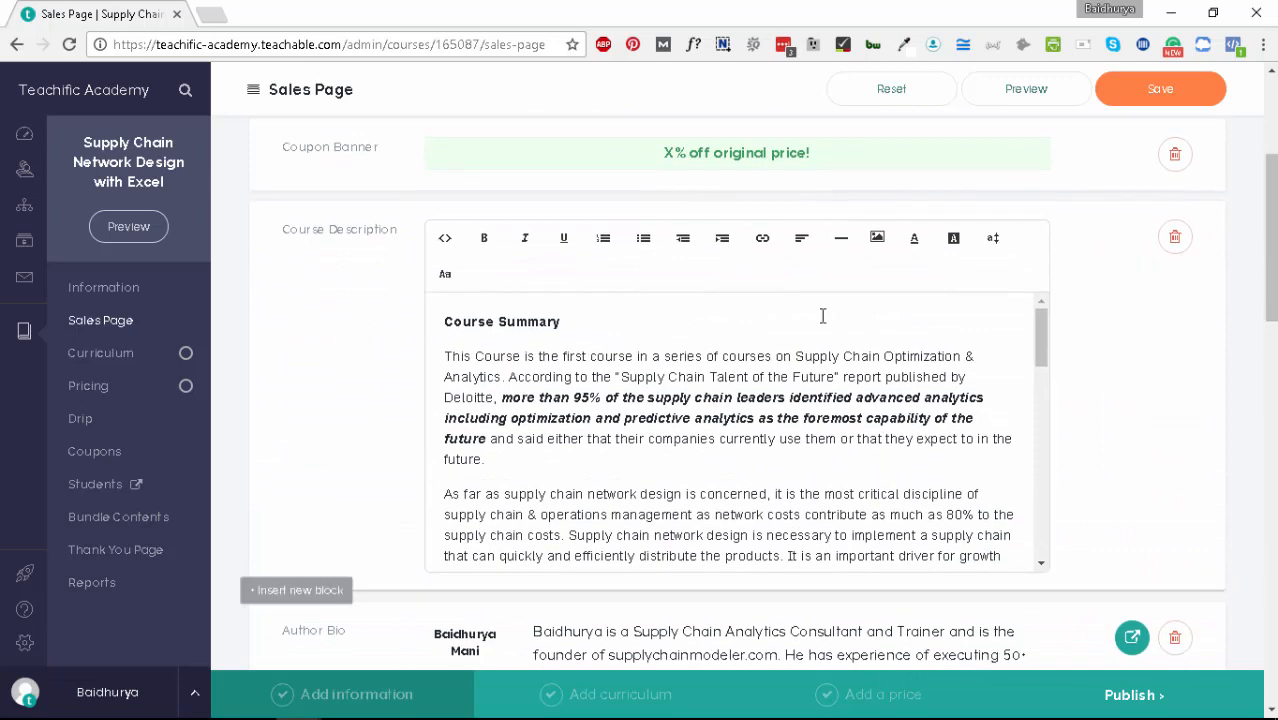
mouse_move(623, 356)
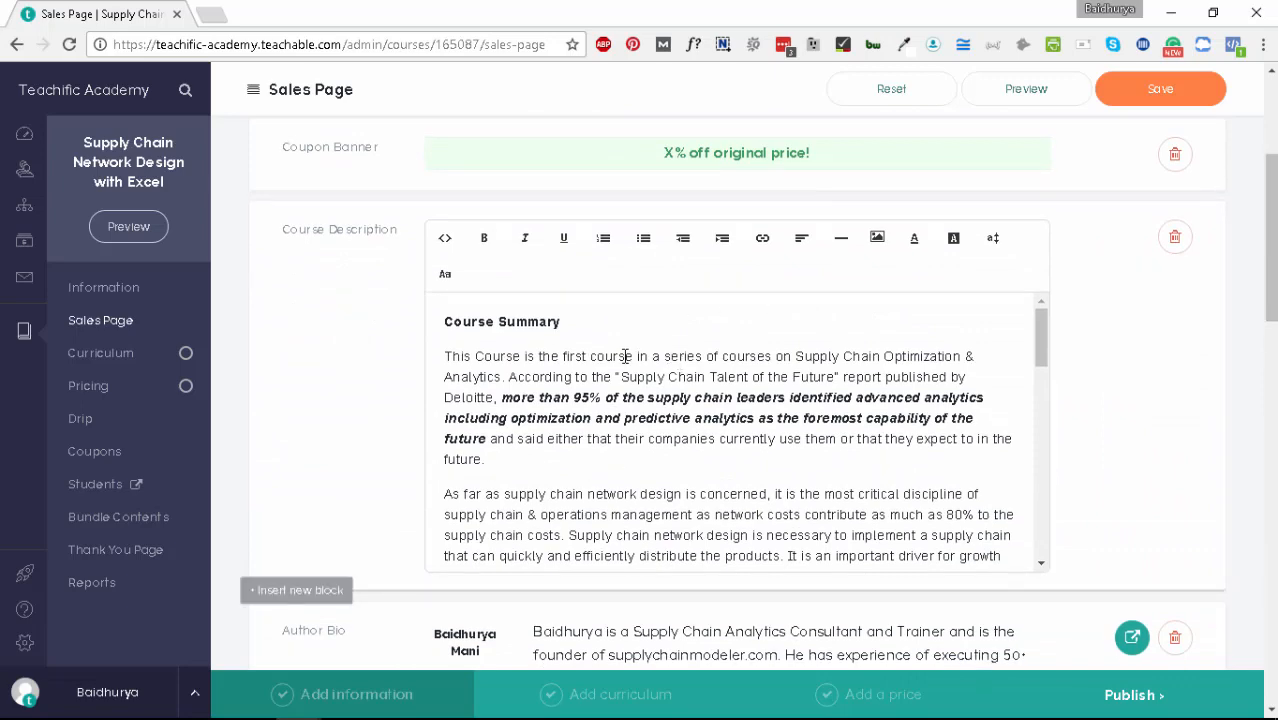
scroll("down", 3)
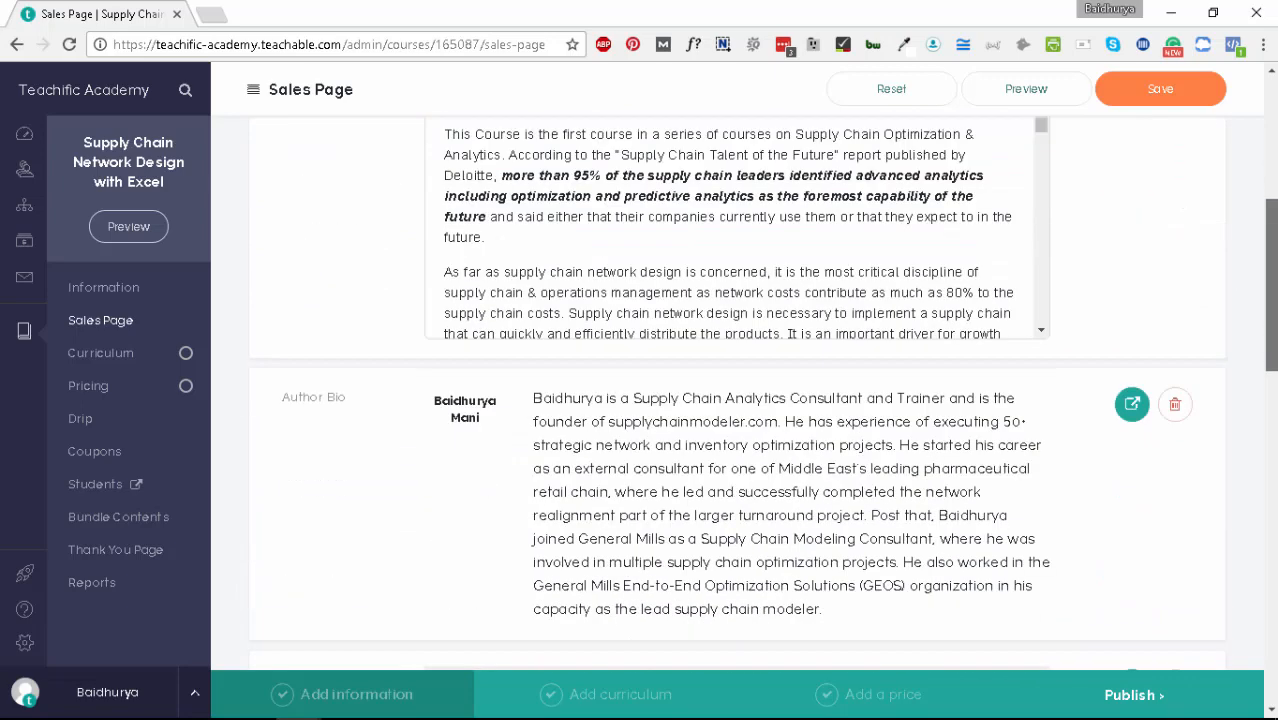
scroll("down", 3)
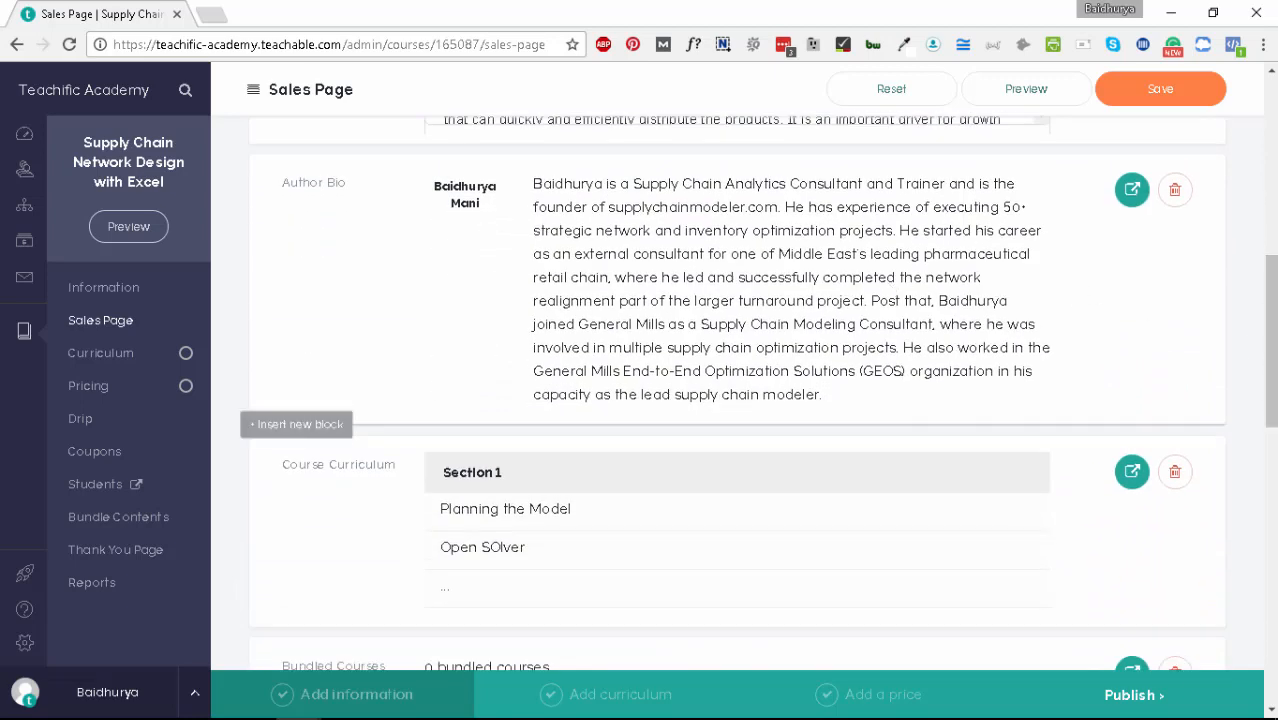
scroll("down", 3)
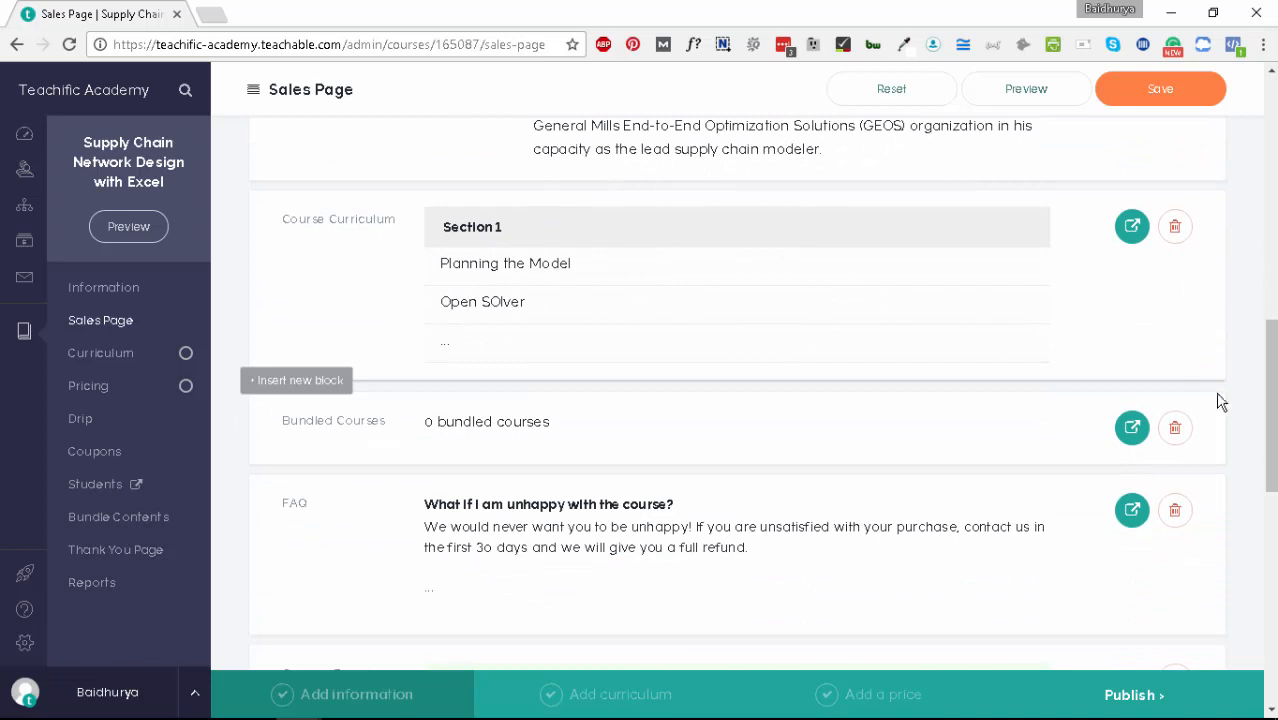
scroll("down", 3)
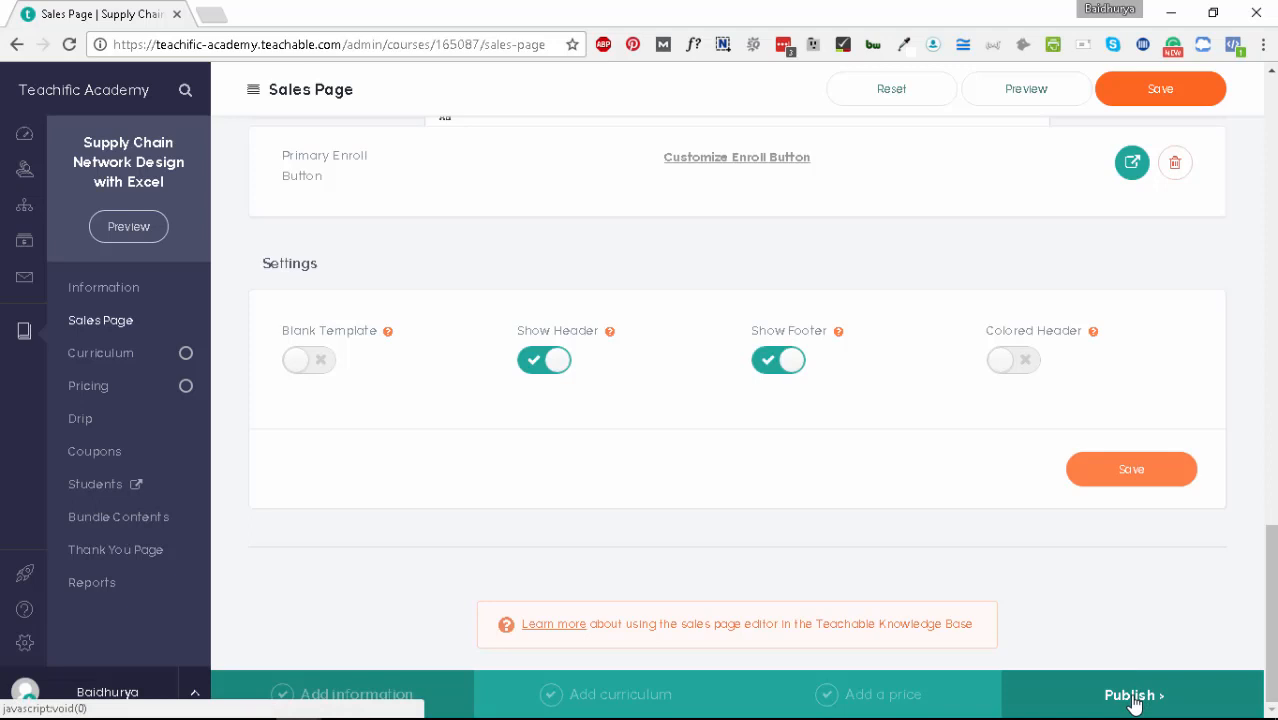
Publish the Supply Chain Network Design with Excel course from the editor's progress bar
left_click(1133, 694)
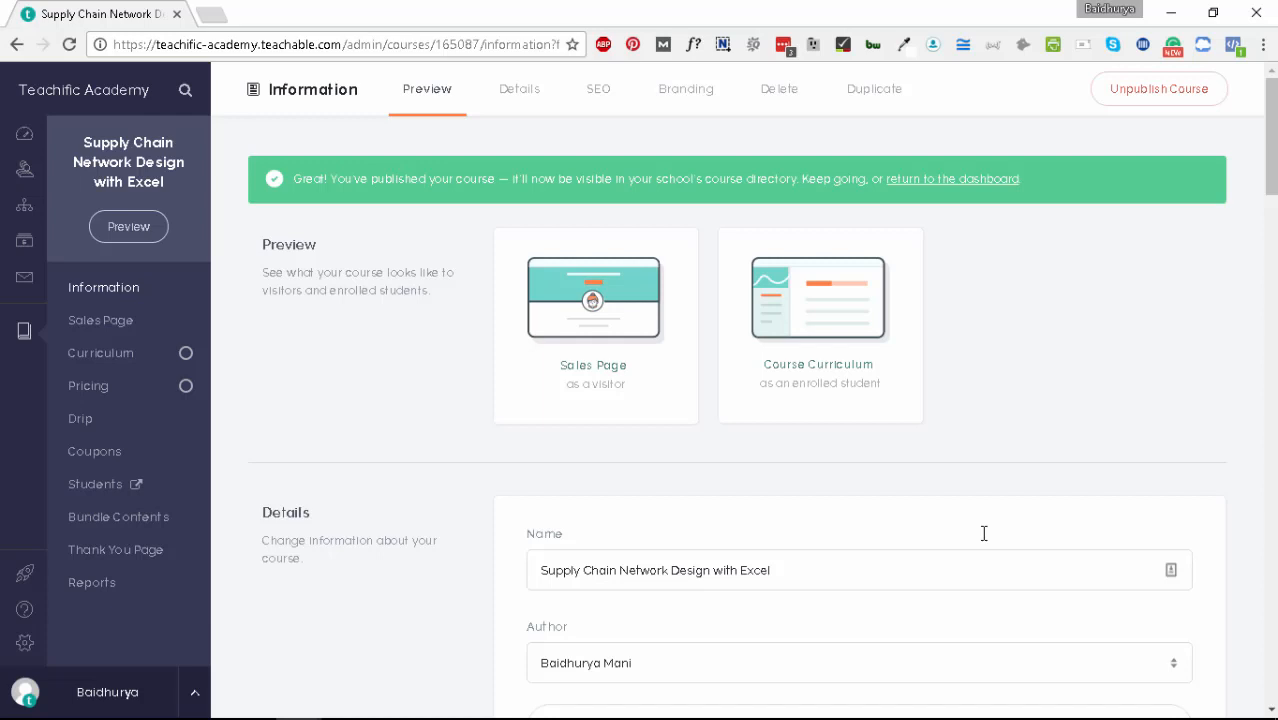
mouse_move(1020, 410)
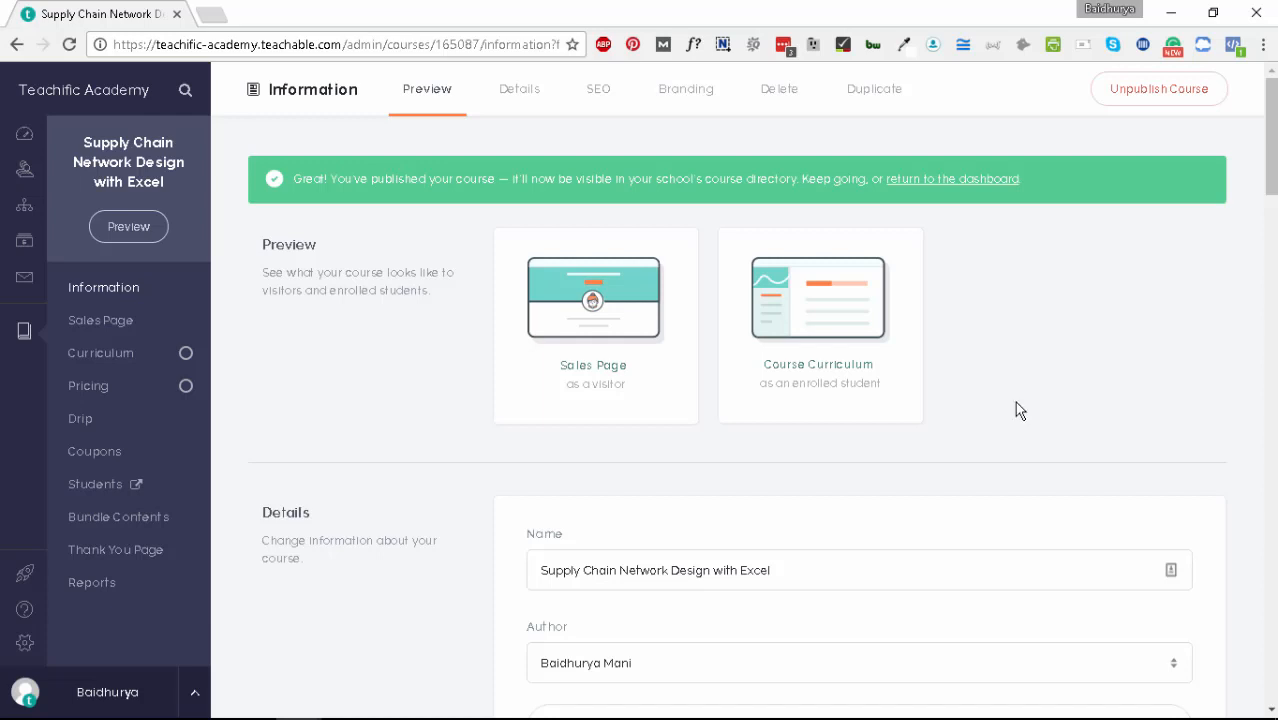
mouse_move(974, 186)
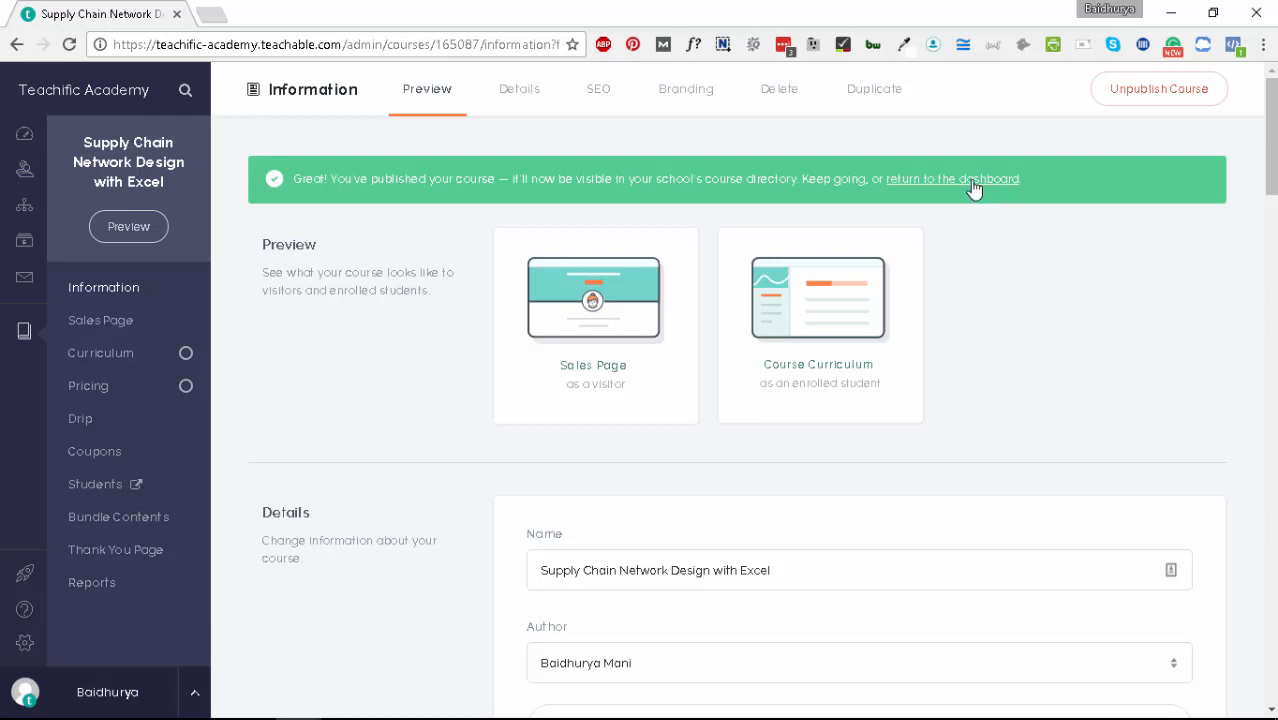
mouse_move(951, 179)
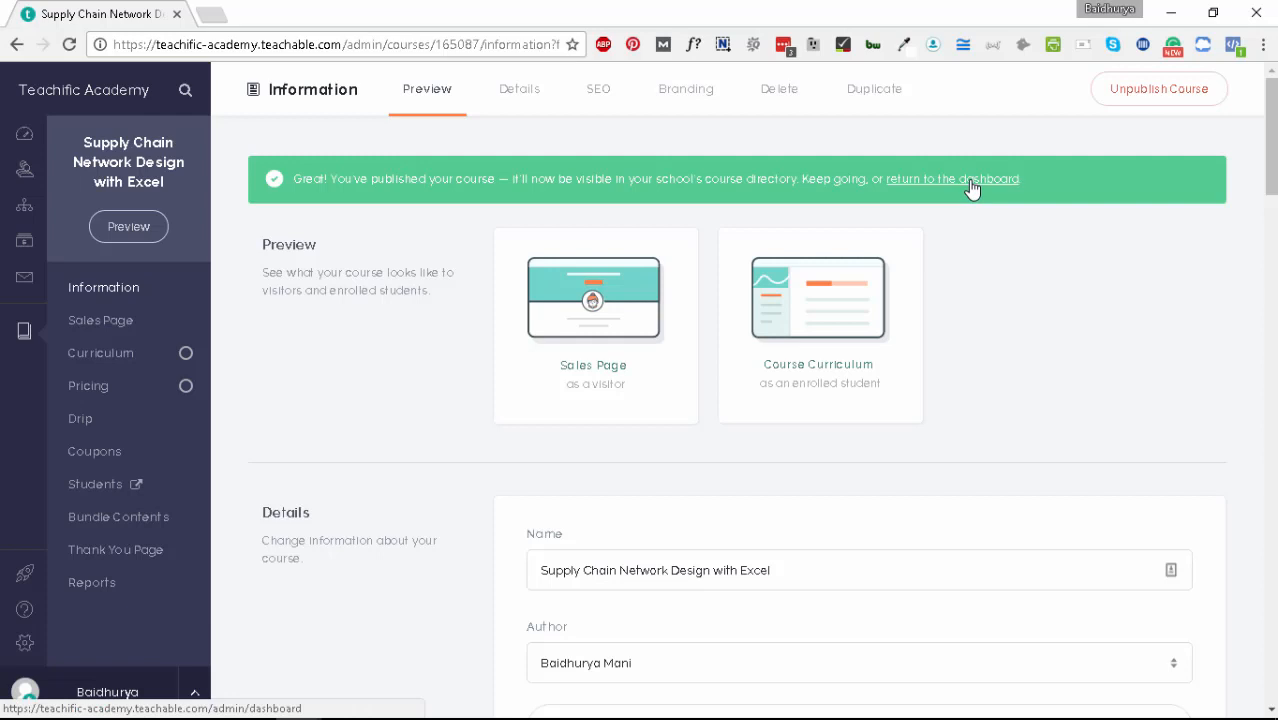
Return to the dashboard and open the 'Customize look and feel' checklist step
left_click(953, 179)
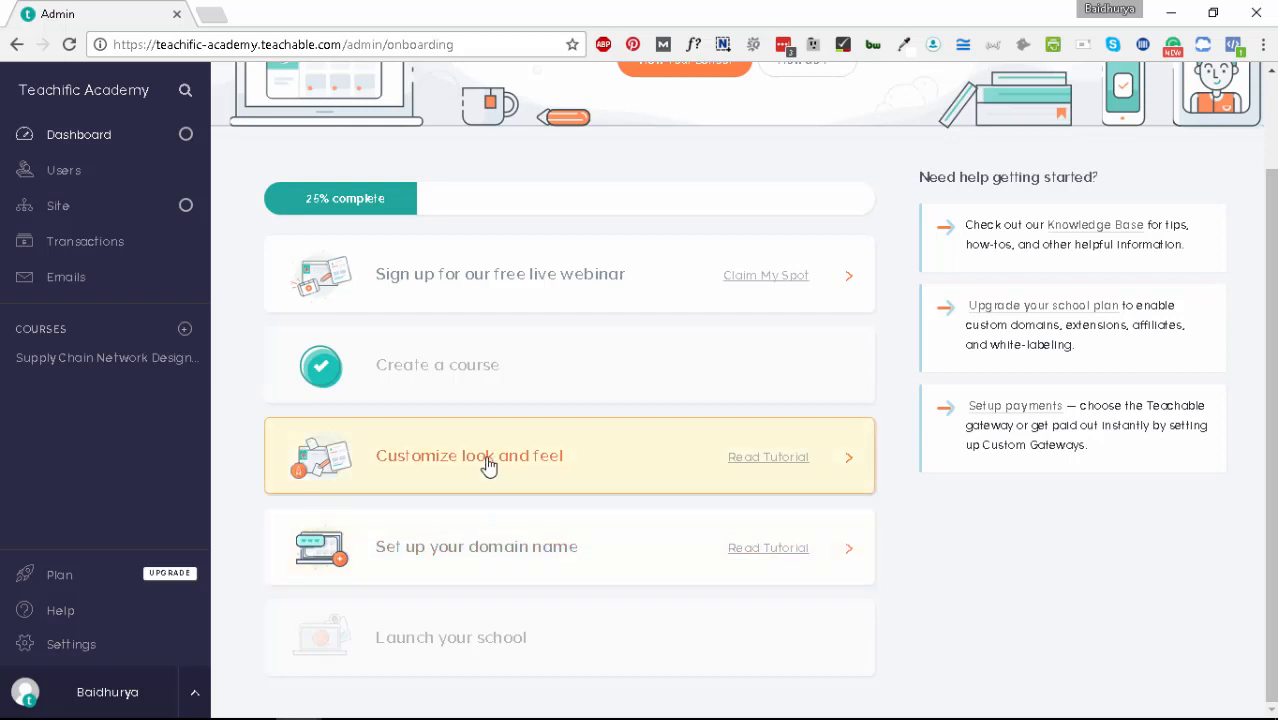
mouse_move(540, 465)
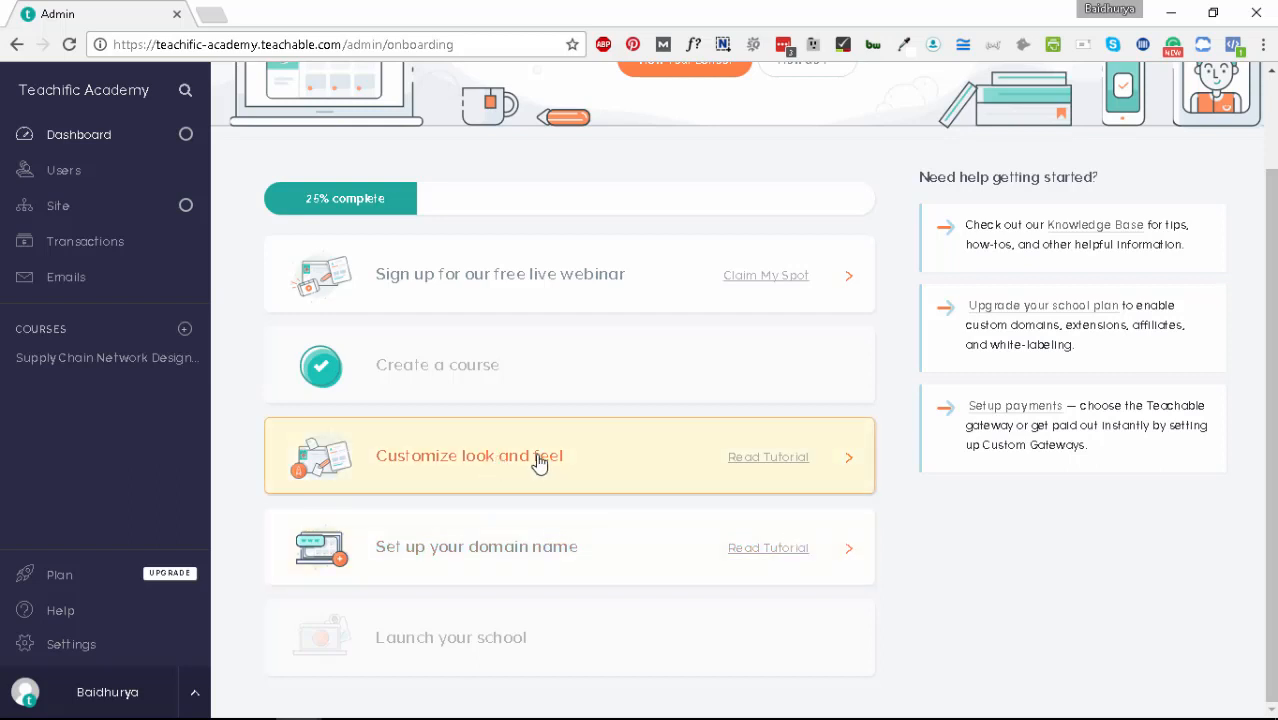
mouse_move(584, 470)
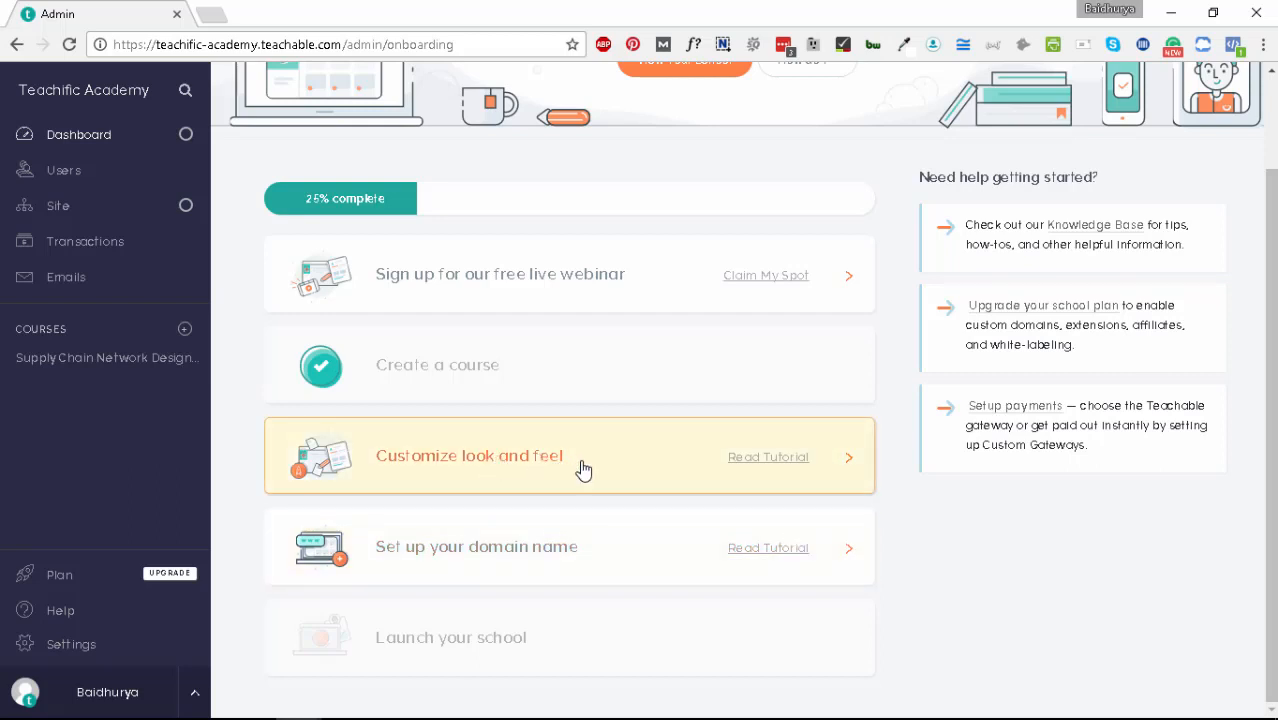
left_click(469, 455)
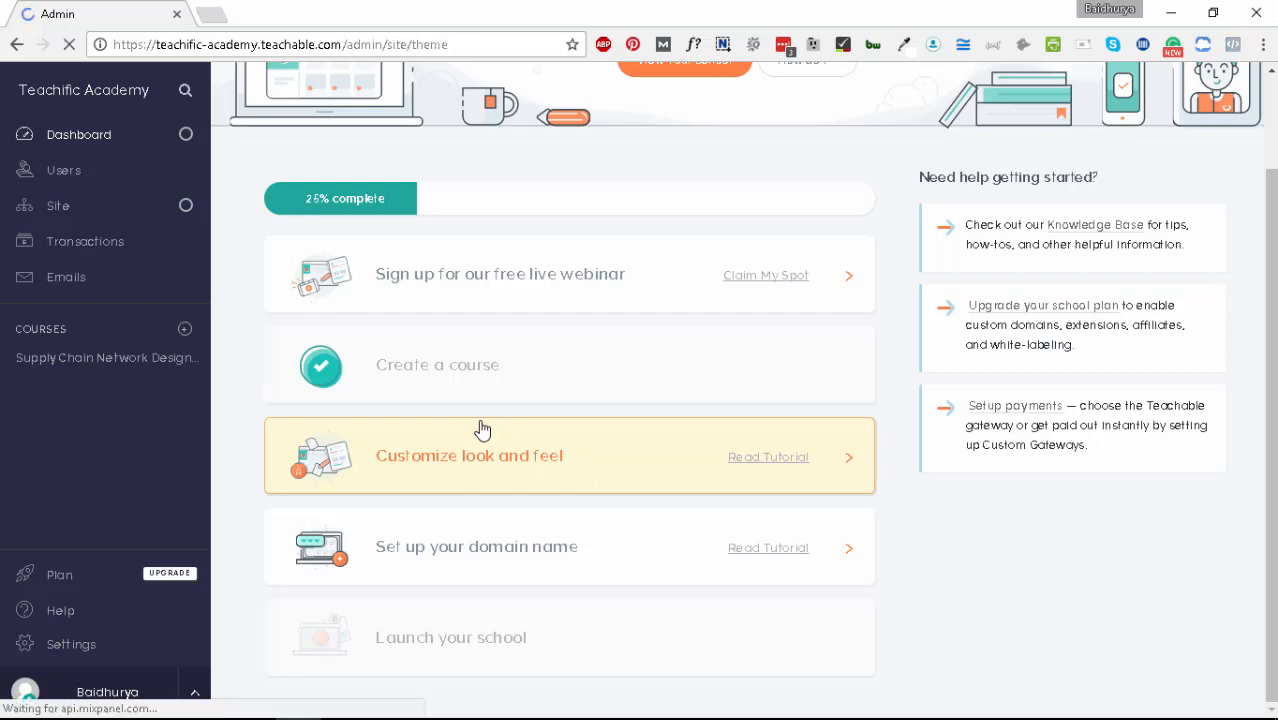
left_click(469, 455)
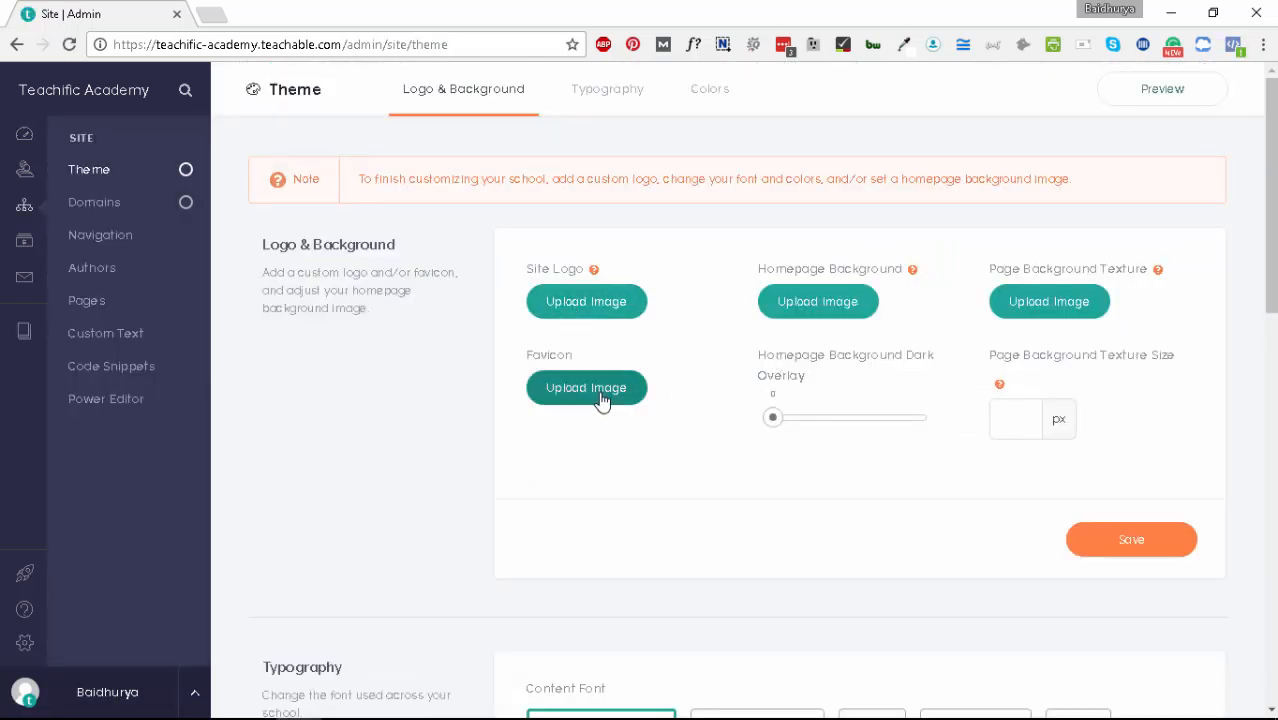
mouse_move(640, 405)
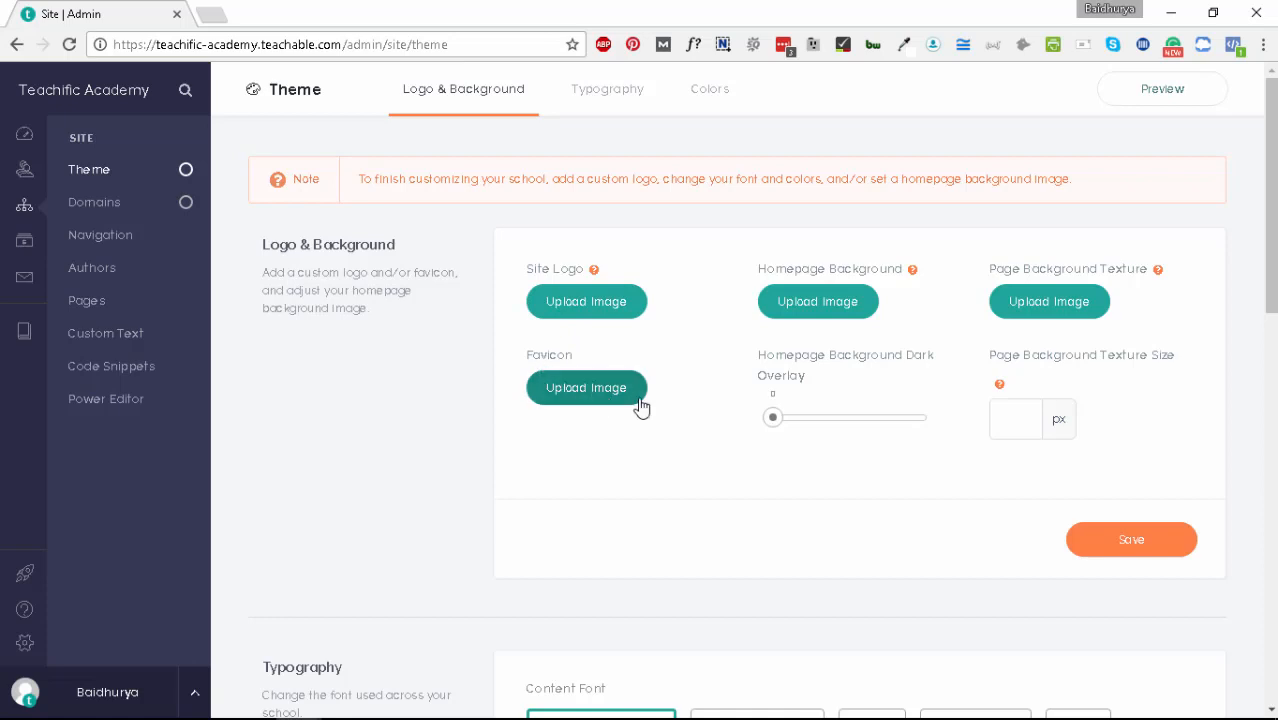
mouse_move(817, 301)
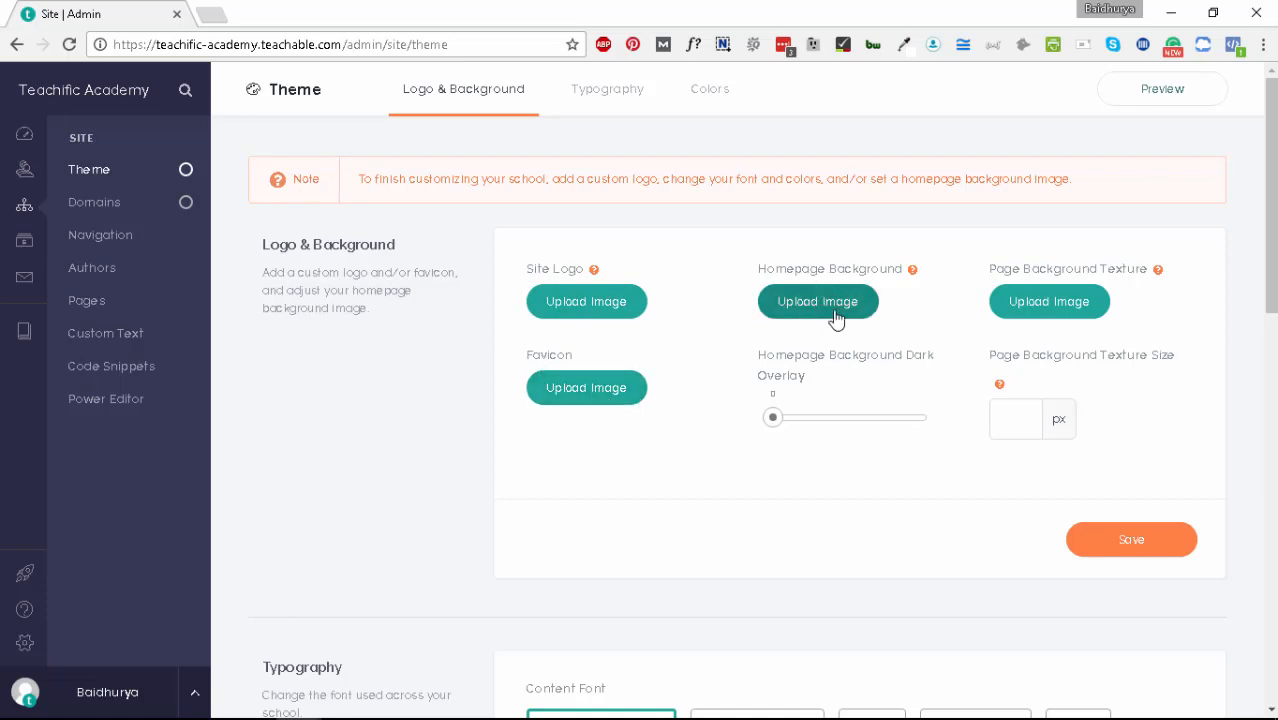
In Colors, apply the second preset, the blue-and-white palette, and save it
scroll("down", 3)
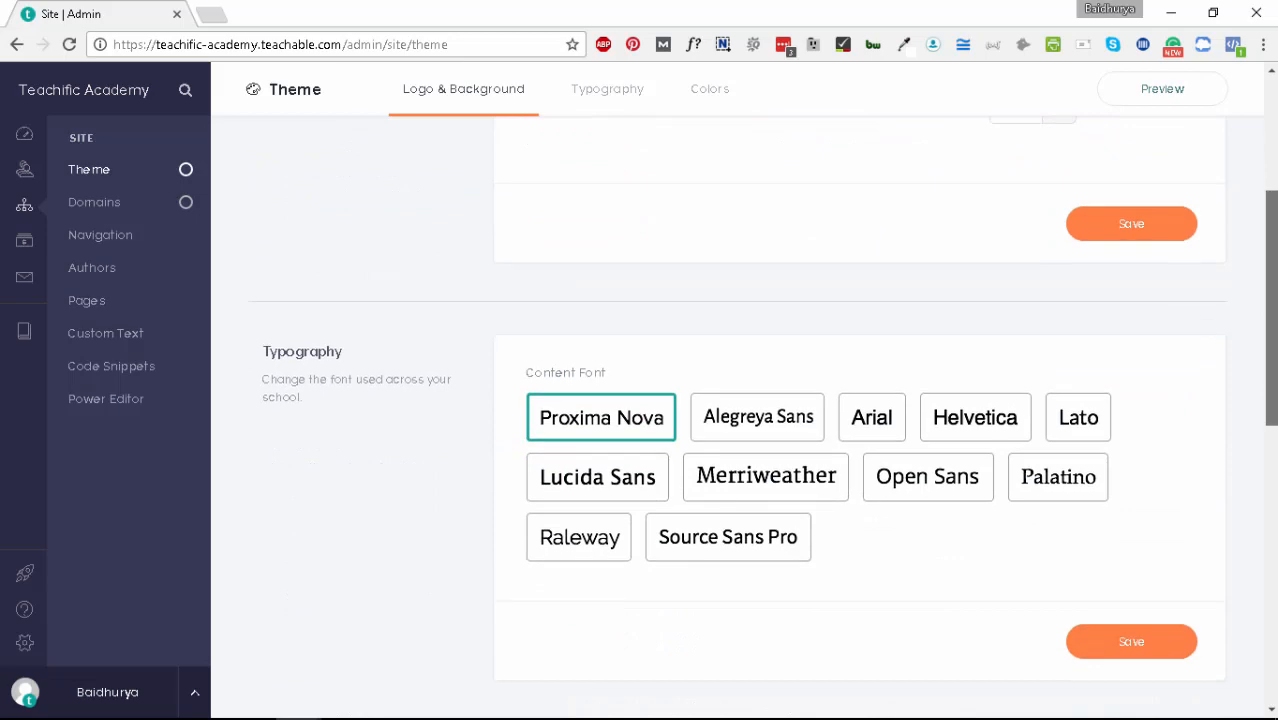
left_click(707, 88)
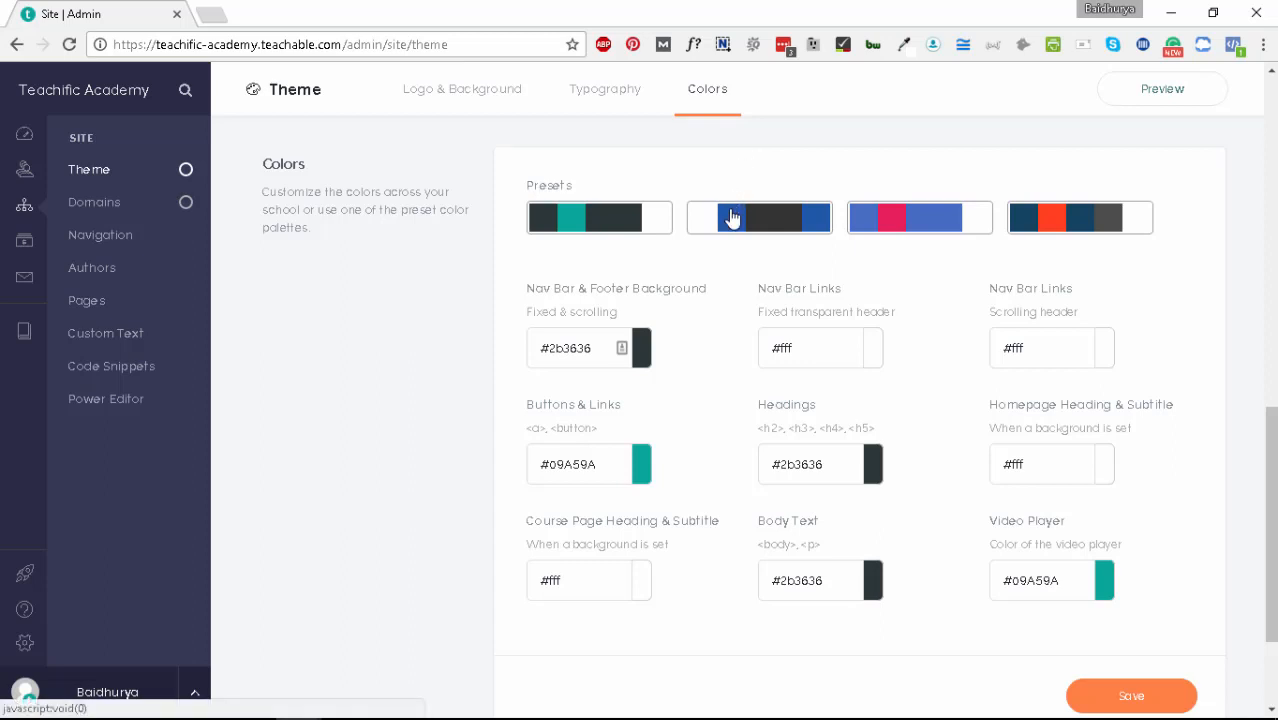
mouse_move(745, 220)
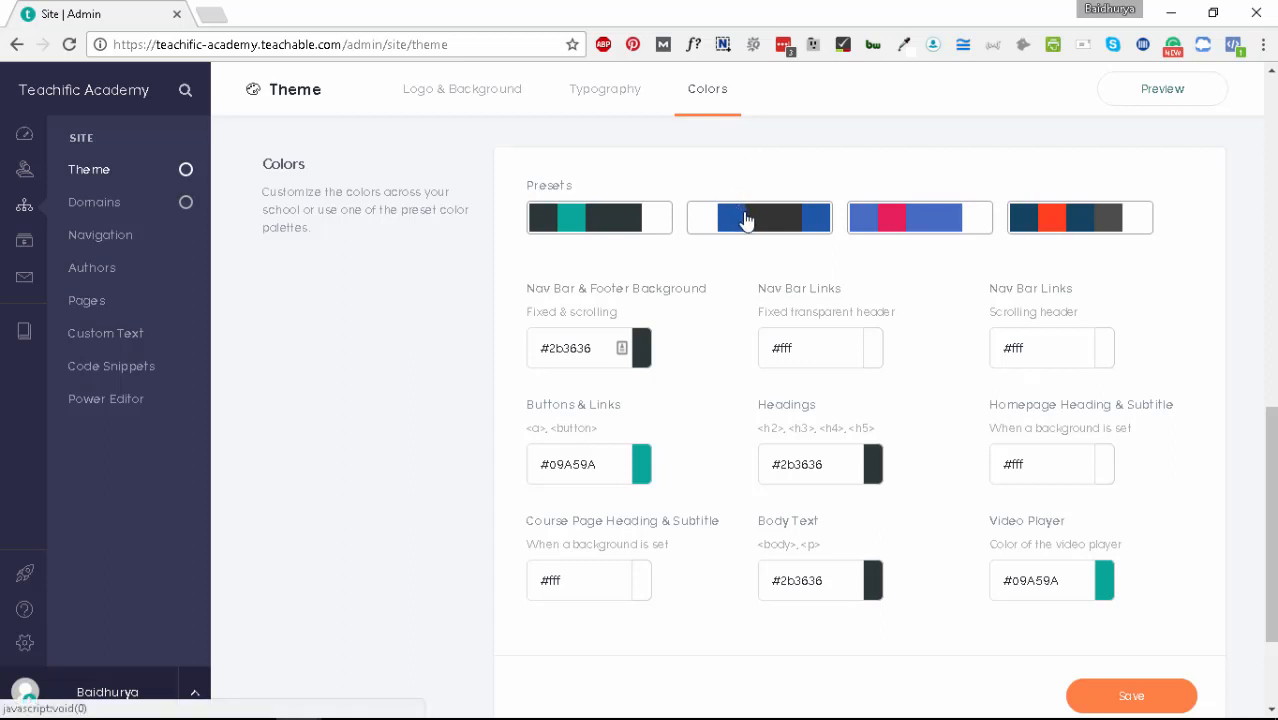
left_click(759, 218)
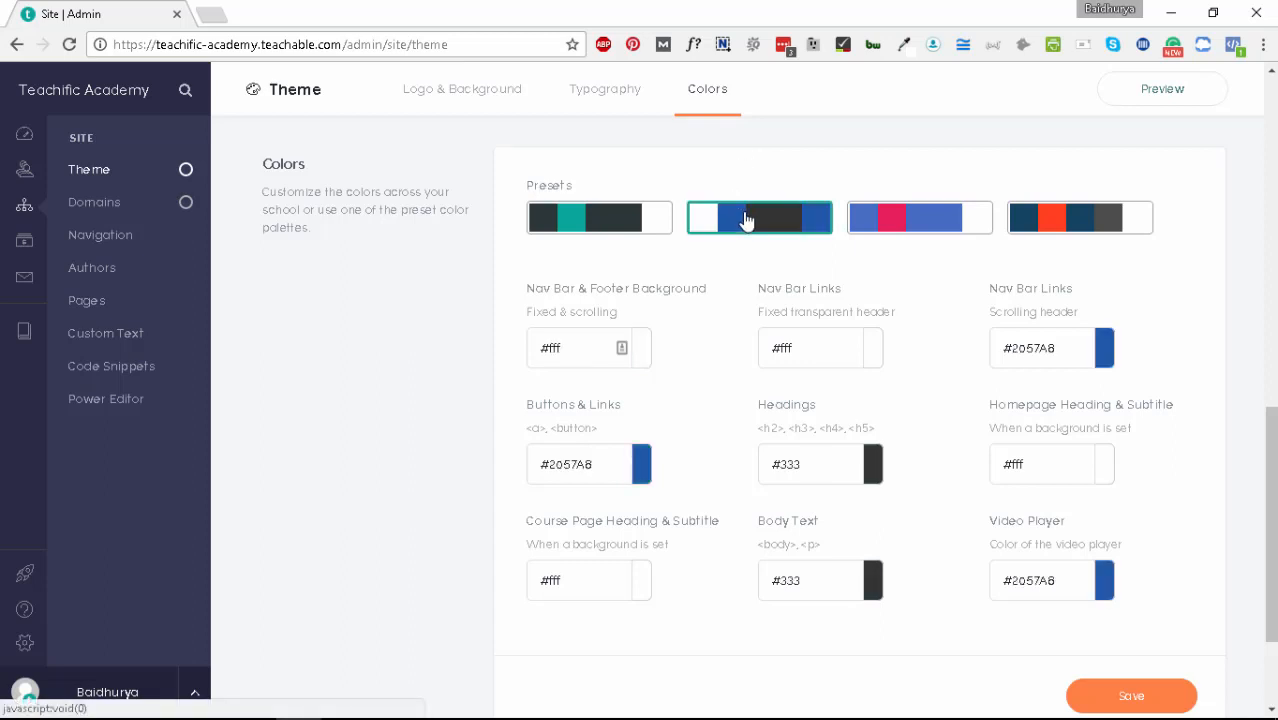
left_click(759, 217)
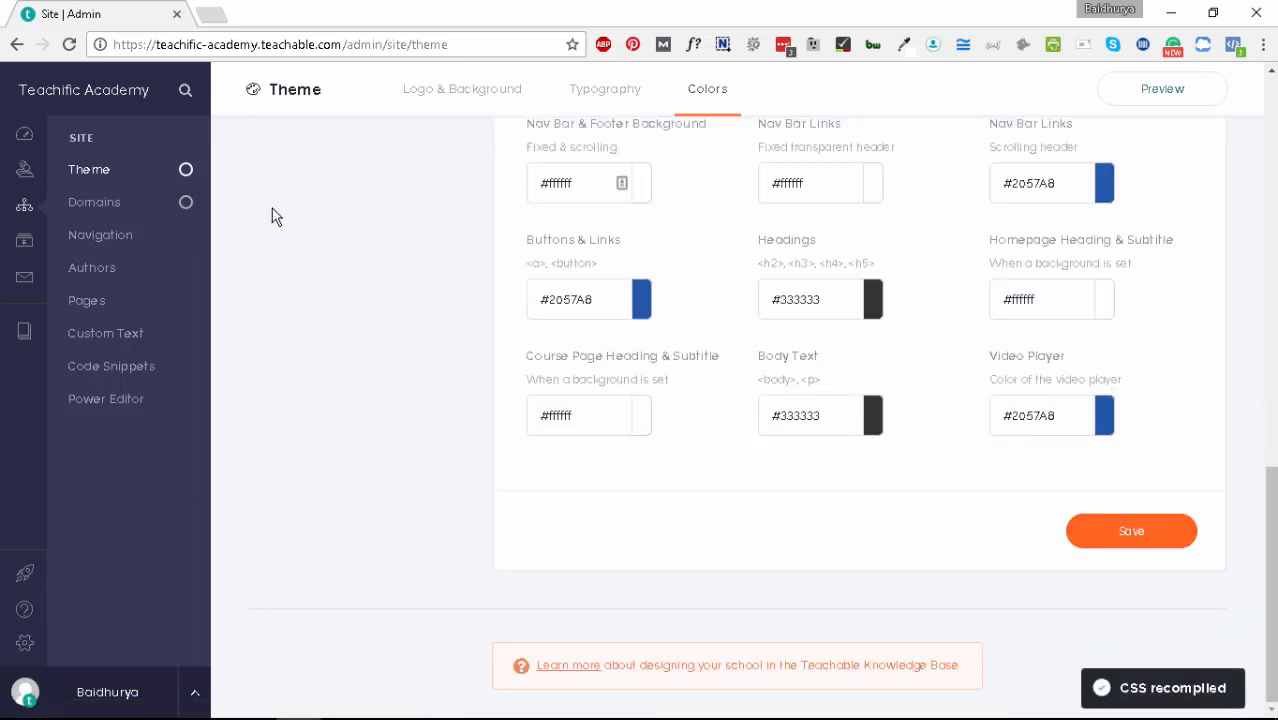
mouse_move(349, 294)
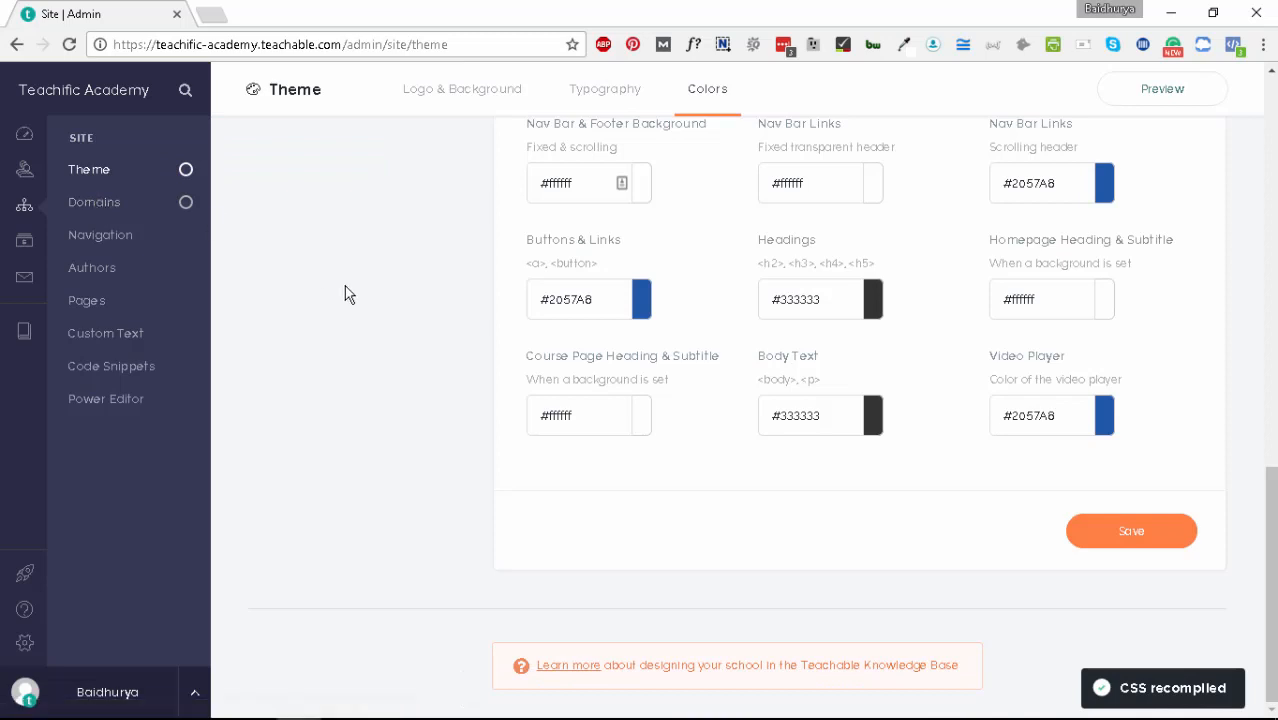
In Domains, keep the standard .teachable.com subdomain and confirm teachific-academy.teachable.com
left_click(94, 202)
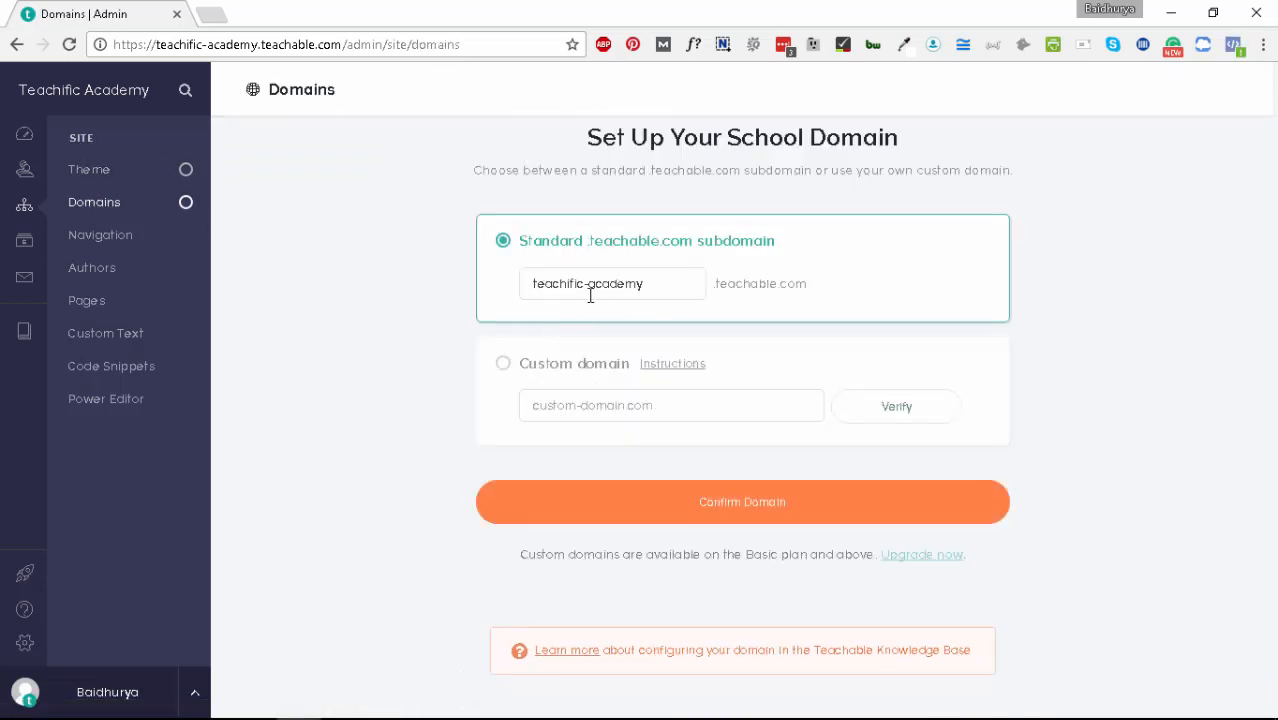
mouse_move(764, 293)
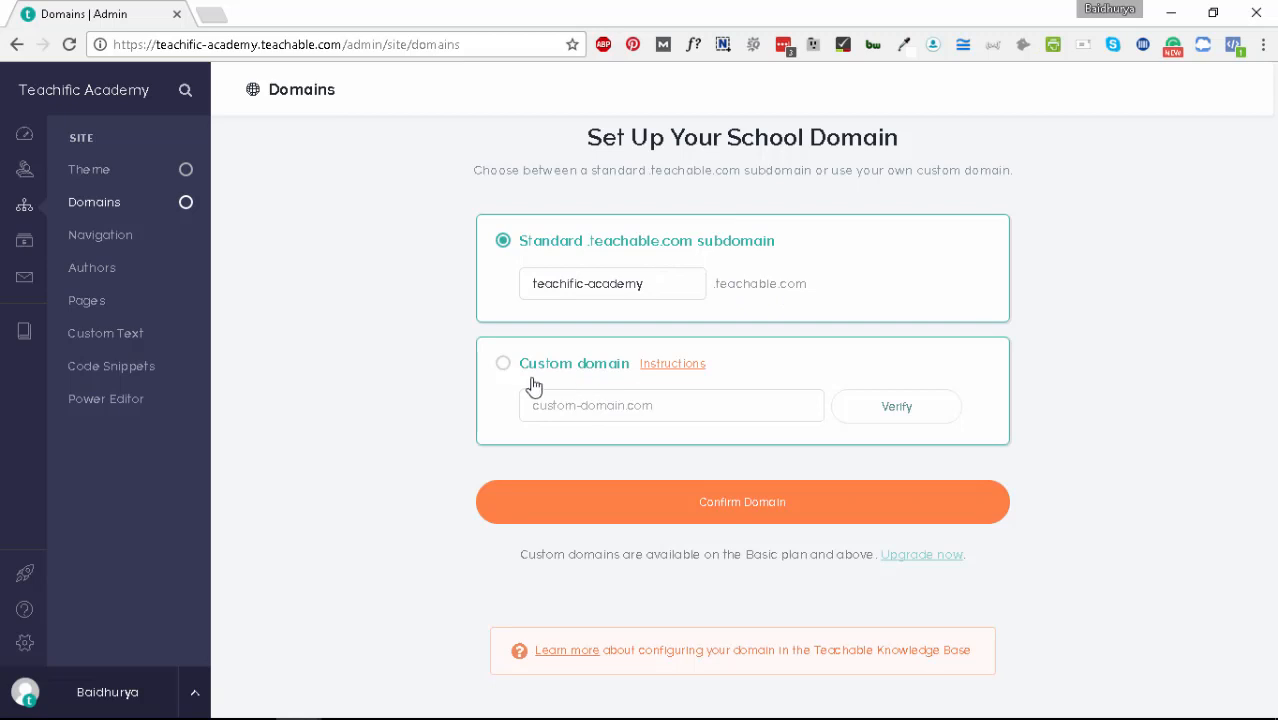
mouse_move(643, 443)
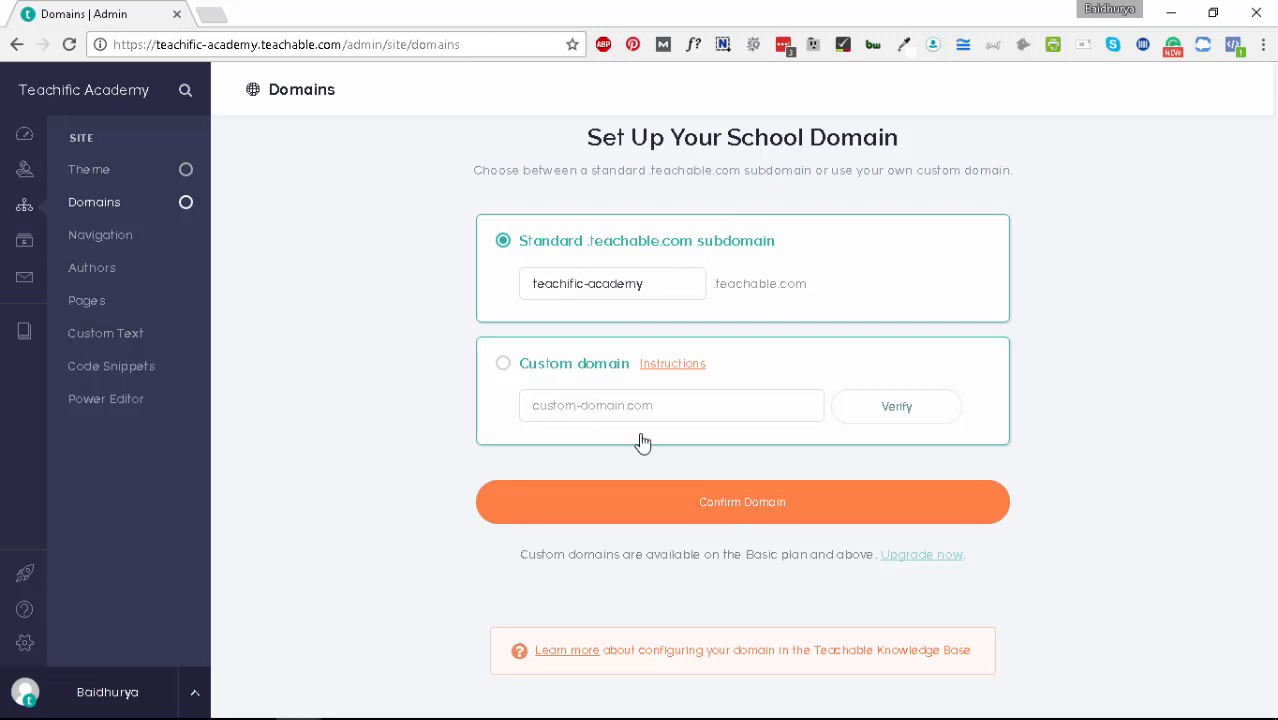
left_click(612, 283)
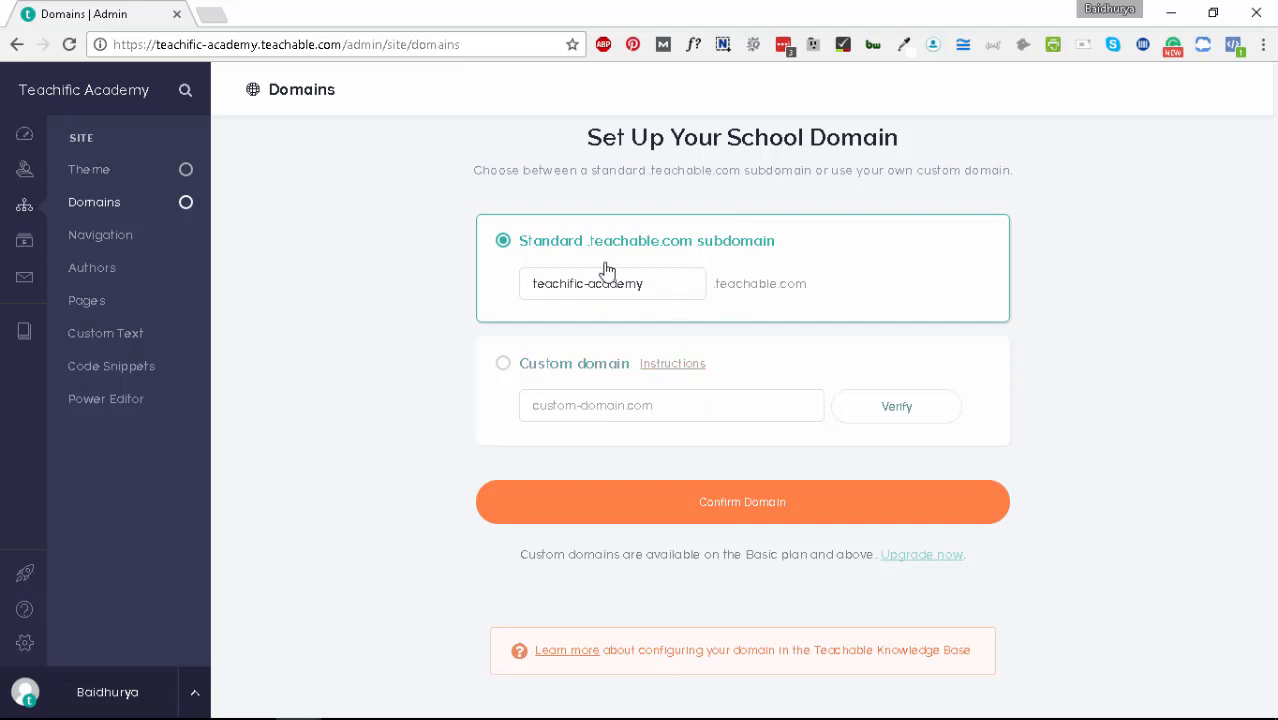
mouse_move(668, 502)
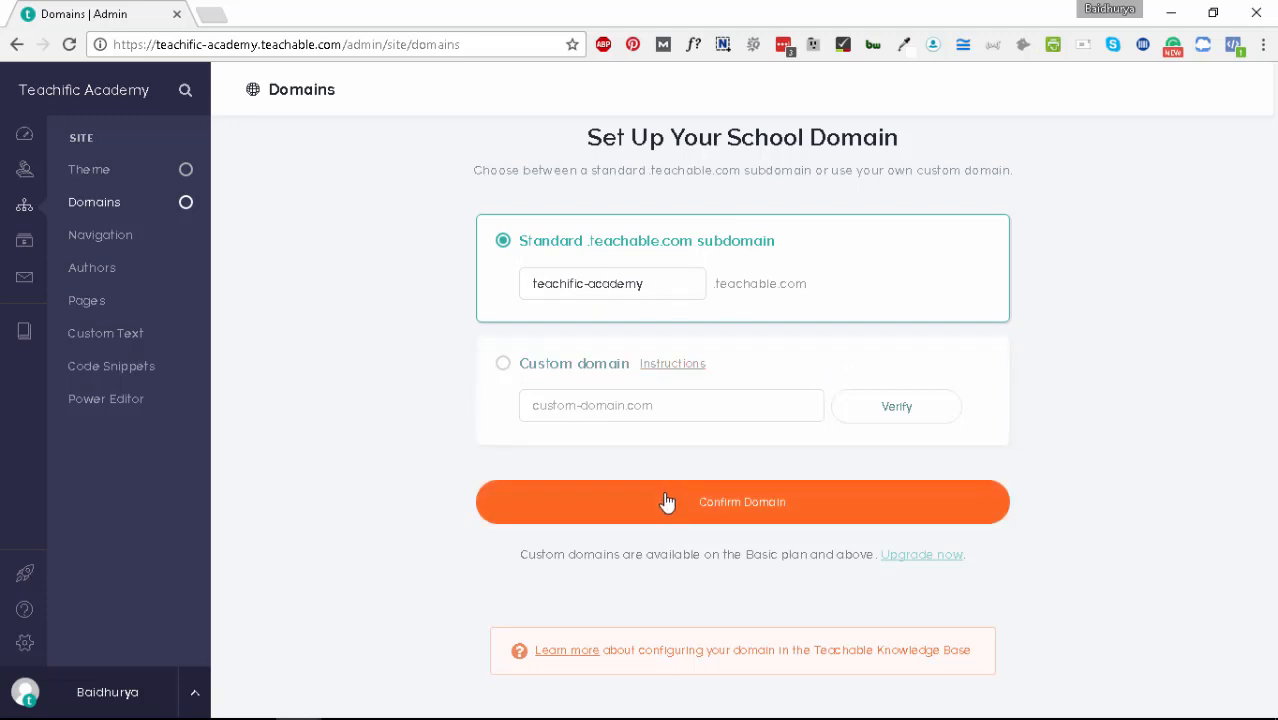
left_click(742, 502)
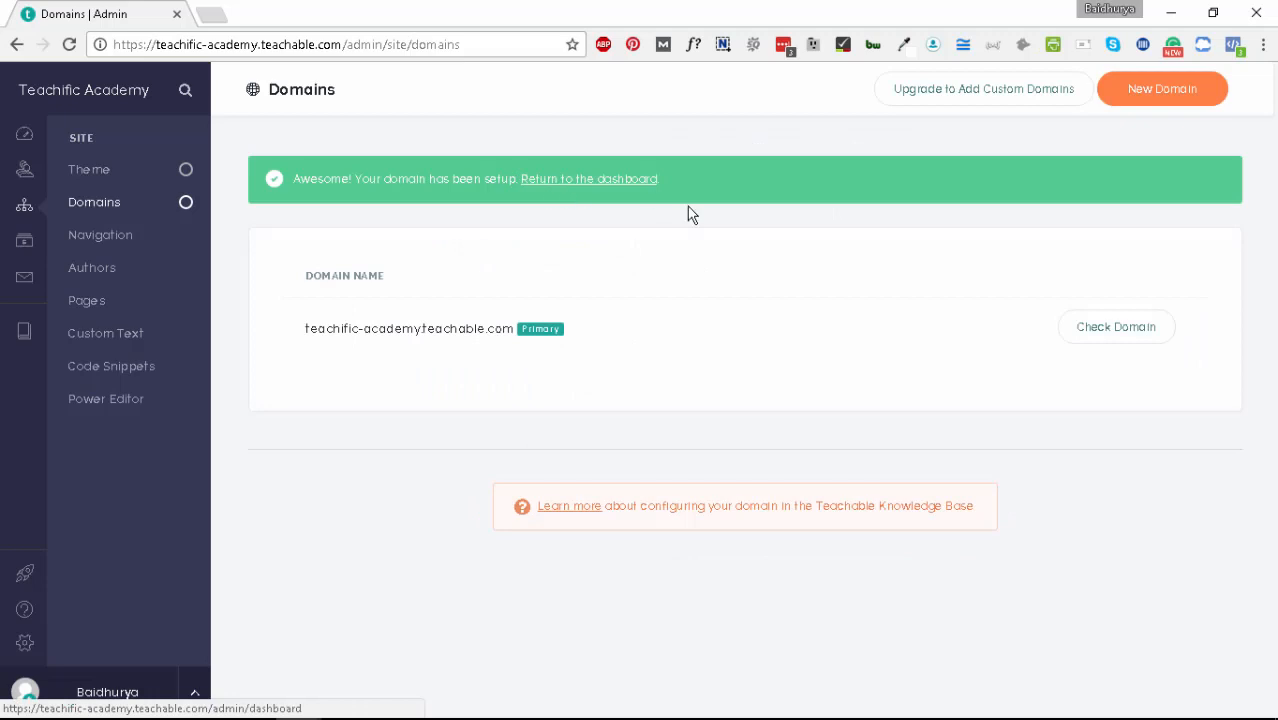
From the dashboard, start the school launch and choose 'Launch school with the Free plan'
left_click(589, 179)
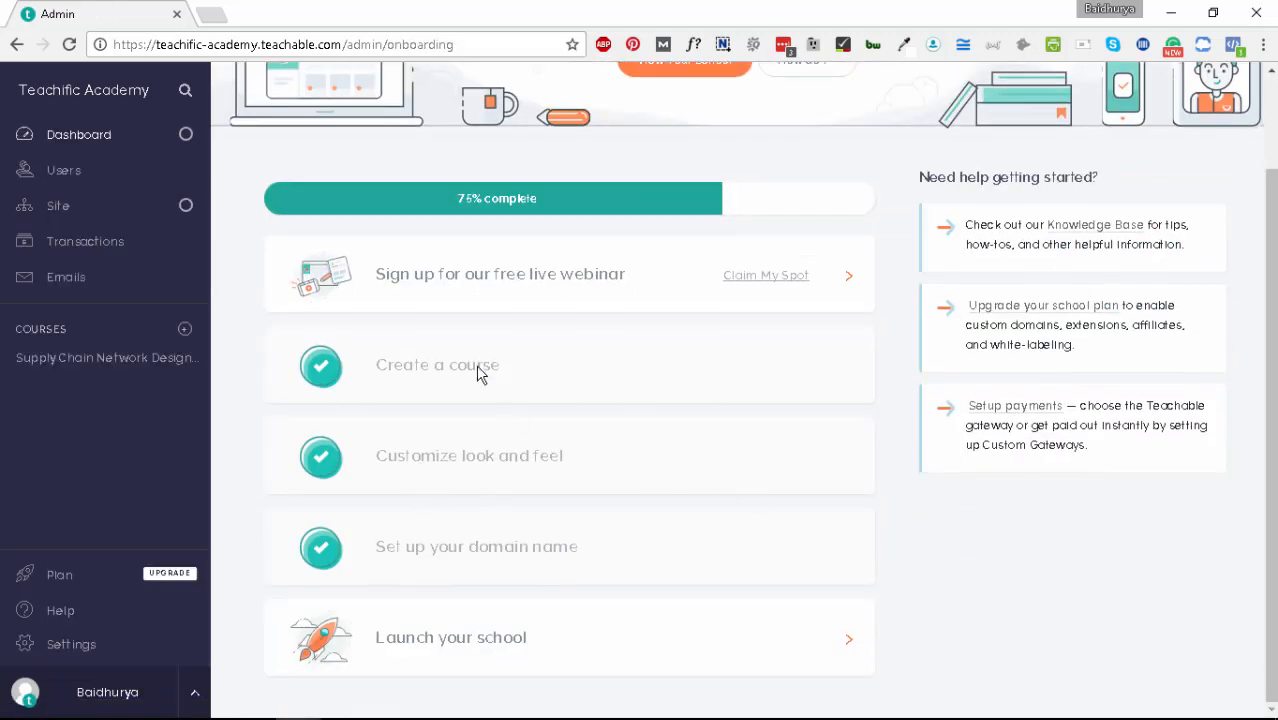
mouse_move(435, 606)
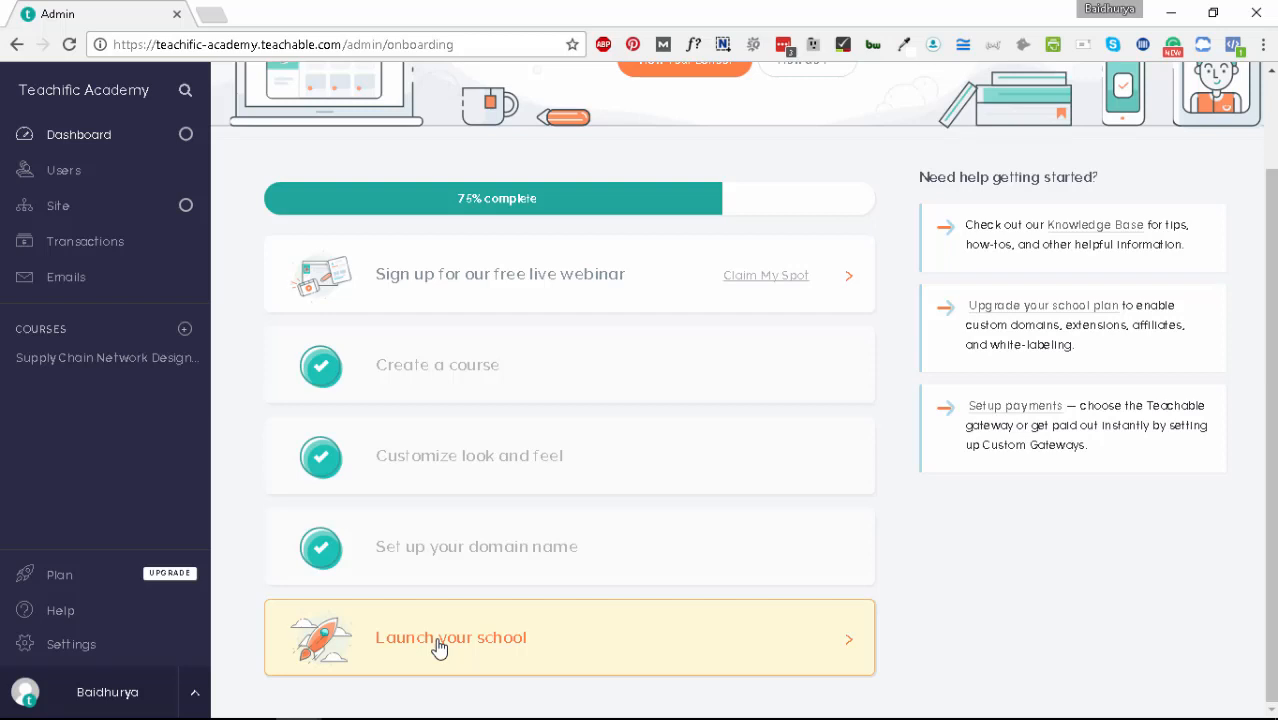
left_click(450, 637)
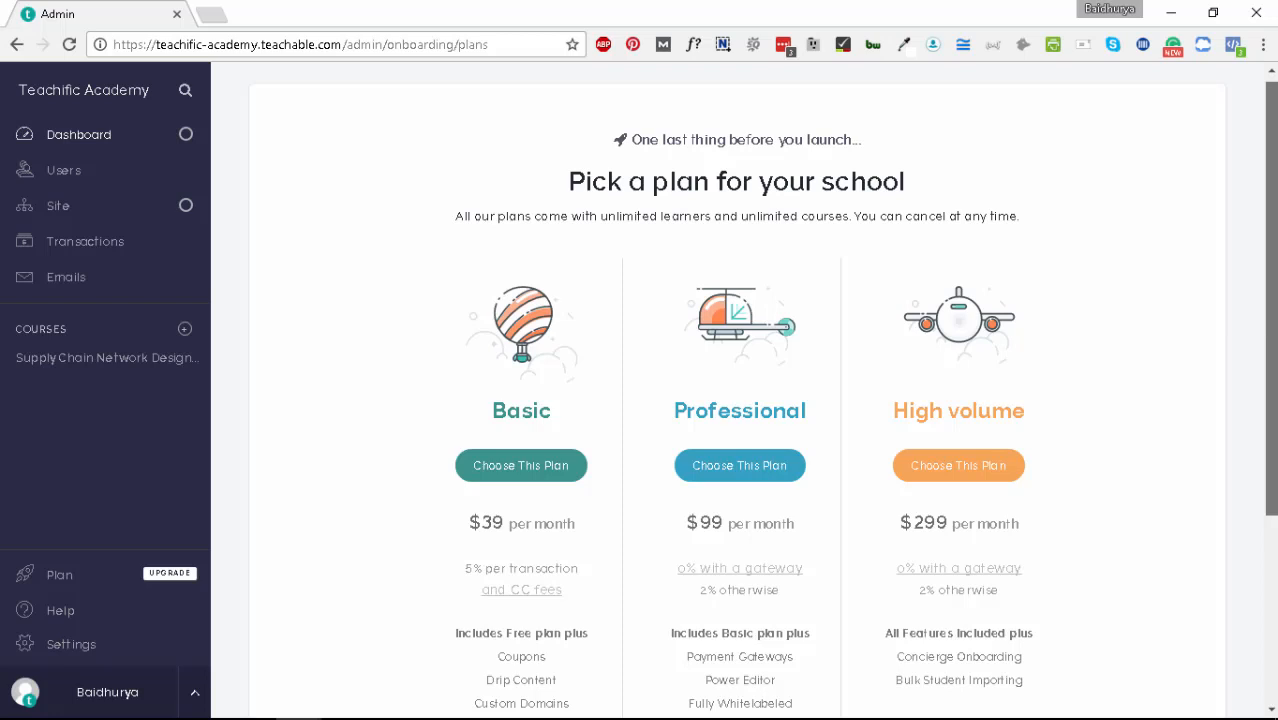
mouse_move(793, 297)
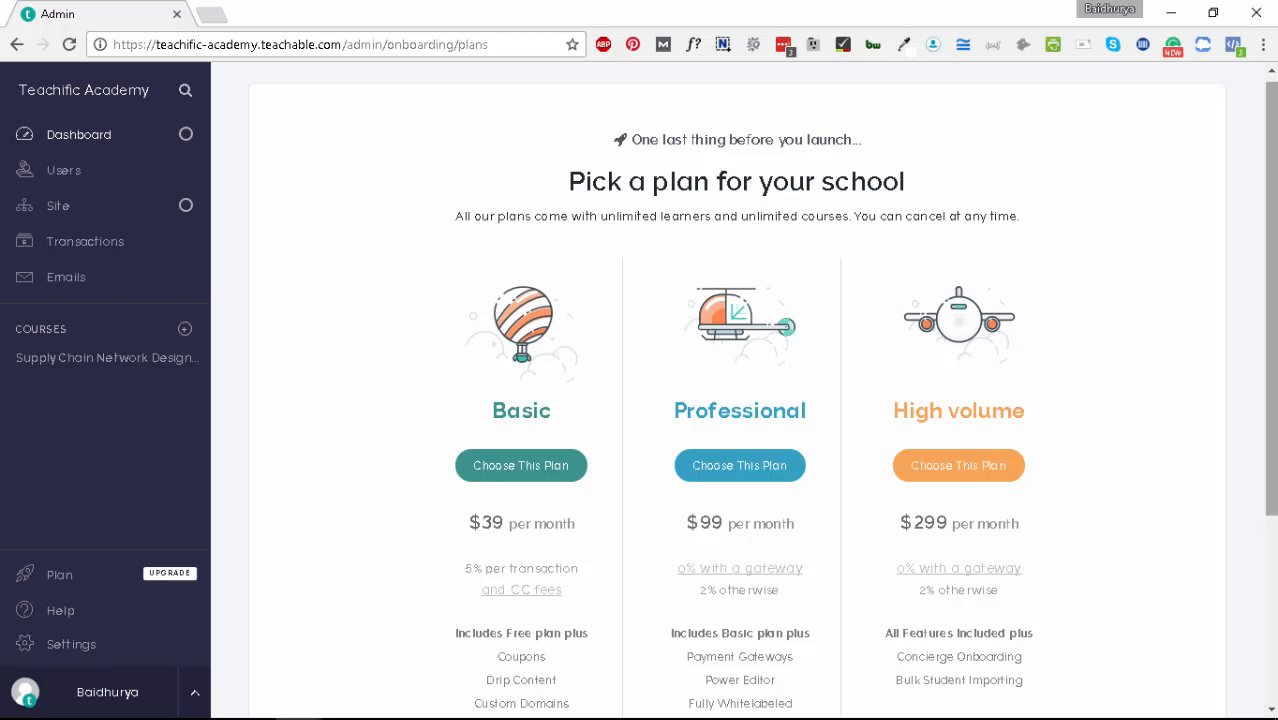
scroll("down", 3)
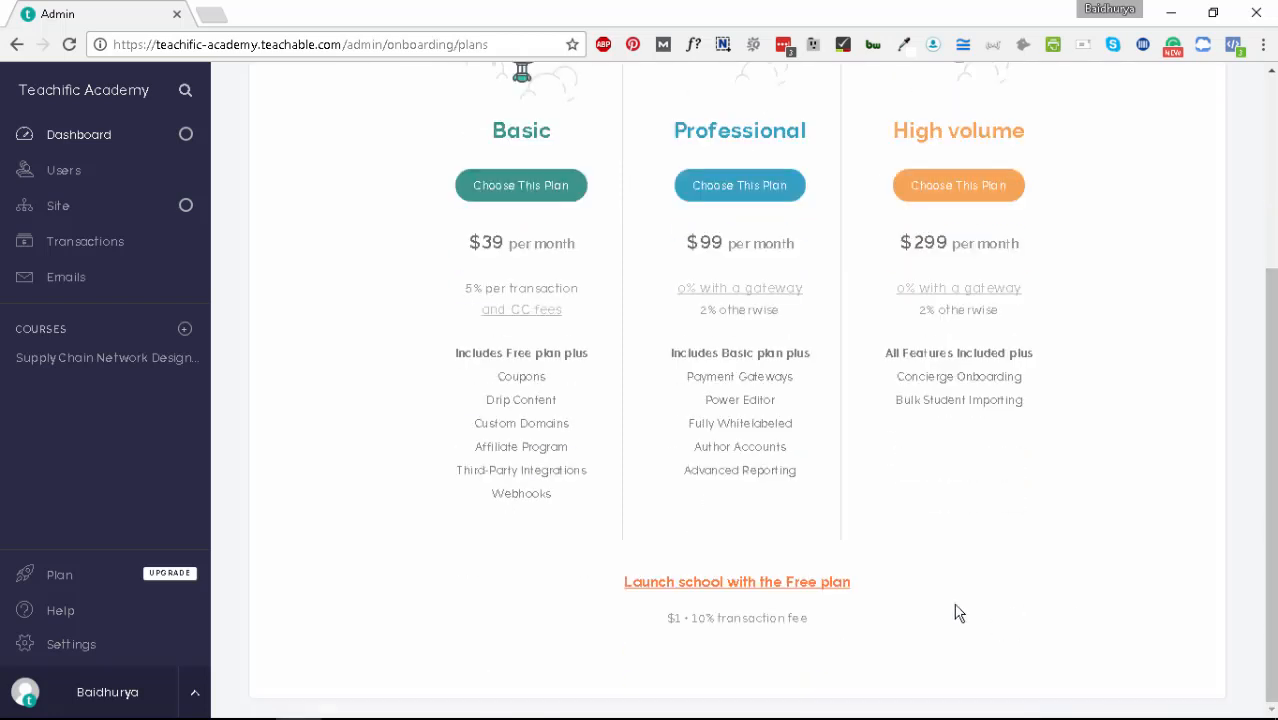
mouse_move(731, 594)
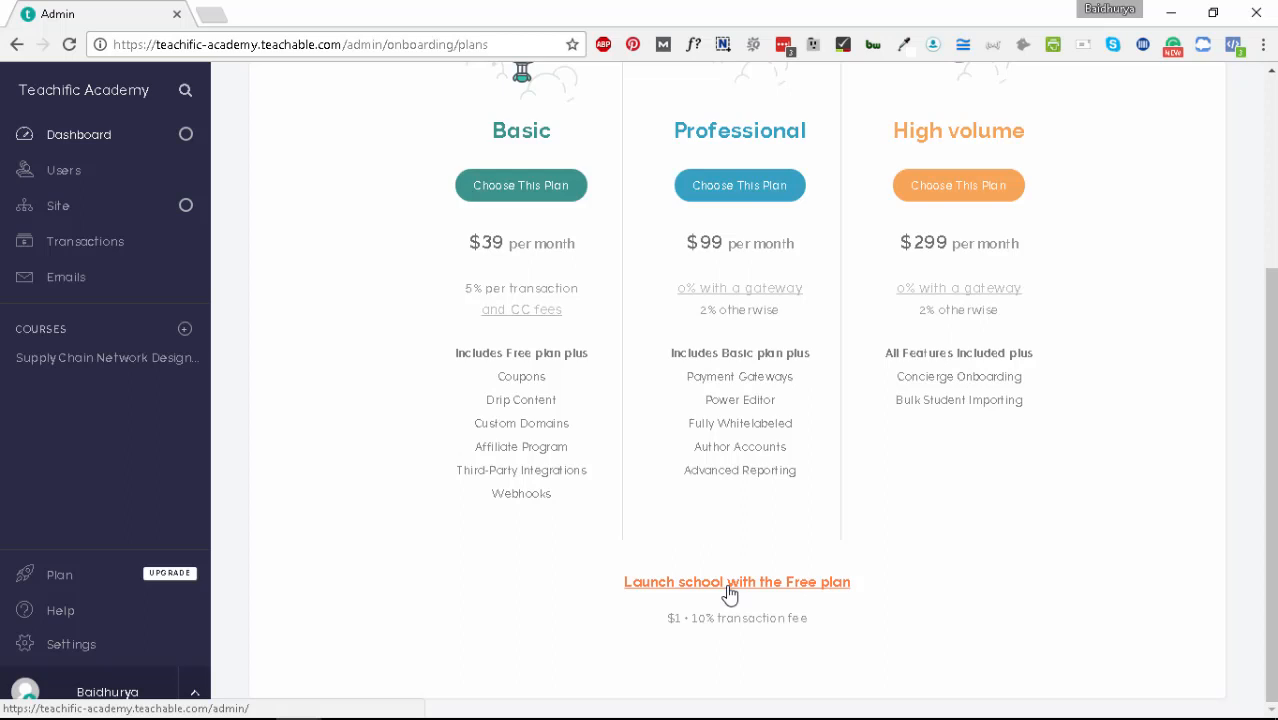
left_click(737, 581)
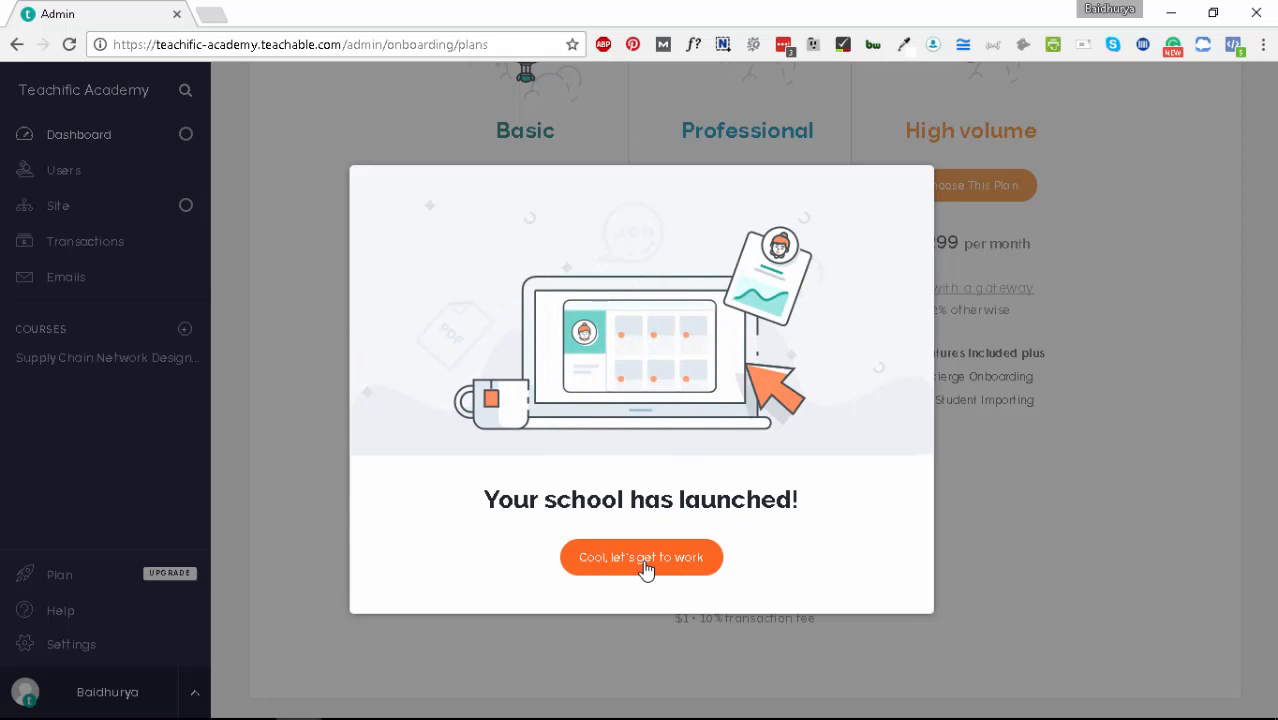
Dismiss the launch message and save the suggested PayPal email as the payout address
left_click(641, 557)
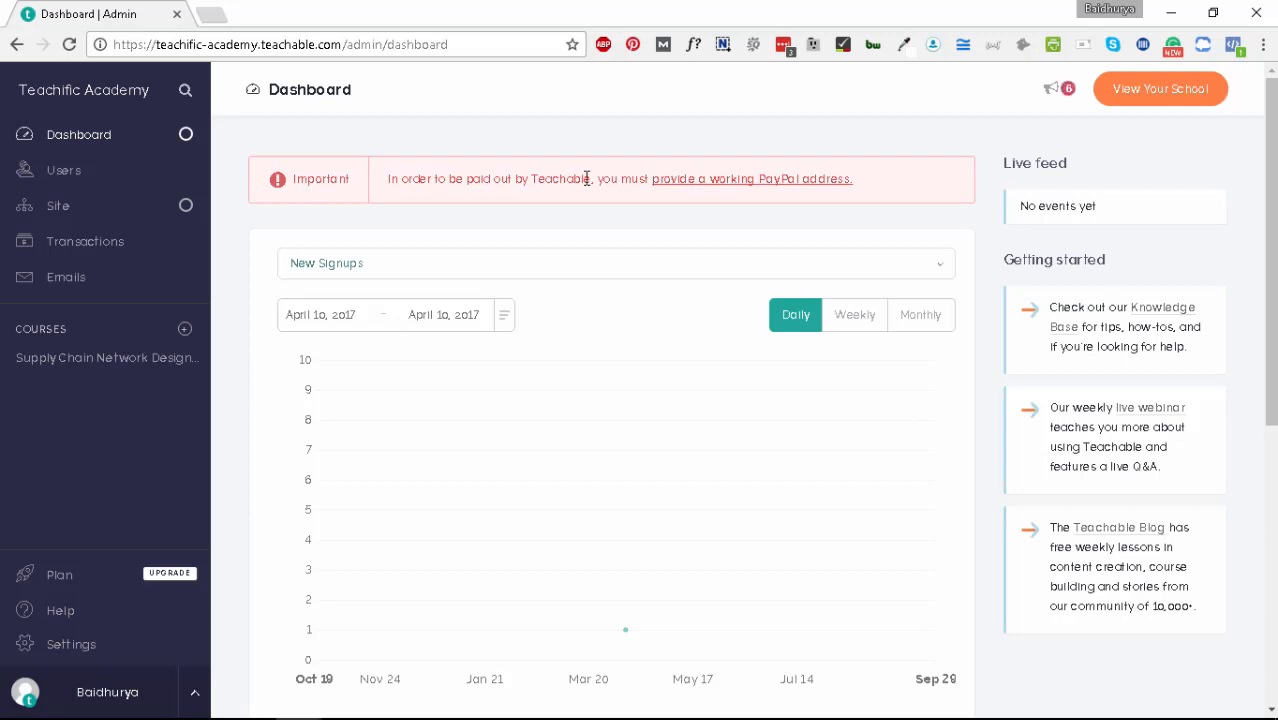
mouse_move(726, 184)
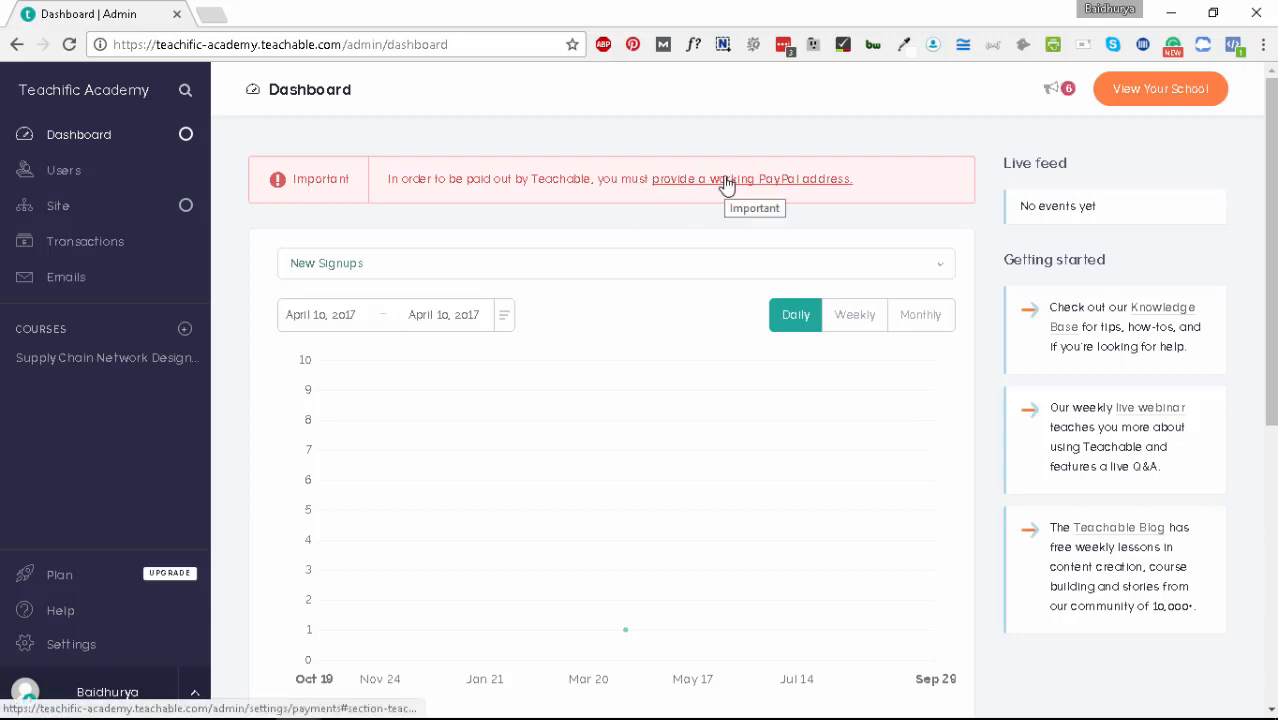
left_click(718, 179)
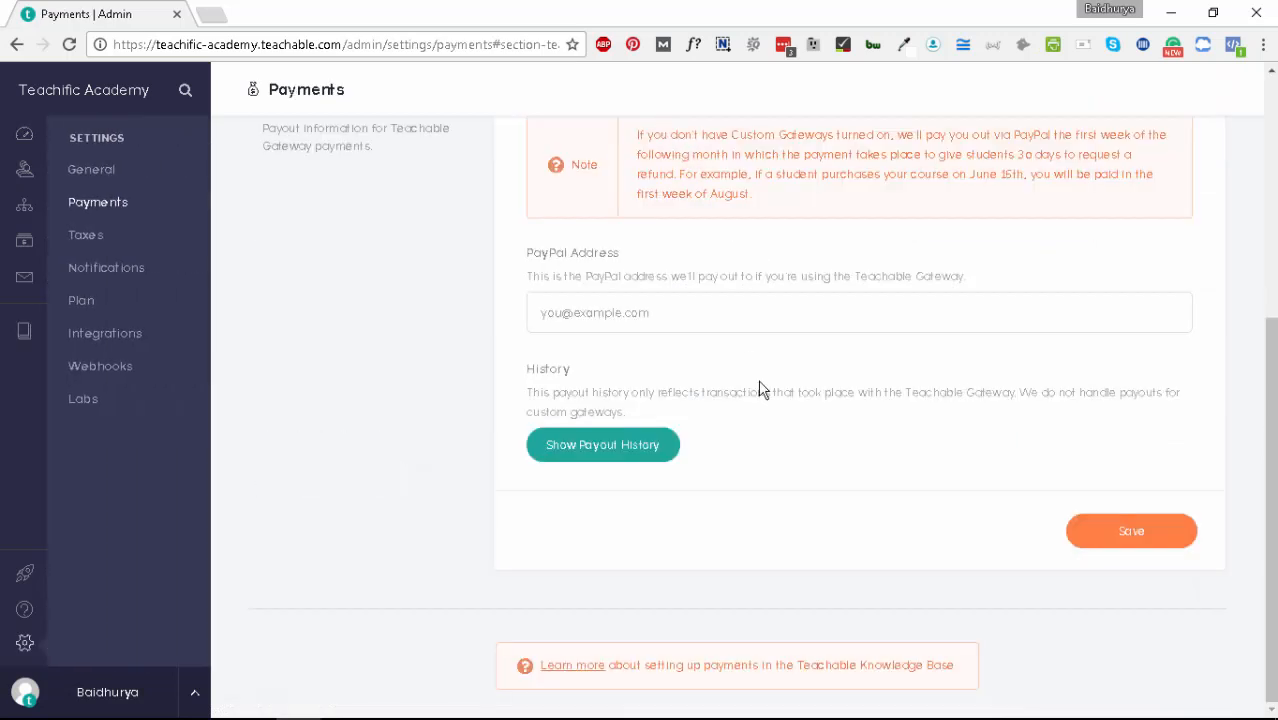
type("mani")
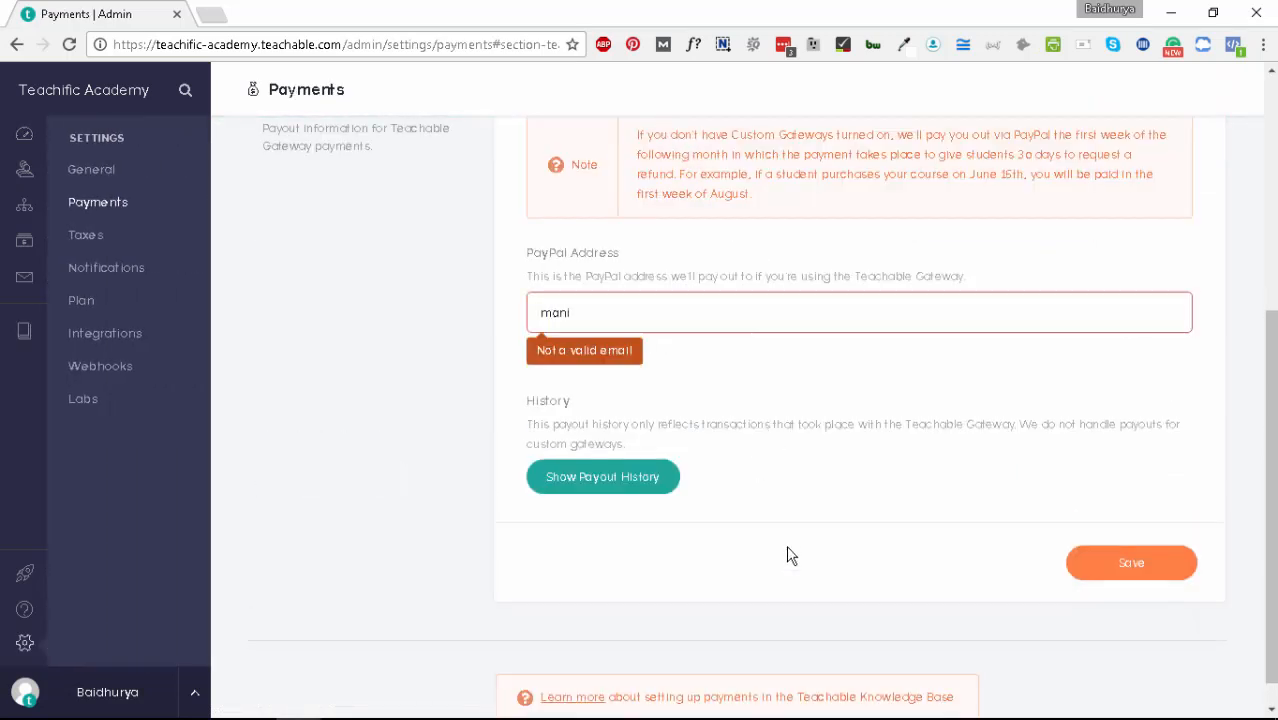
type("s")
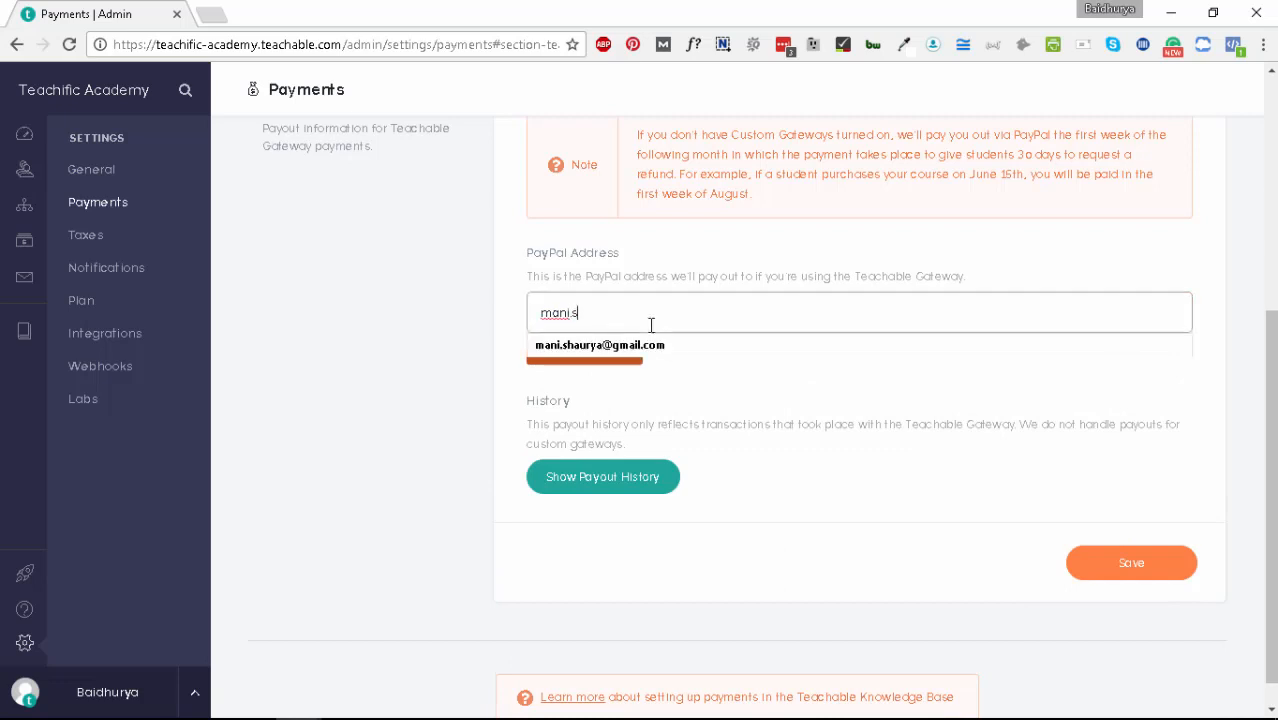
left_click(598, 344)
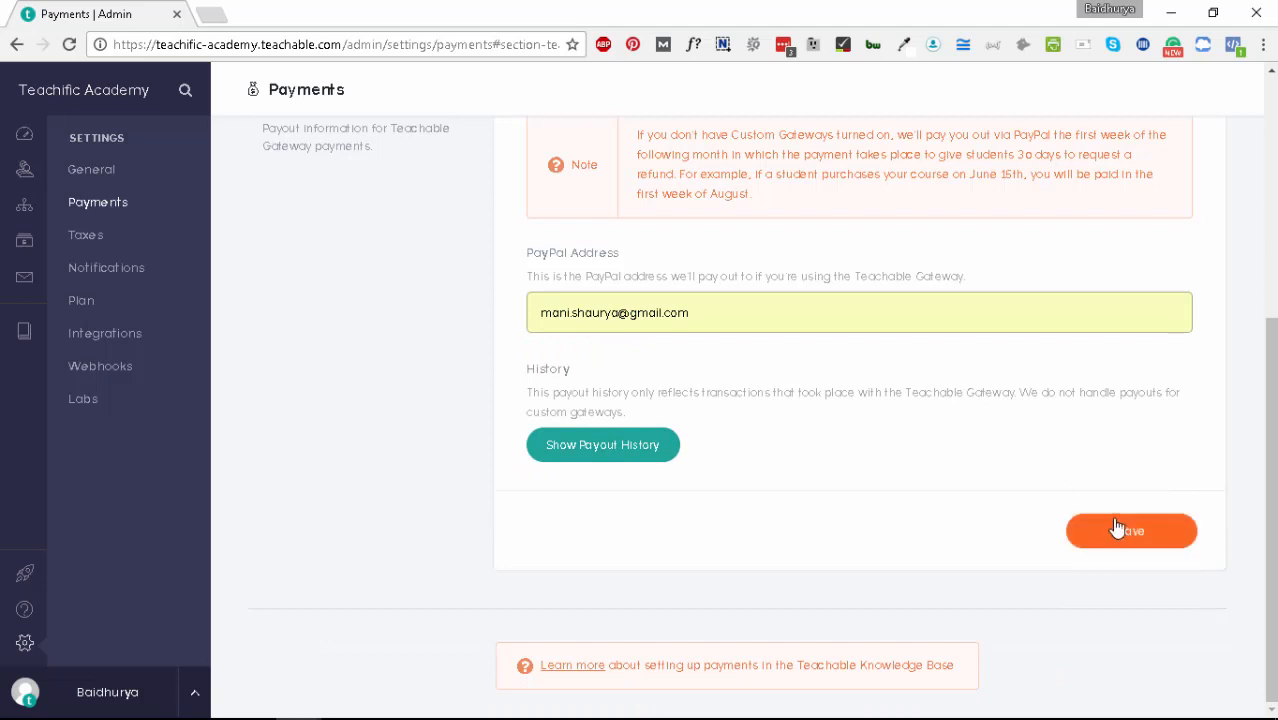
left_click(1131, 530)
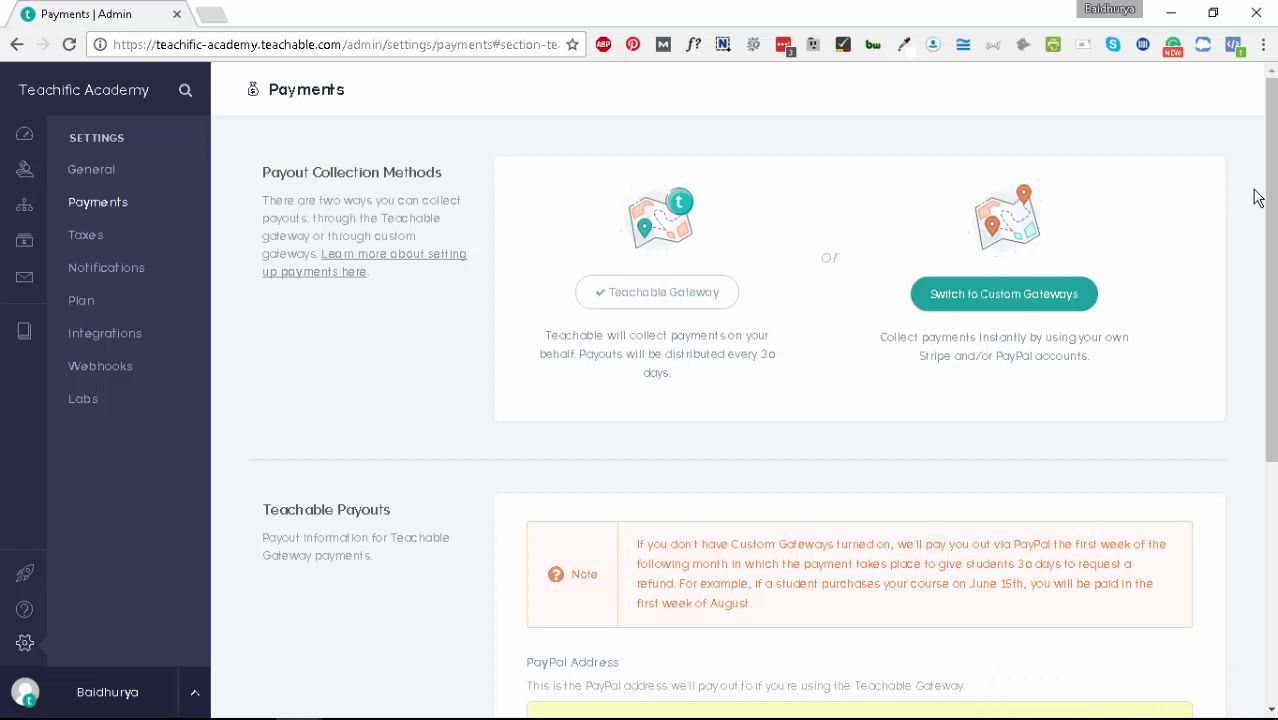
mouse_move(218, 16)
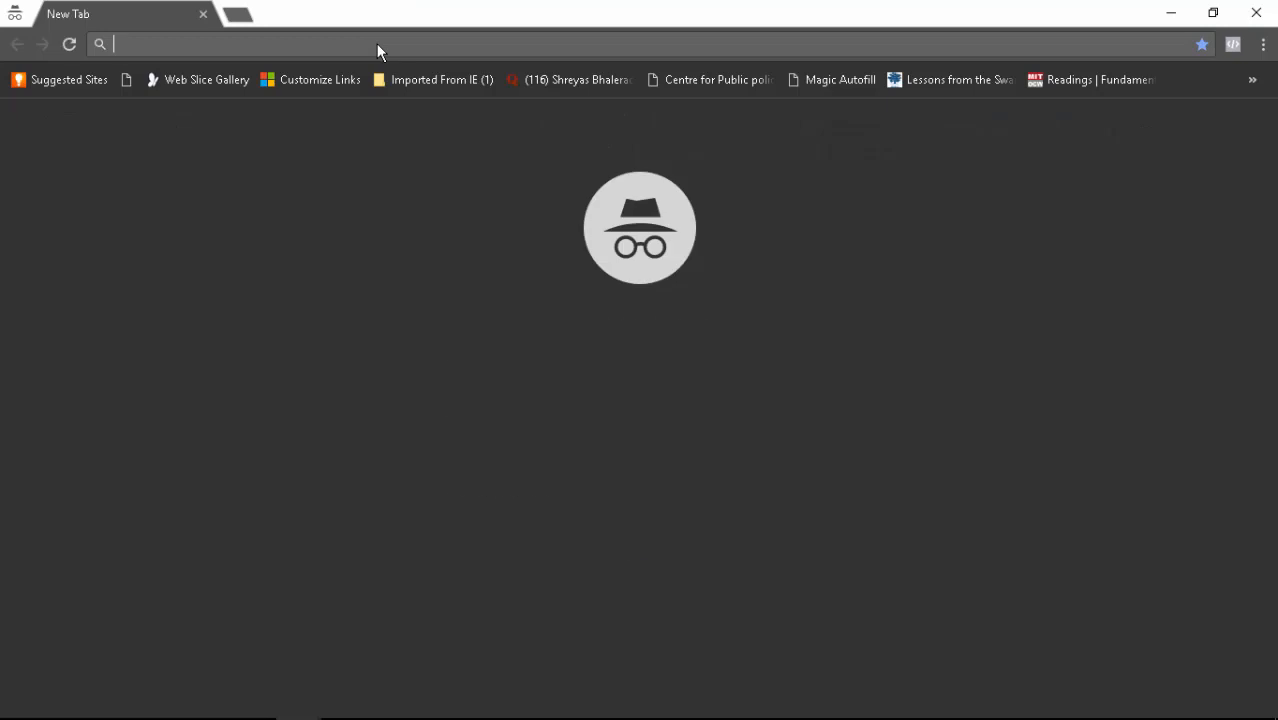
type("https://teachific-academy.teachable.com")
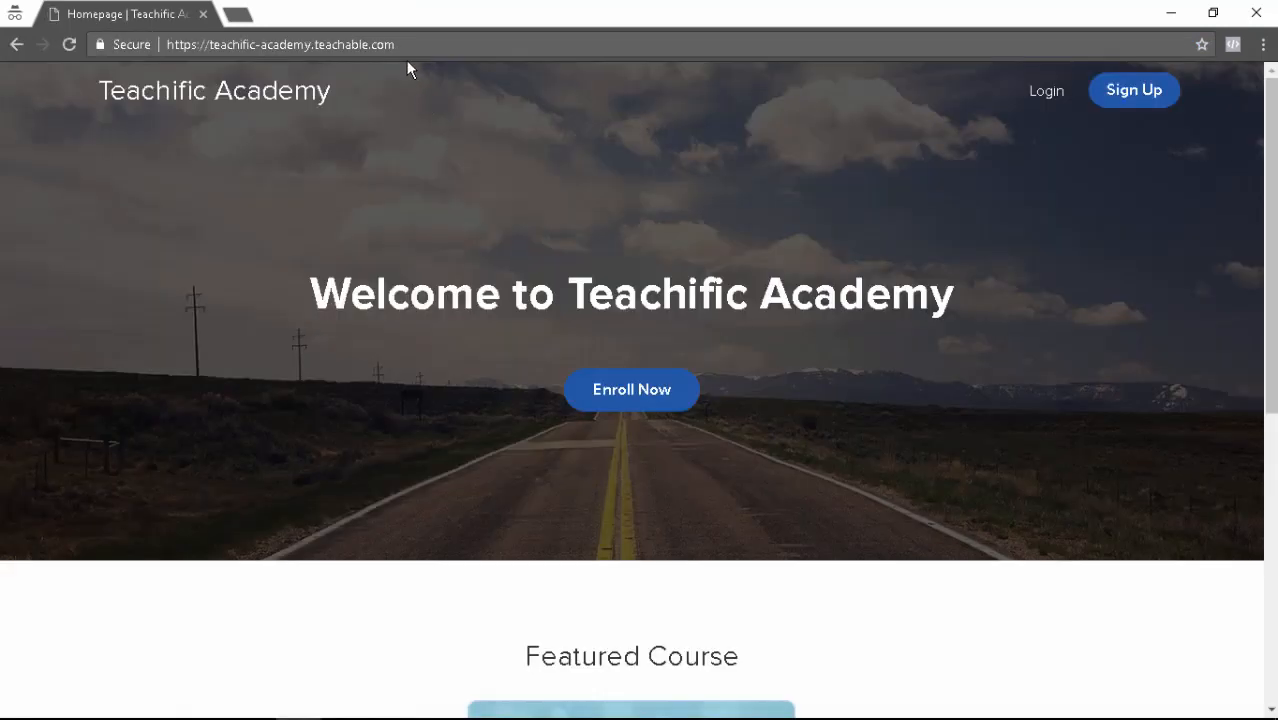
scroll("down", 3)
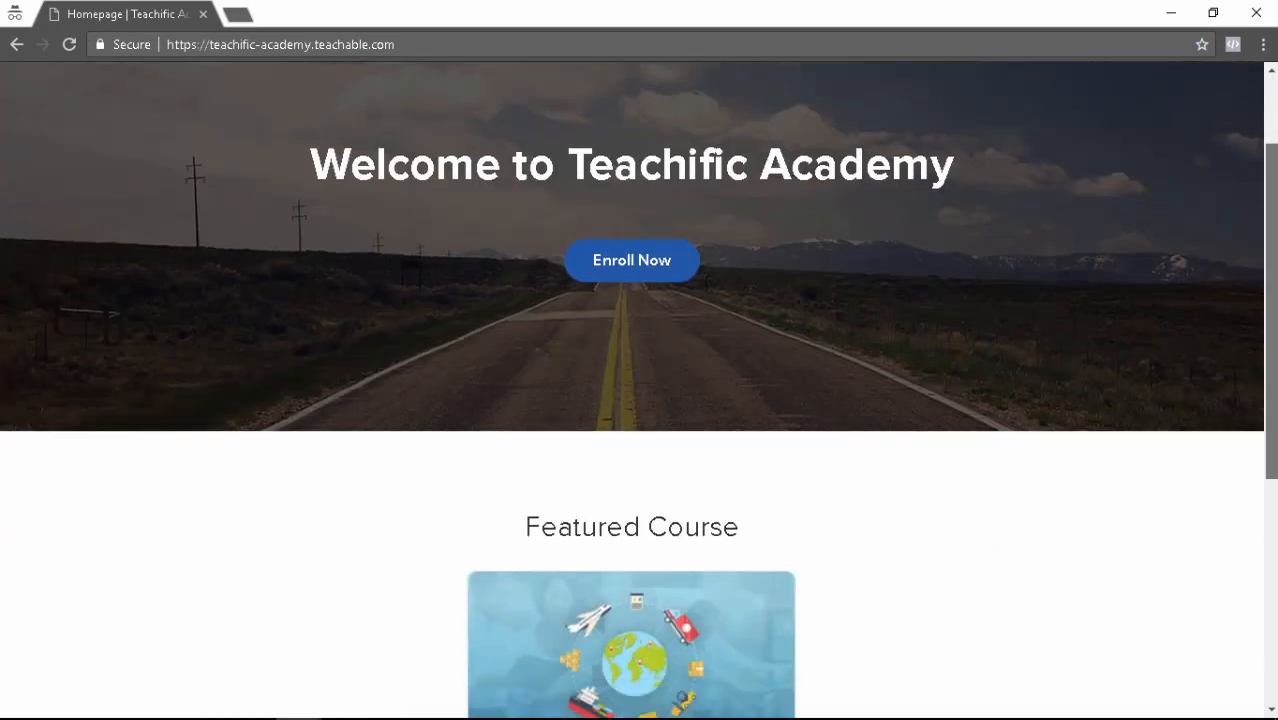
scroll("down", 3)
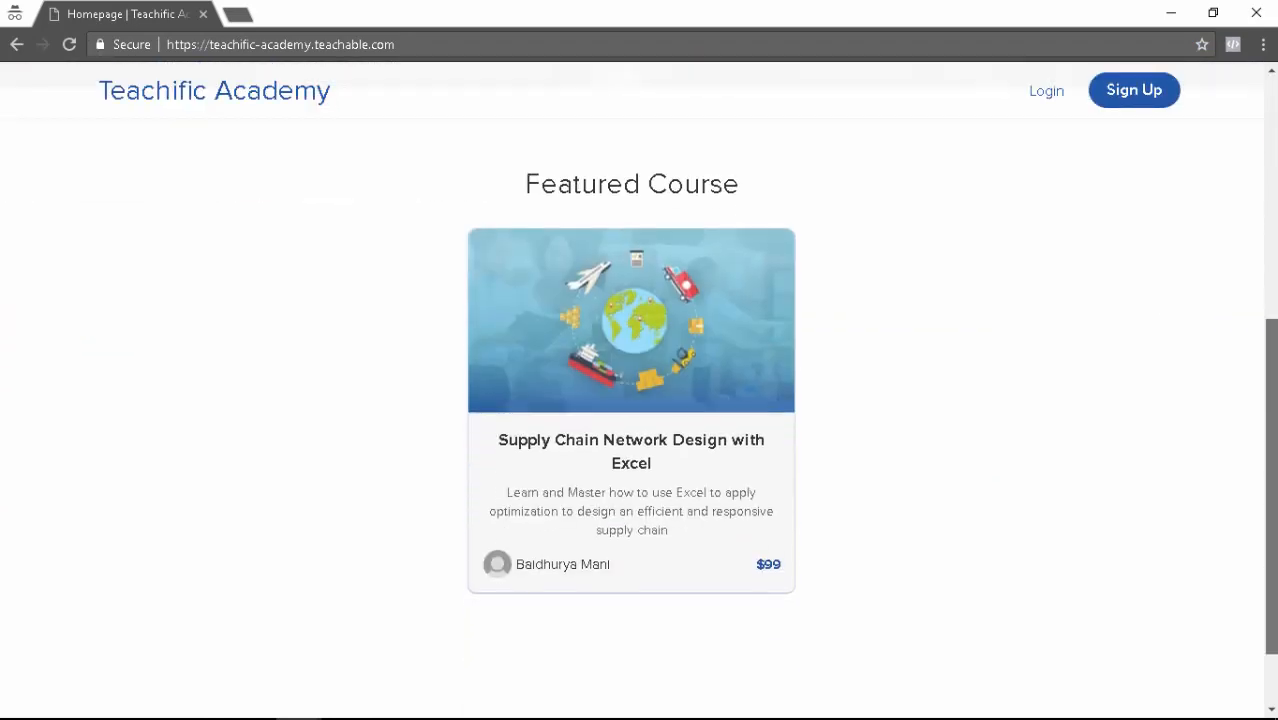
scroll("down", 3)
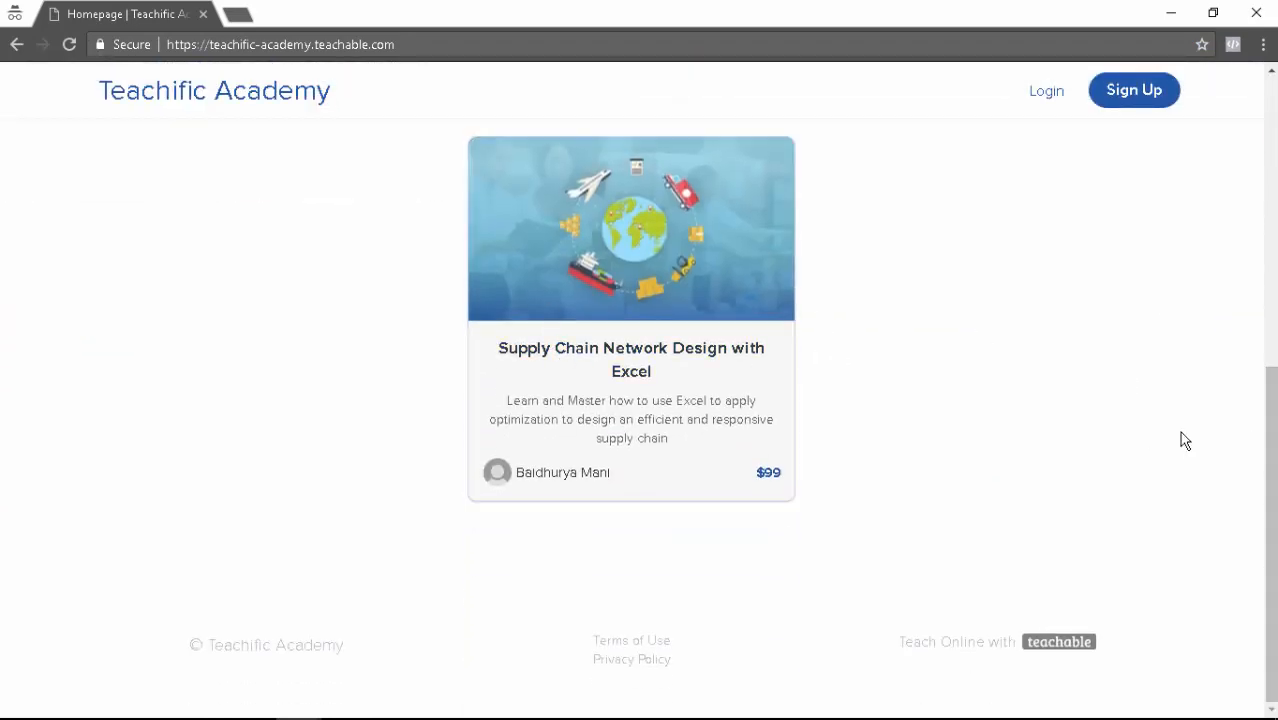
mouse_move(1084, 345)
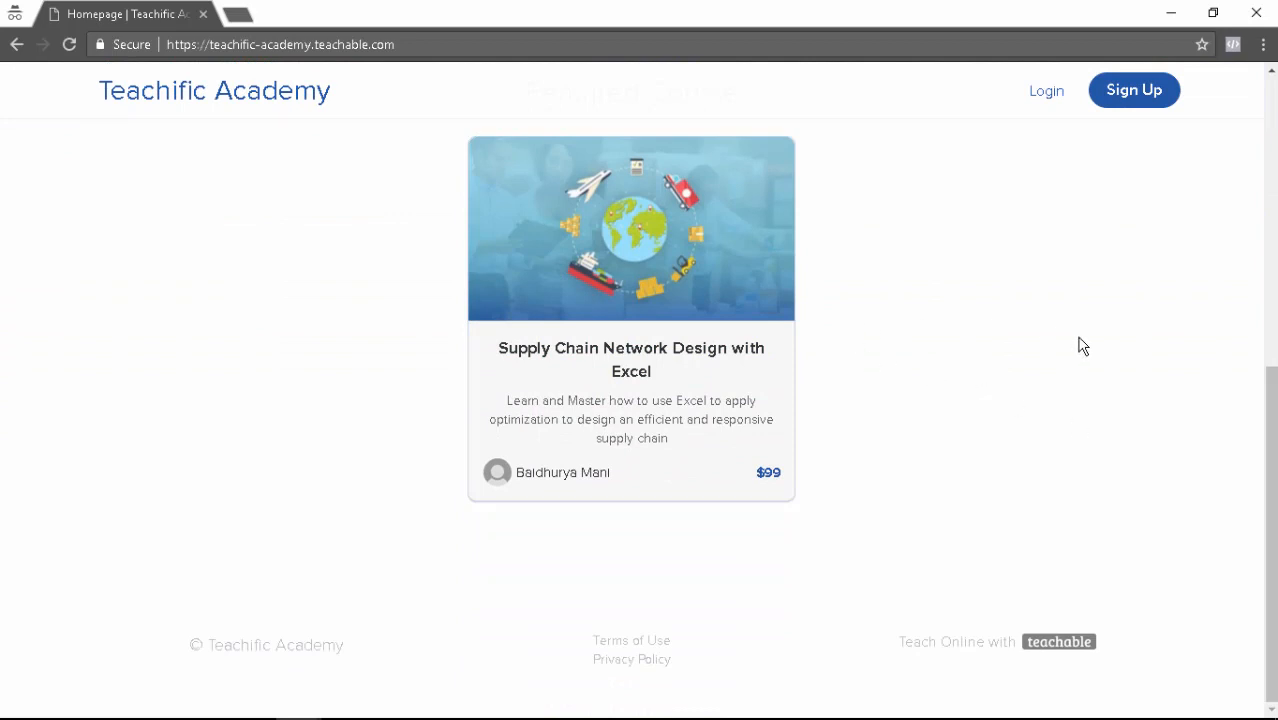
mouse_move(649, 351)
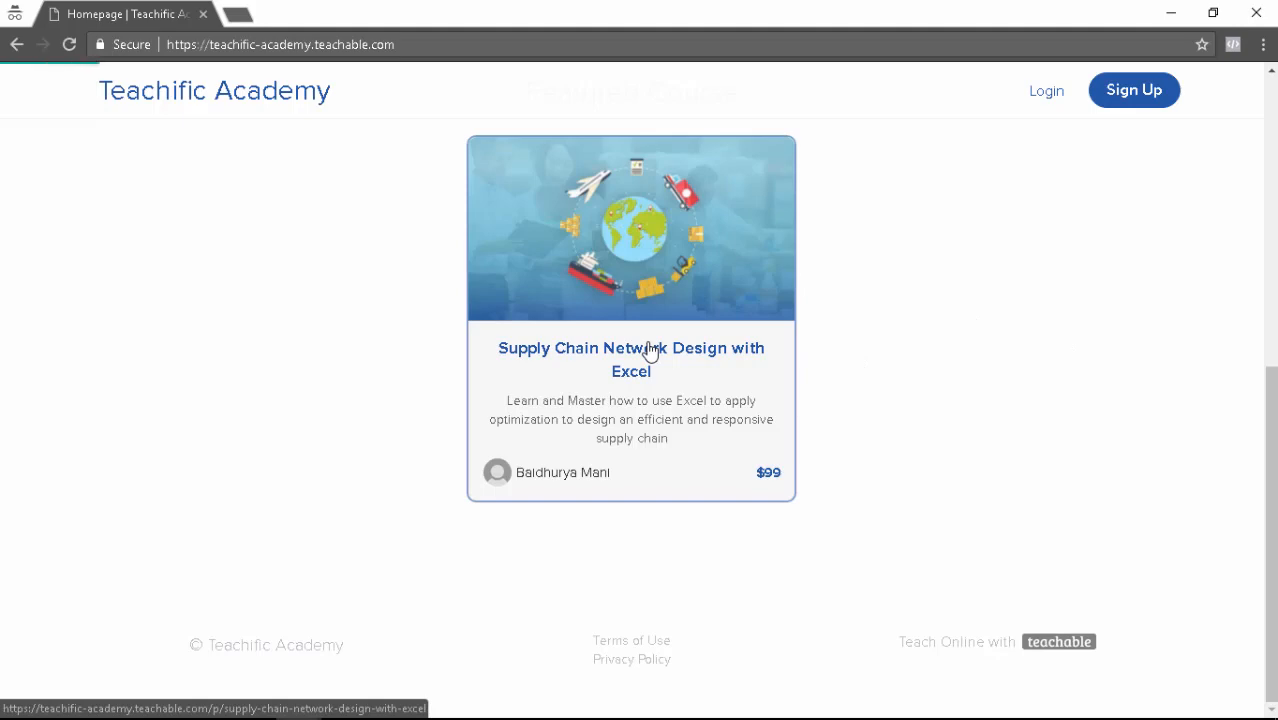
Open the Supply Chain Network Design with Excel sales page and preview its promo video
left_click(631, 359)
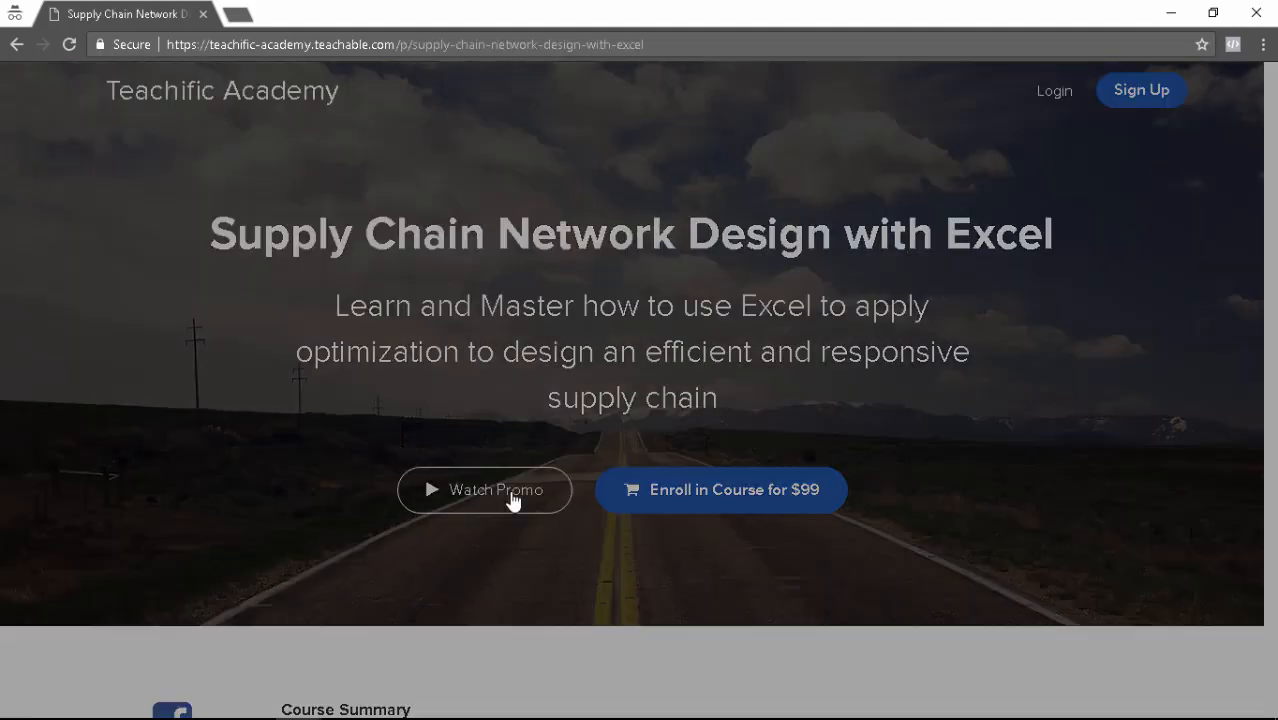
left_click(484, 489)
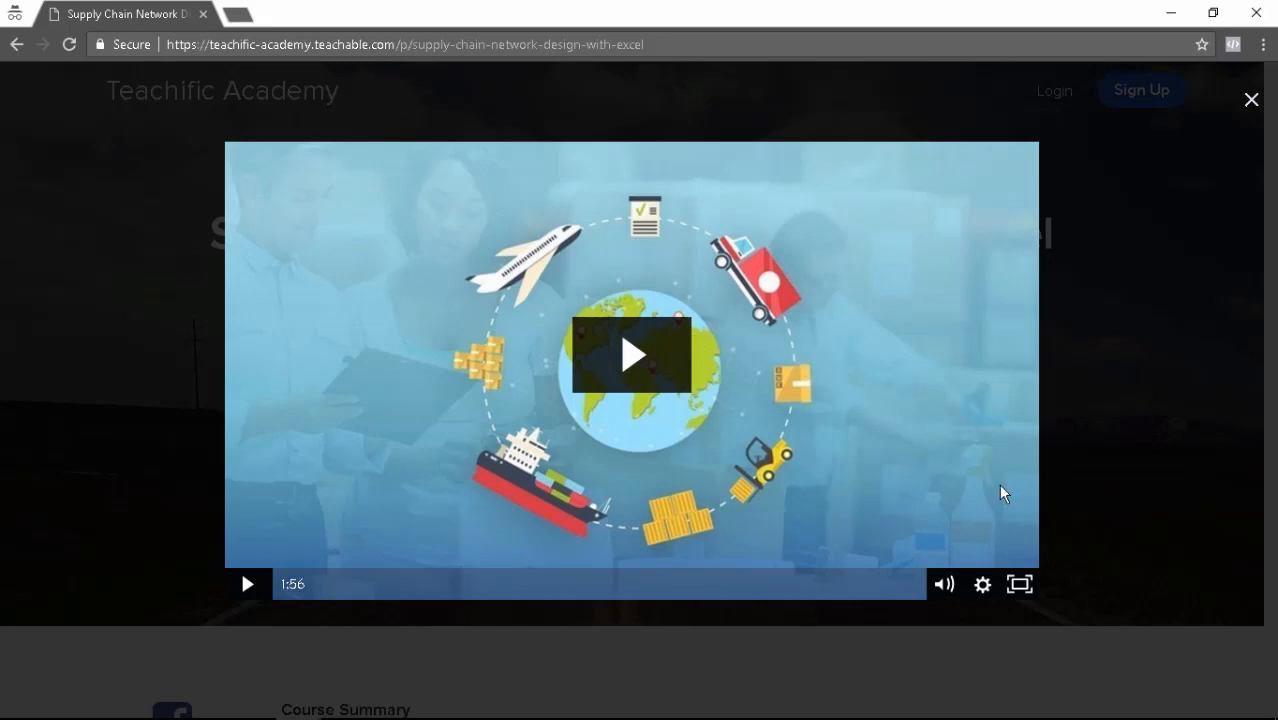
left_click(1251, 99)
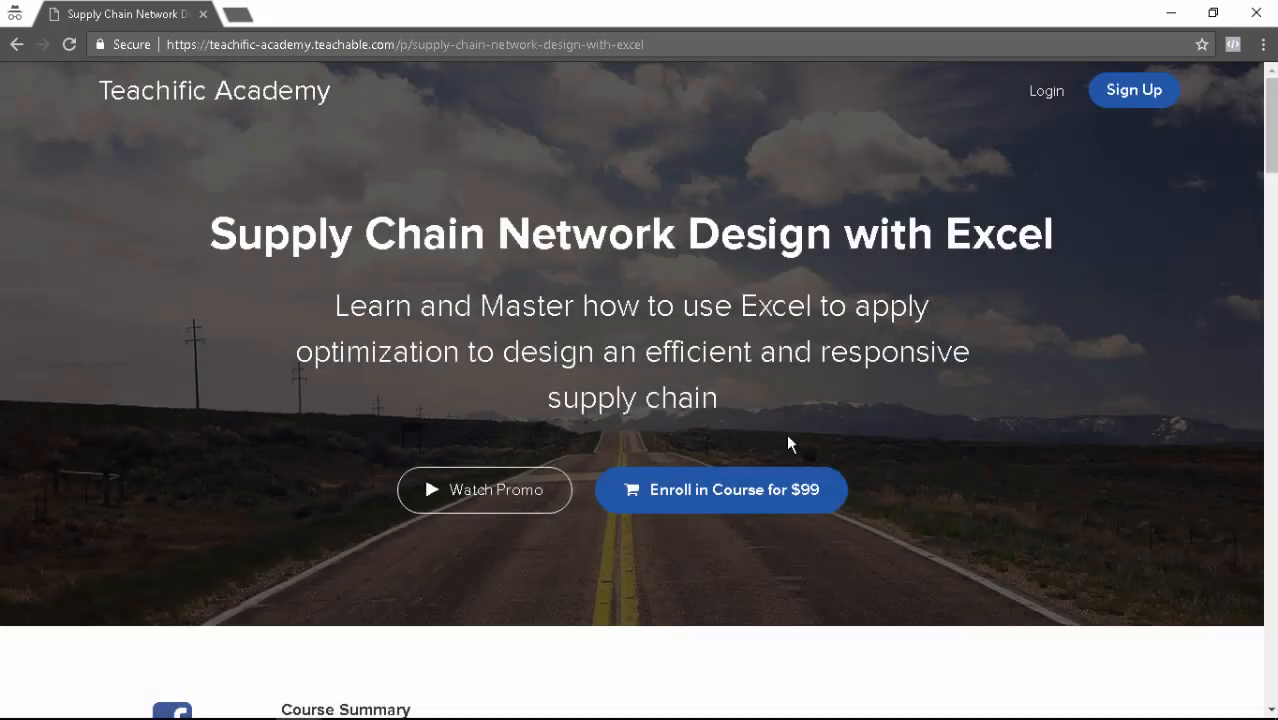
mouse_move(790, 500)
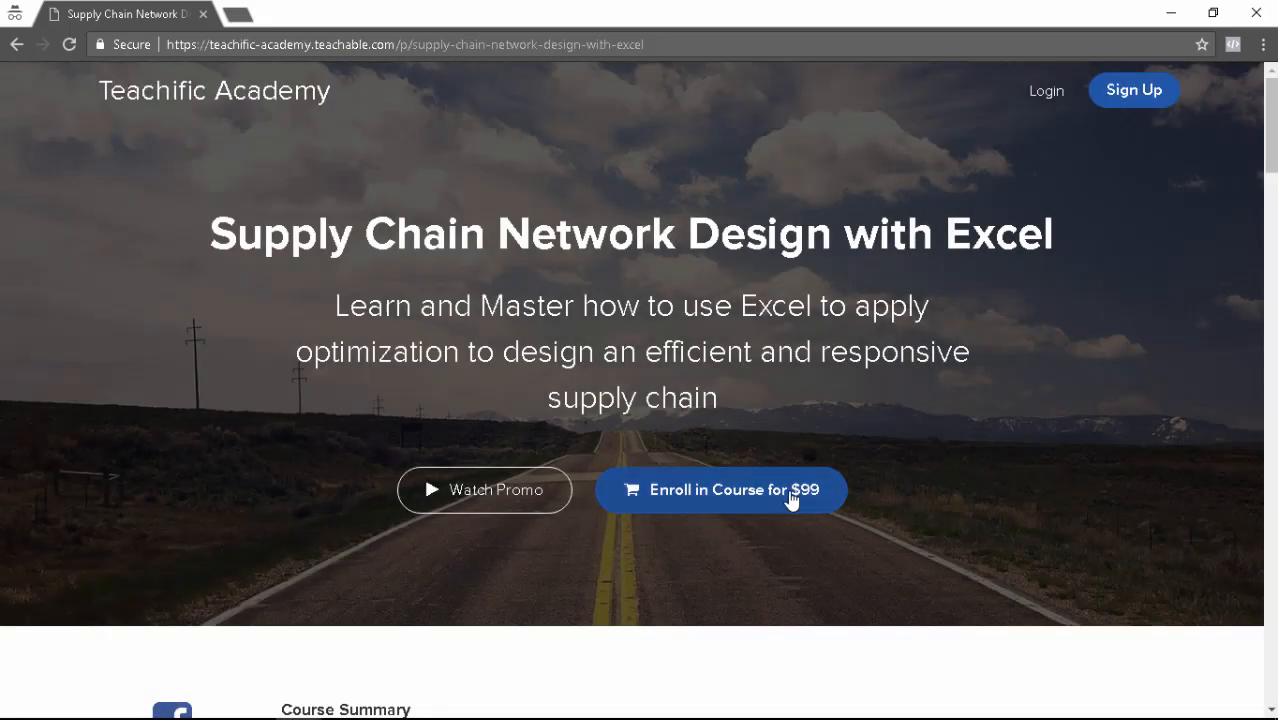
Scroll through the course page down to the $99 enrollment call to action
scroll("down", 3)
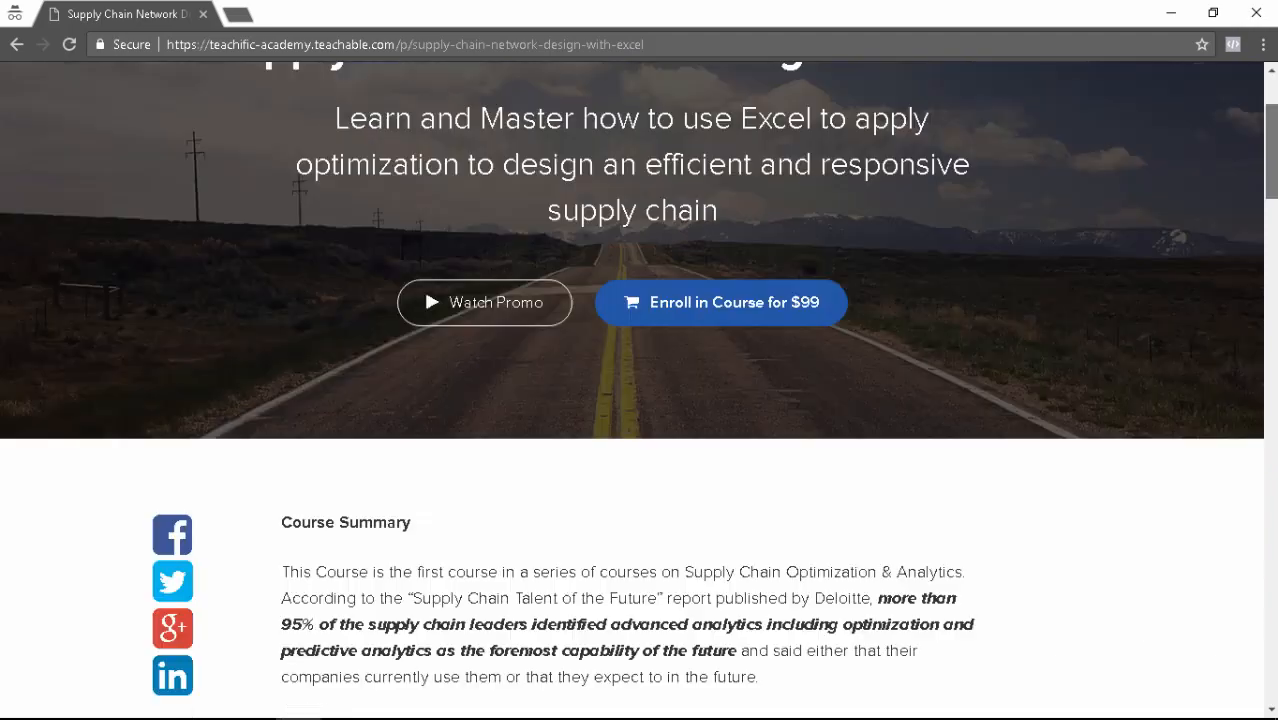
scroll("down", 3)
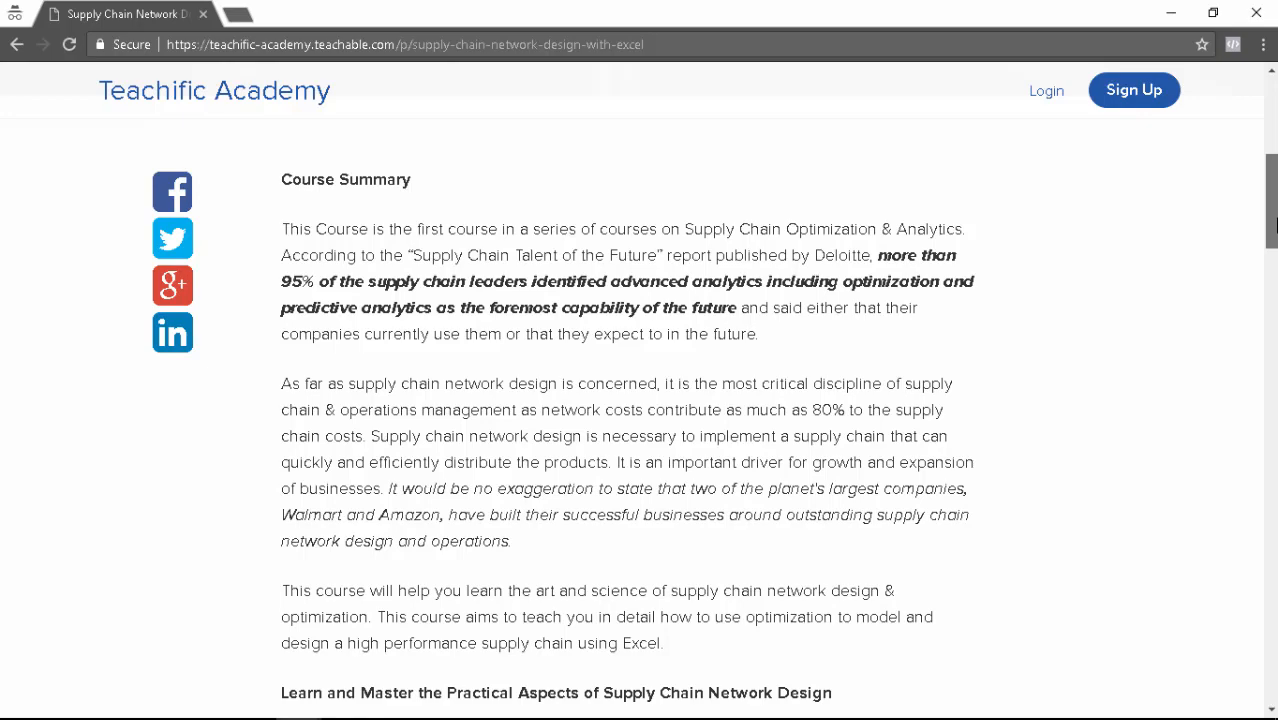
scroll("down", 3)
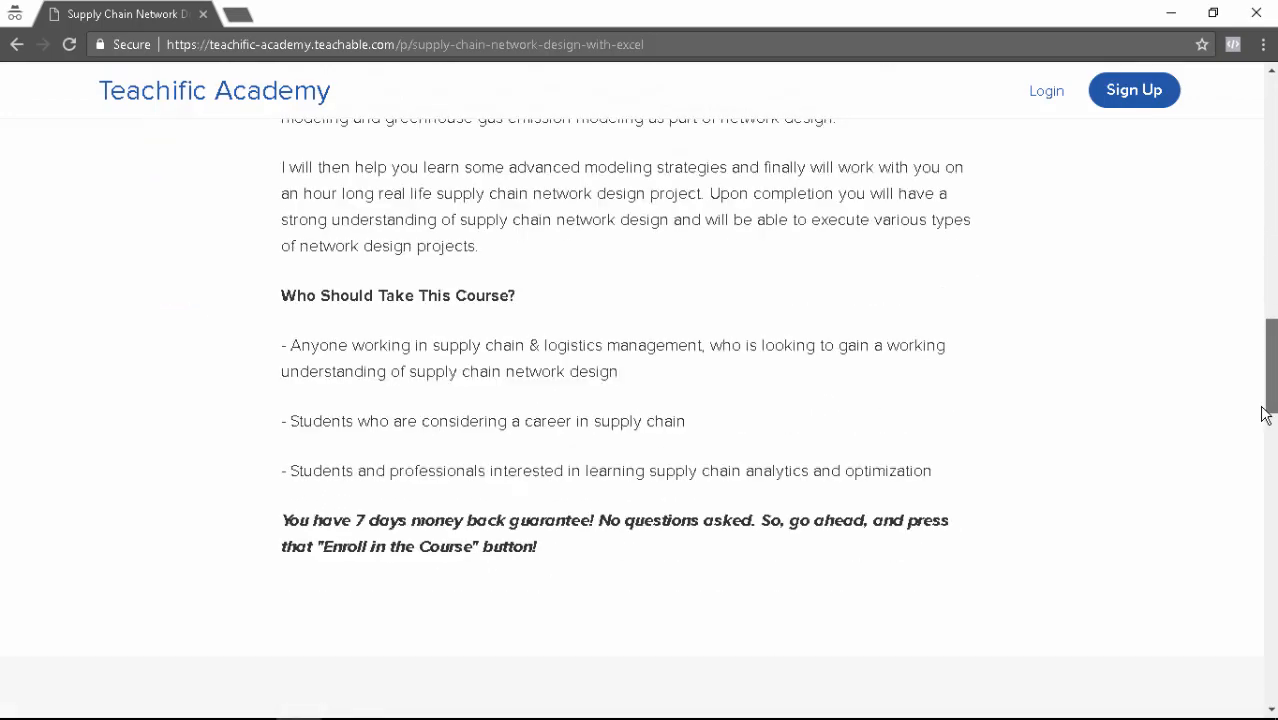
scroll("down", 3)
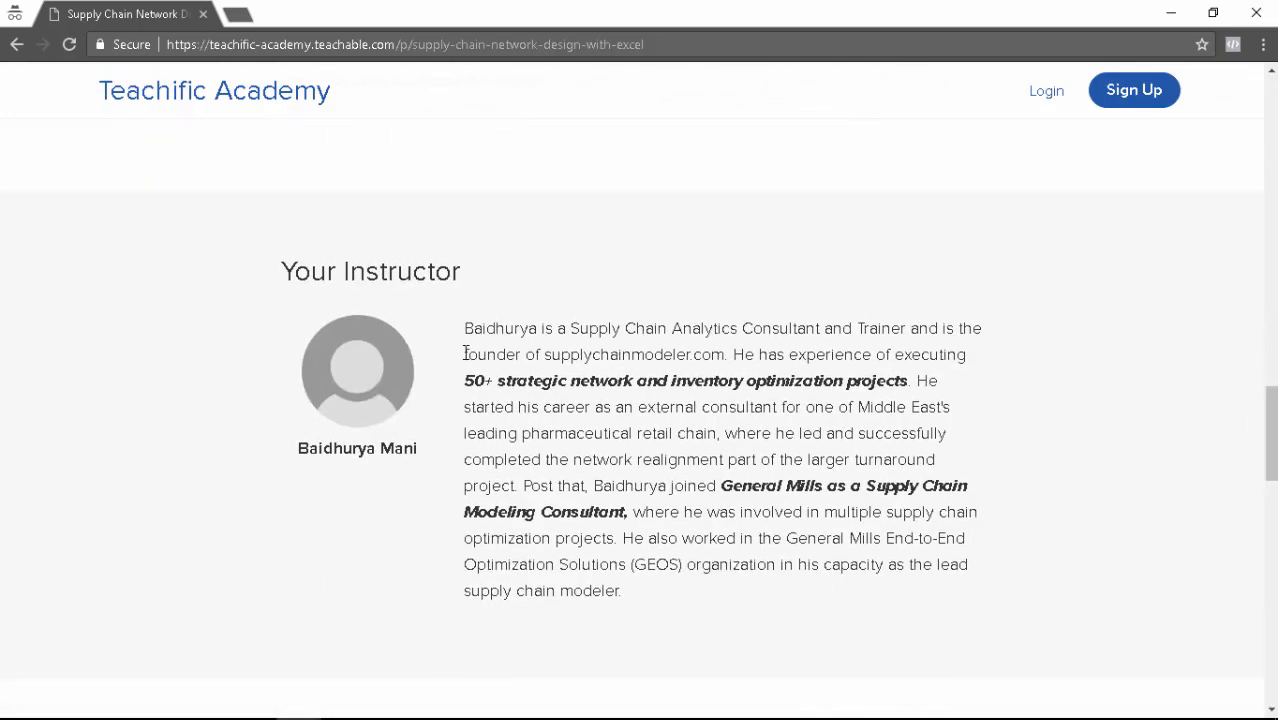
scroll("down", 3)
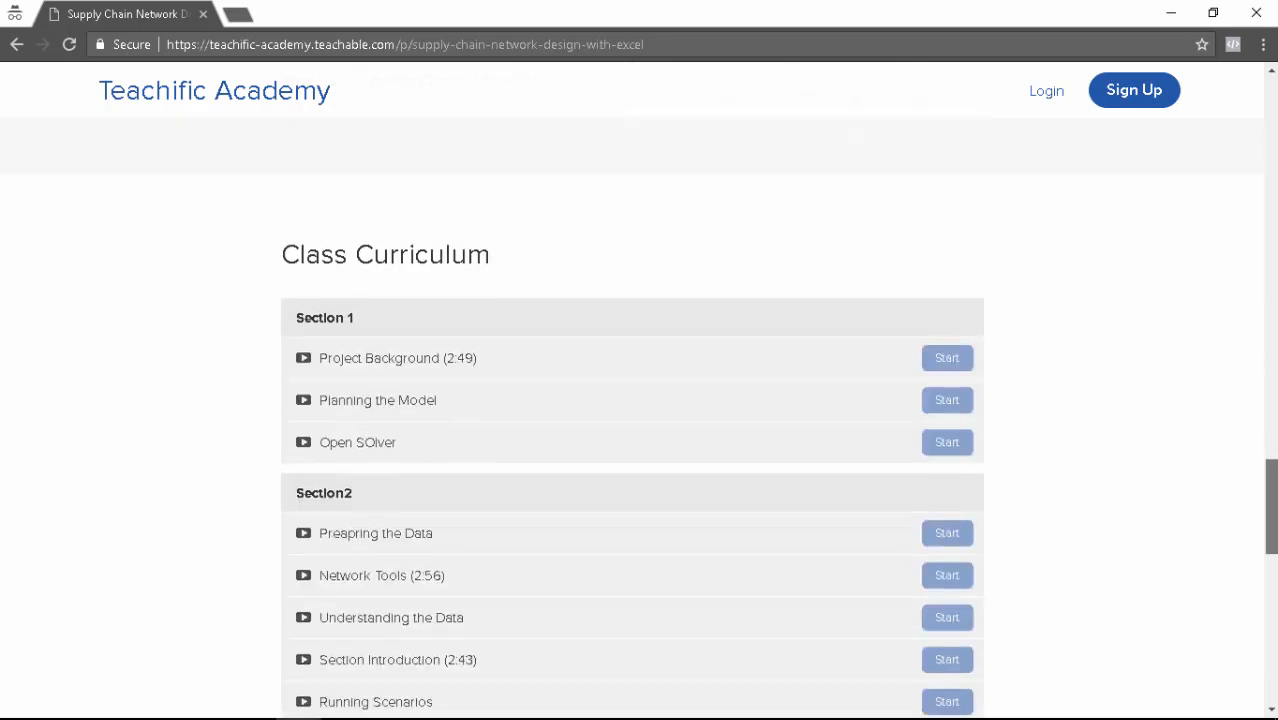
scroll("down", 3)
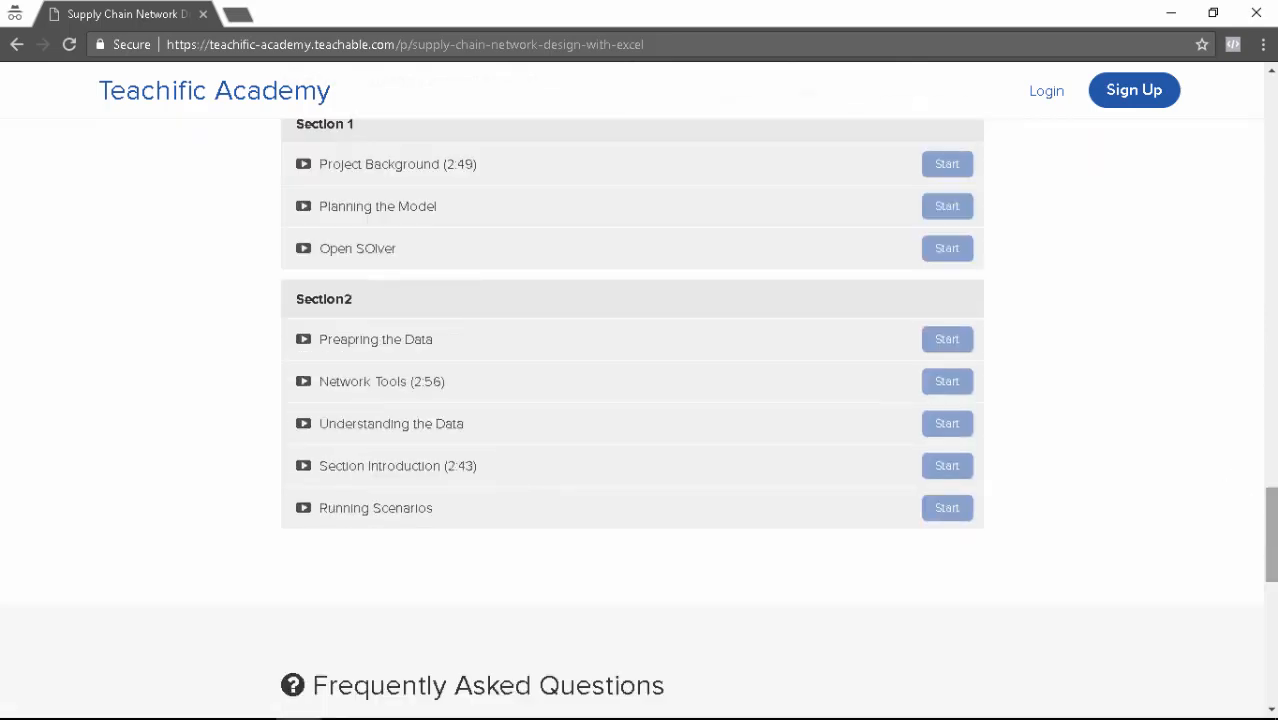
scroll("down", 3)
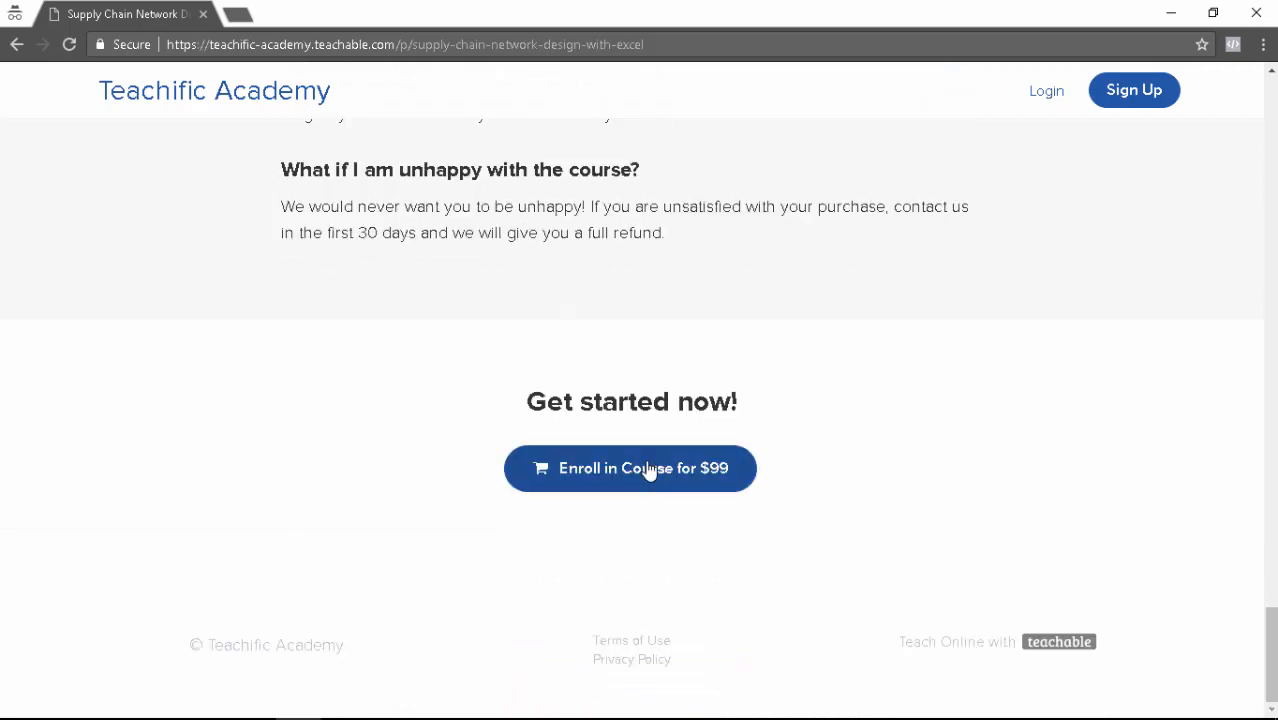
Start enrolling in the course for $99 to reach the Sign Up to Teachific Academy form
left_click(630, 468)
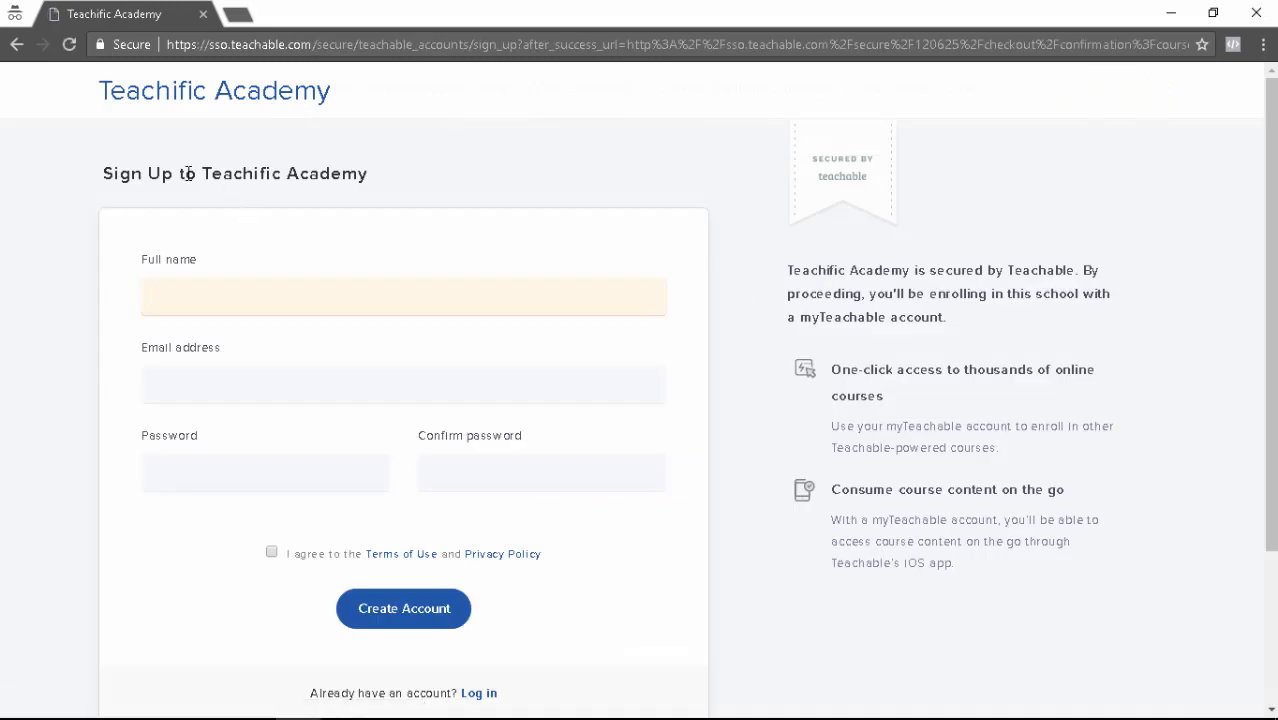
mouse_move(108, 75)
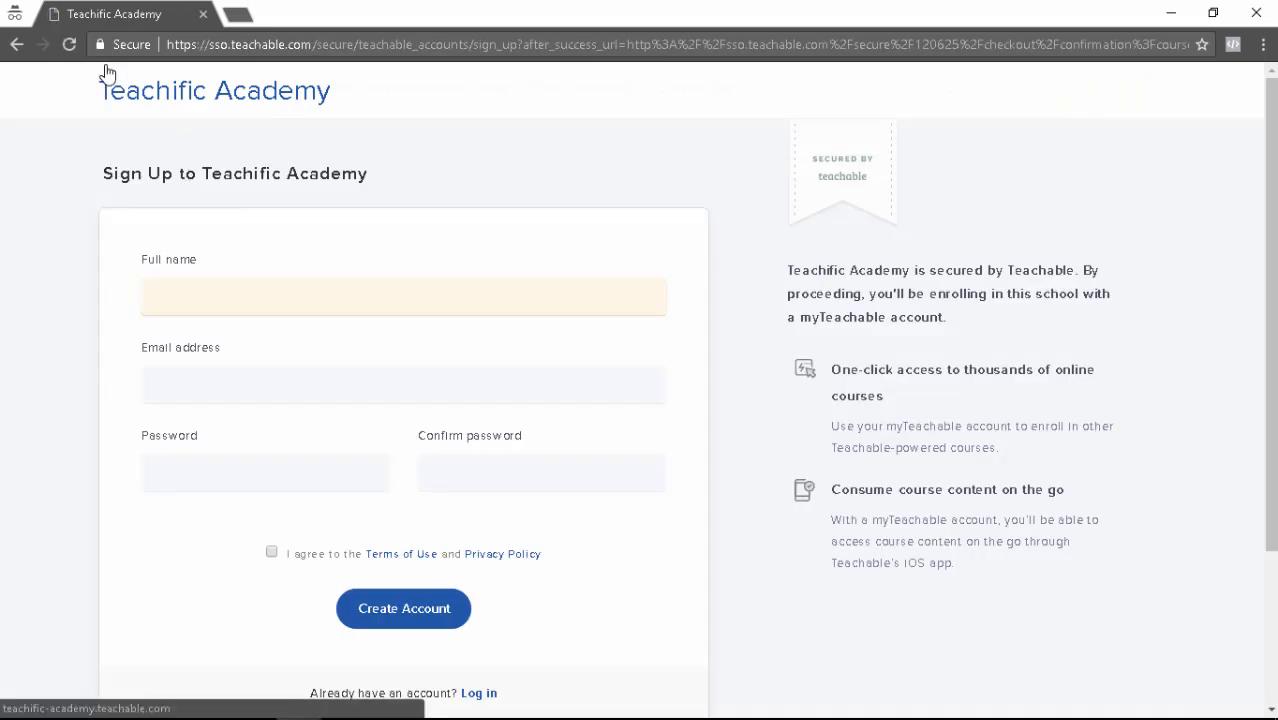
left_click(403, 296)
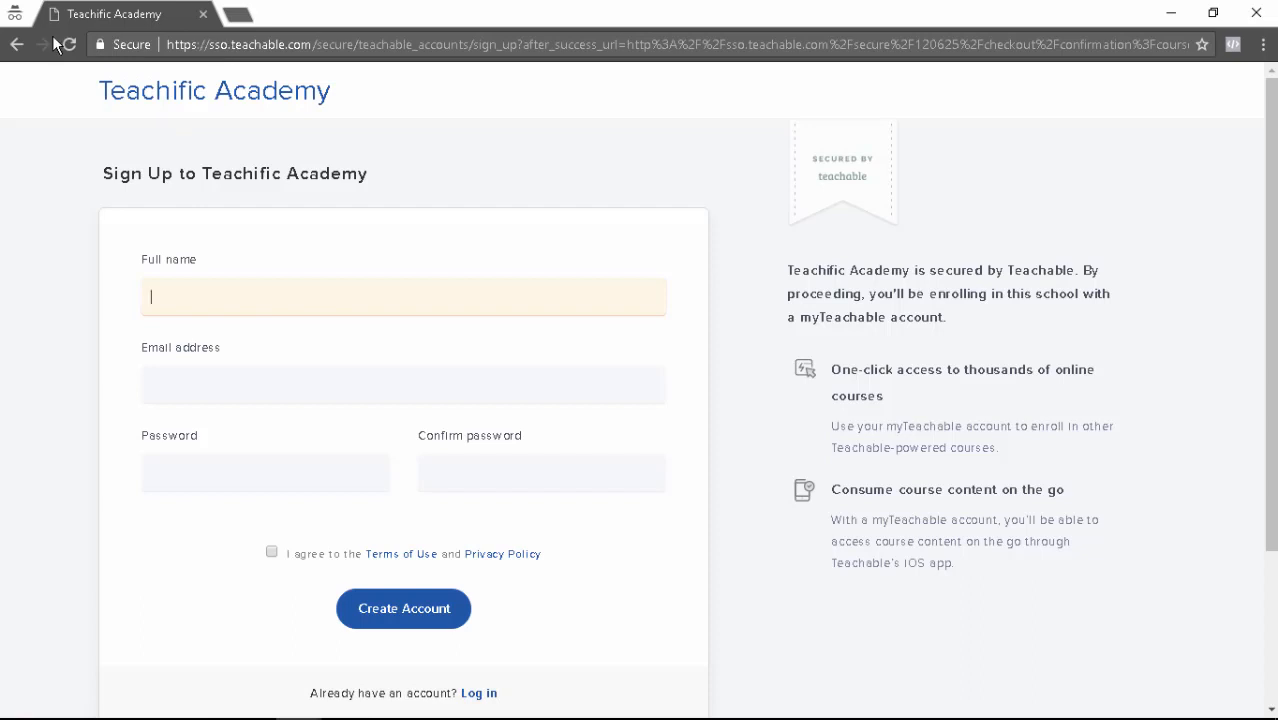